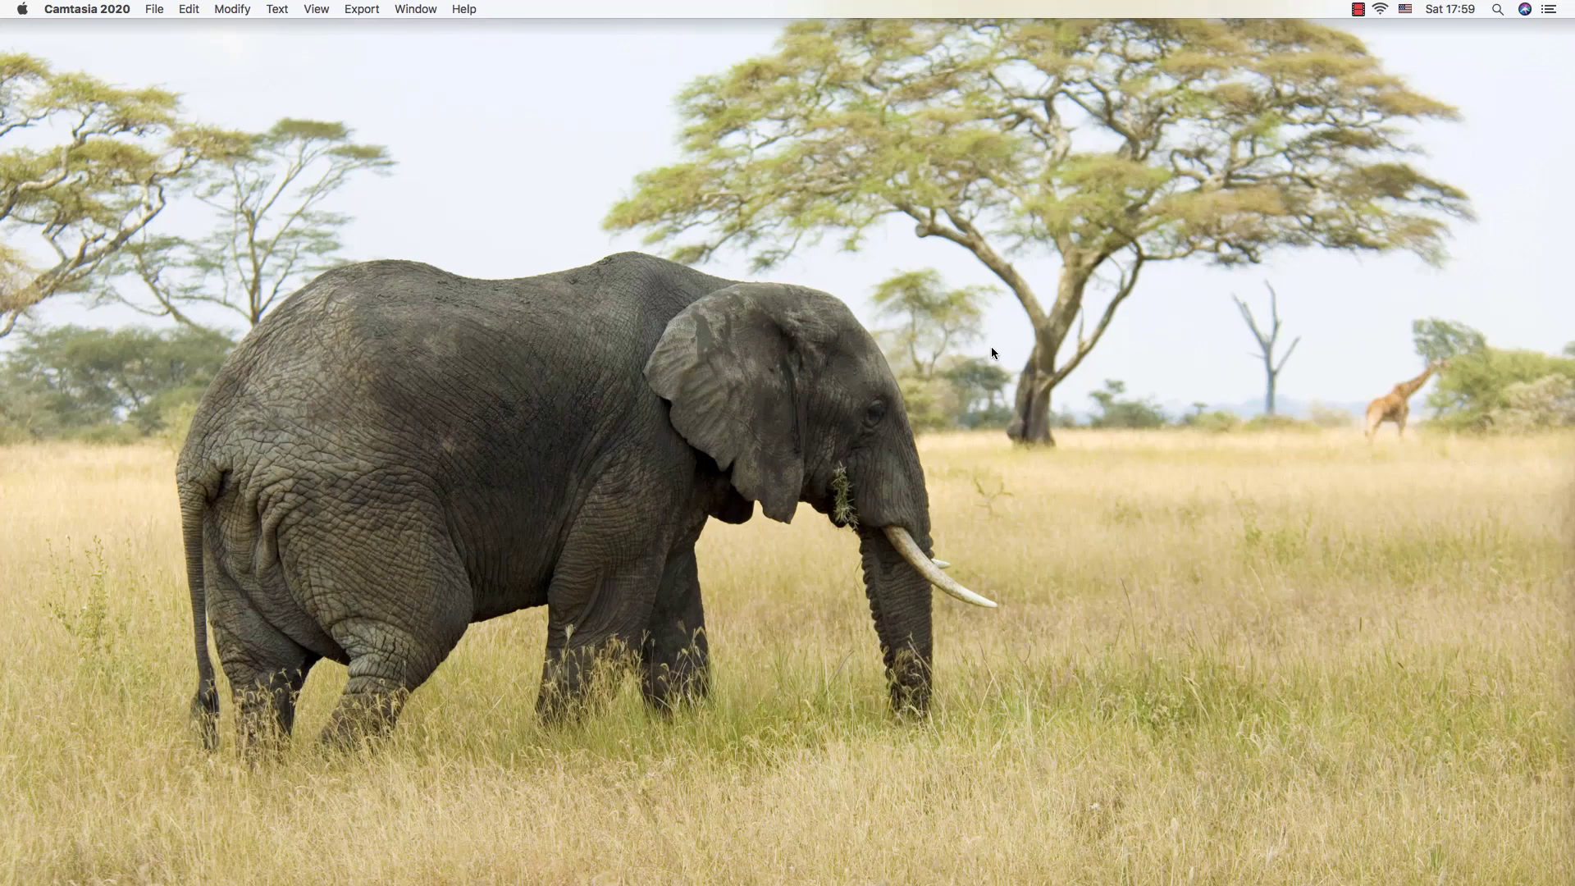
Step: Launch Chrome from Spotlight by searching its name
text(br)
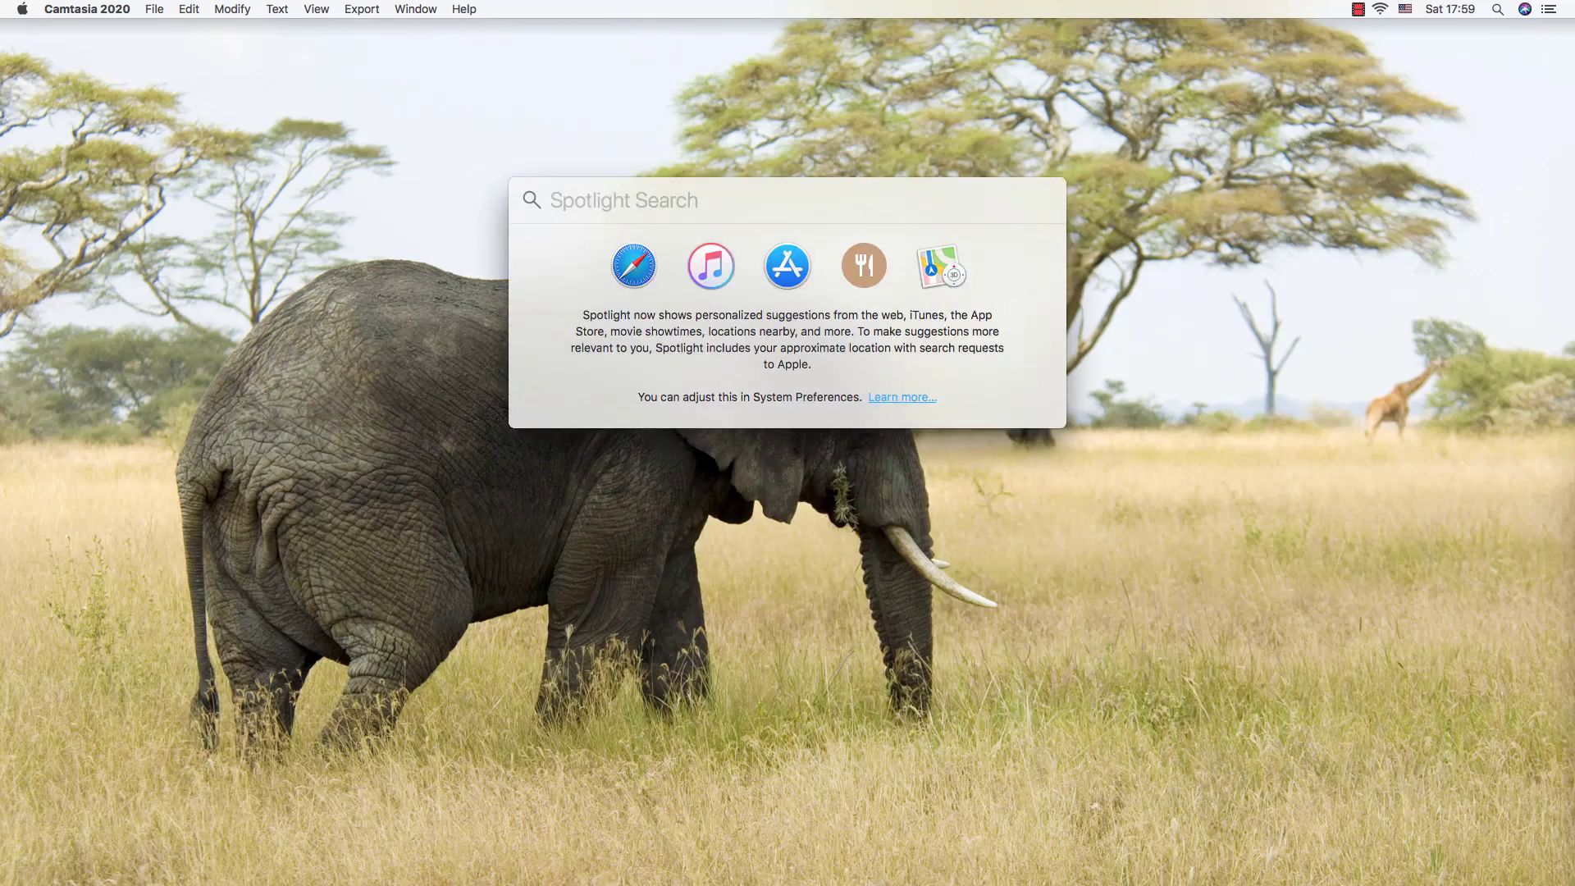
text(chr)
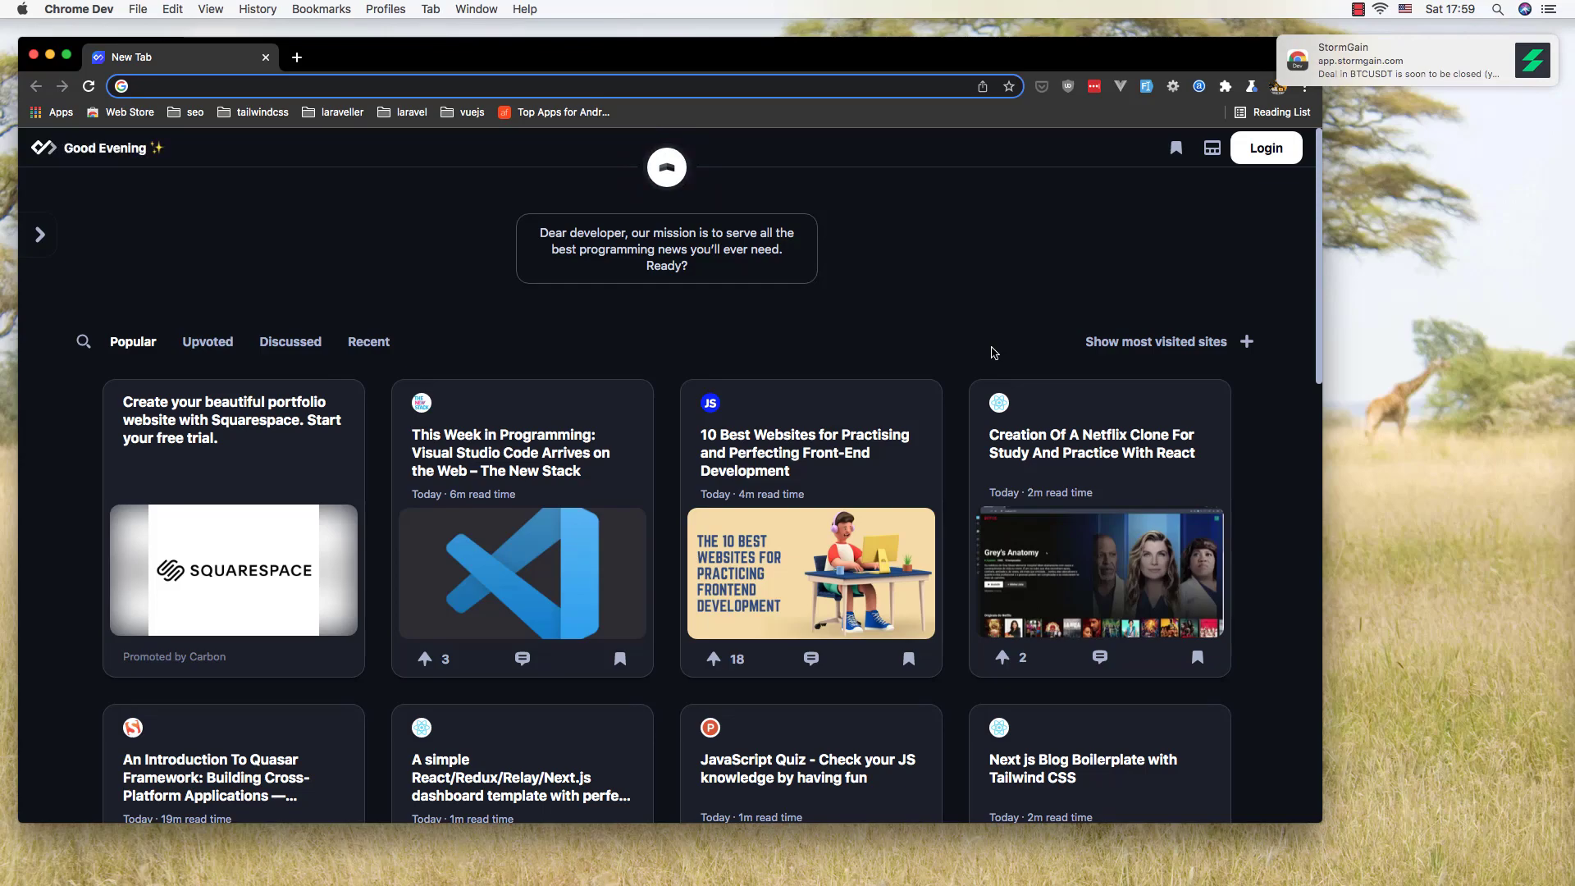
mouse_move(1015, 282)
text(lara)
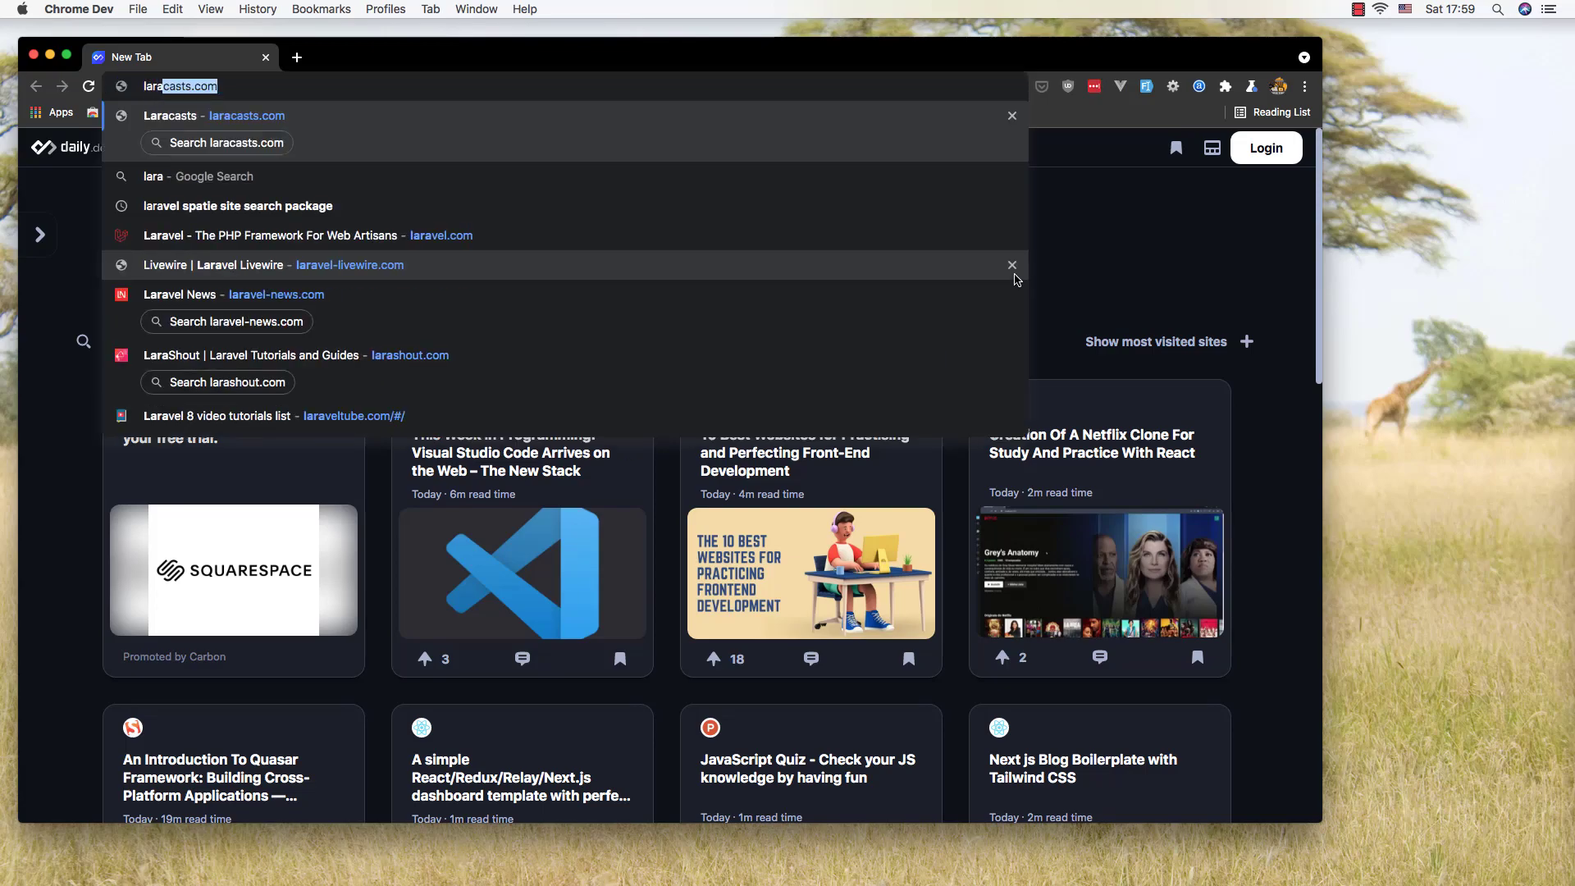
Step: Load the Laravel site, then search 'inertia js' and open inertiajs.com in a new tab
click(272, 236)
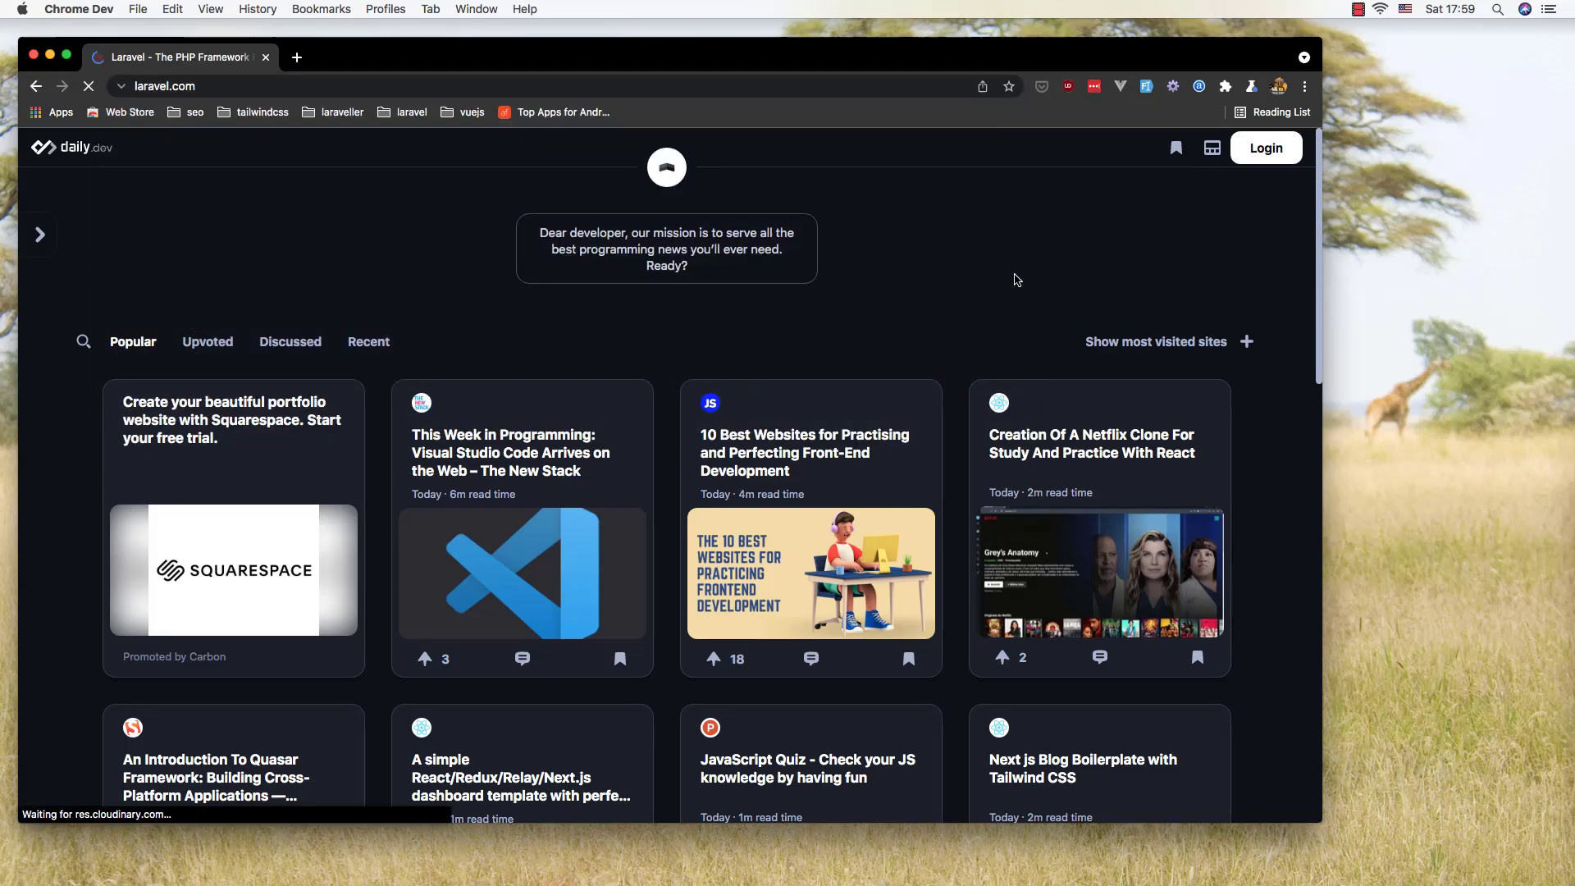
click(295, 57)
text(vuejs.org)
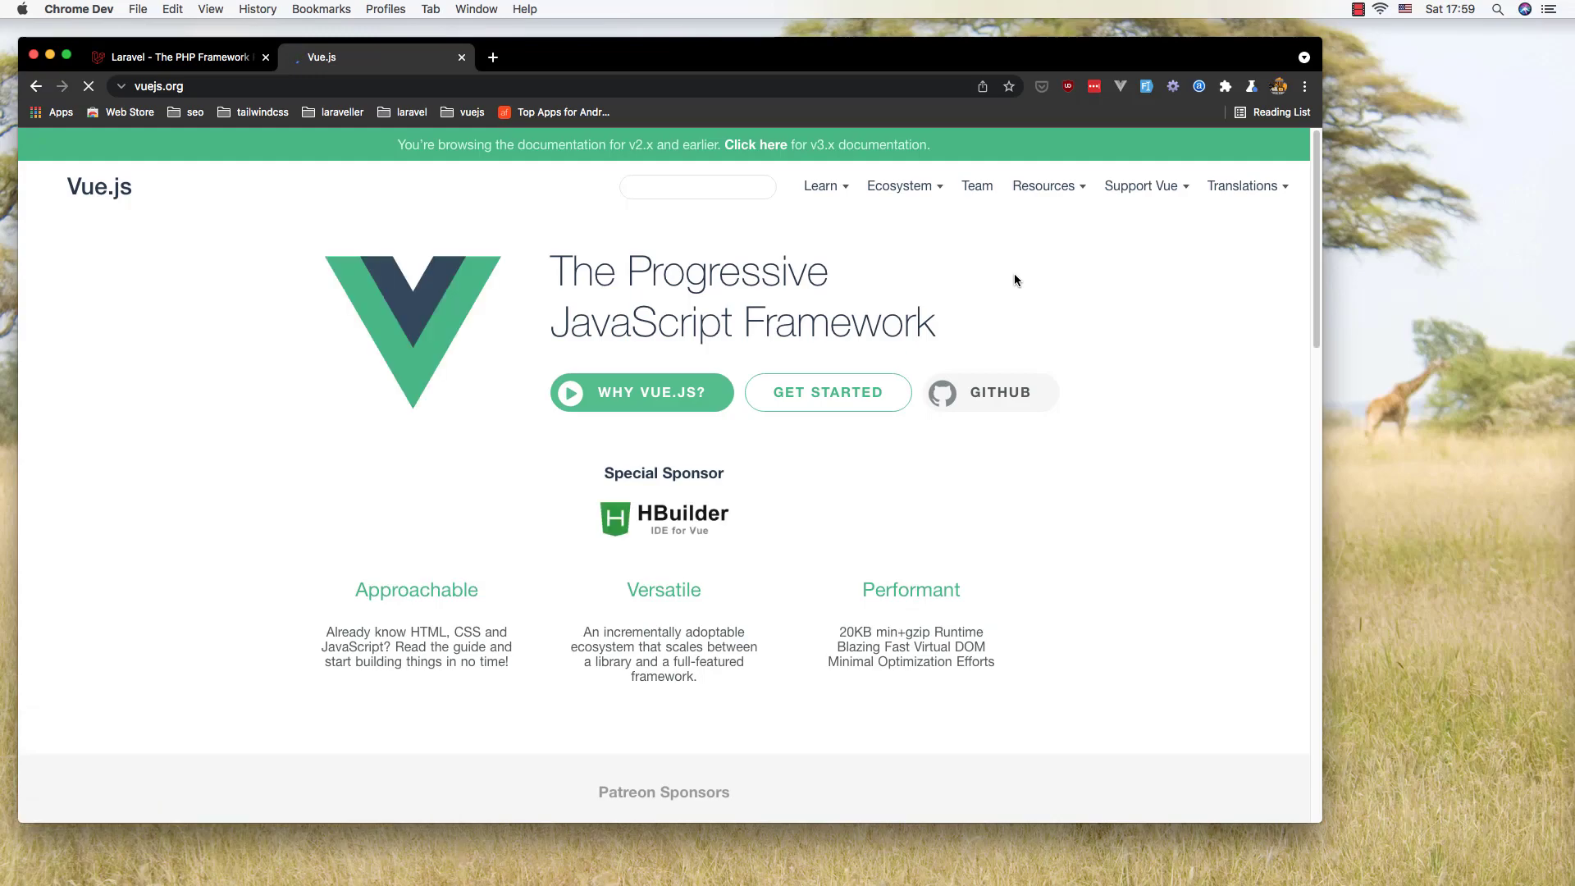
text(inertia js)
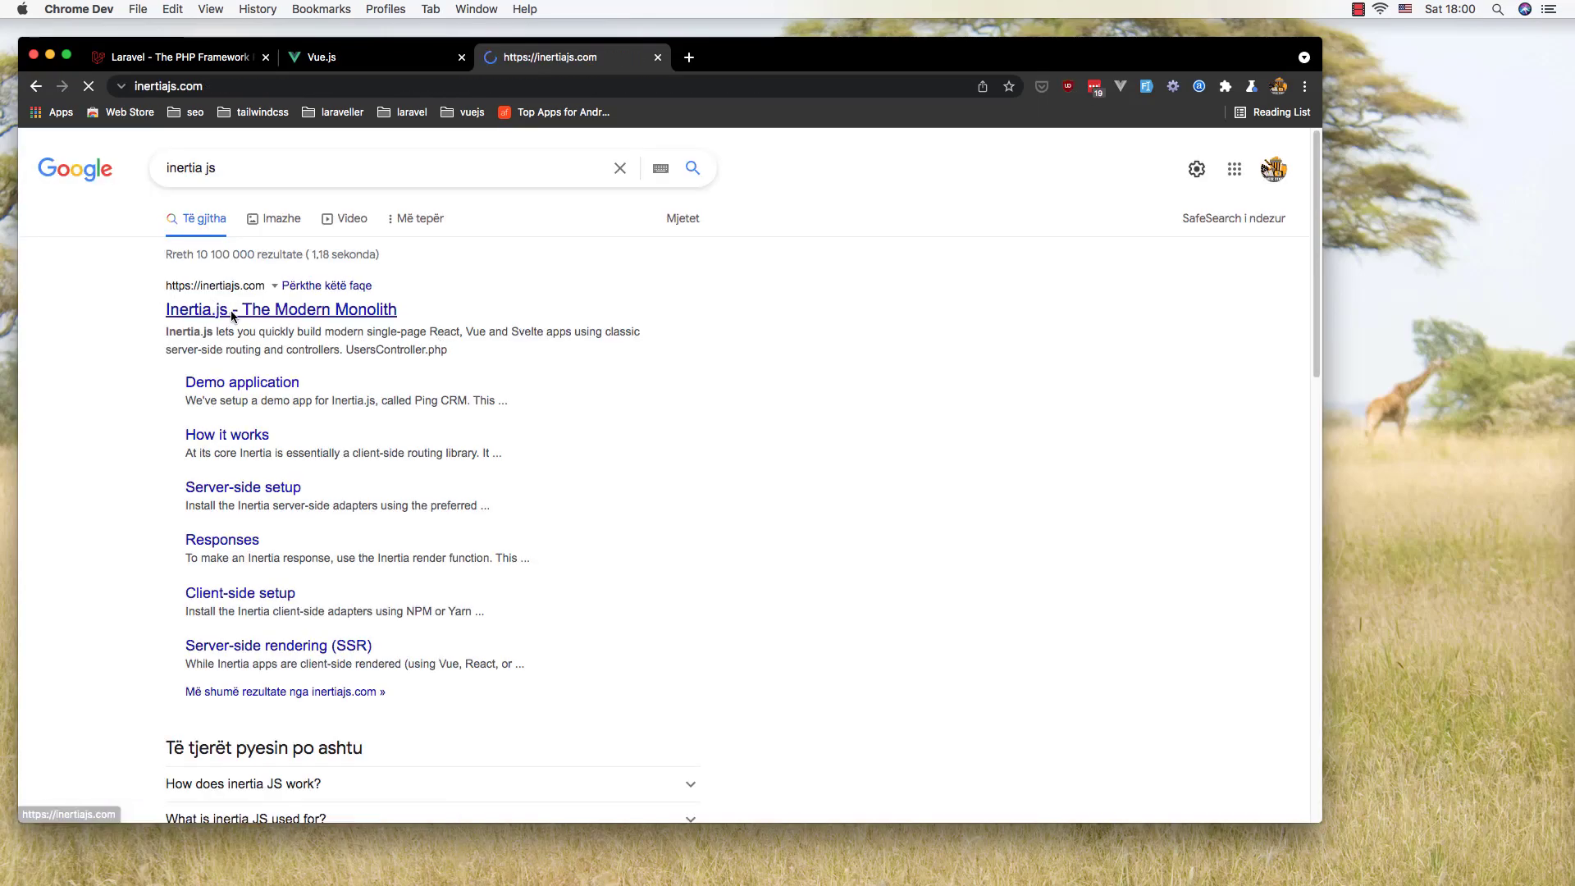
click(197, 309)
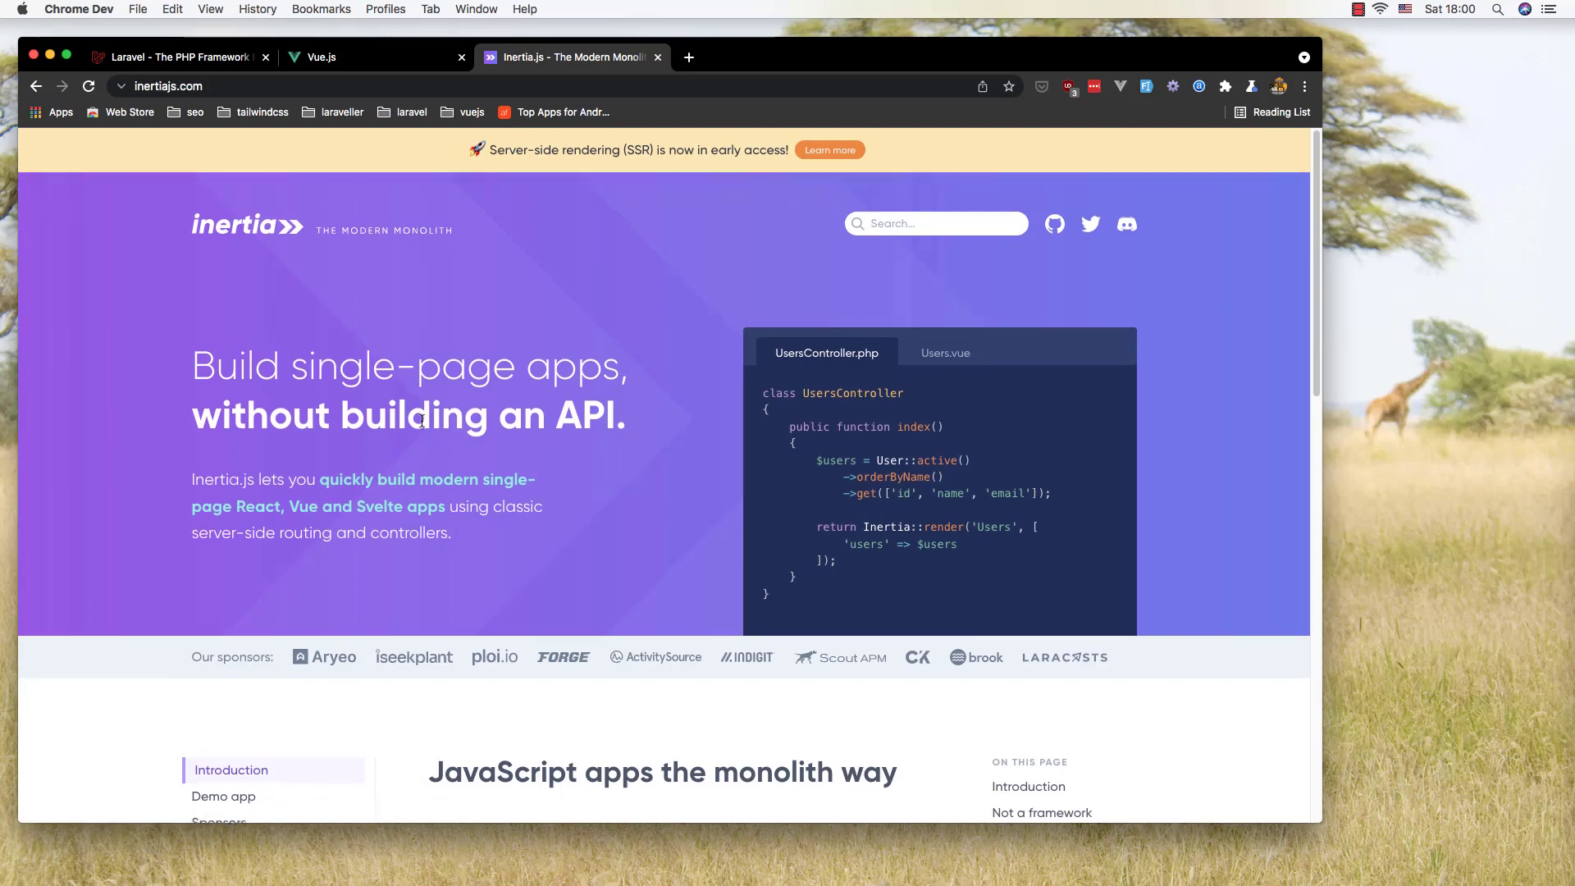
click(180, 58)
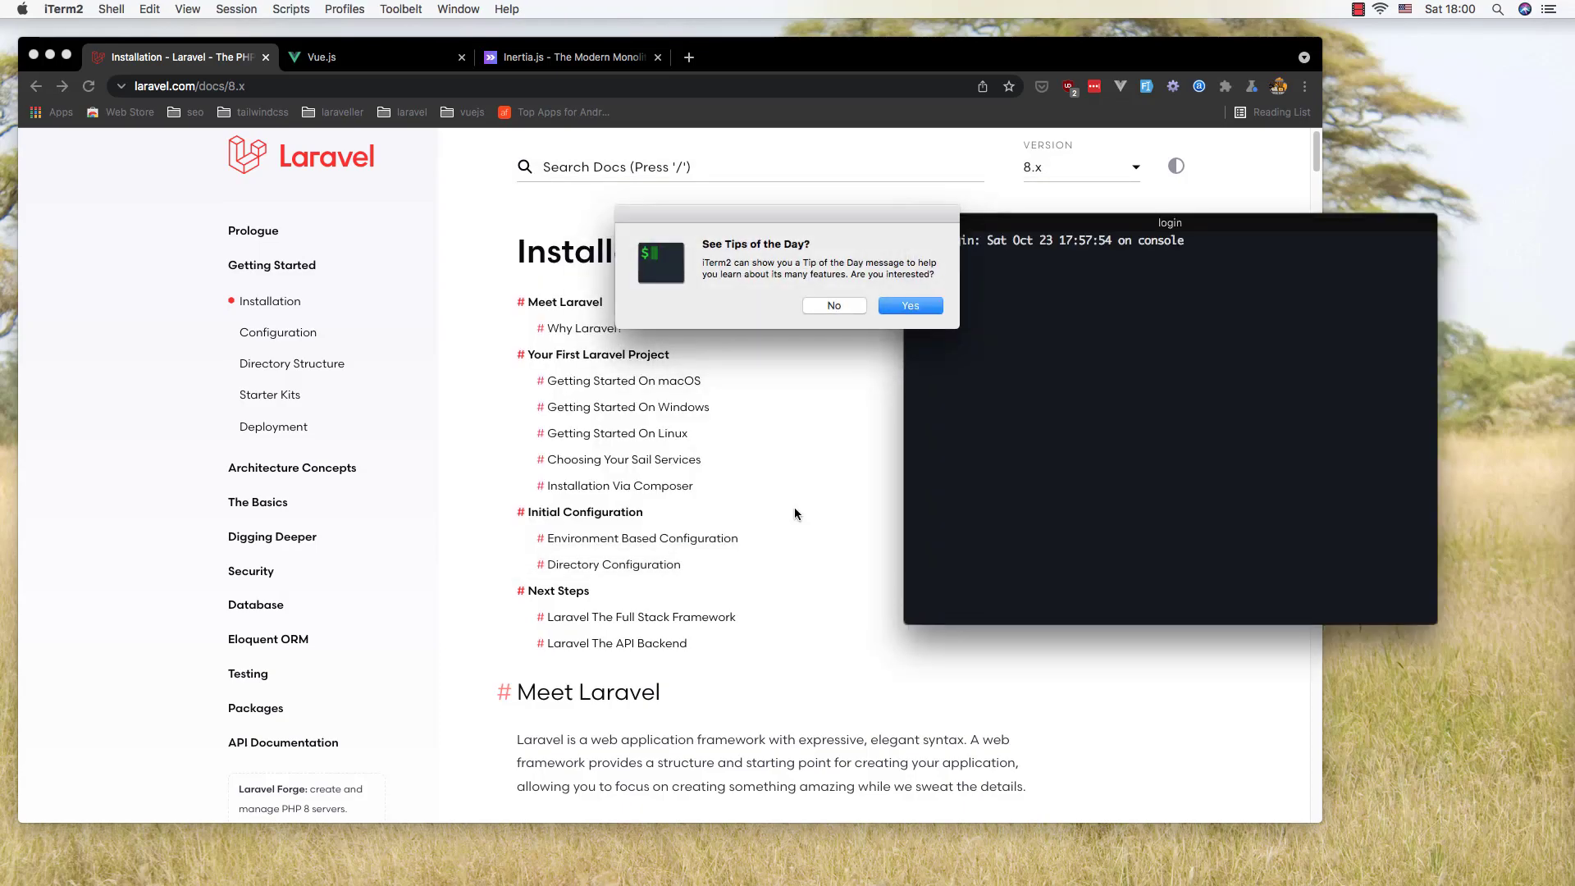
Step: Dismiss the tips prompt, move into the code folder, list it and clear the screen
click(834, 305)
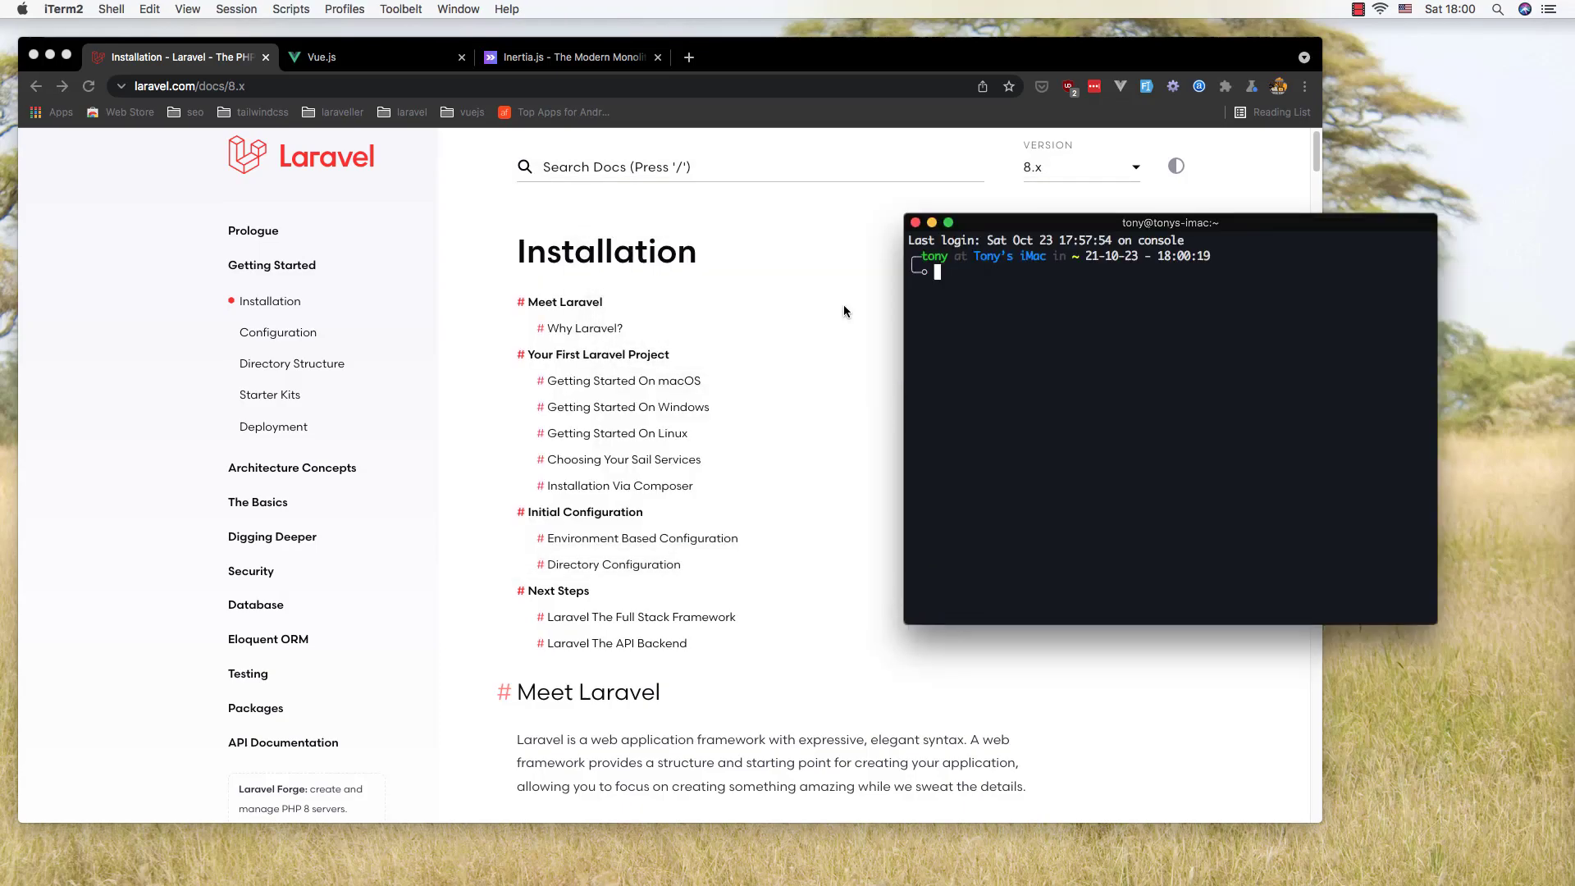
mouse_move(1163, 323)
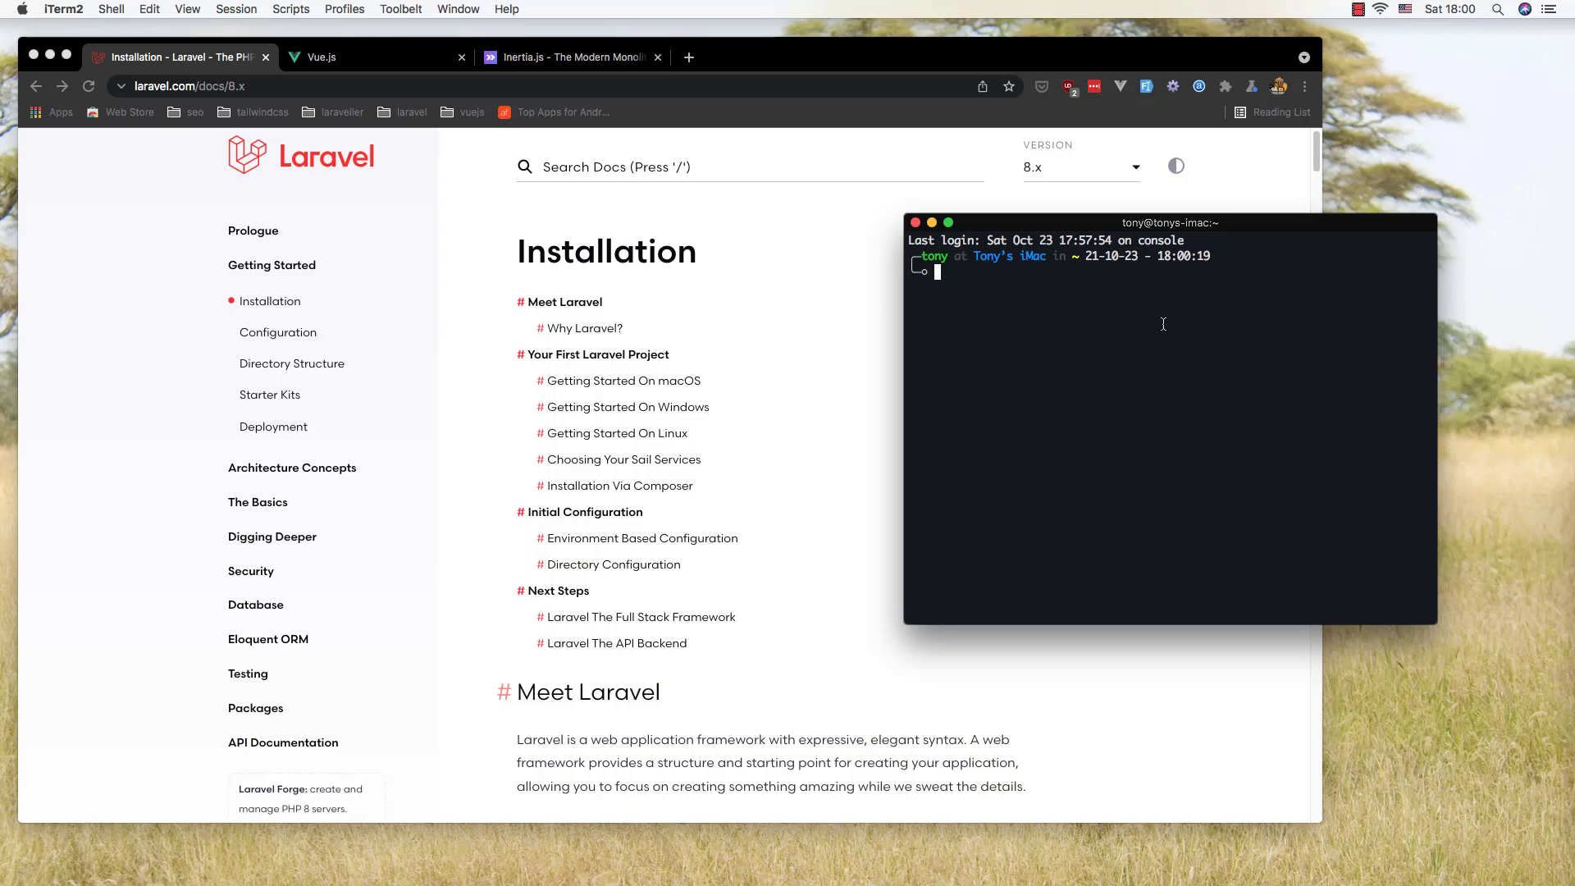
text(cd code)
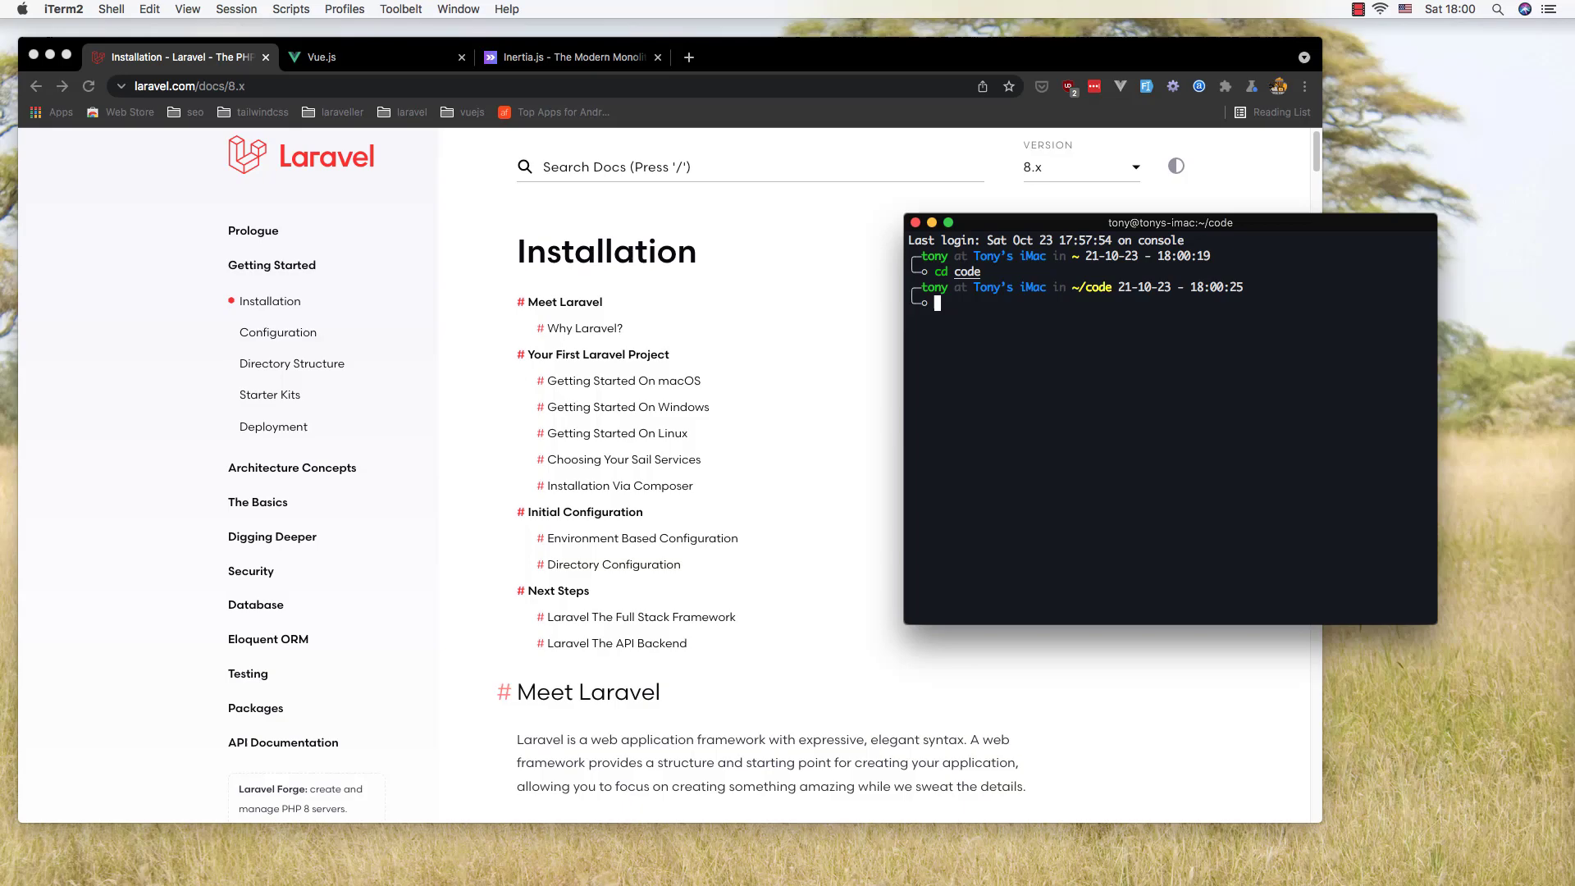
text(ls)
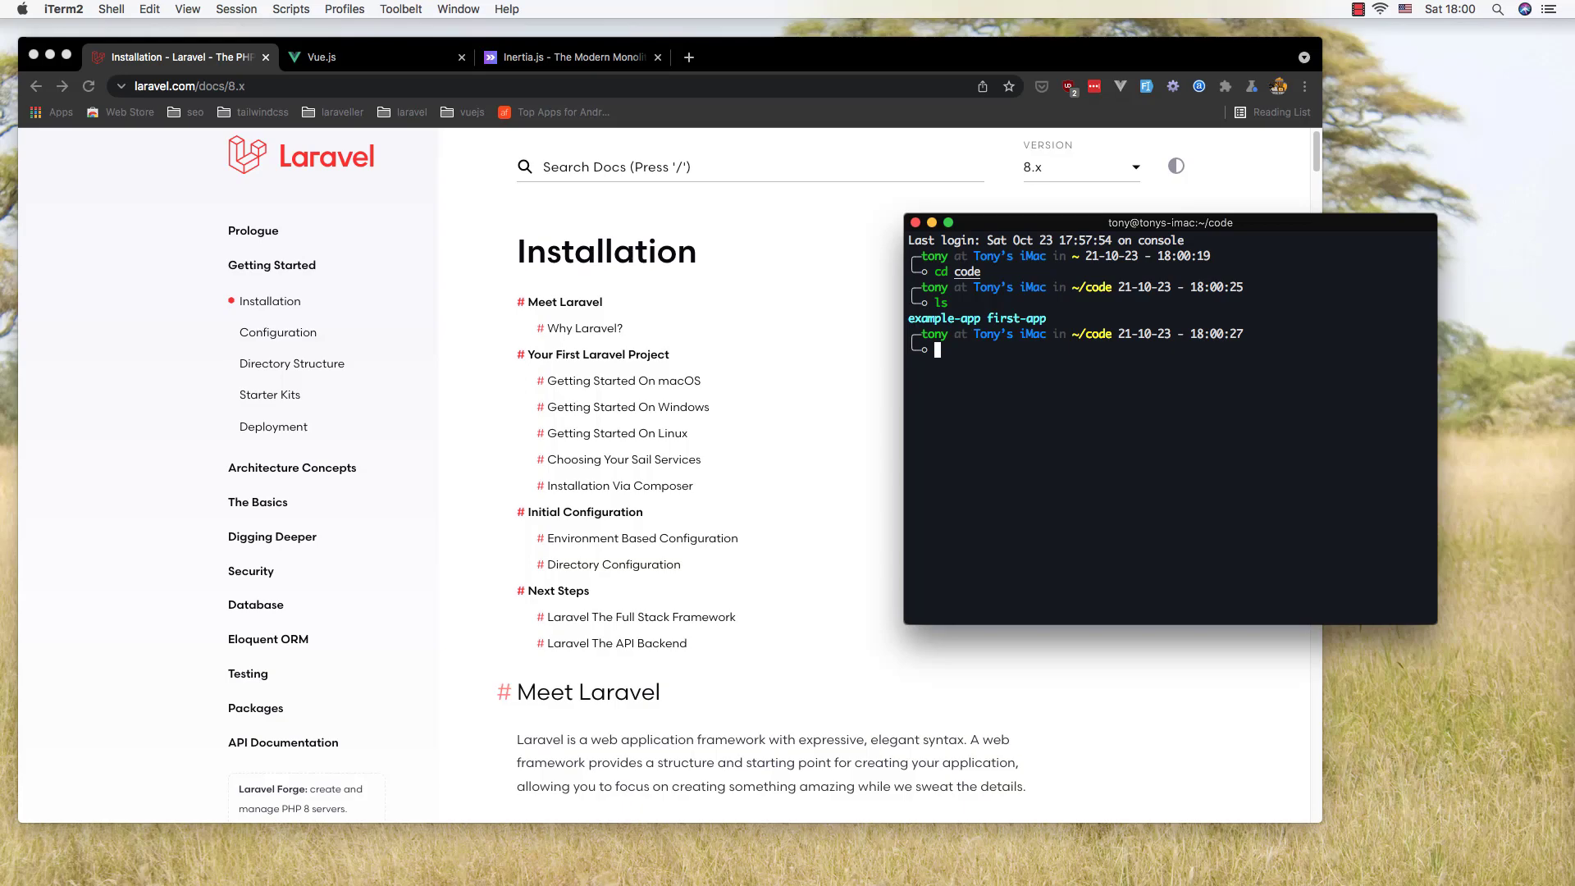
text(clear)
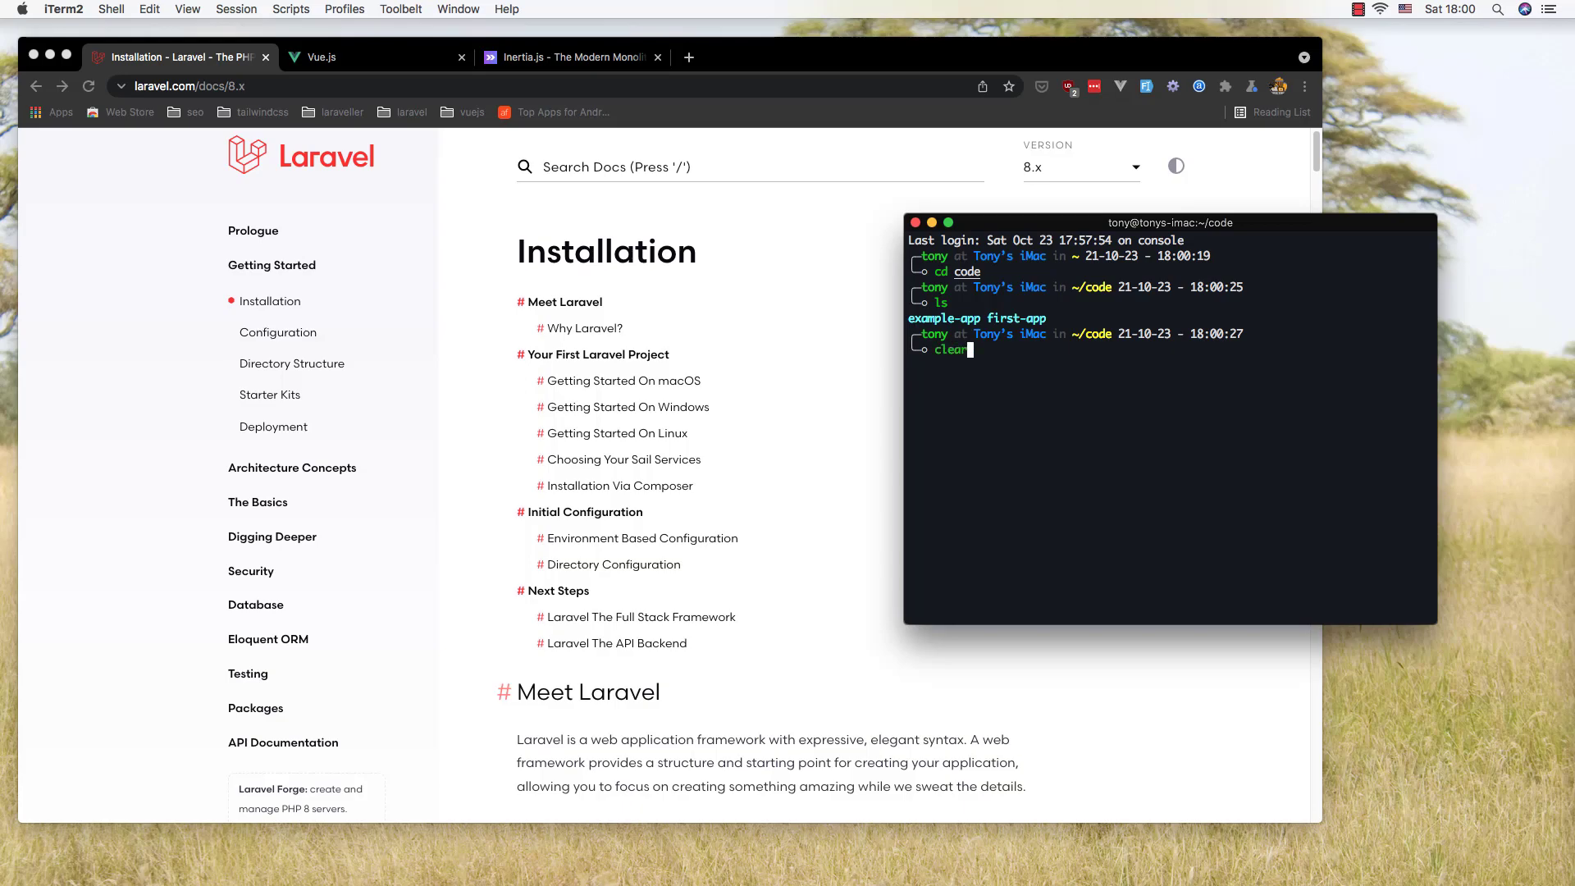
key(Enter)
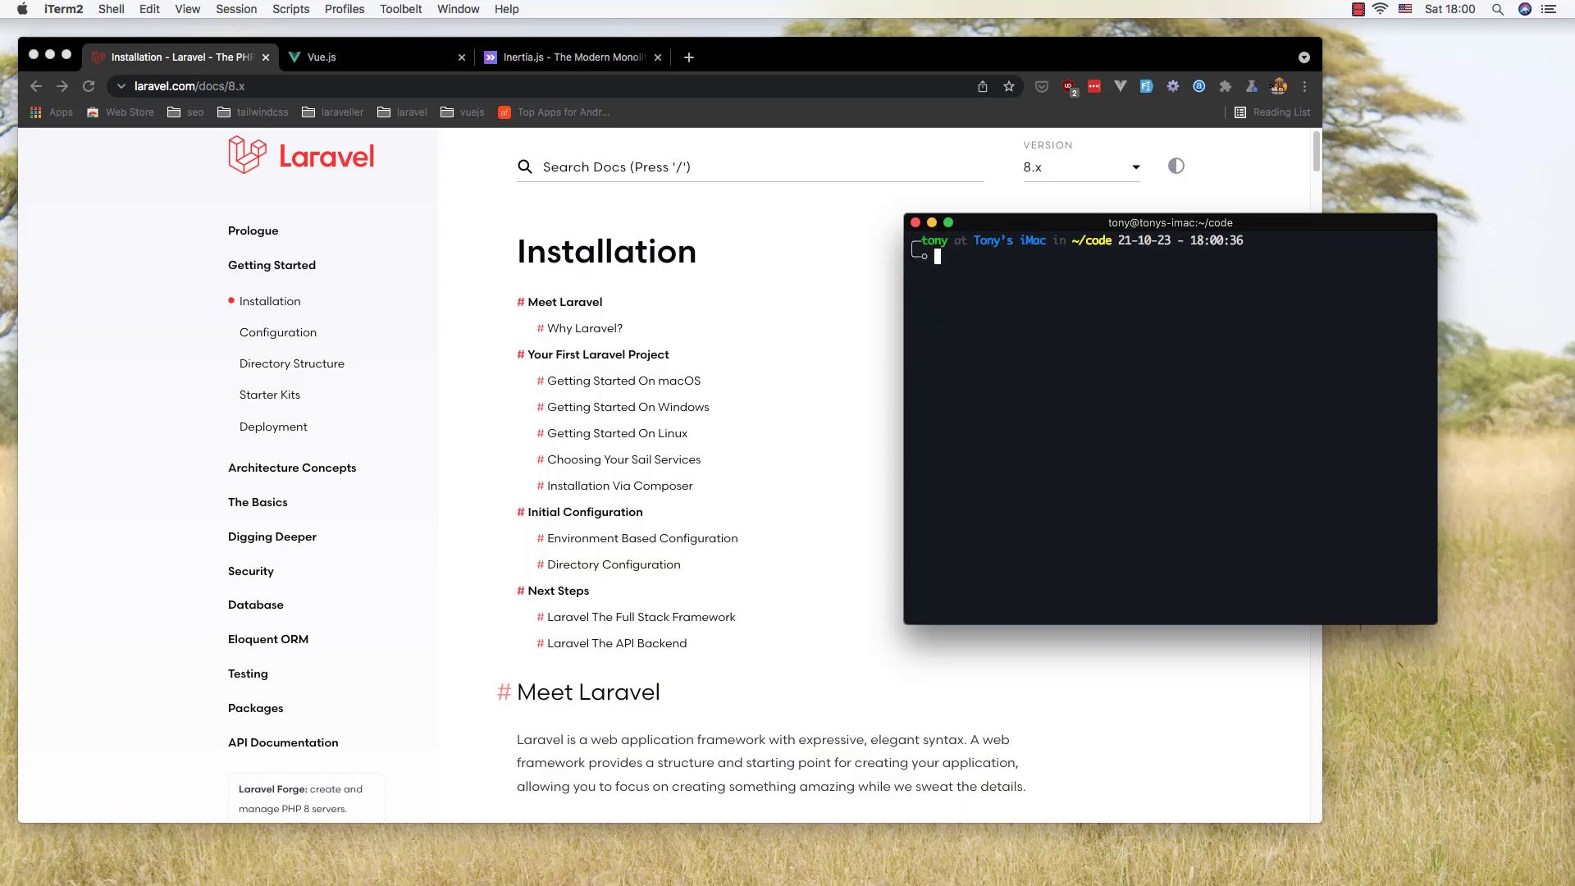
Step: Run 'laravel new laravel-inertia' to create the new project
text(laravel new first-app)
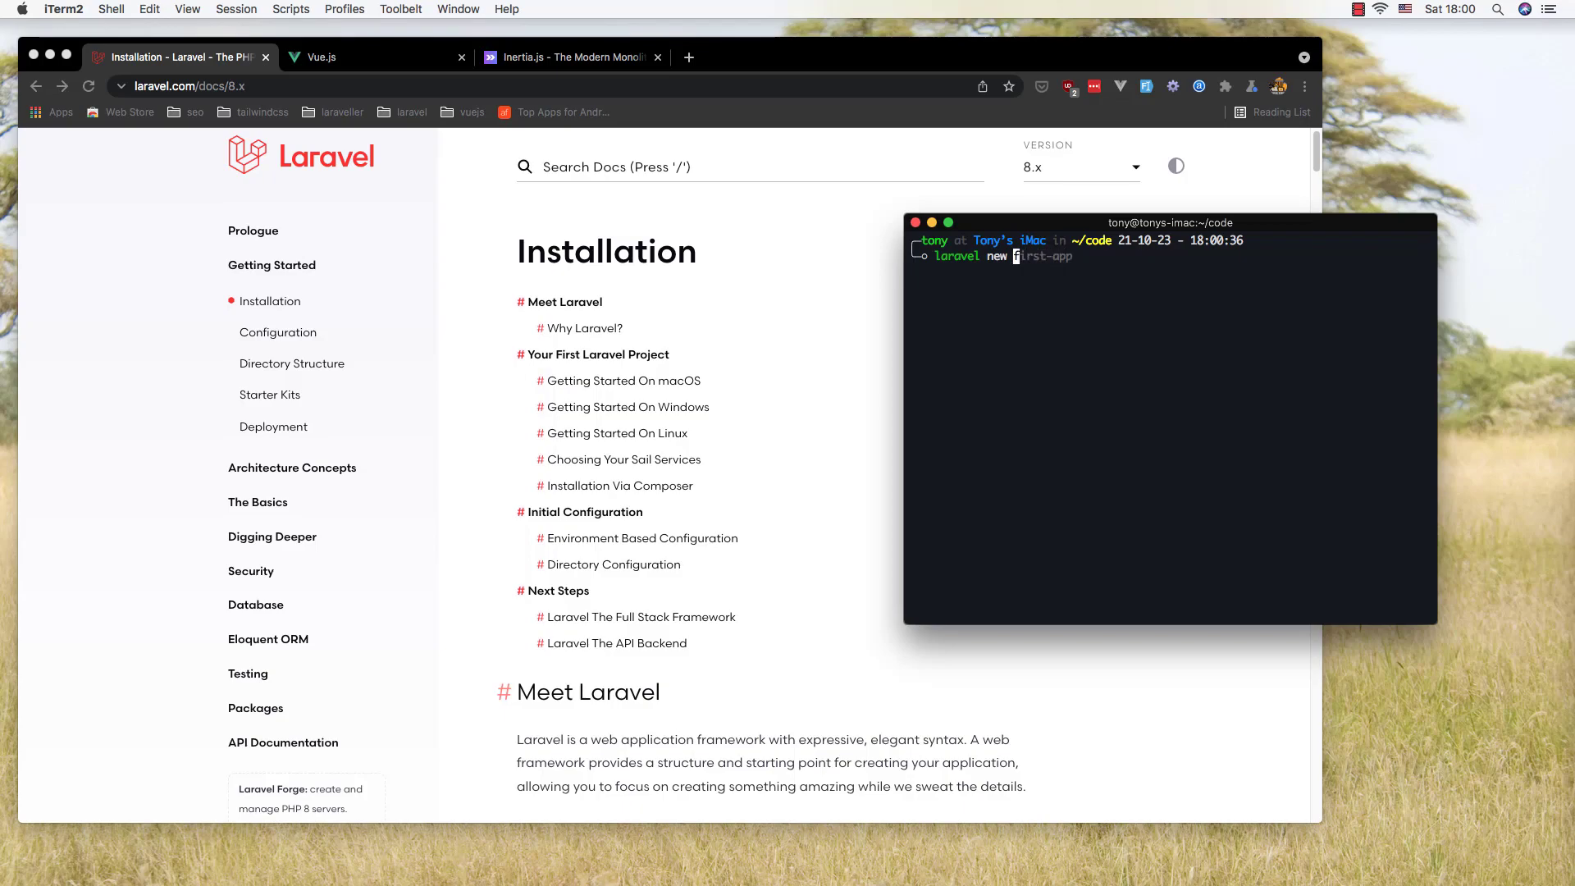
text(larave)
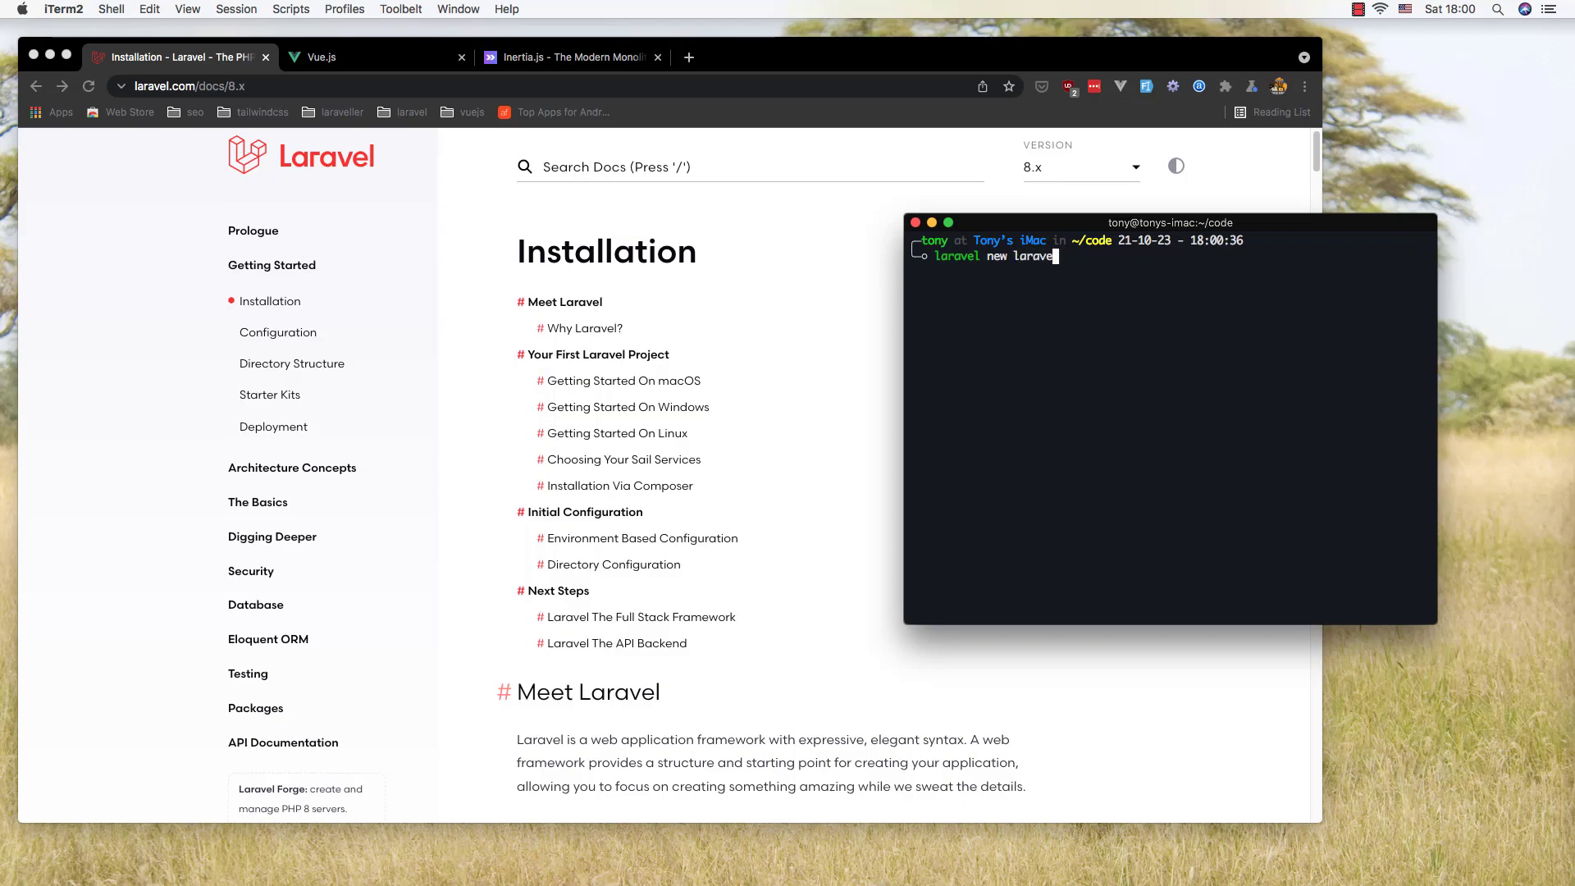
text(l-inertia)
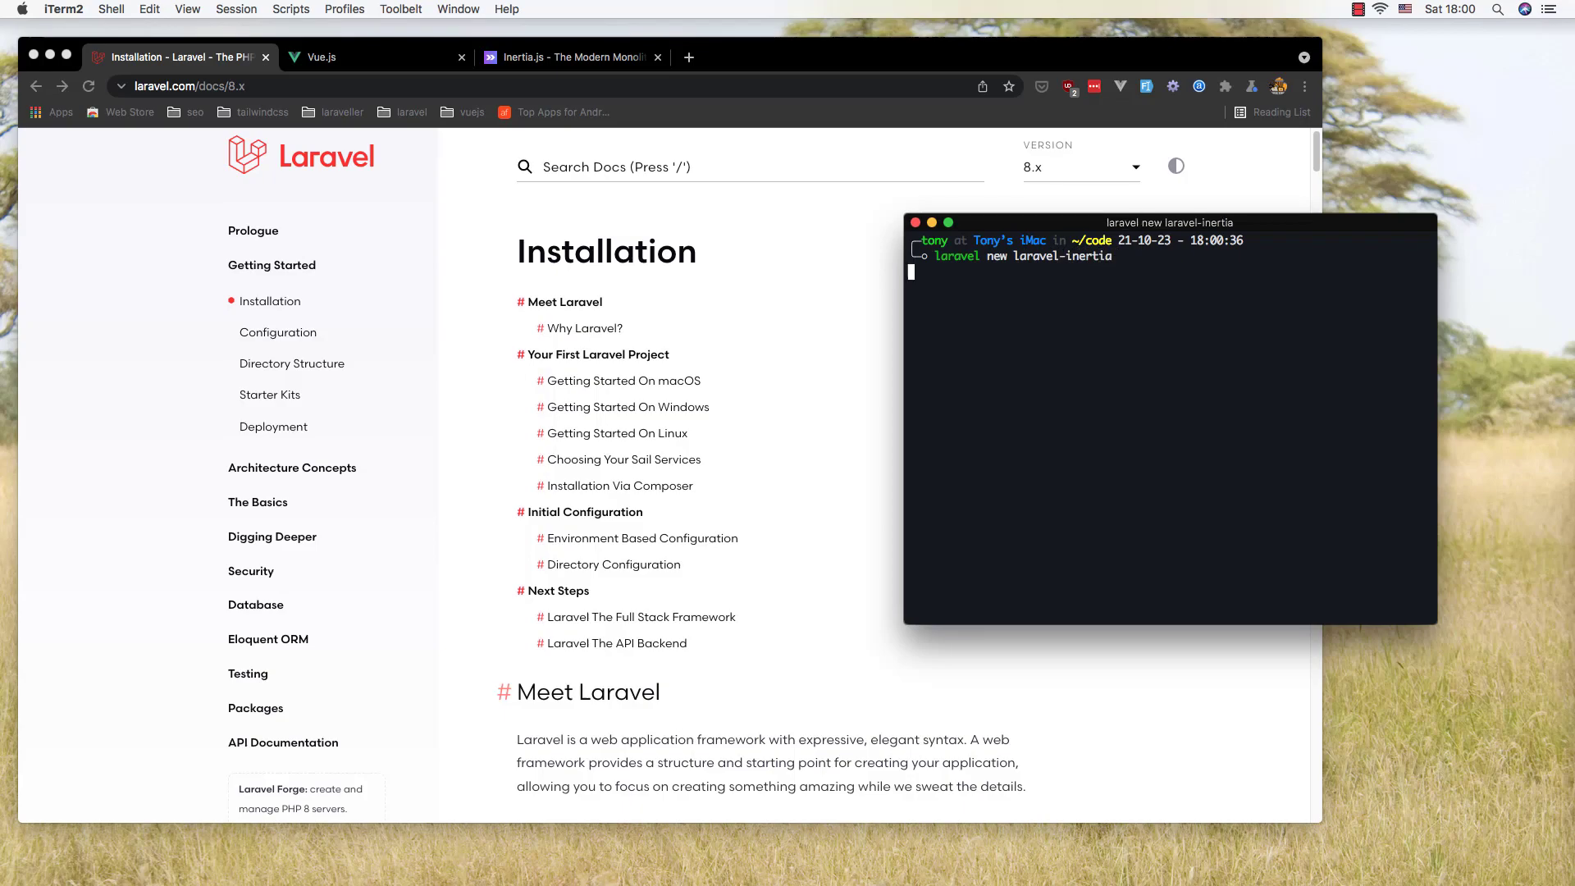
key(Return)
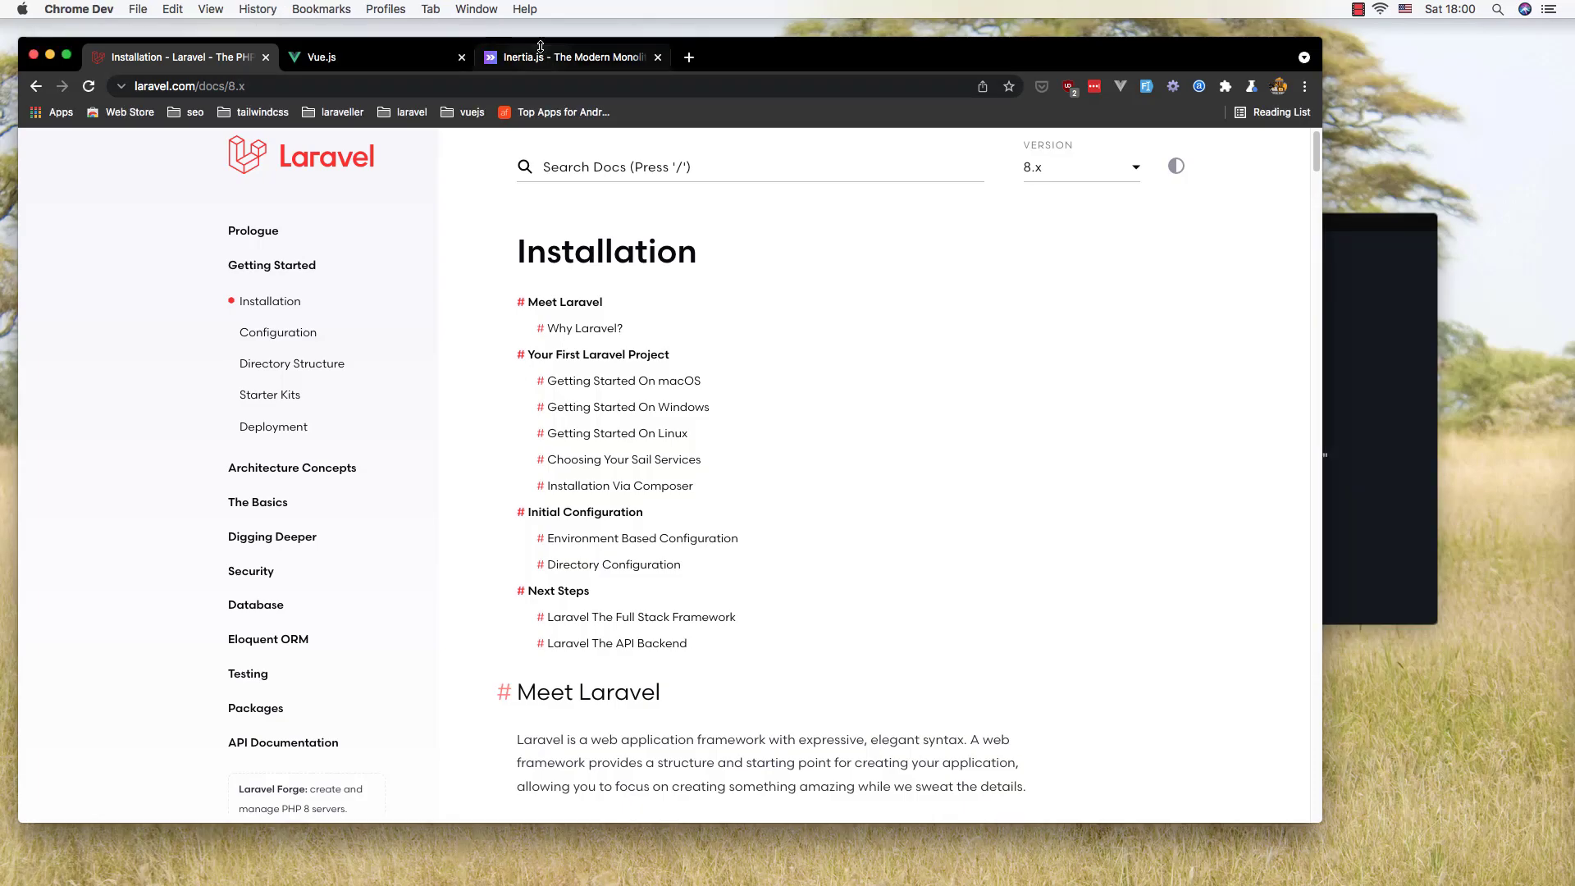
Step: Go to the Inertia.js server-side setup guide showing the Laravel adapter composer command
click(569, 56)
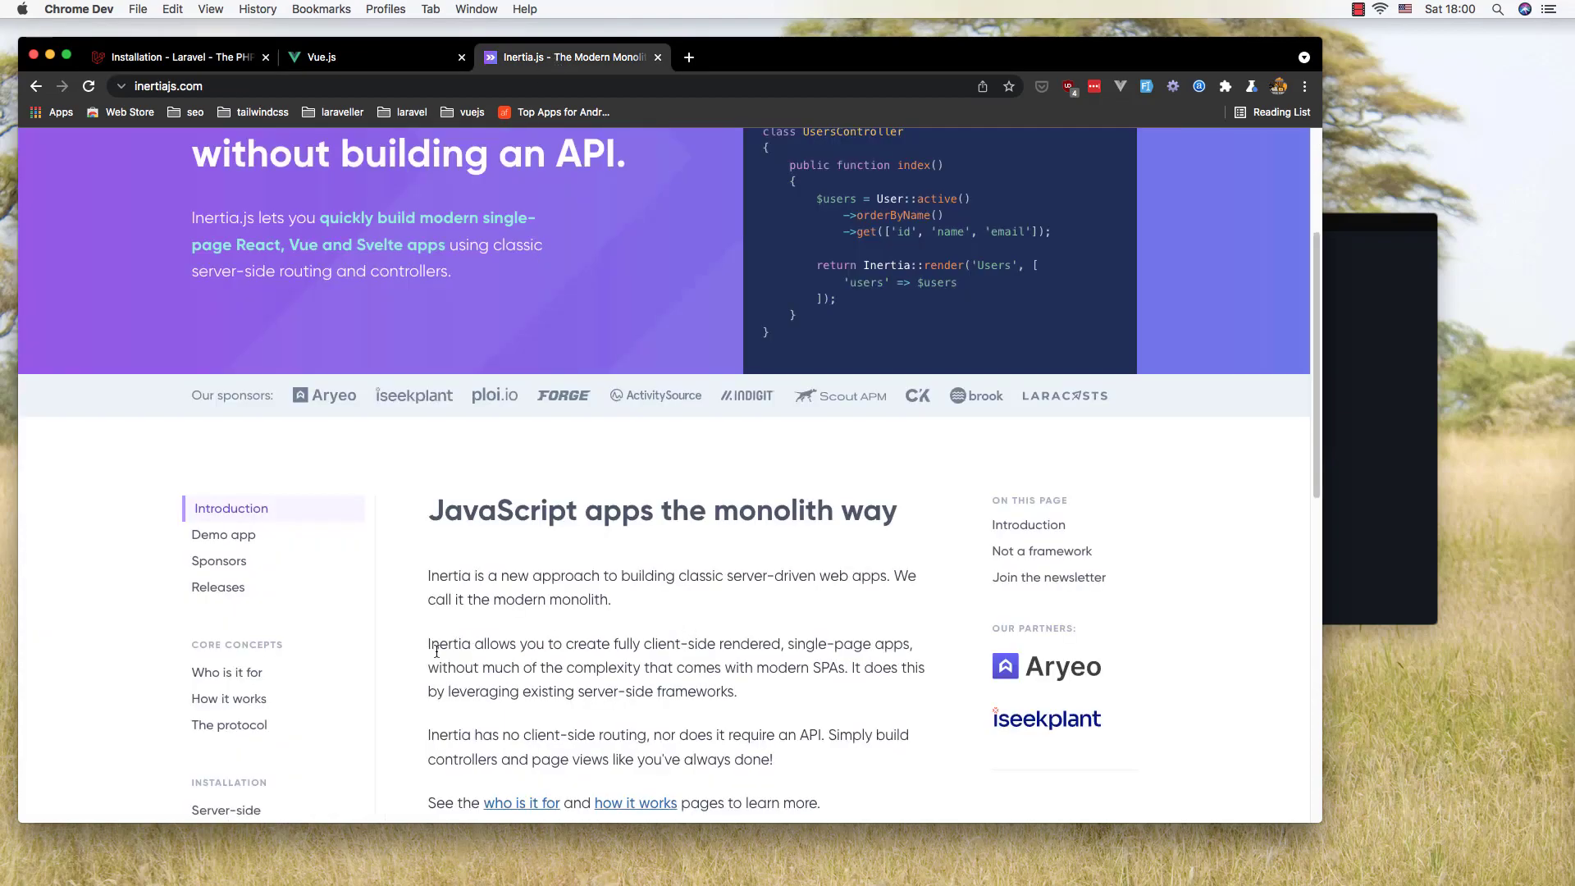
scroll(down, 3)
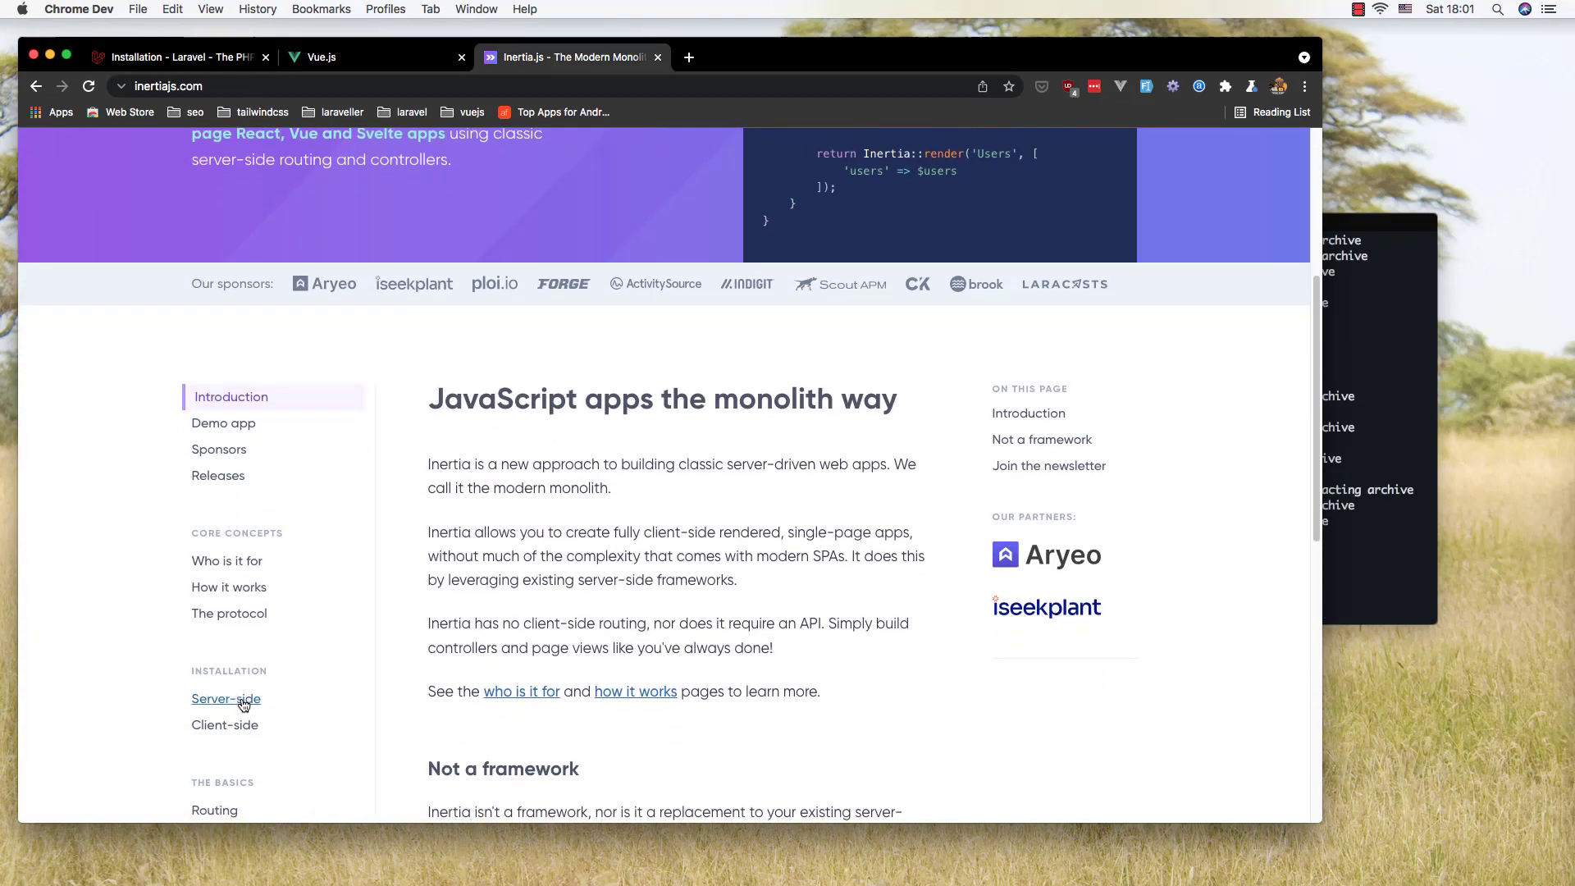
click(226, 699)
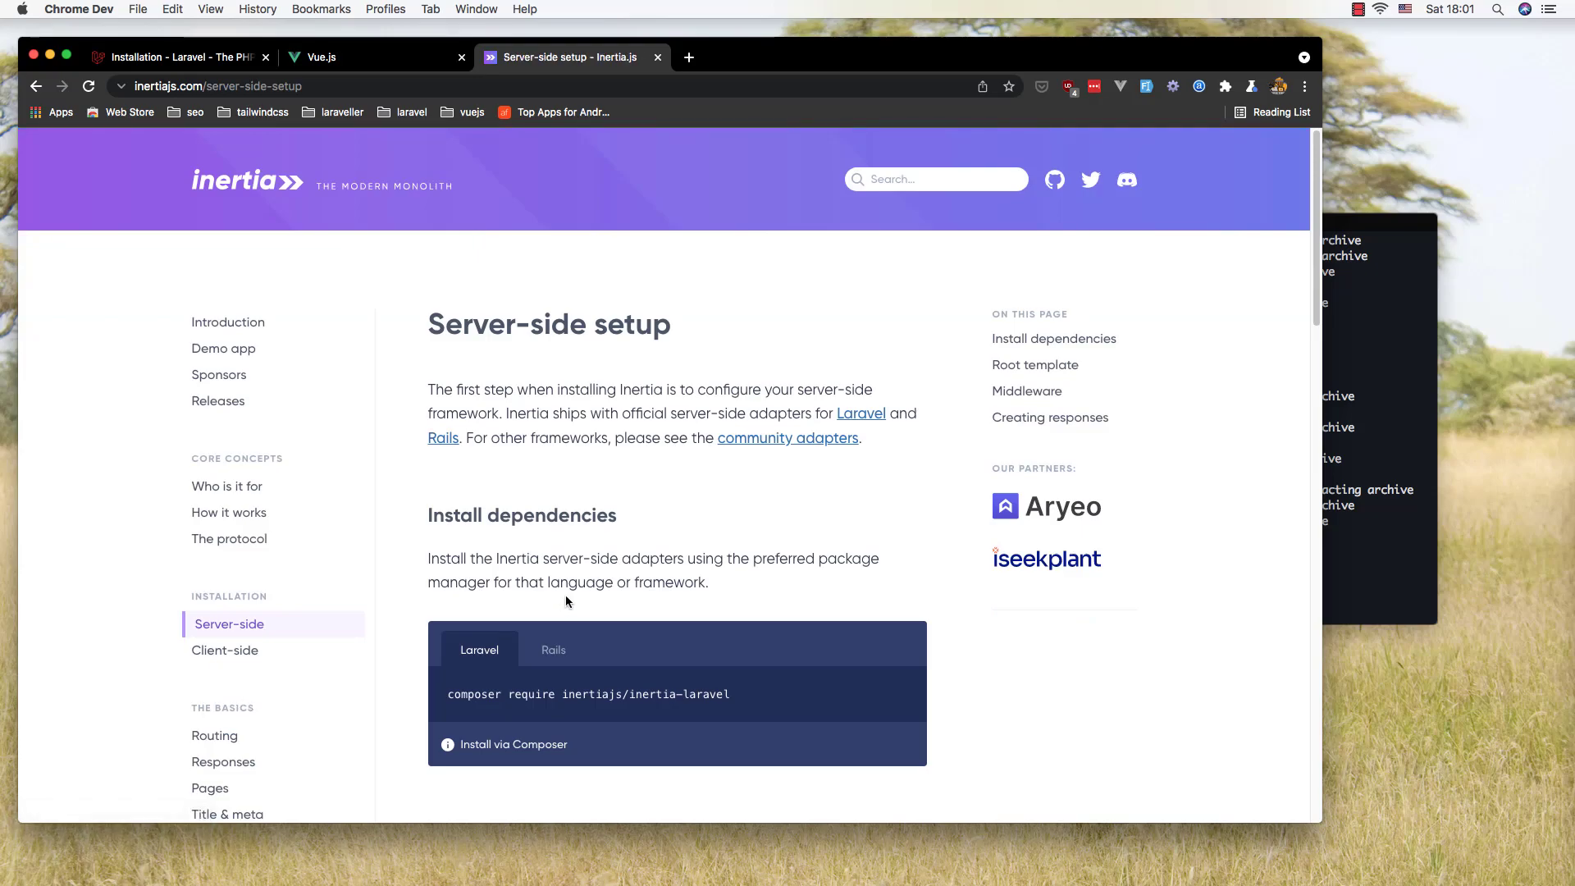
scroll(down, 3)
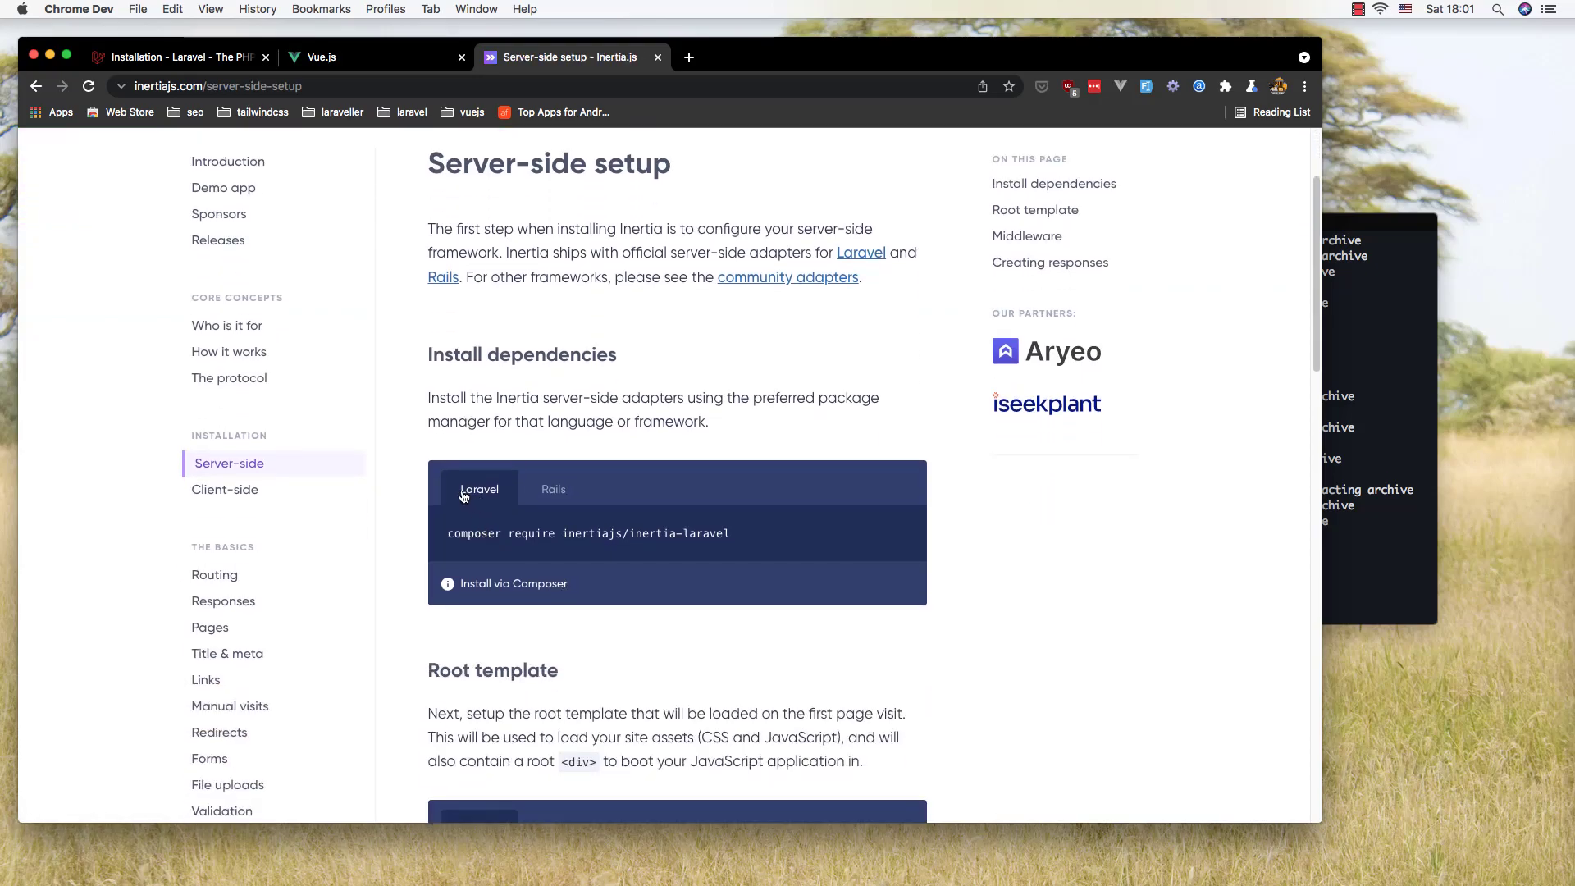
mouse_move(404, 546)
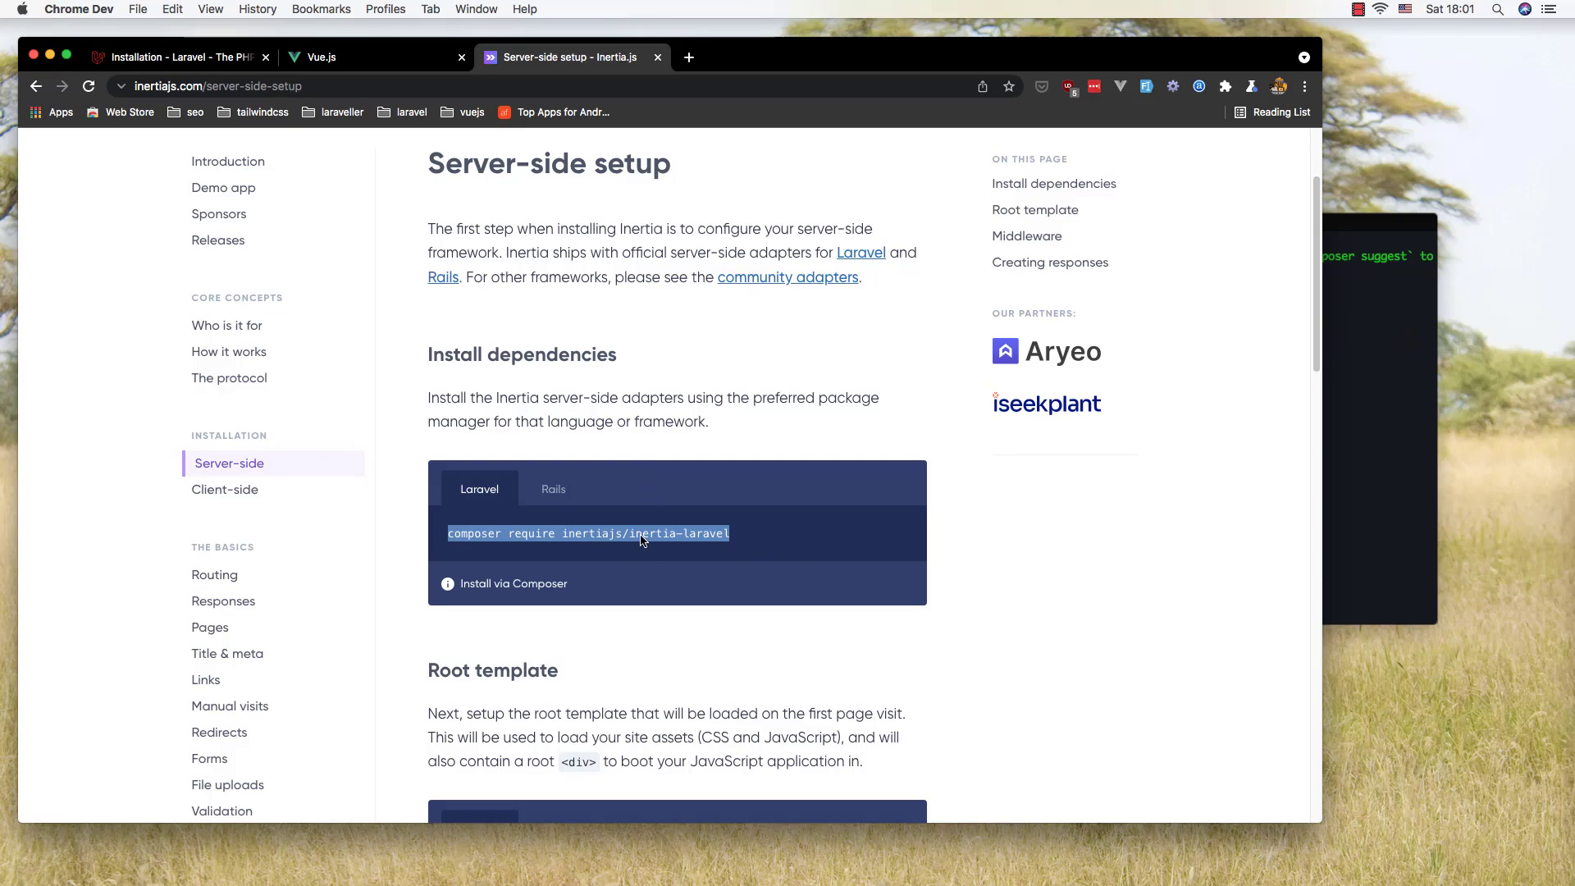
mouse_move(656, 561)
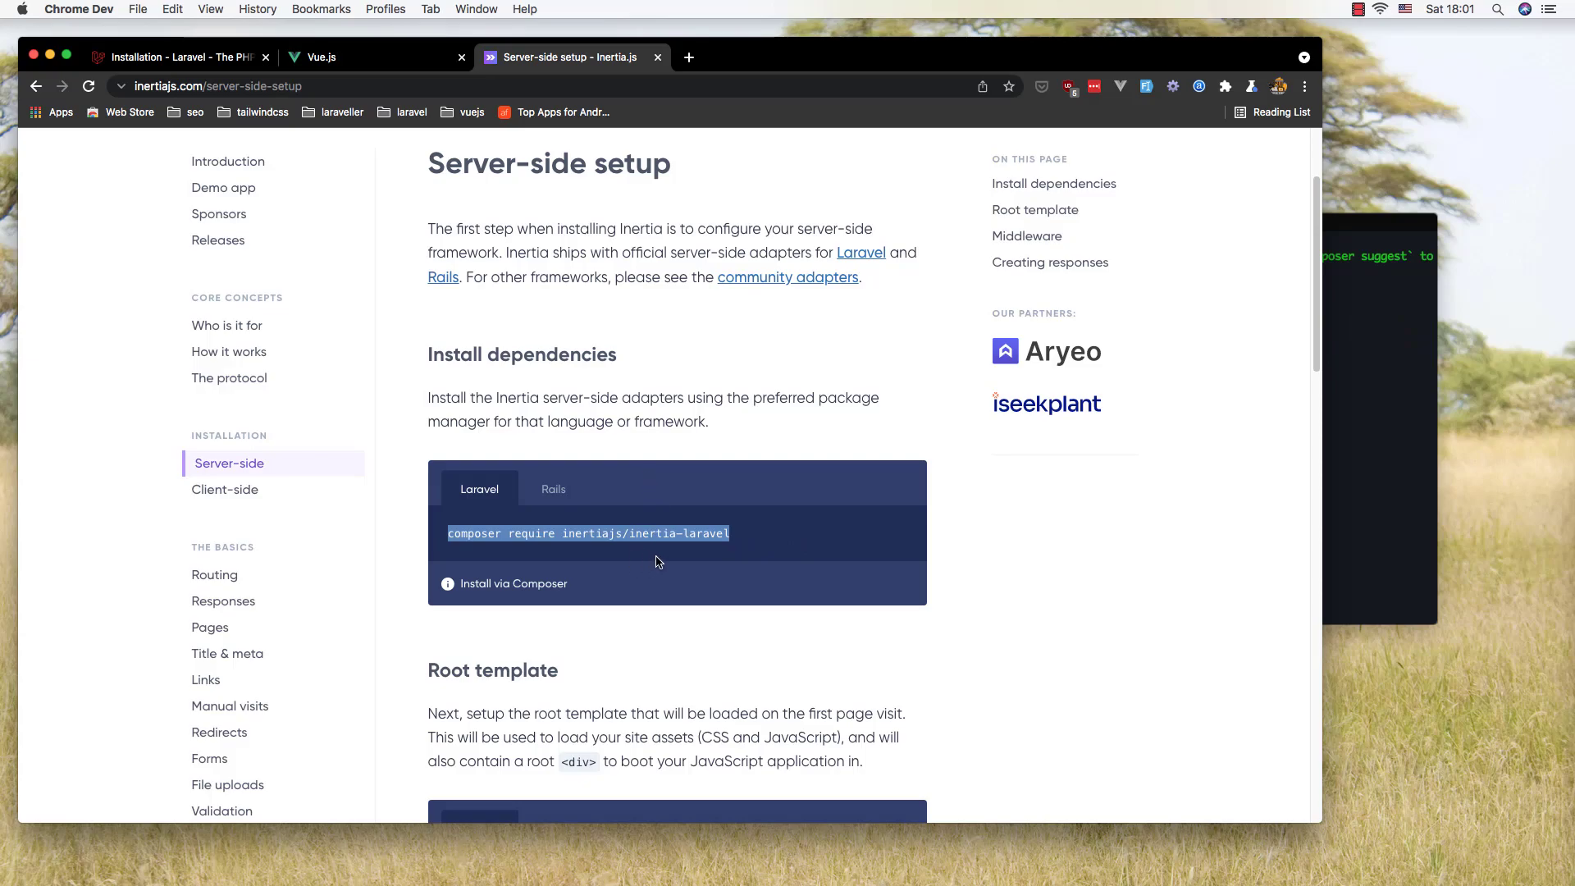
mouse_move(691, 551)
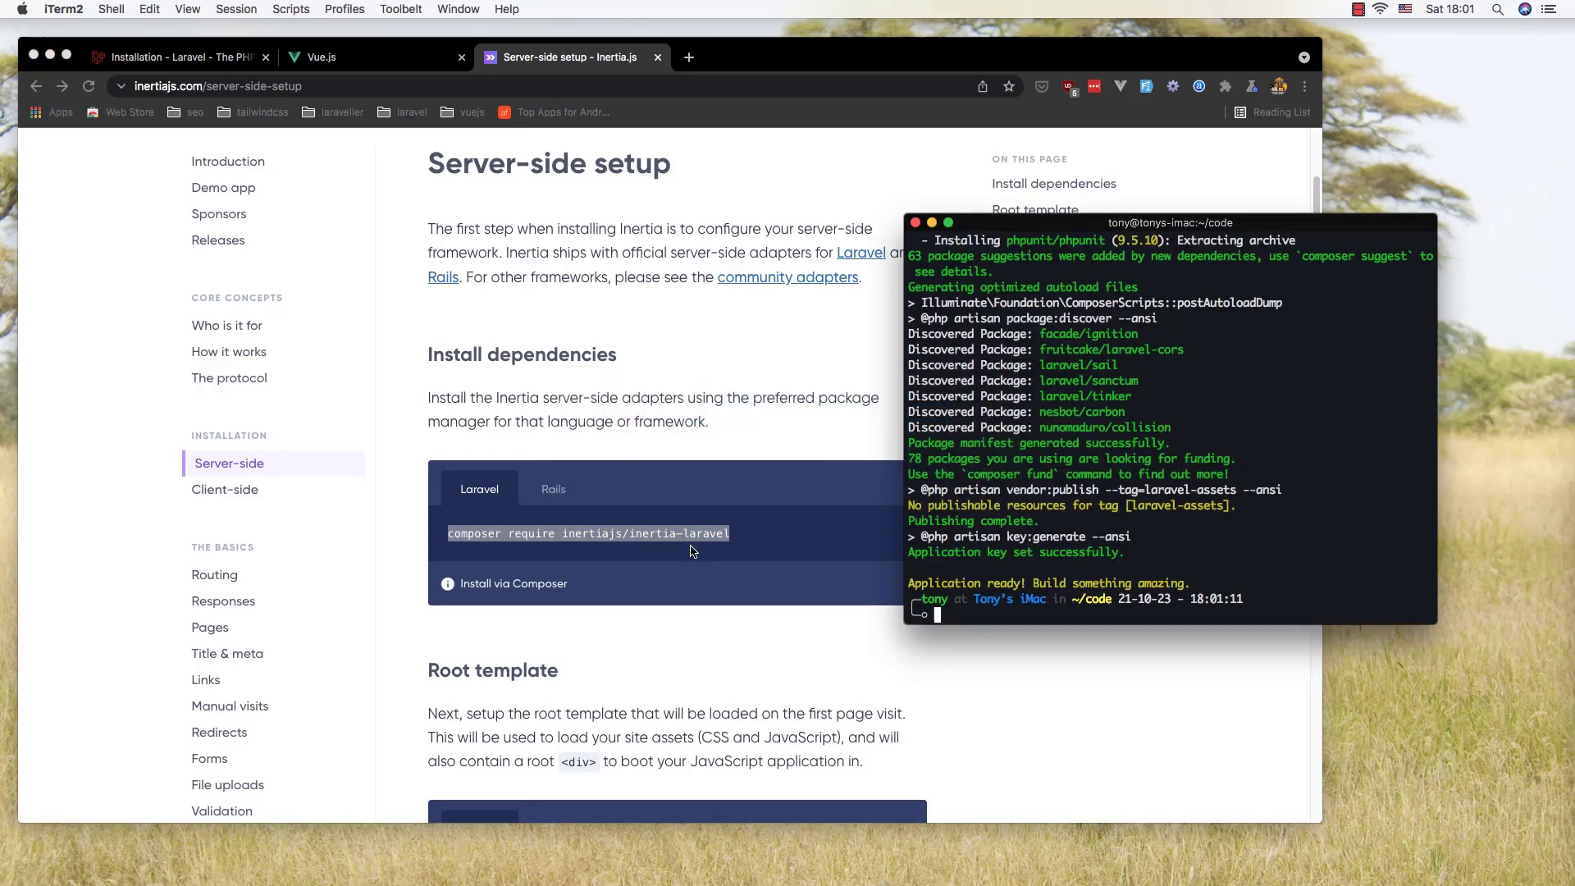
Step: Enter the laravel-inertia folder and type 'composer require inertiajs/inertia-laravel'
text(cd code)
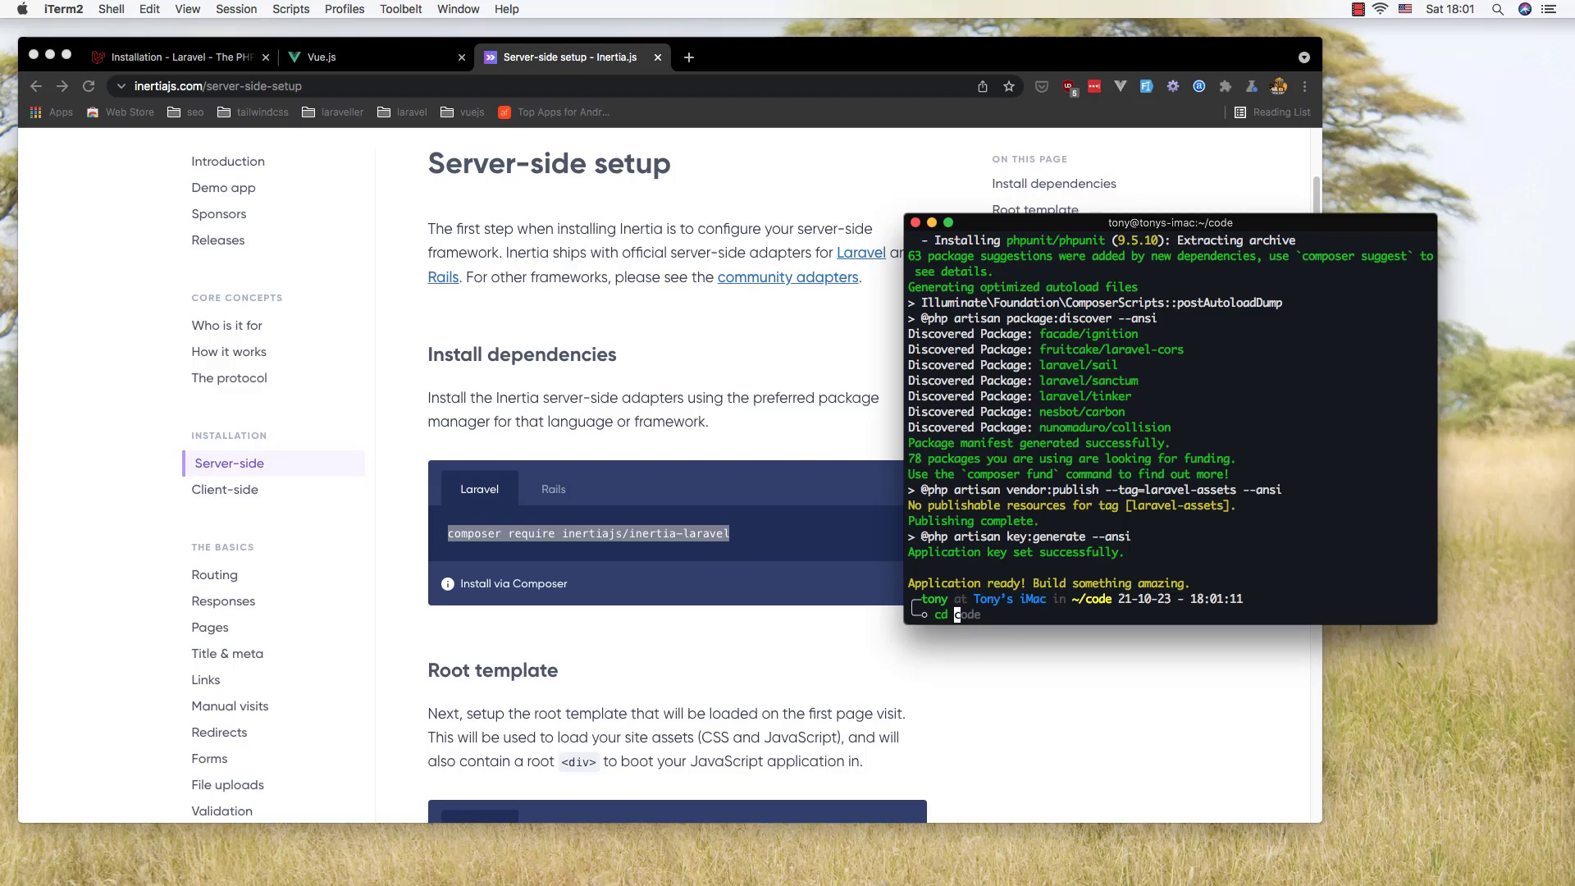
text(laravel-)
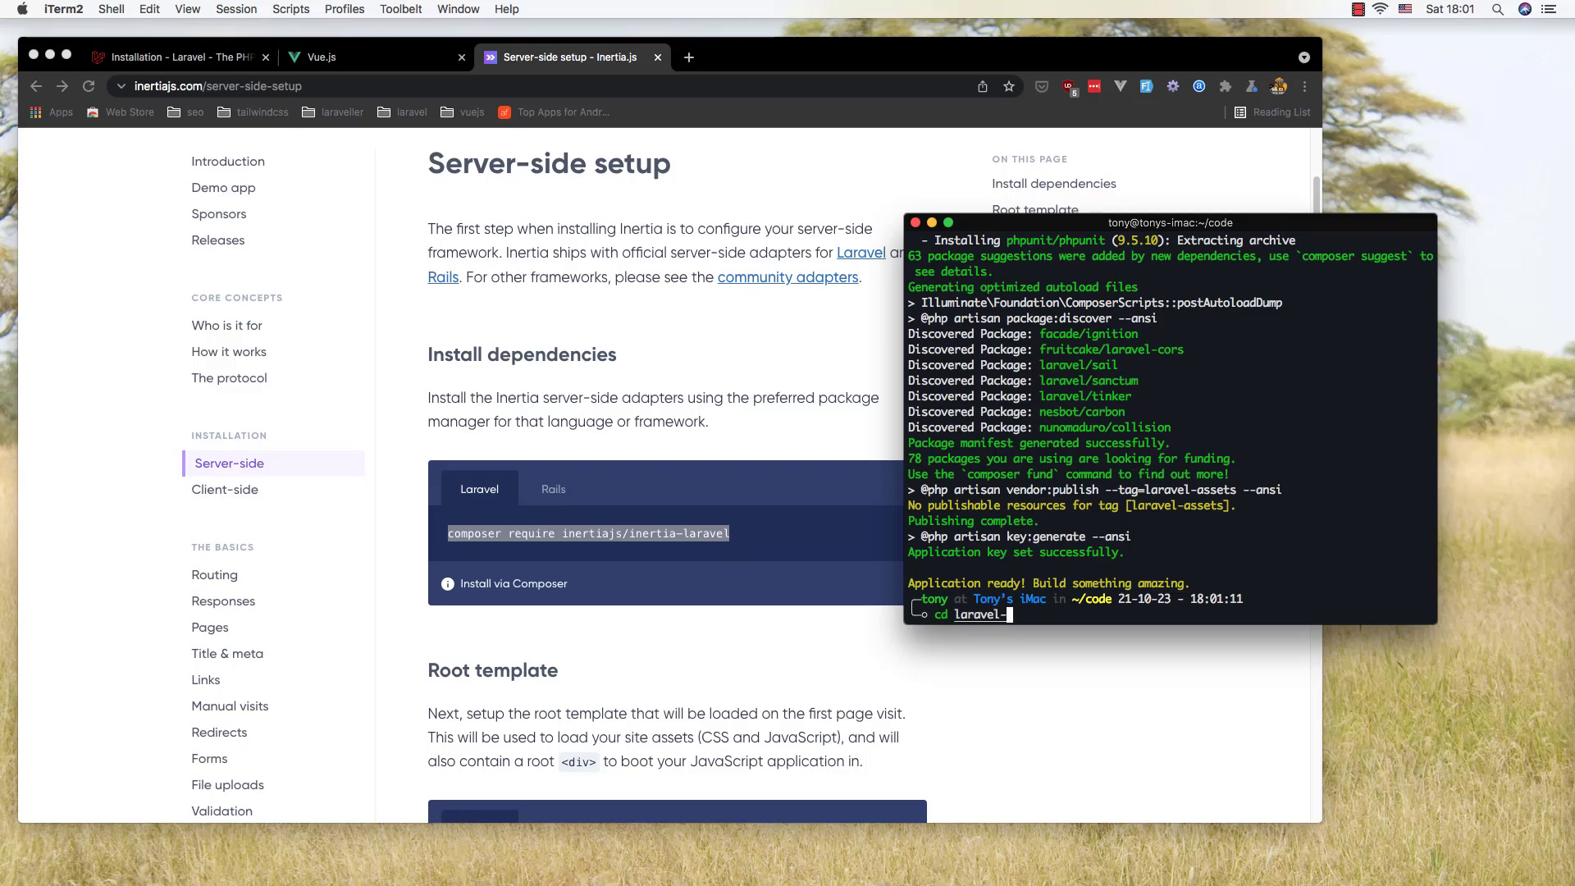
text(inert)
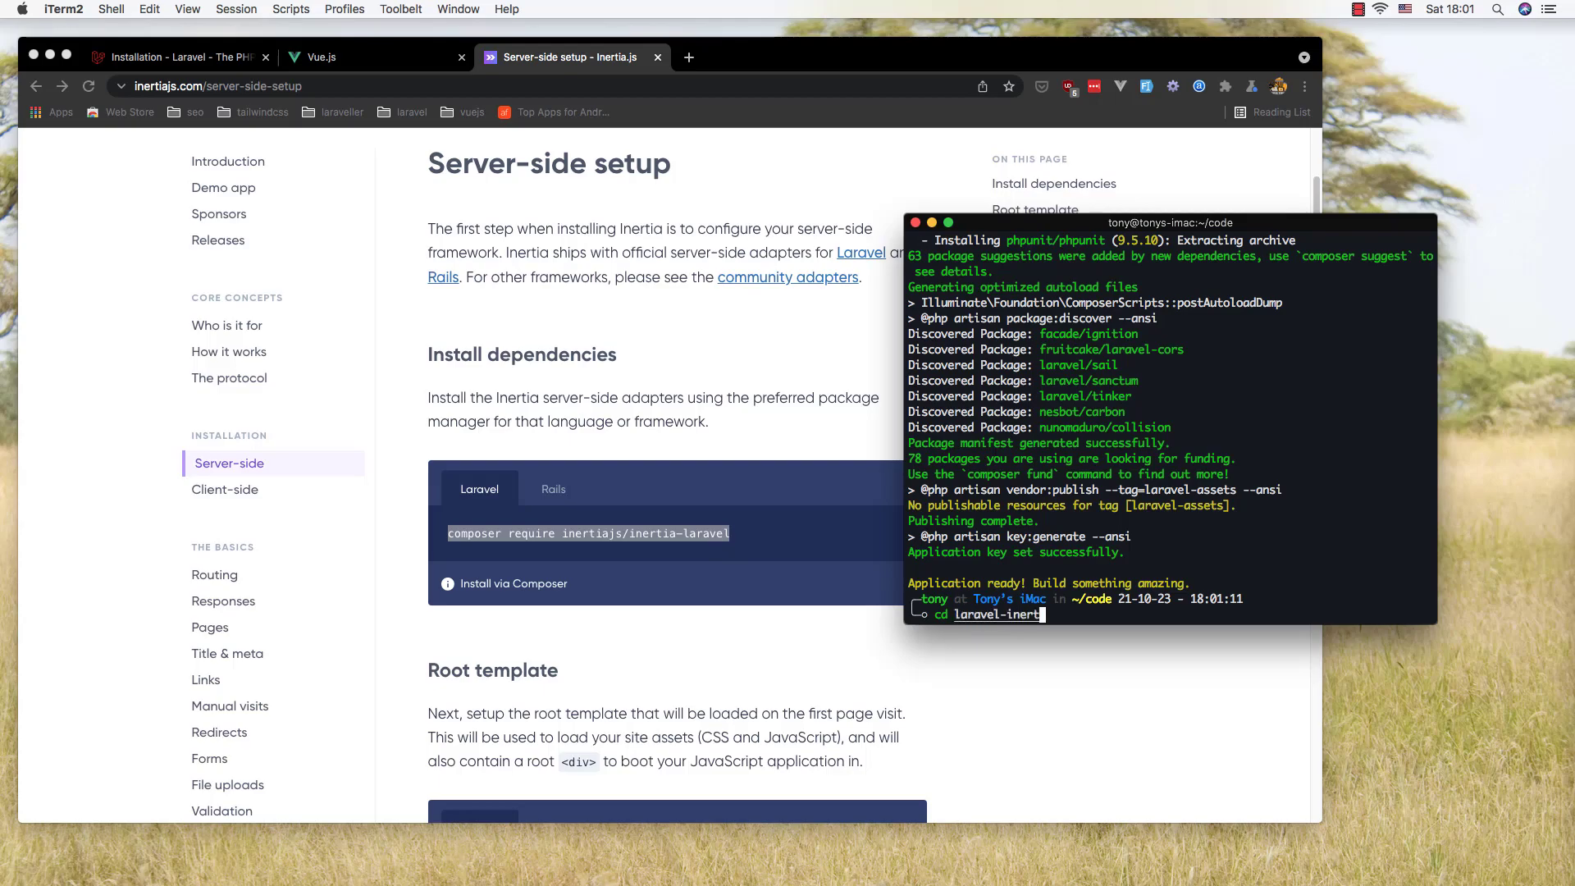
text(ia)
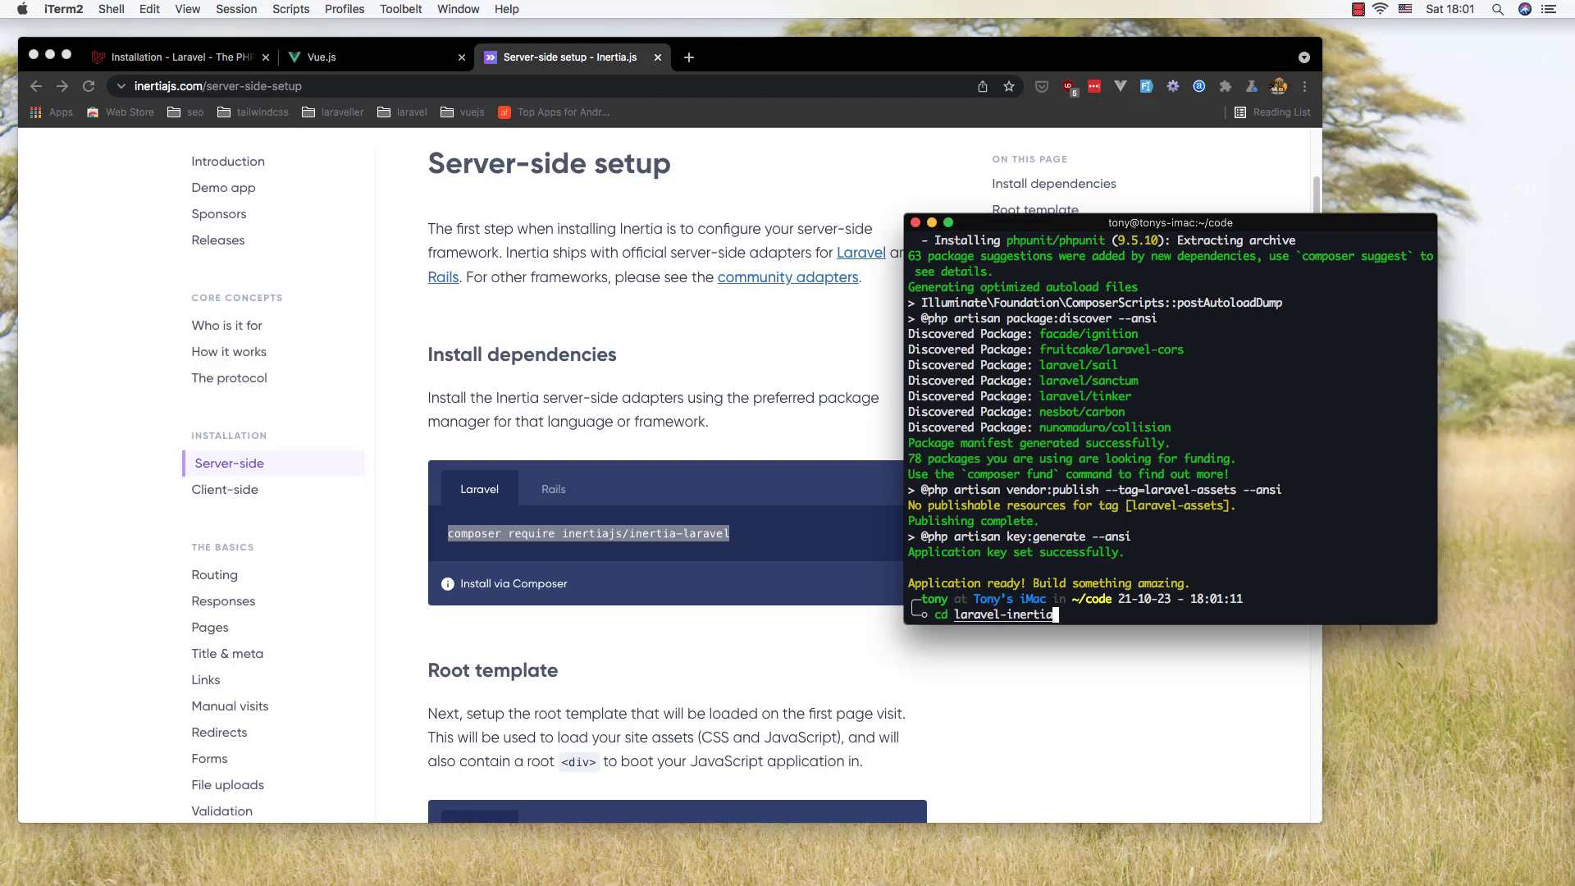
key(Return)
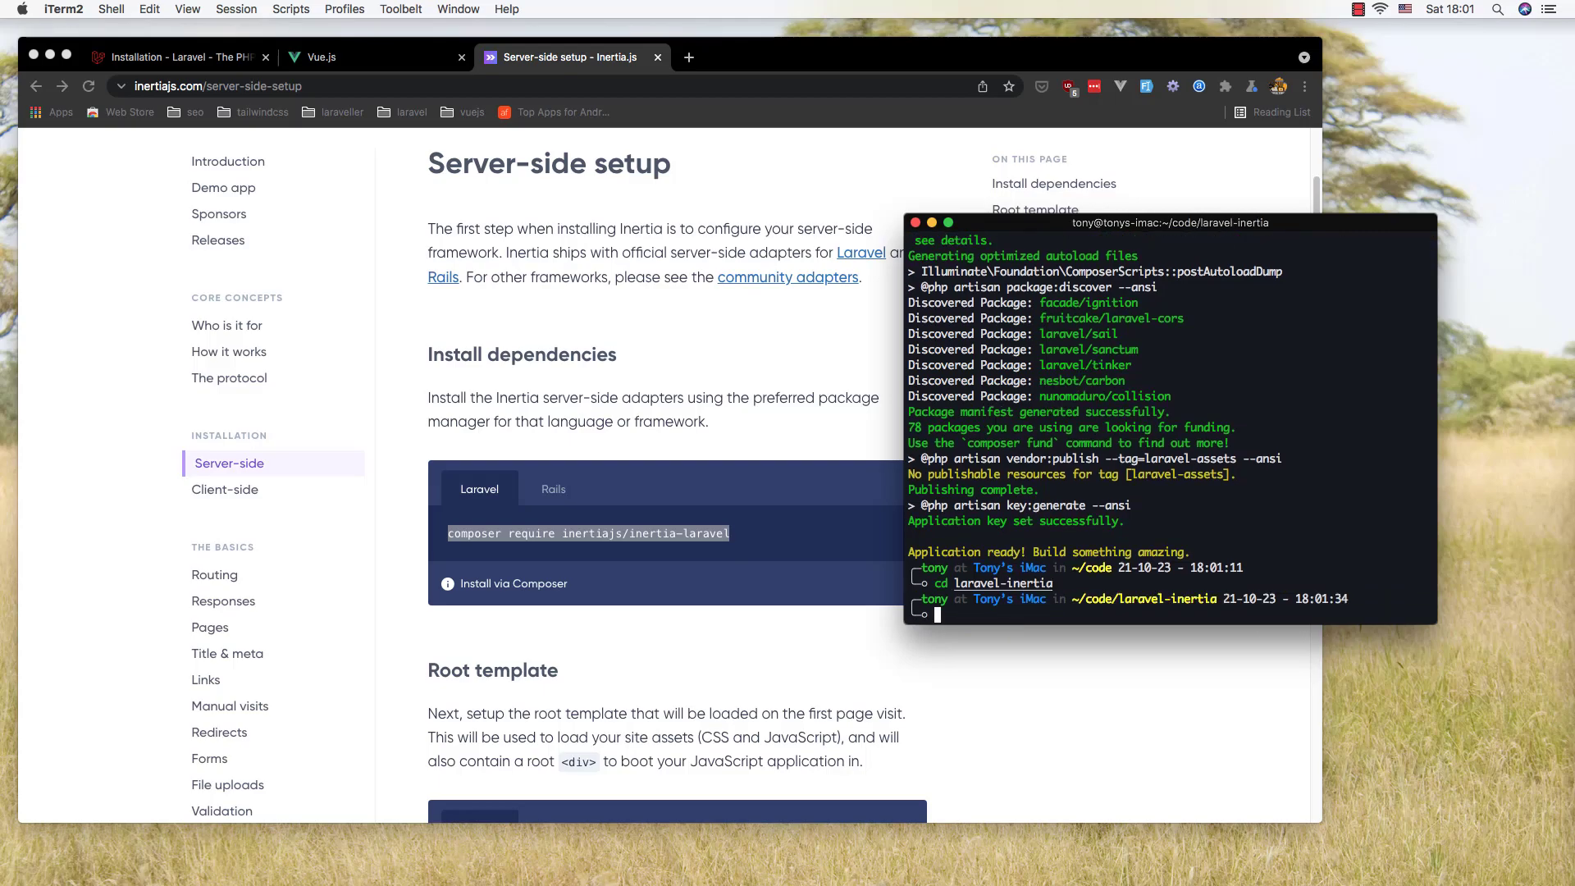
text(composer require inertiajs/inertia-laravel)
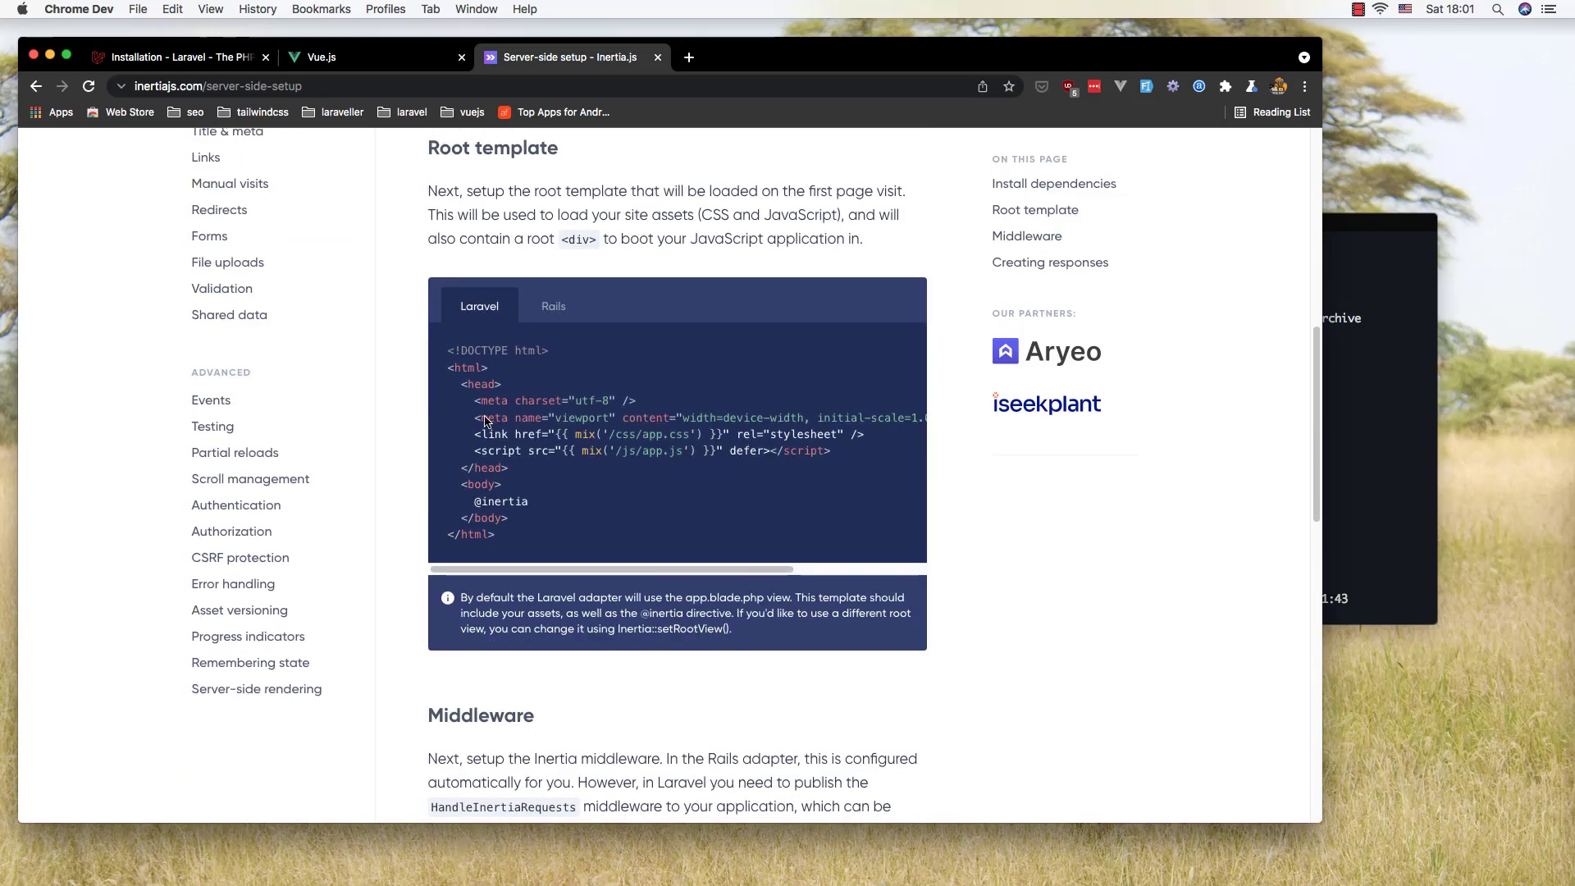
Step: Select the Laravel root template snippet and launch Visual Studio Code via Spotlight
drag(486, 420, 556, 558)
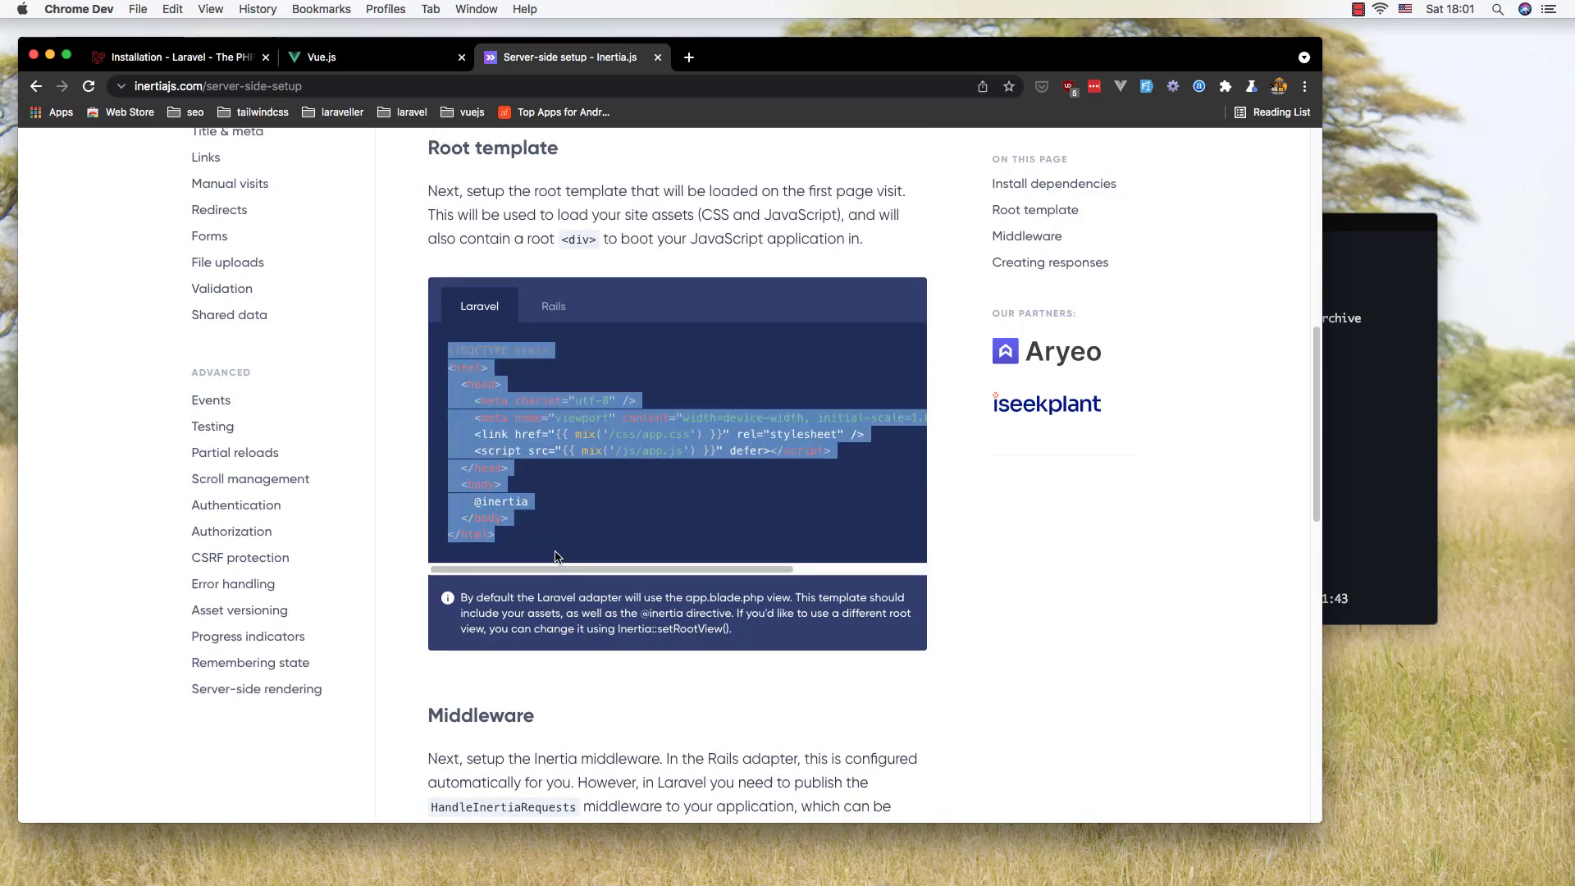
key(cmd+space)
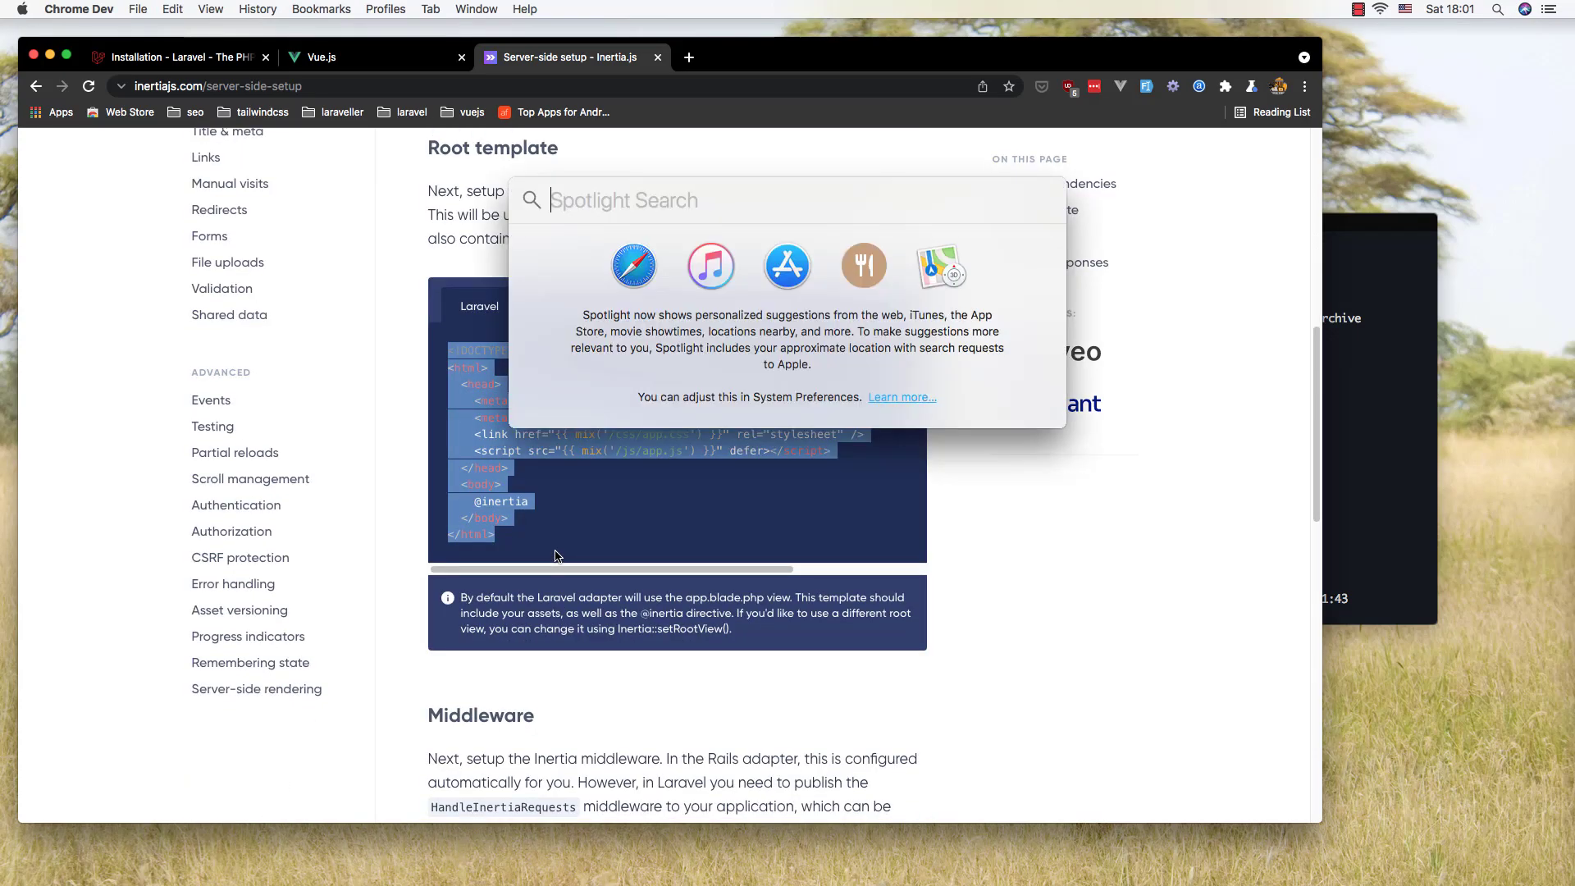
text(php)
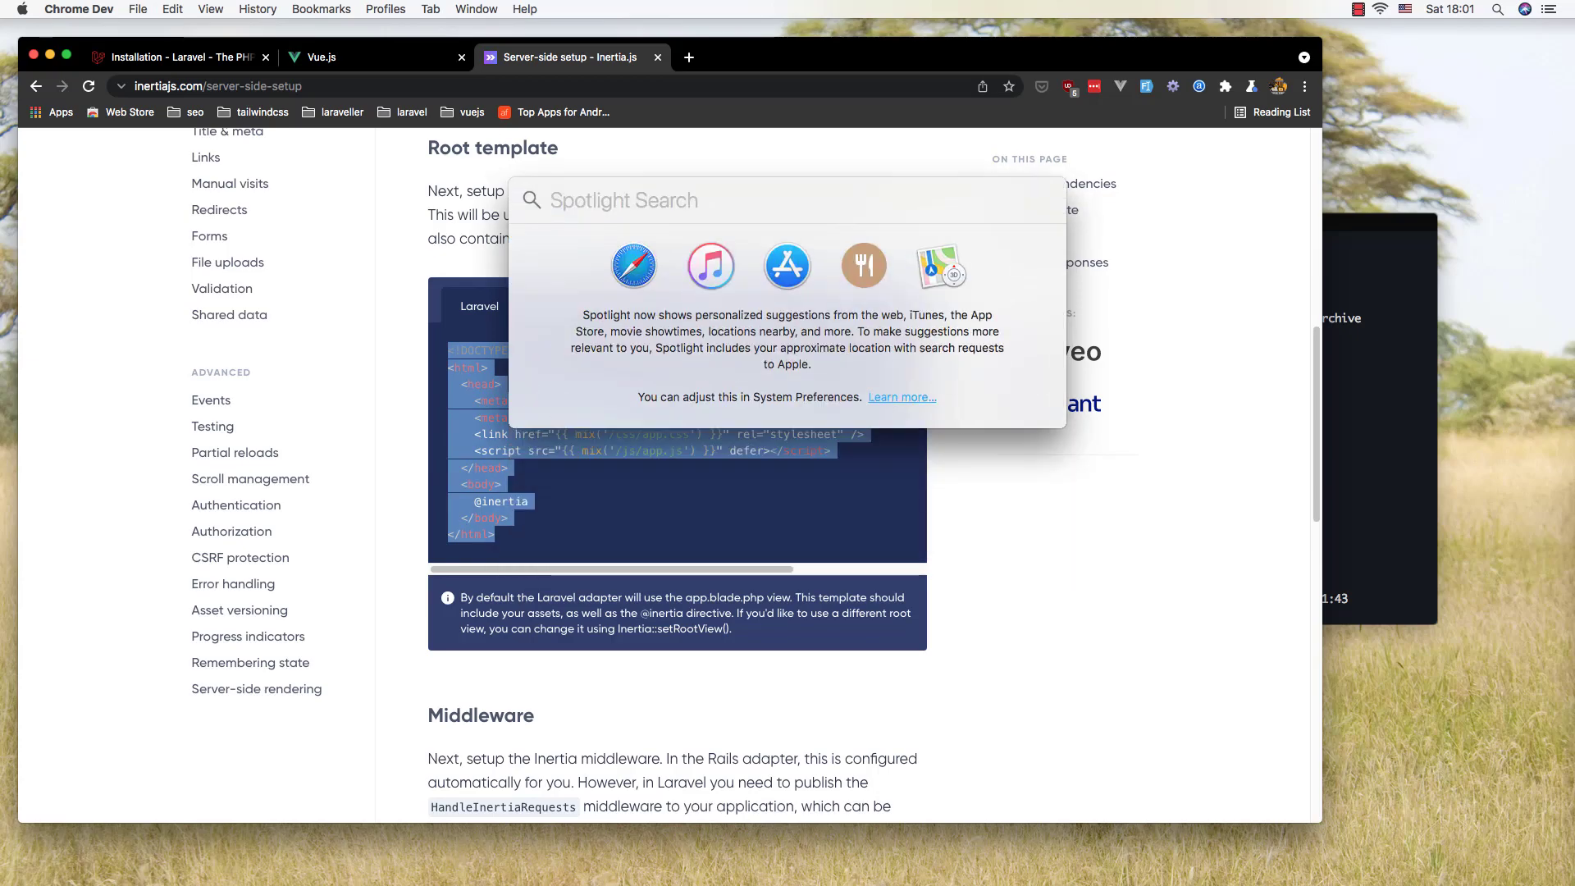
text(Visual Studio Code)
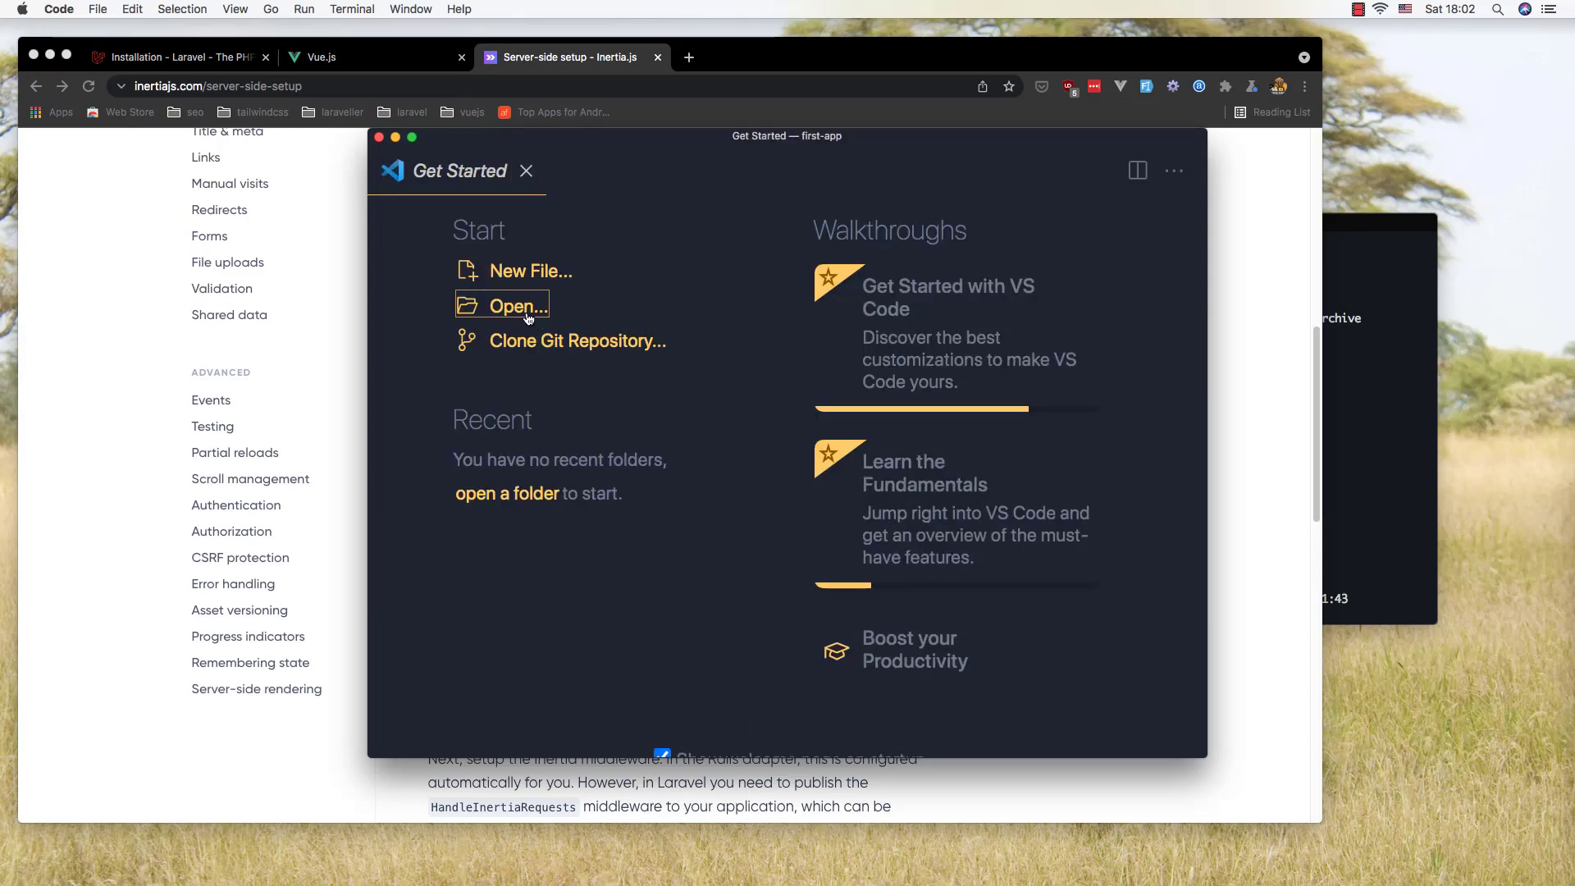
Step: Open the code/laravel-inertia project folder in VS Code
click(519, 305)
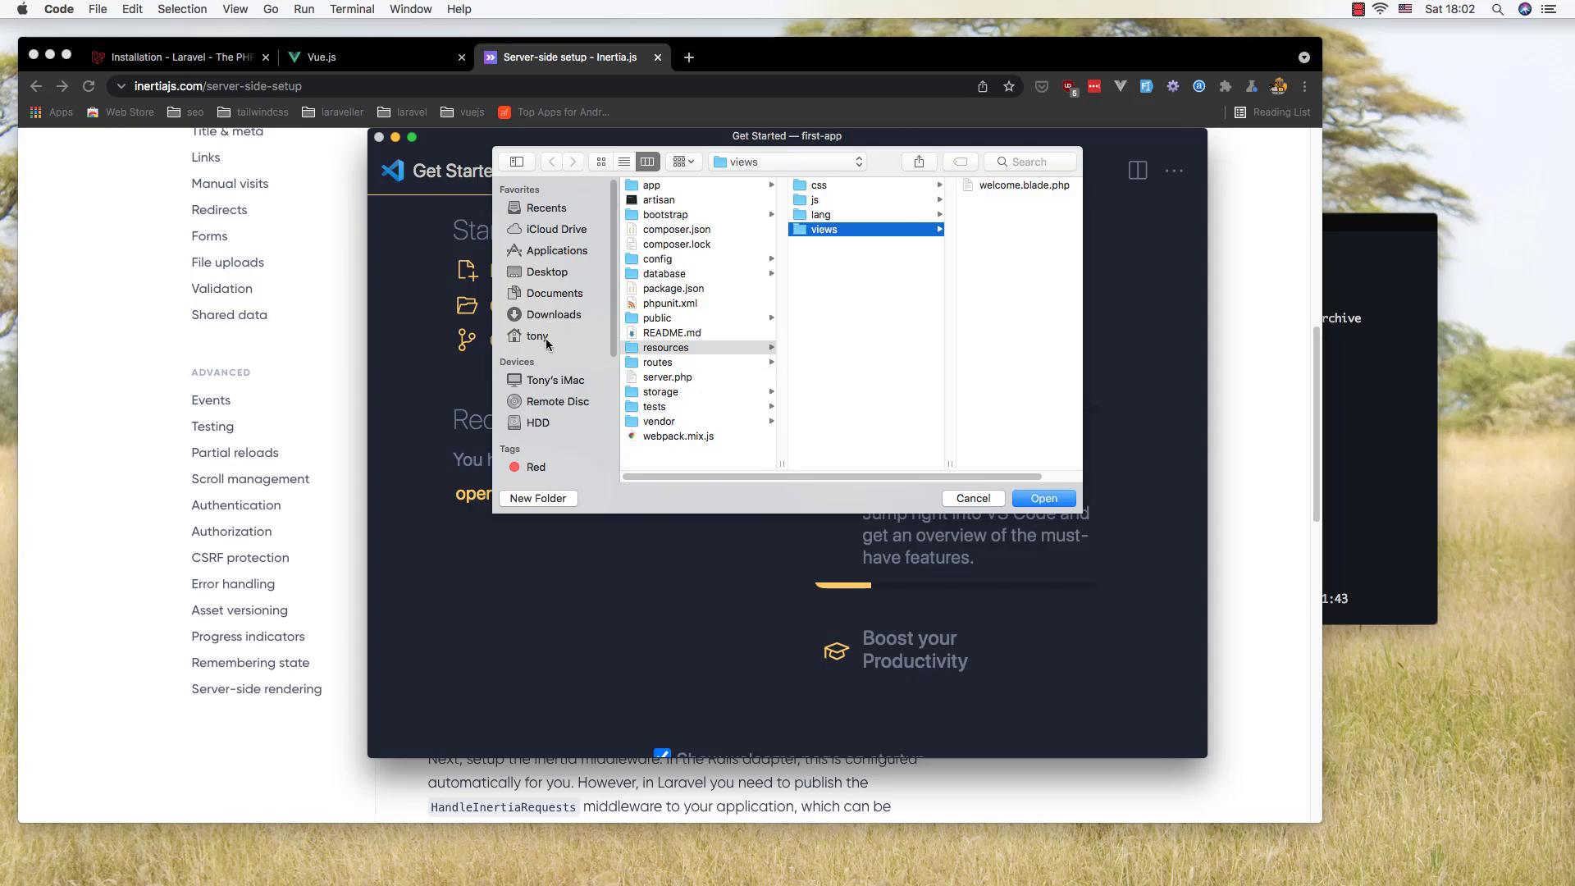
click(538, 334)
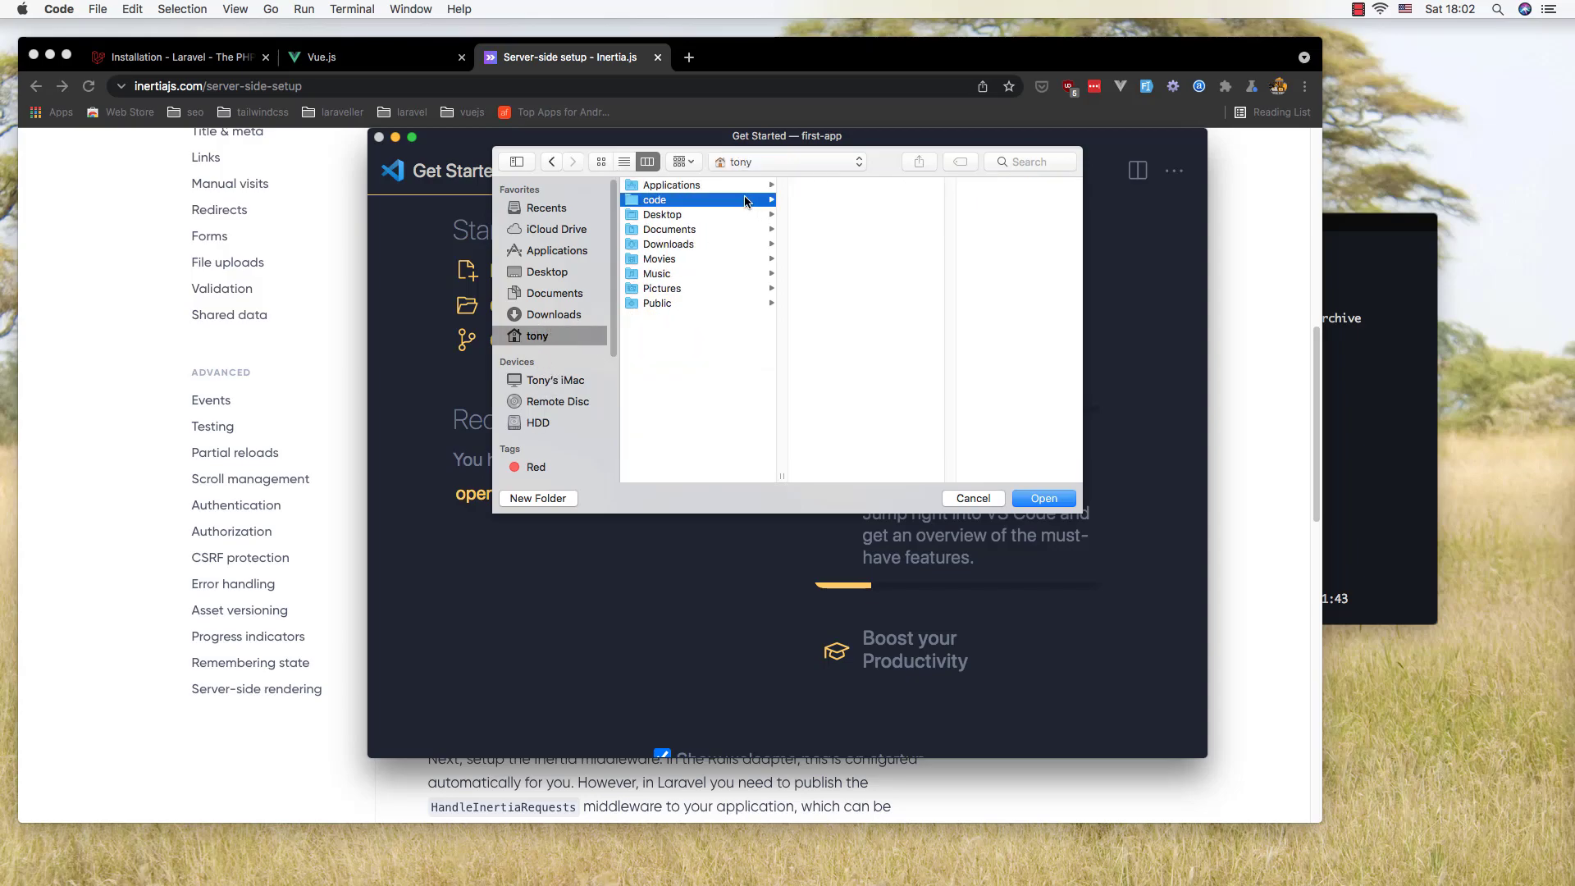
click(800, 214)
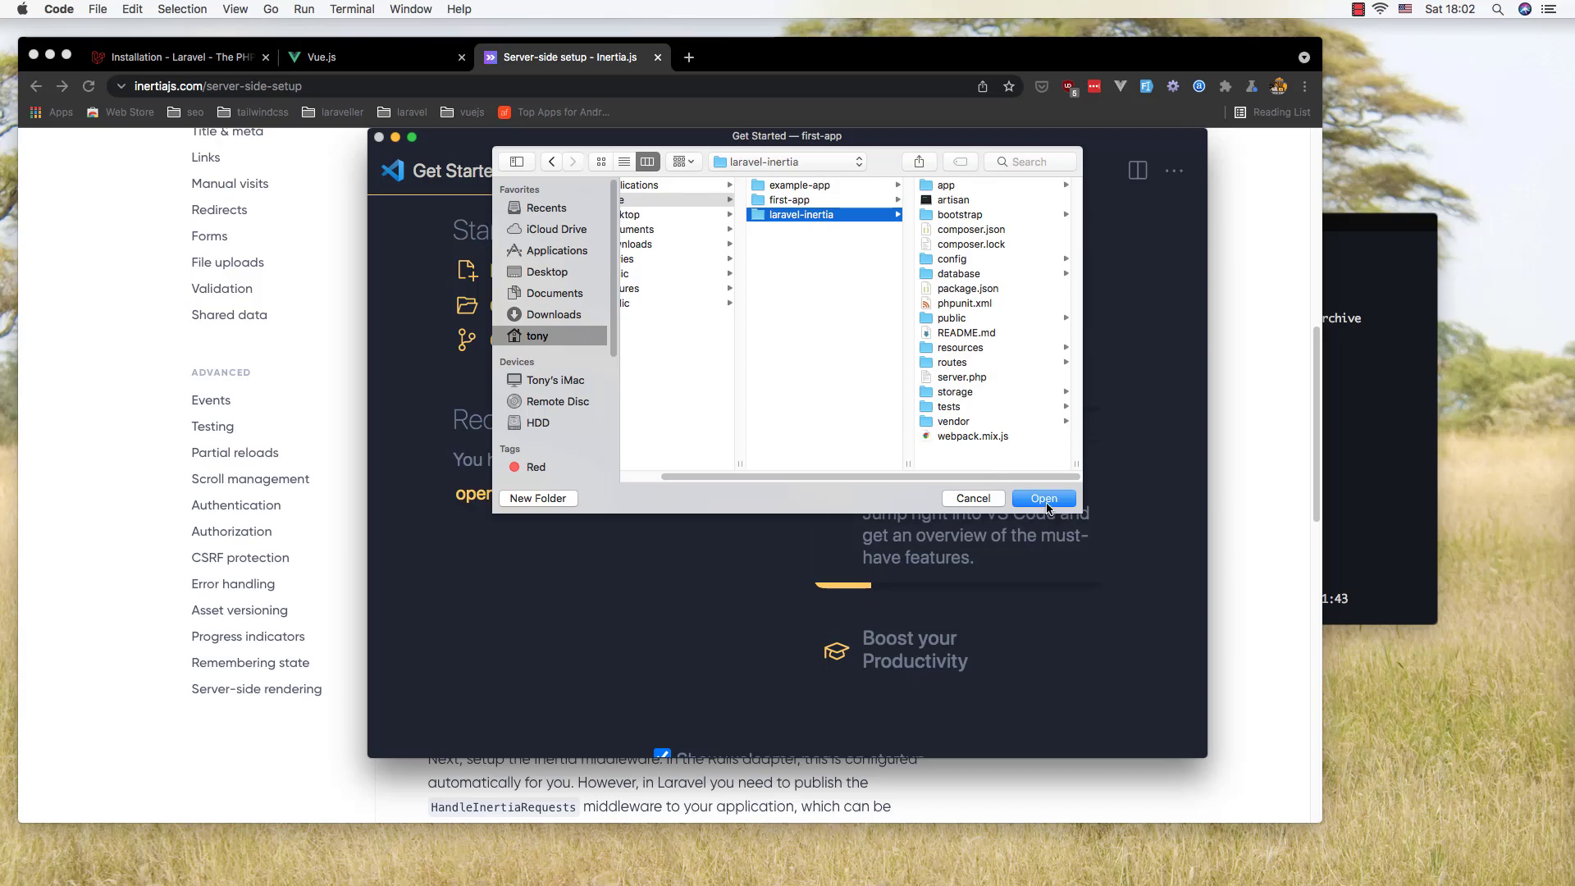
click(1044, 499)
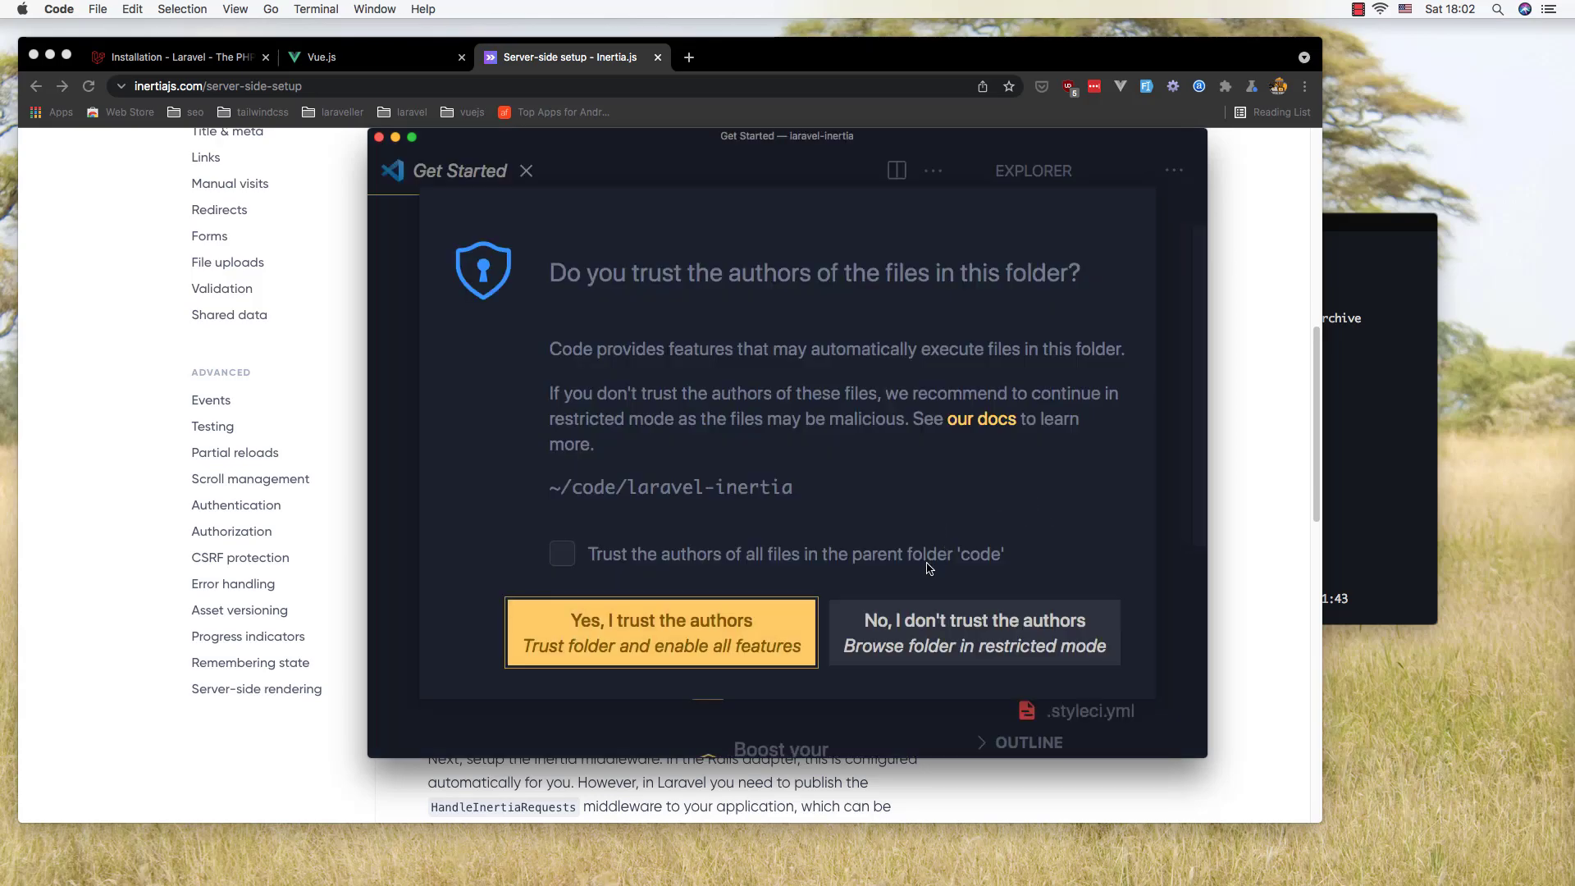
Step: Trust the project authors, close Get Started and open welcome.blade.php under resources/views
click(662, 631)
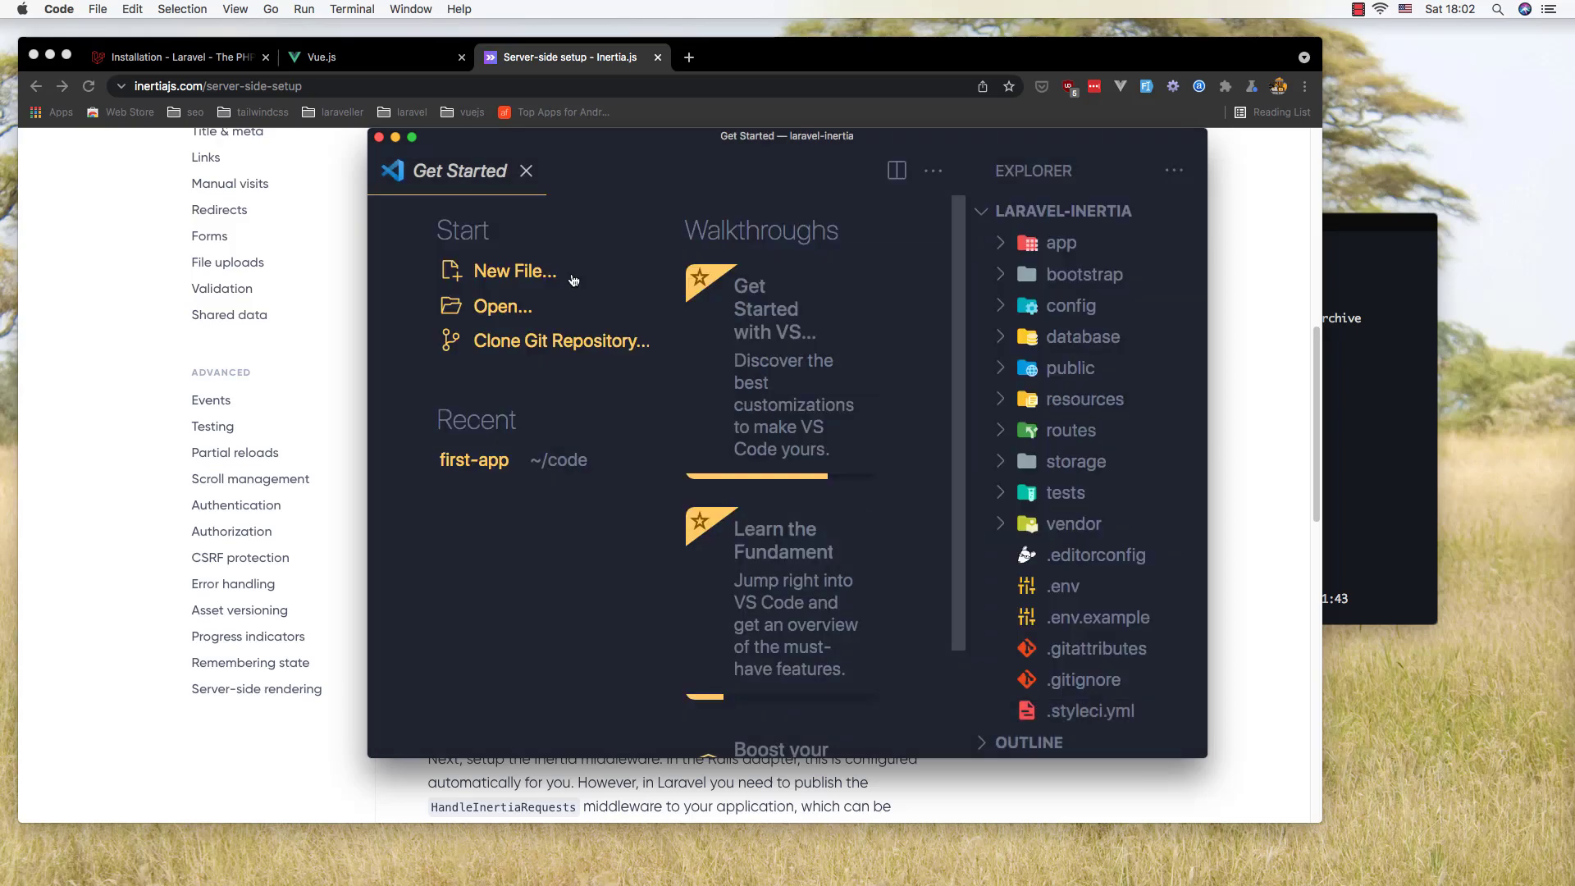
click(410, 138)
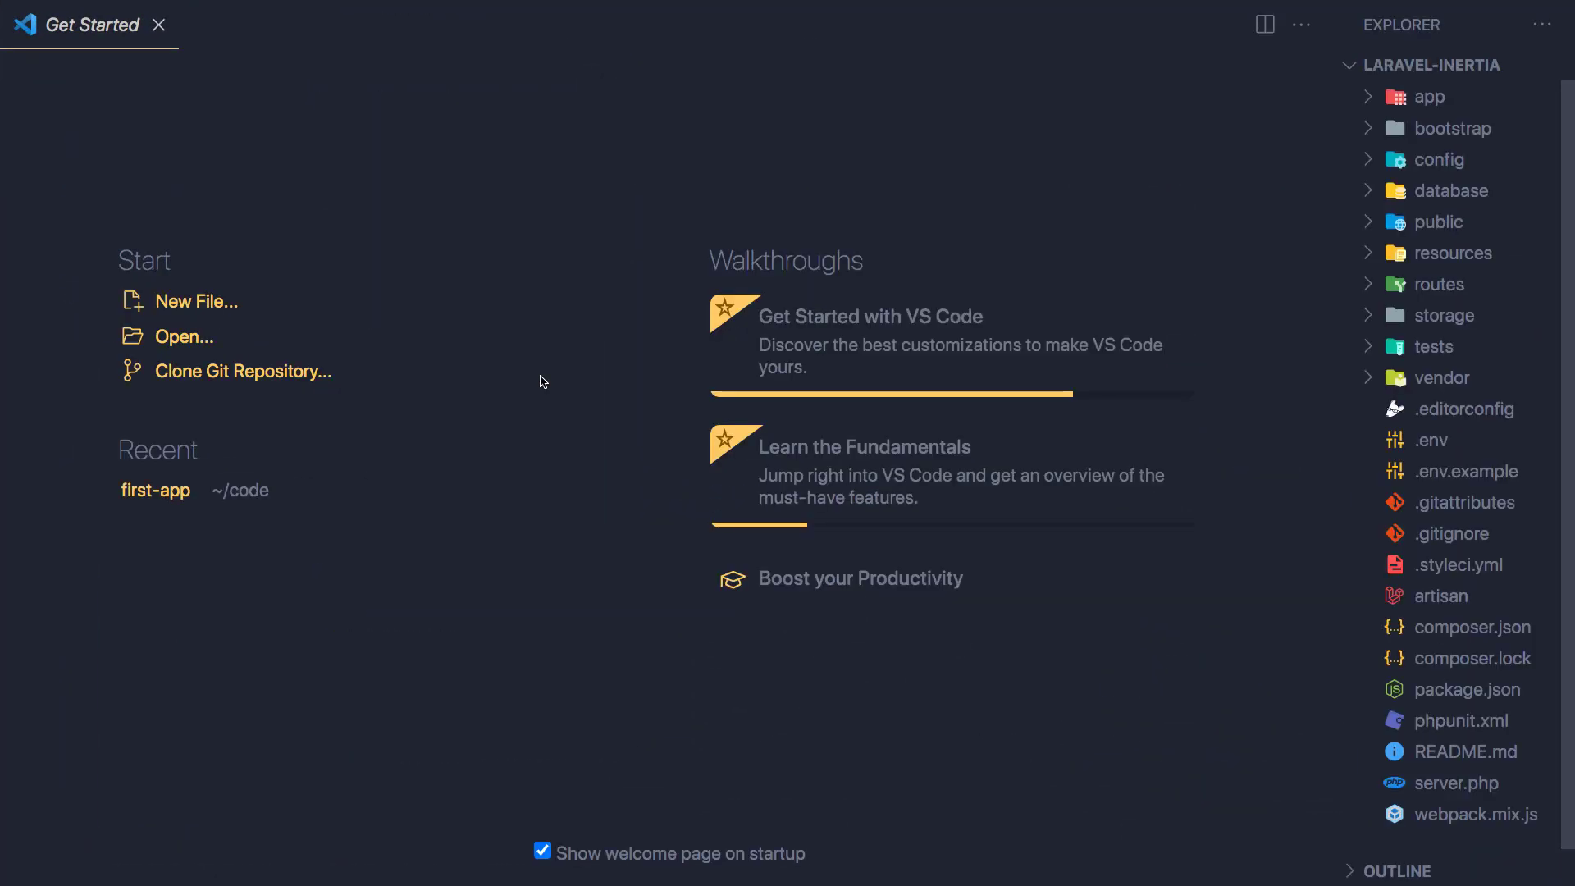
mouse_move(158, 27)
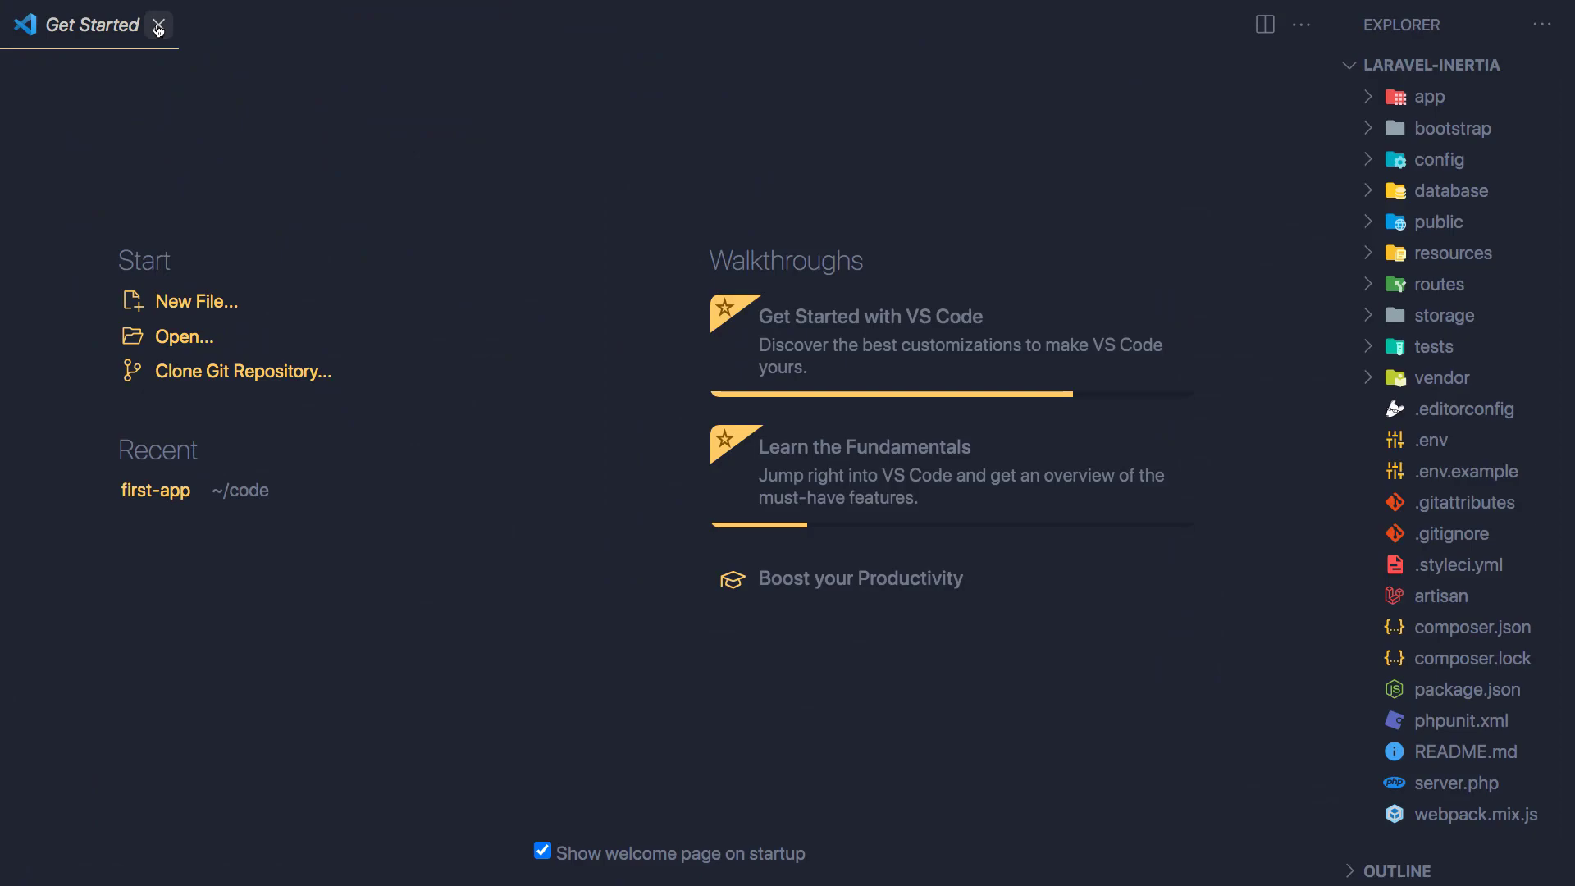
click(158, 25)
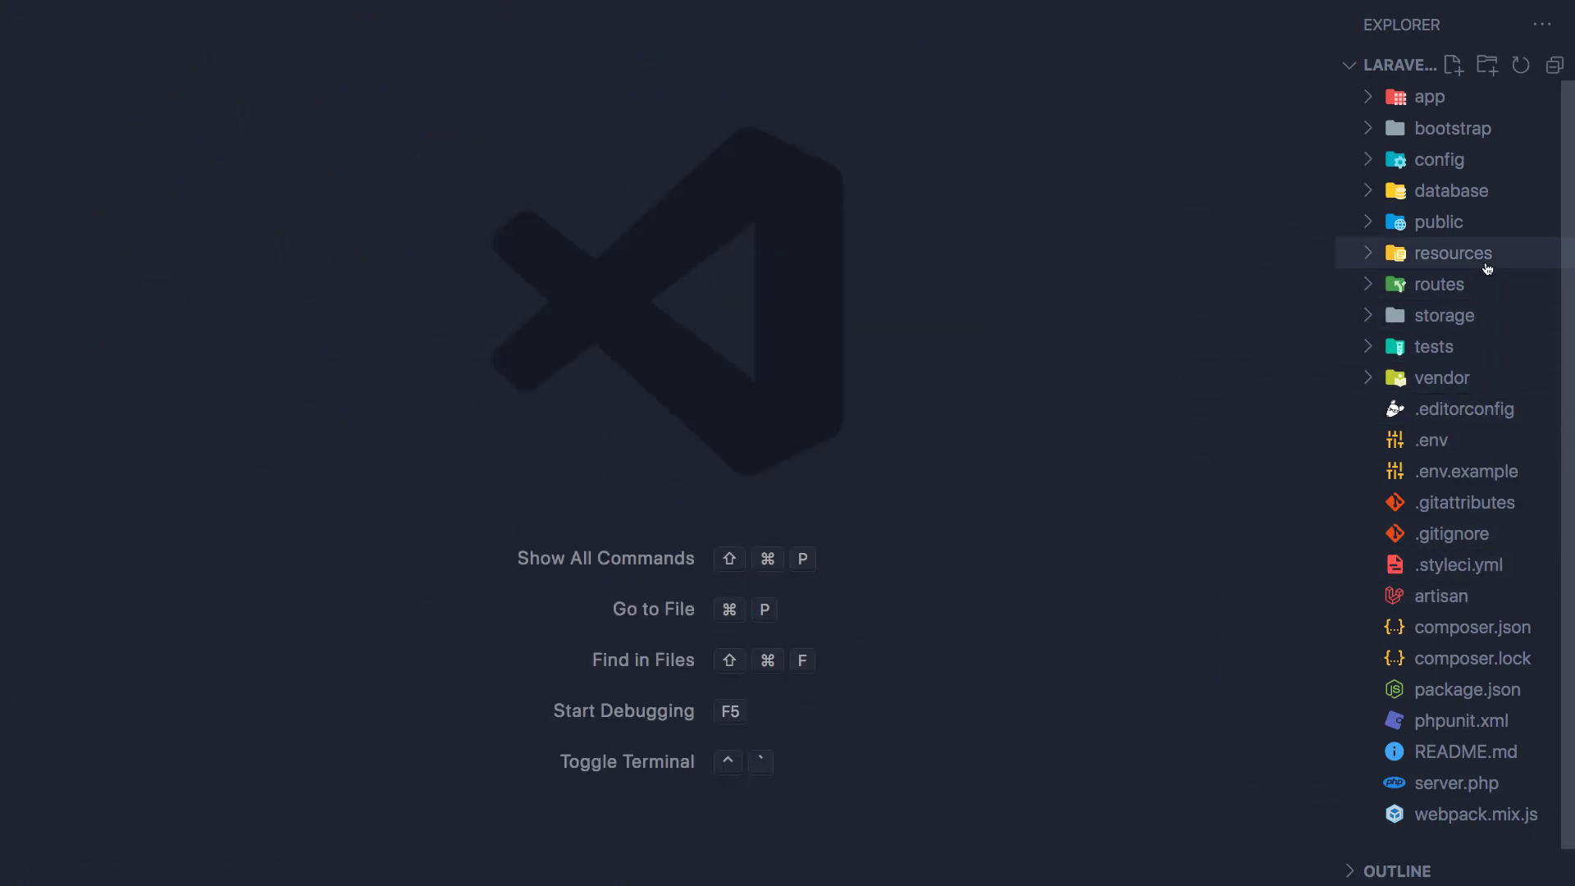
click(1452, 252)
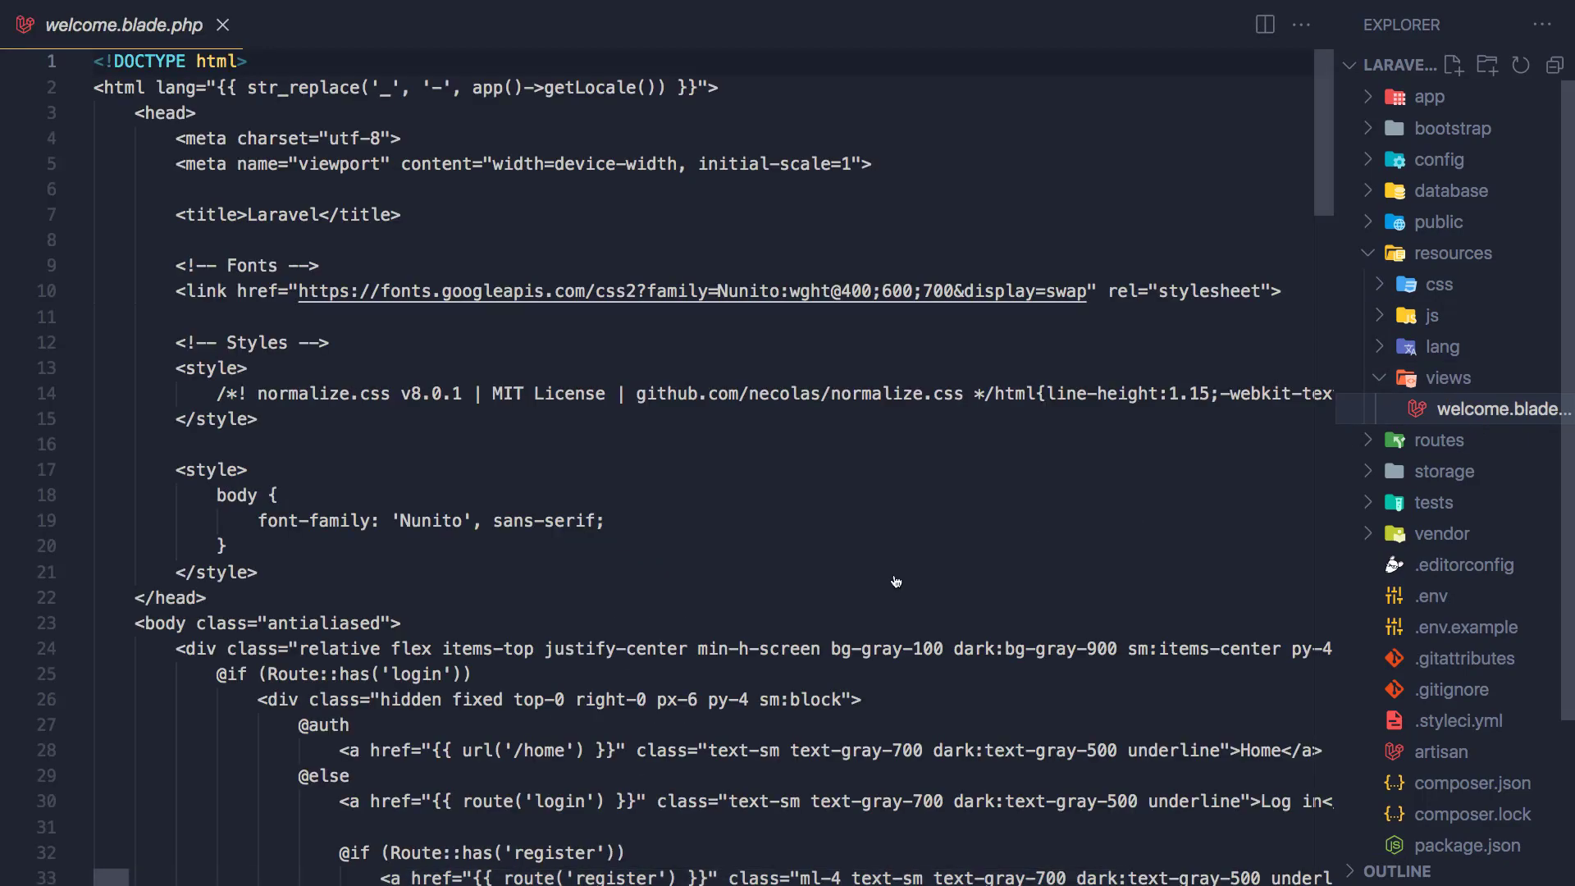
key(Ctrl+a)
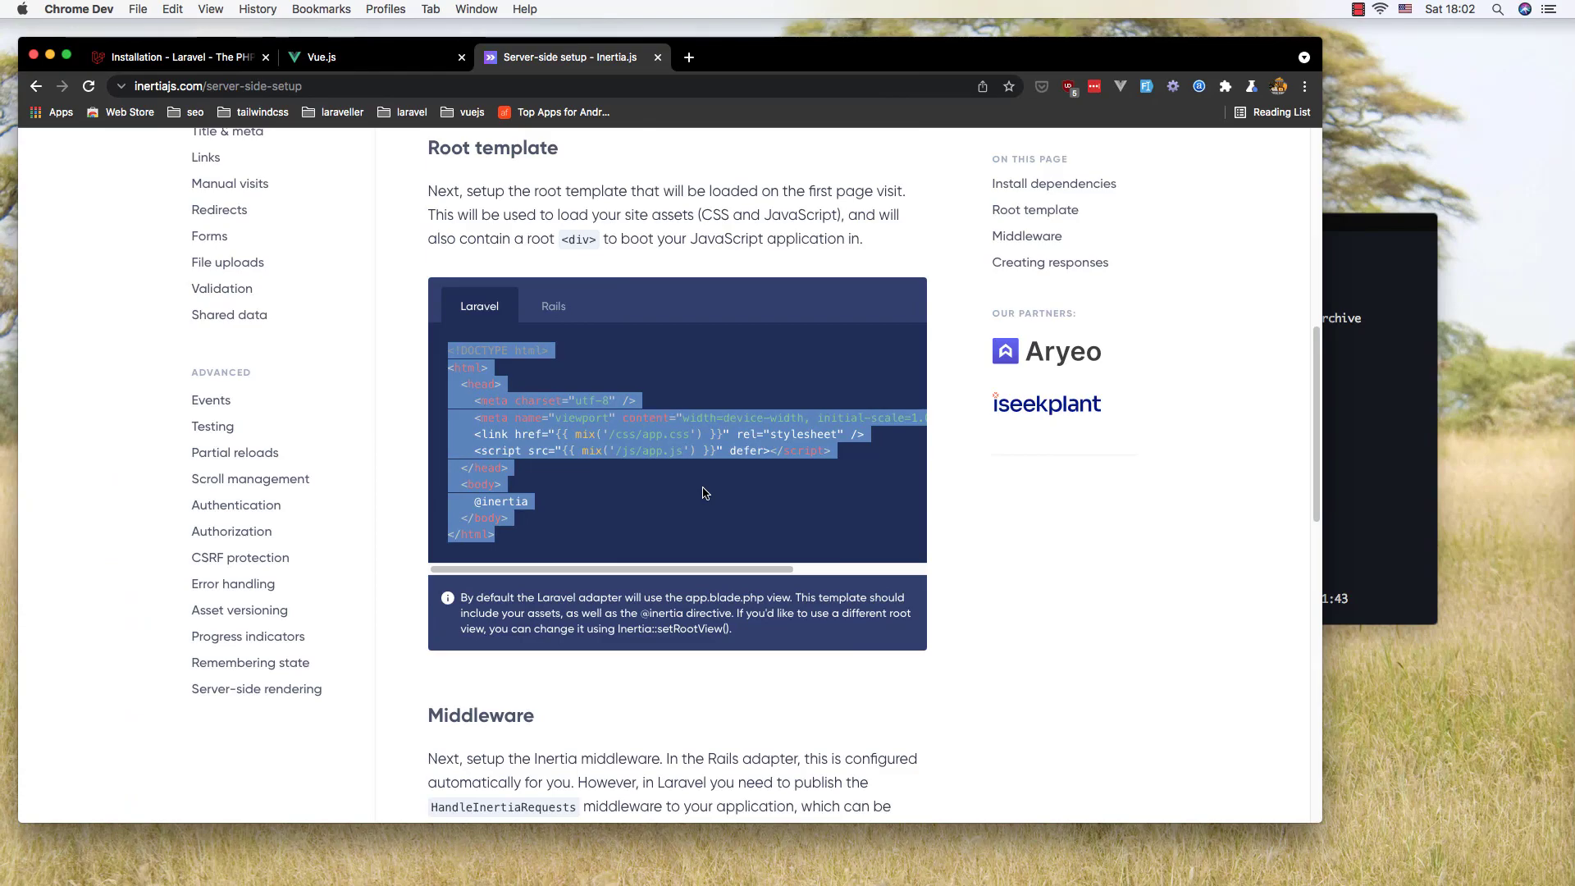
Step: Type 'php artisan inertia:middleware' and scroll to the HandleInertiaRequests registration snippet
scroll(down, 3)
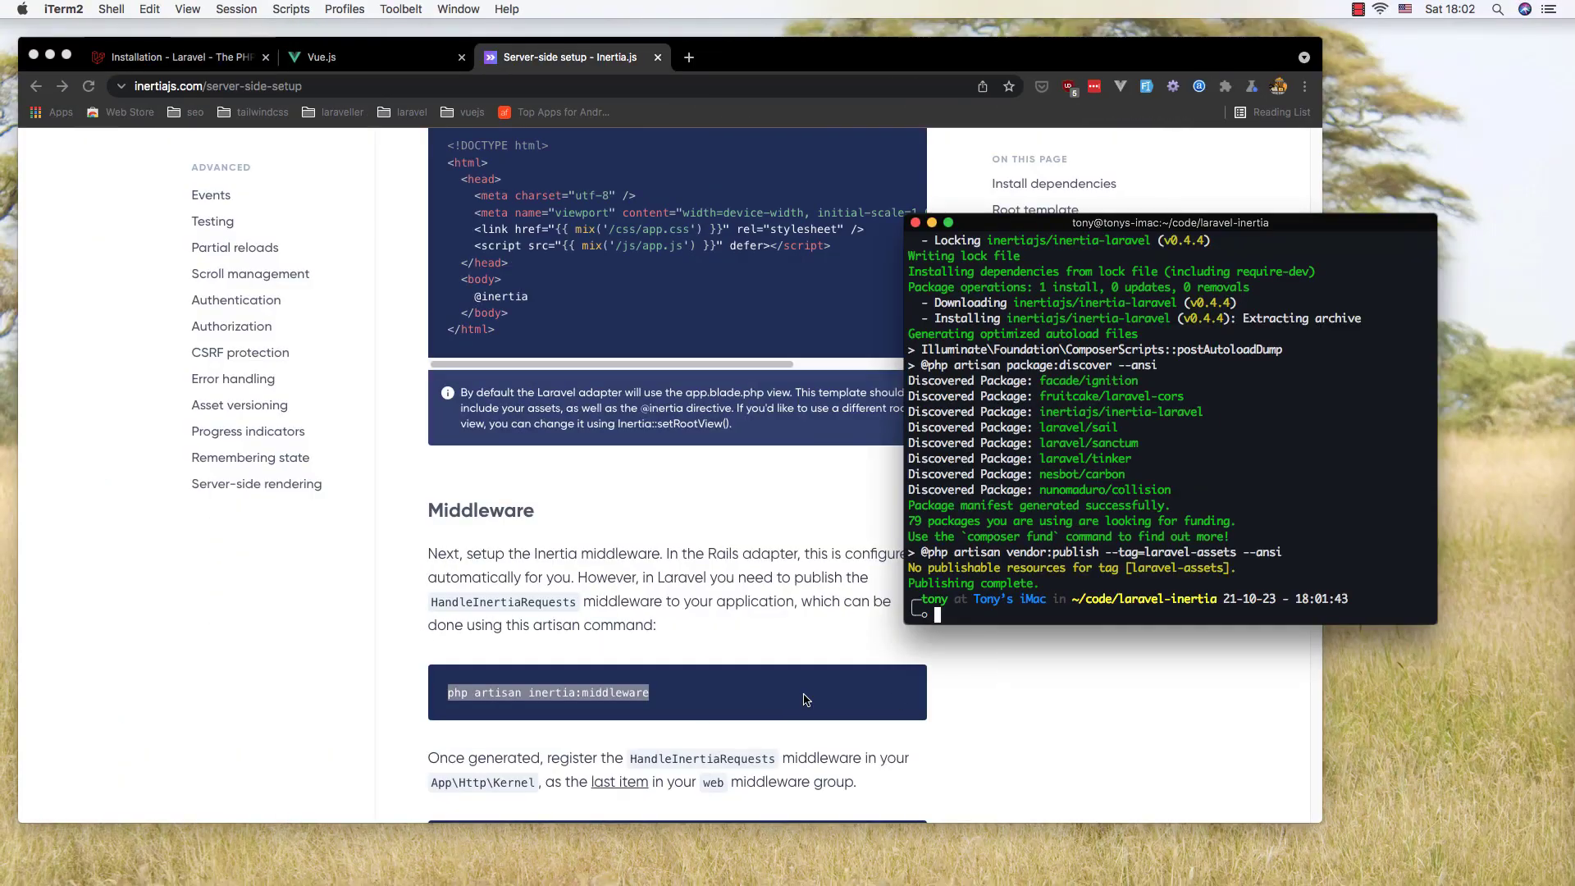
text(php artisan inertia:middleware)
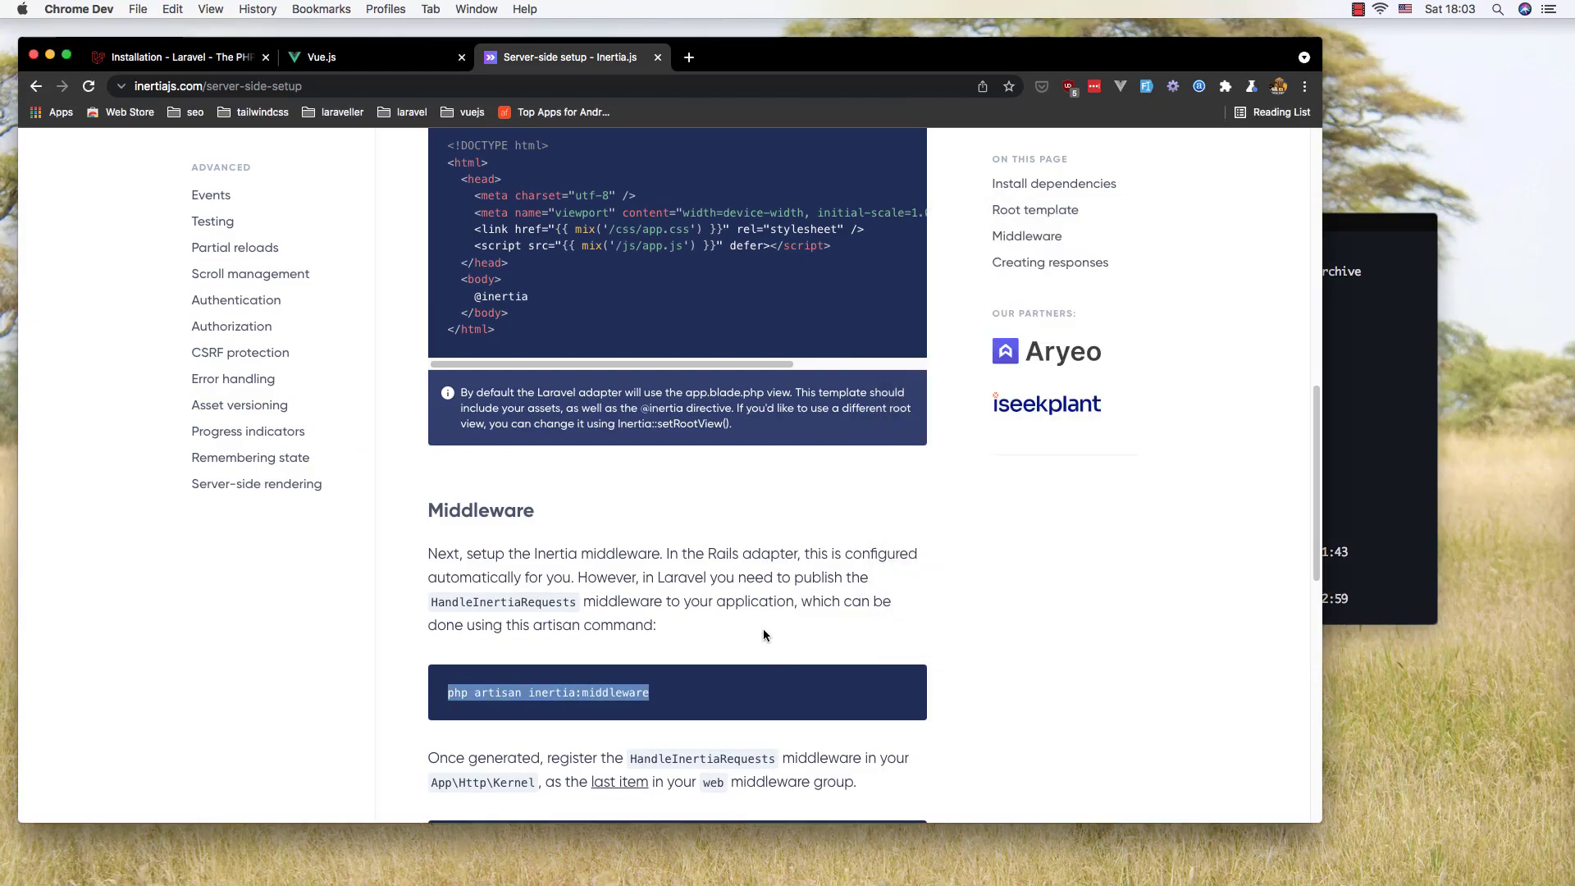
scroll(down, 3)
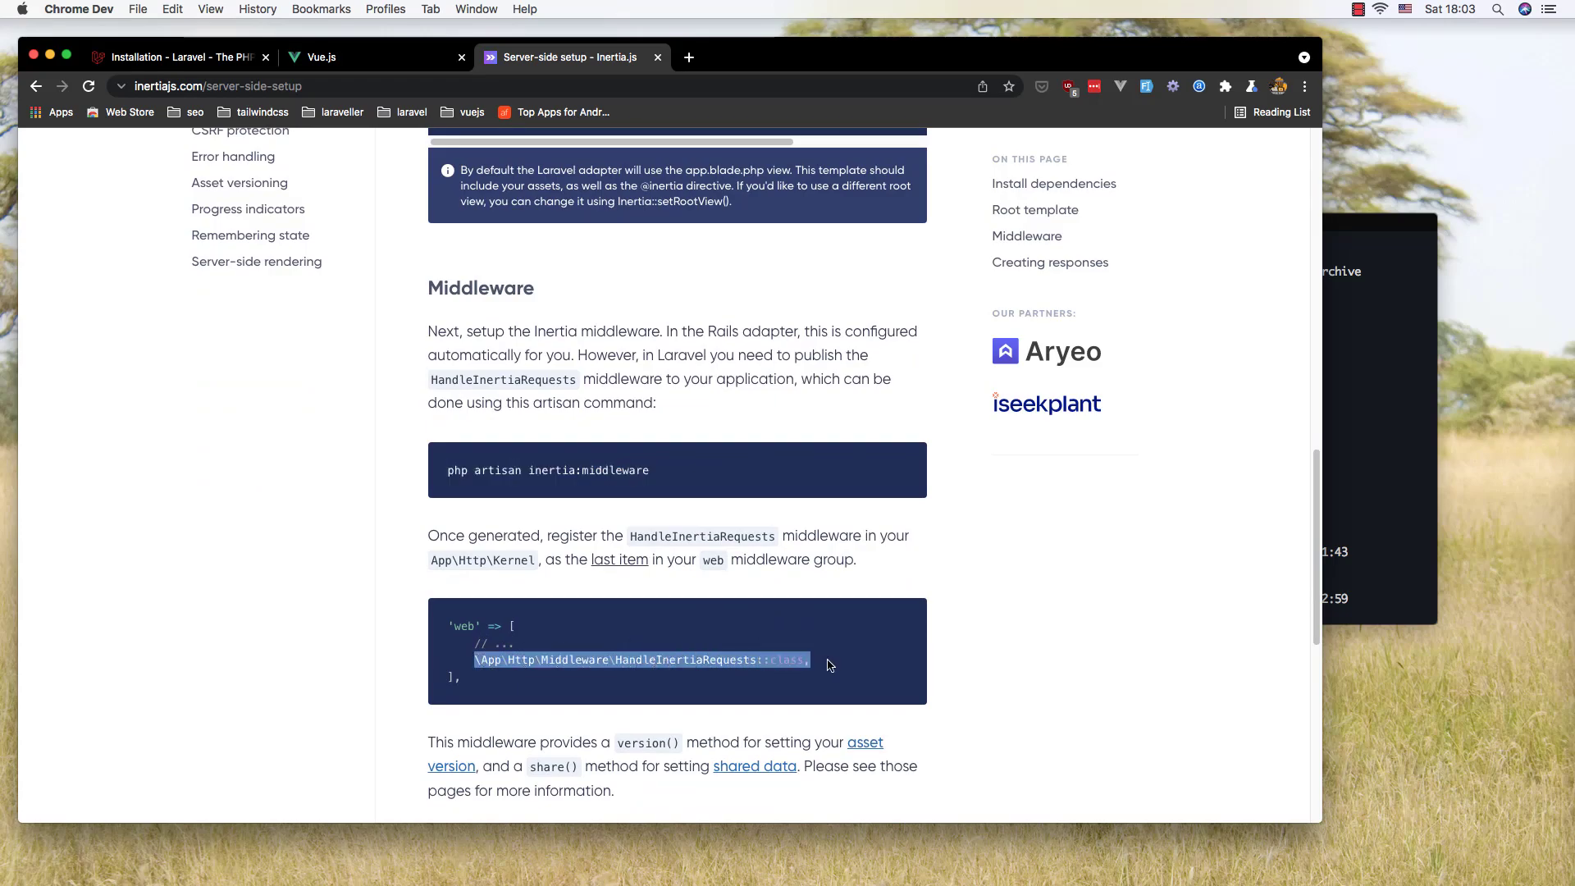
mouse_move(688, 566)
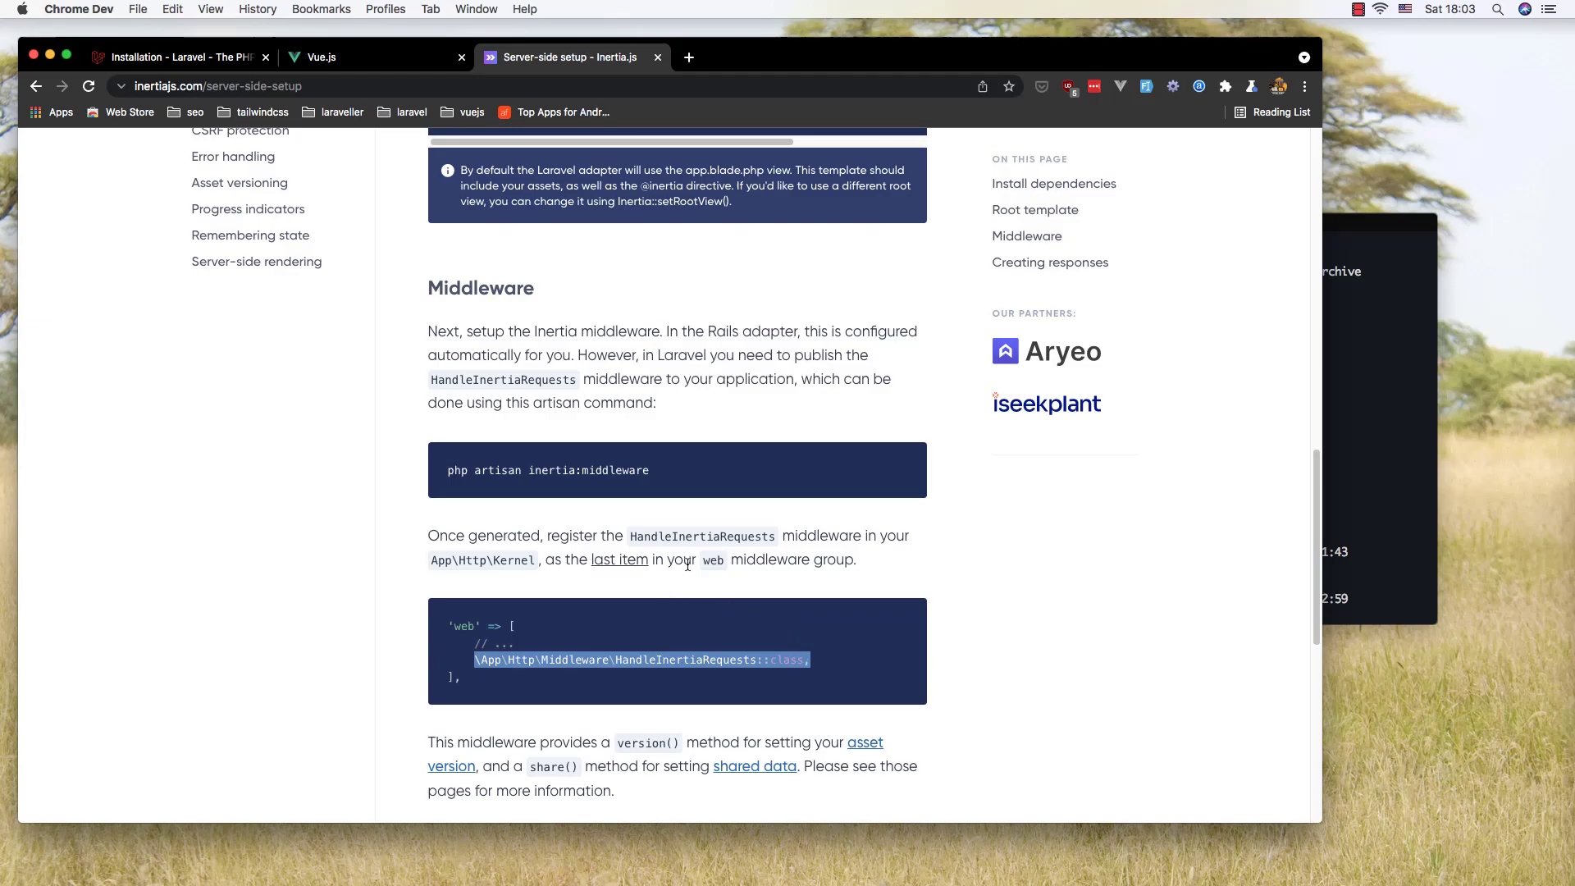
mouse_move(810, 606)
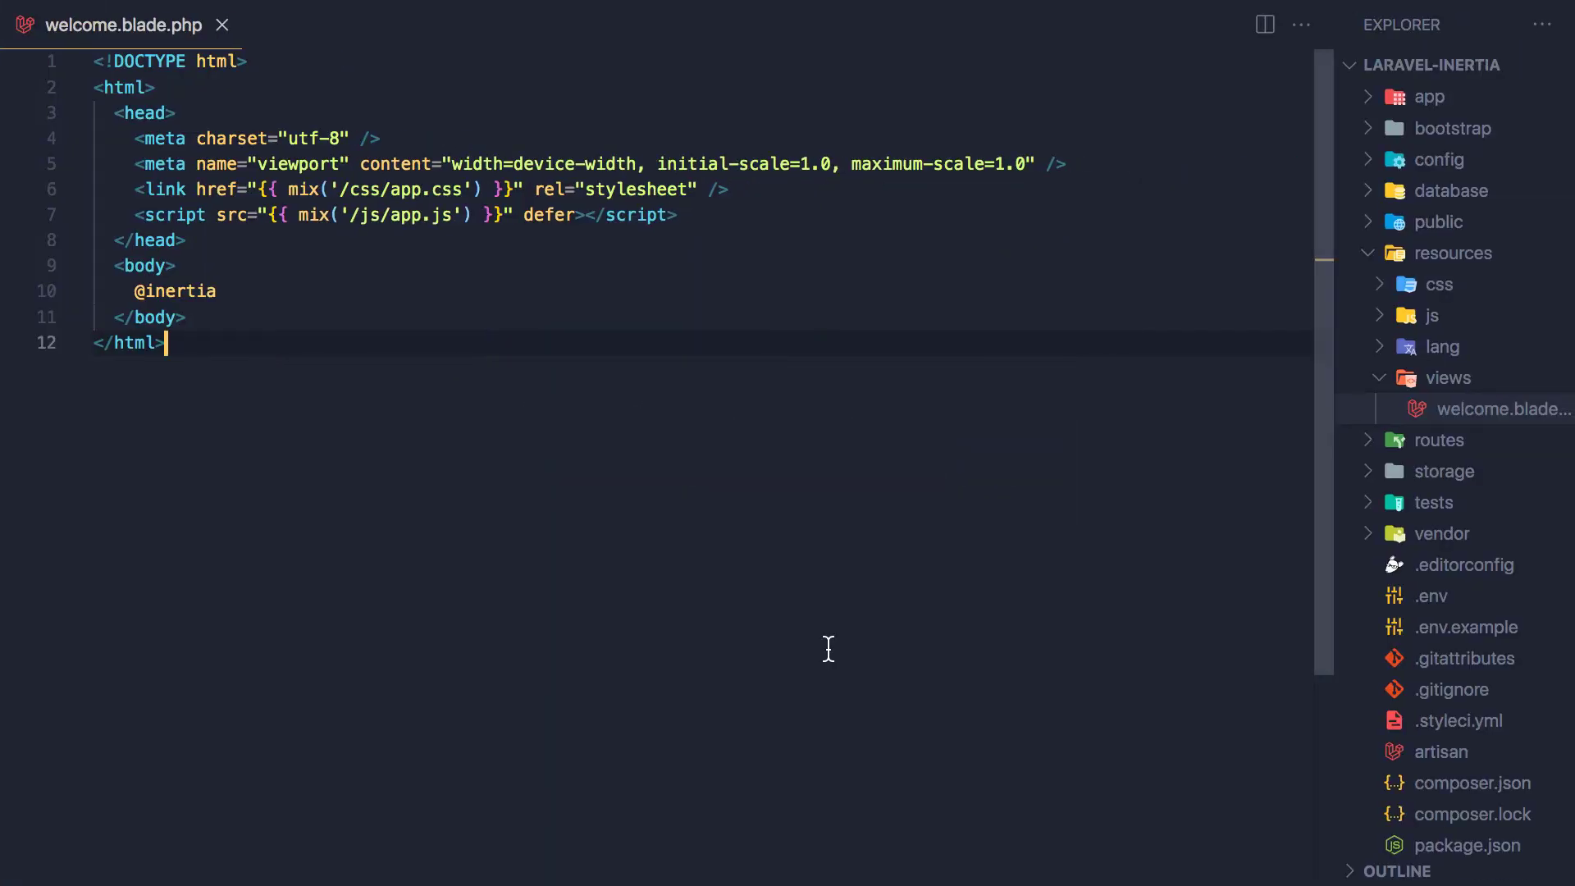
Step: Open app/Http/Kernel.php and add \App\Http\Middleware\HandleInertiaRequests::class, to the web group
text(k)
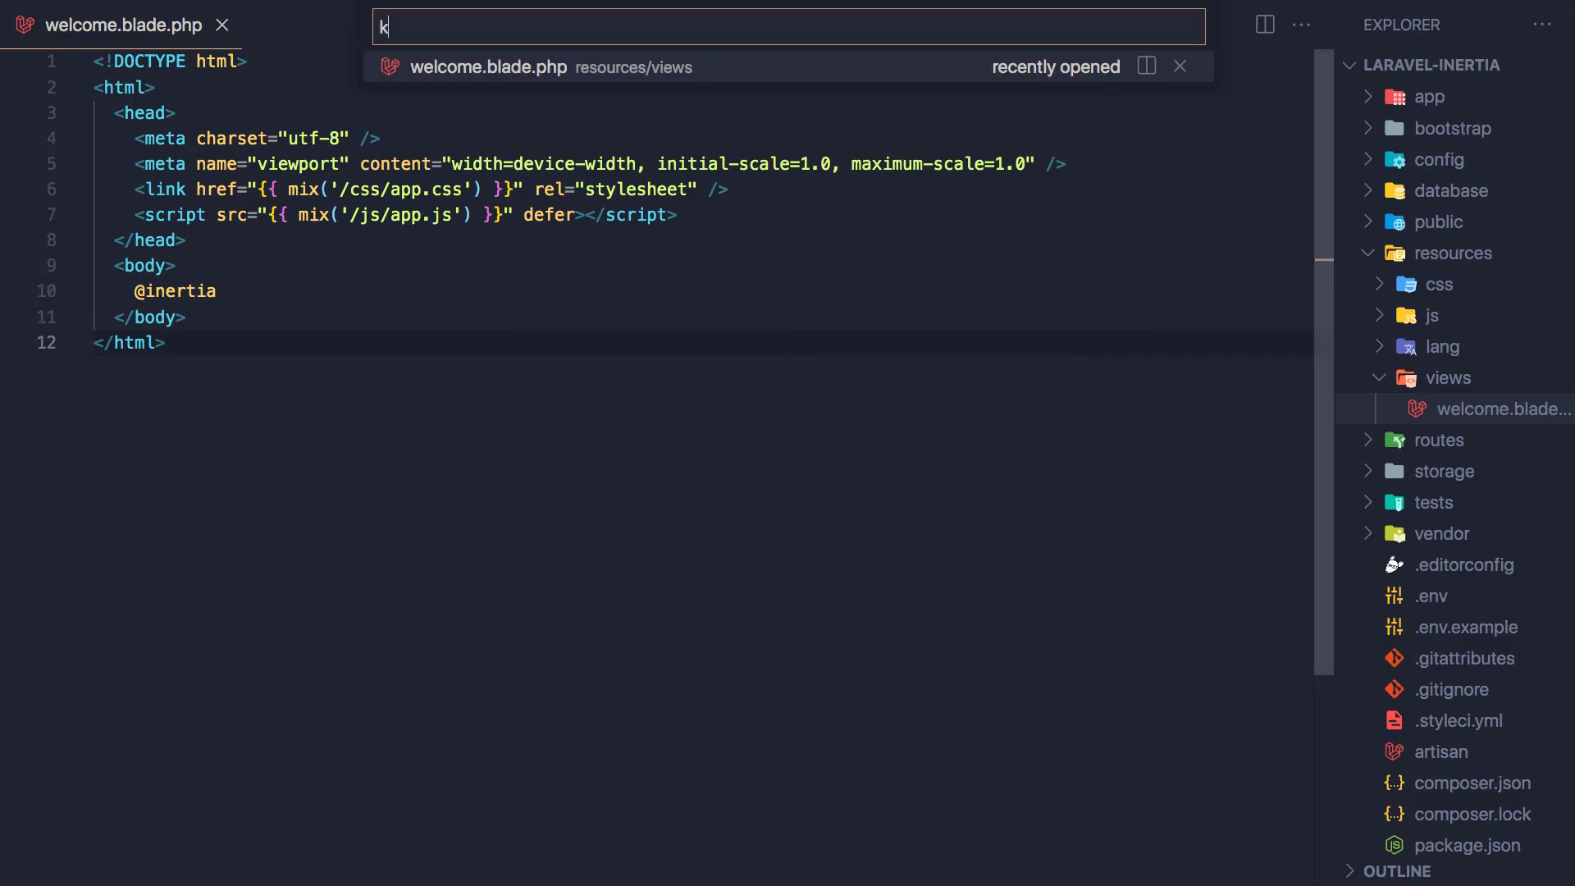
text(erne)
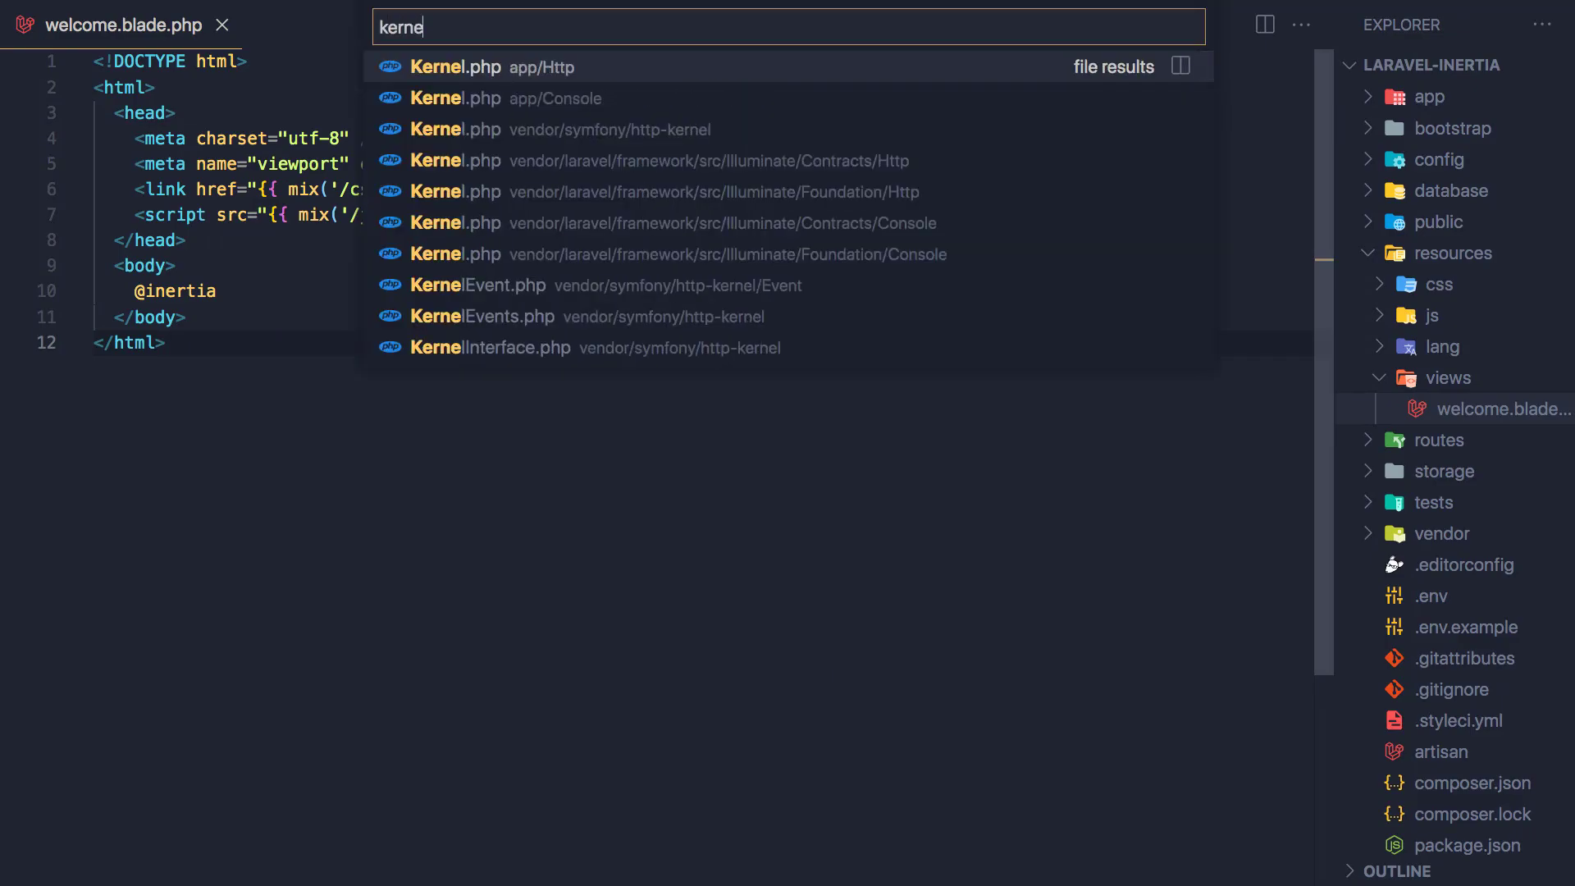
click(456, 68)
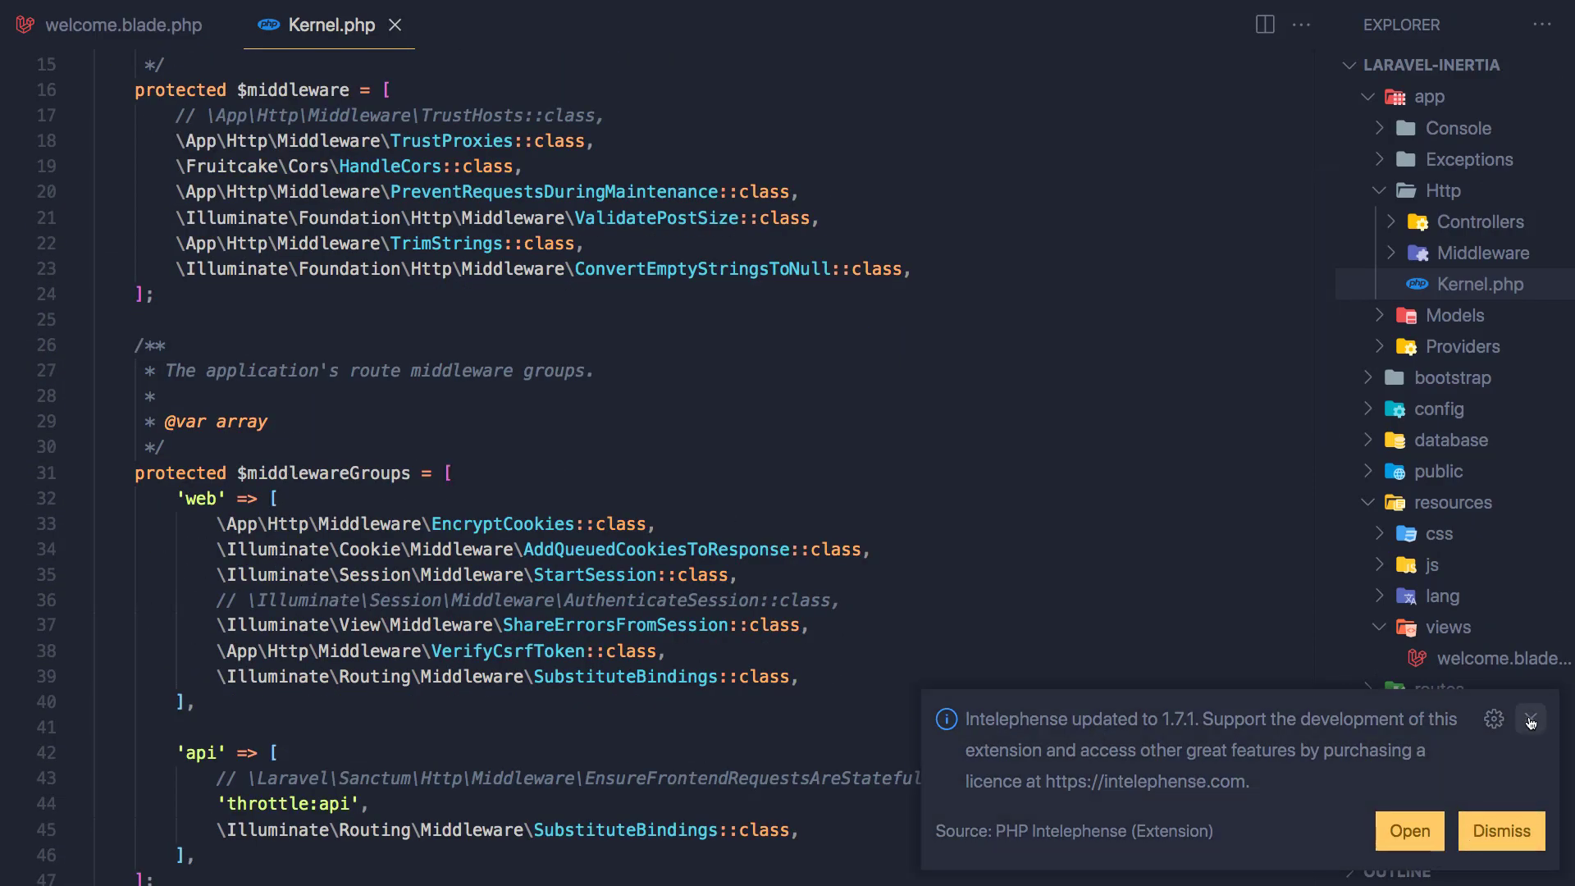
mouse_move(1532, 720)
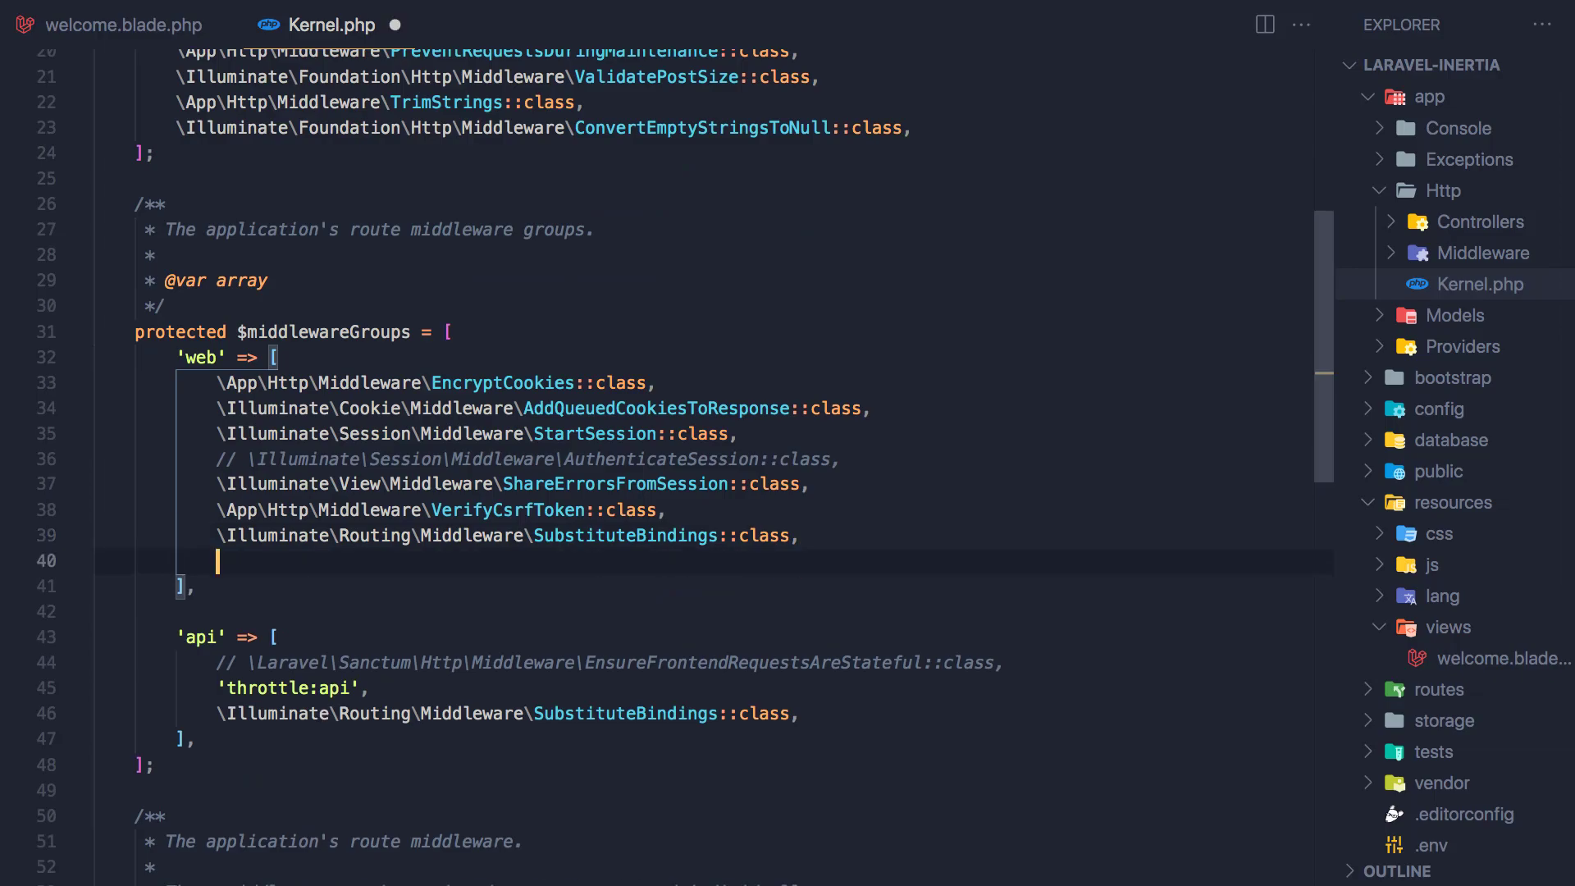
text(\App\Http\Middleware\HandleInertiaRequests::class,)
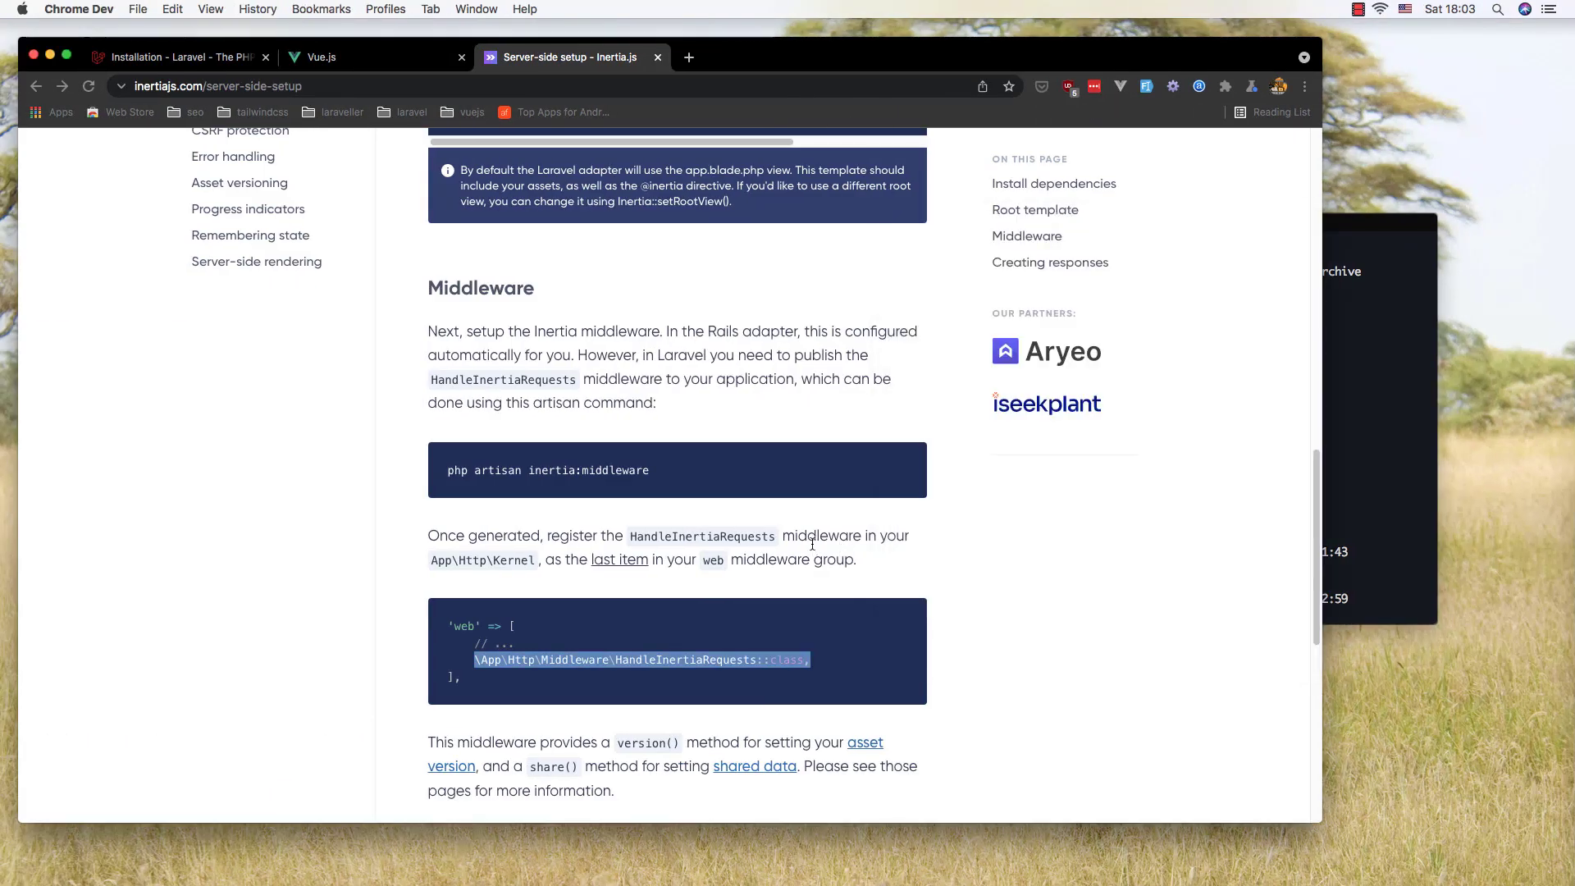
Step: Review the server-side render example, selecting the 'Event/Show' page name parts
scroll(down, 3)
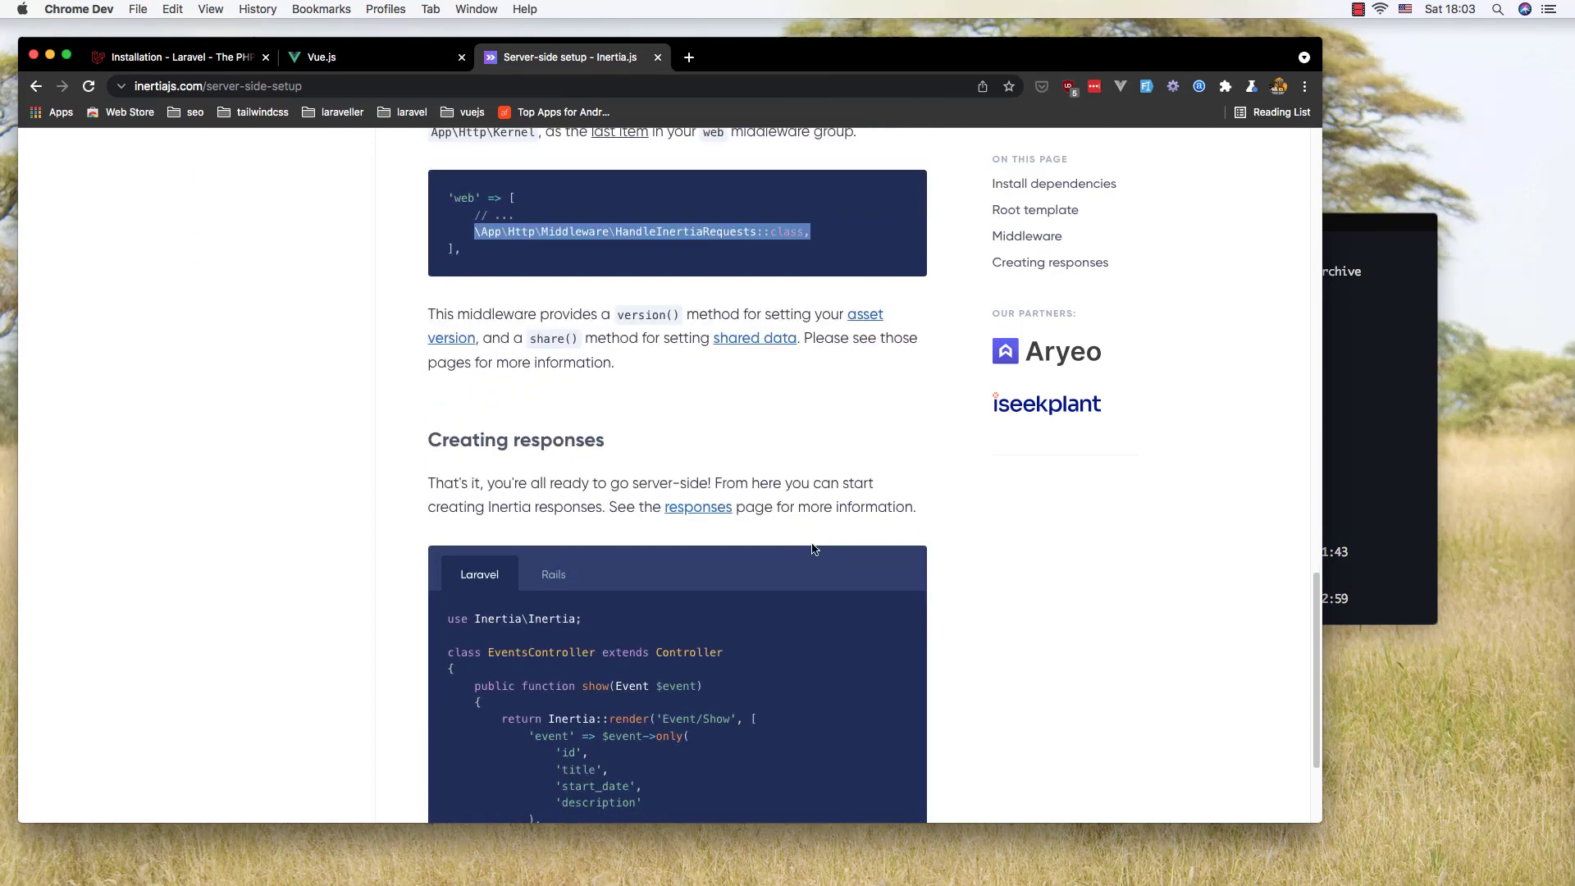
scroll(down, 3)
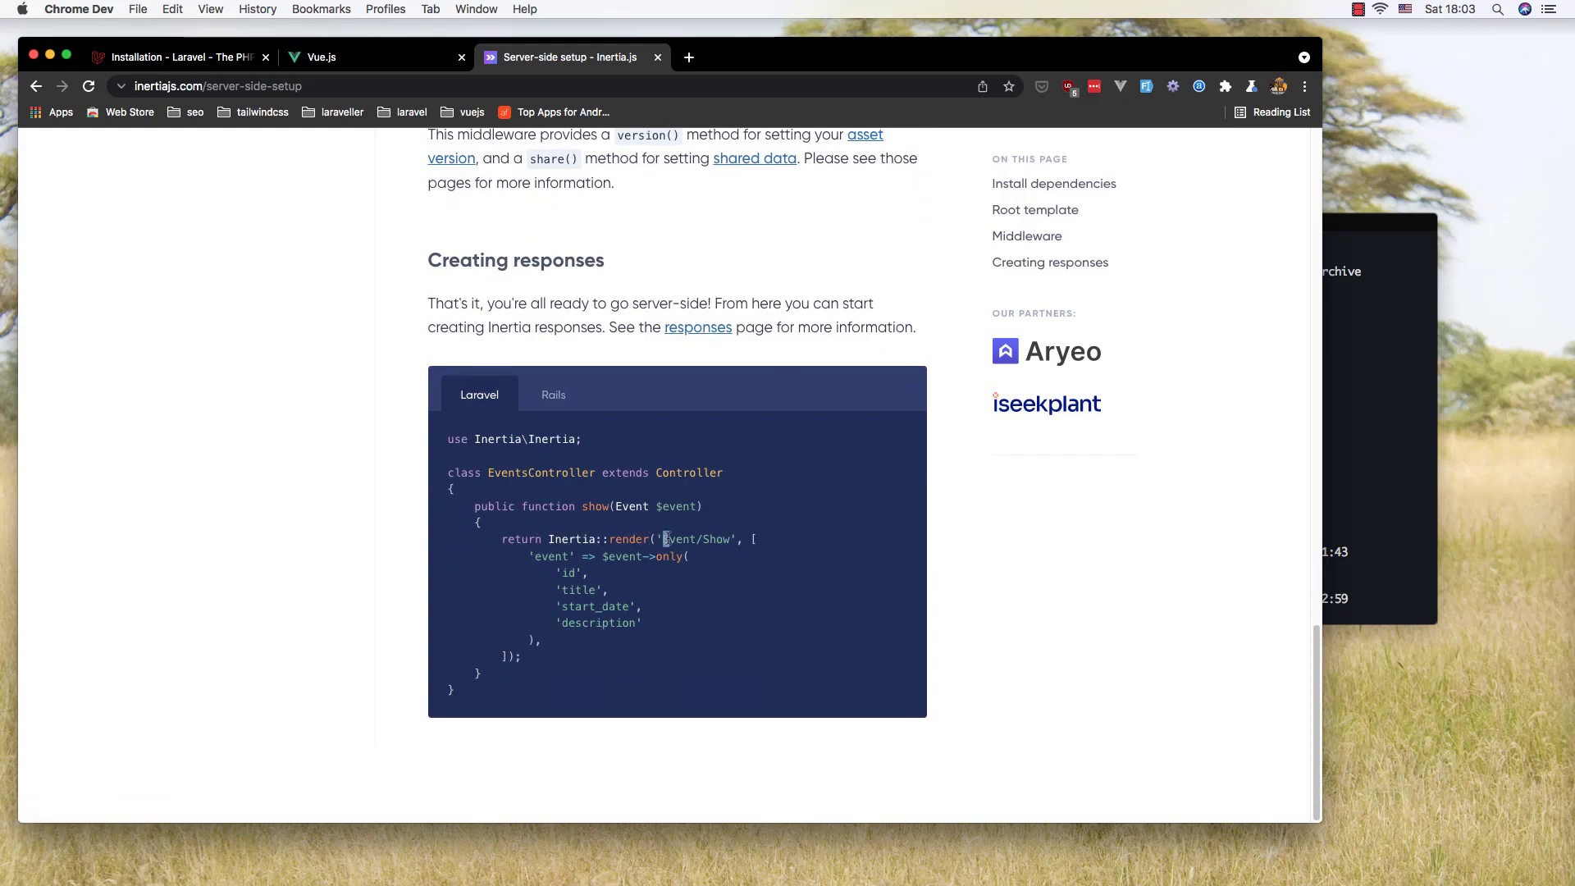
double_click(695, 538)
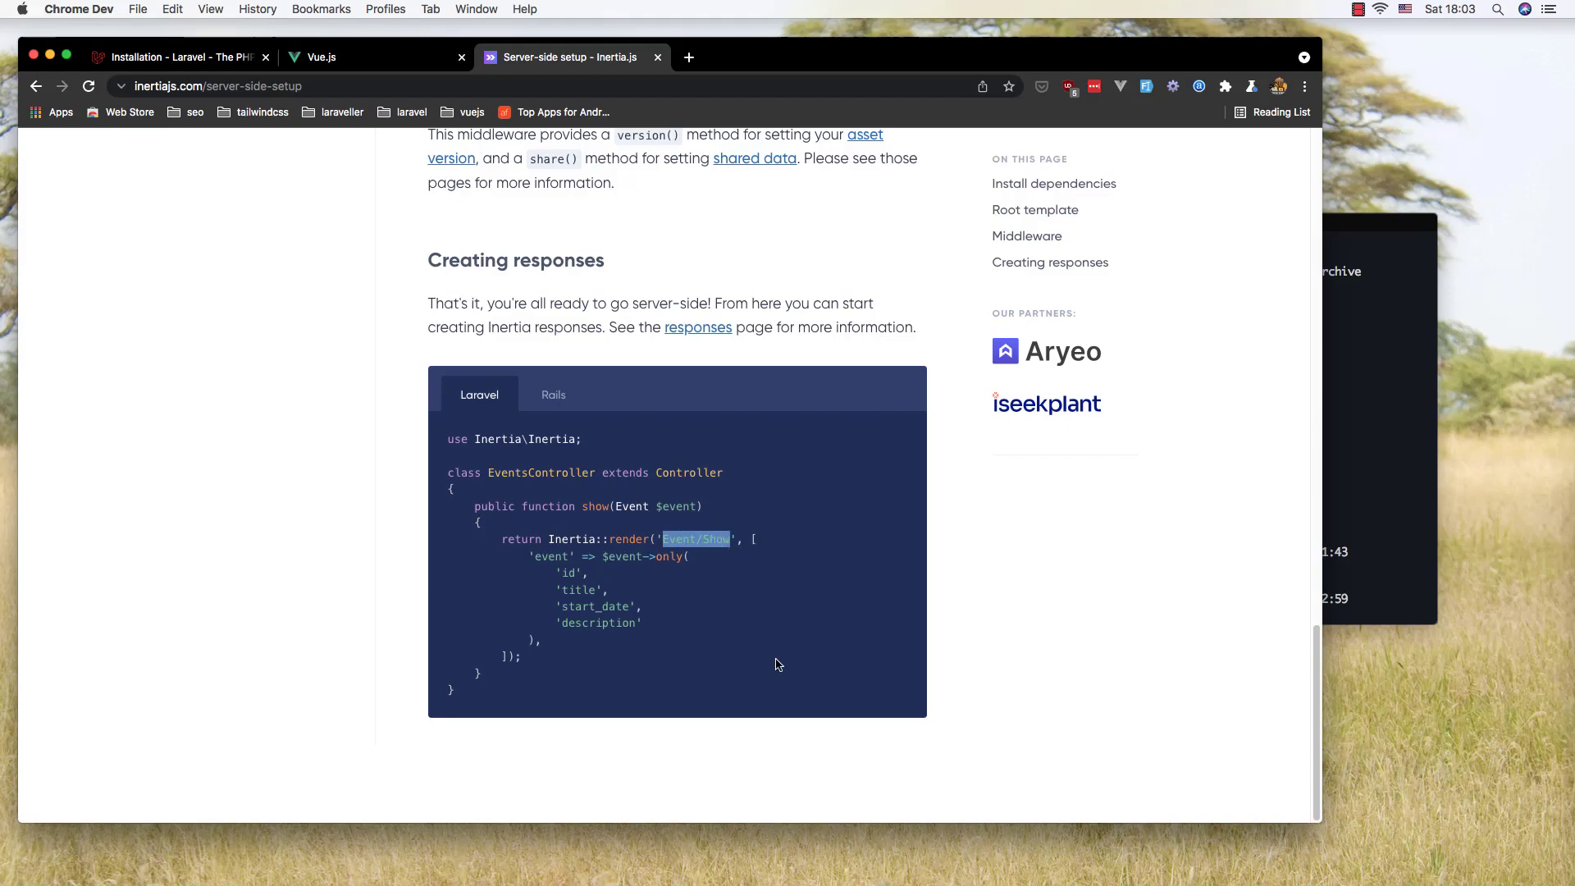
double_click(716, 539)
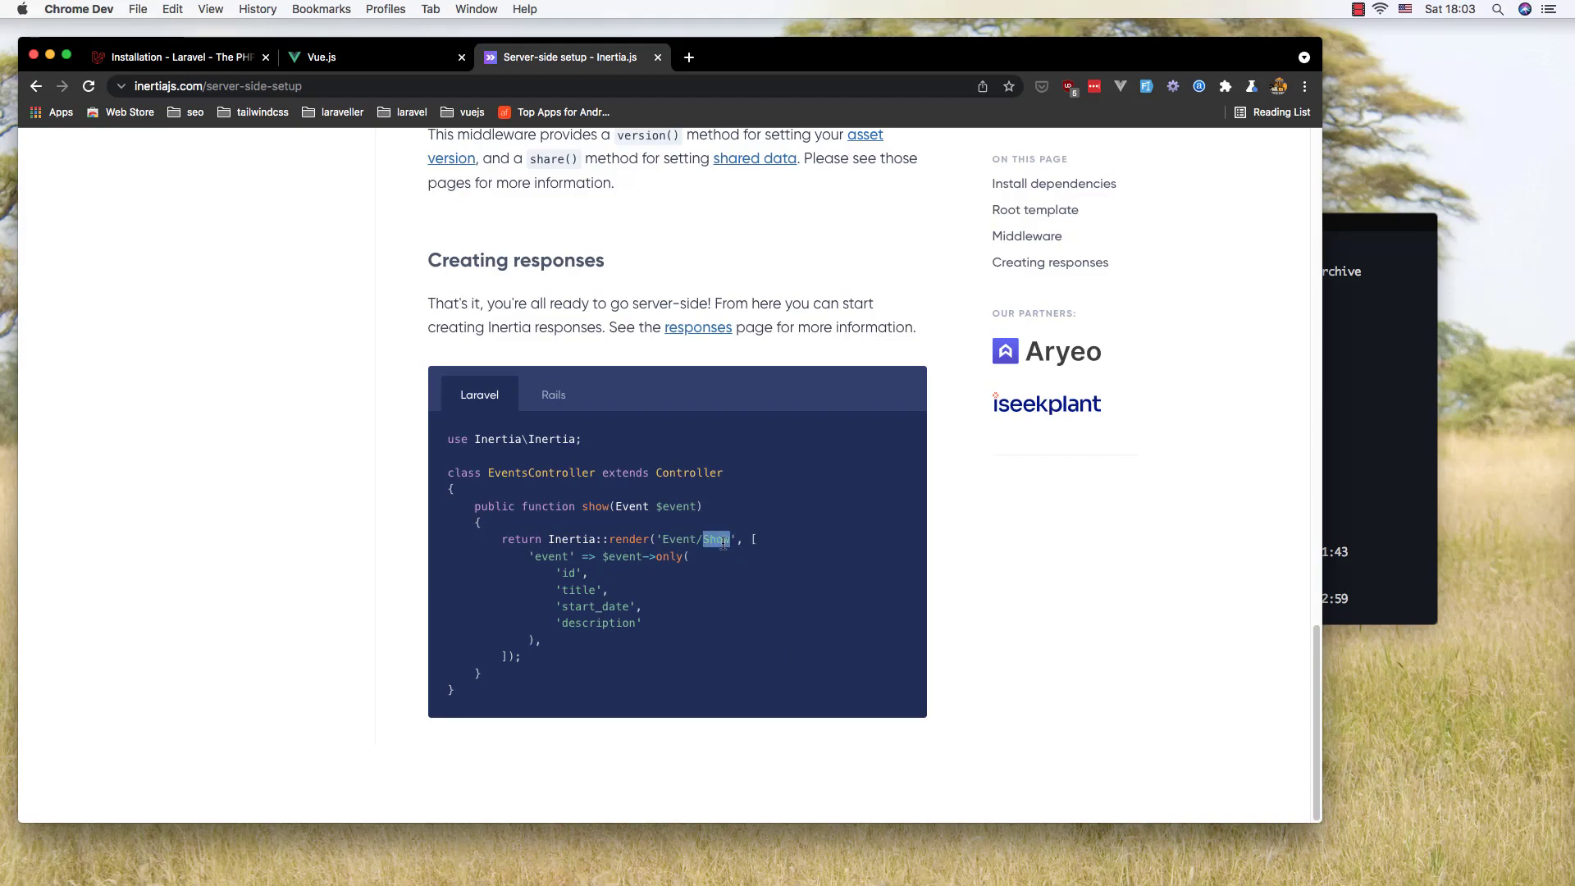
mouse_move(740, 581)
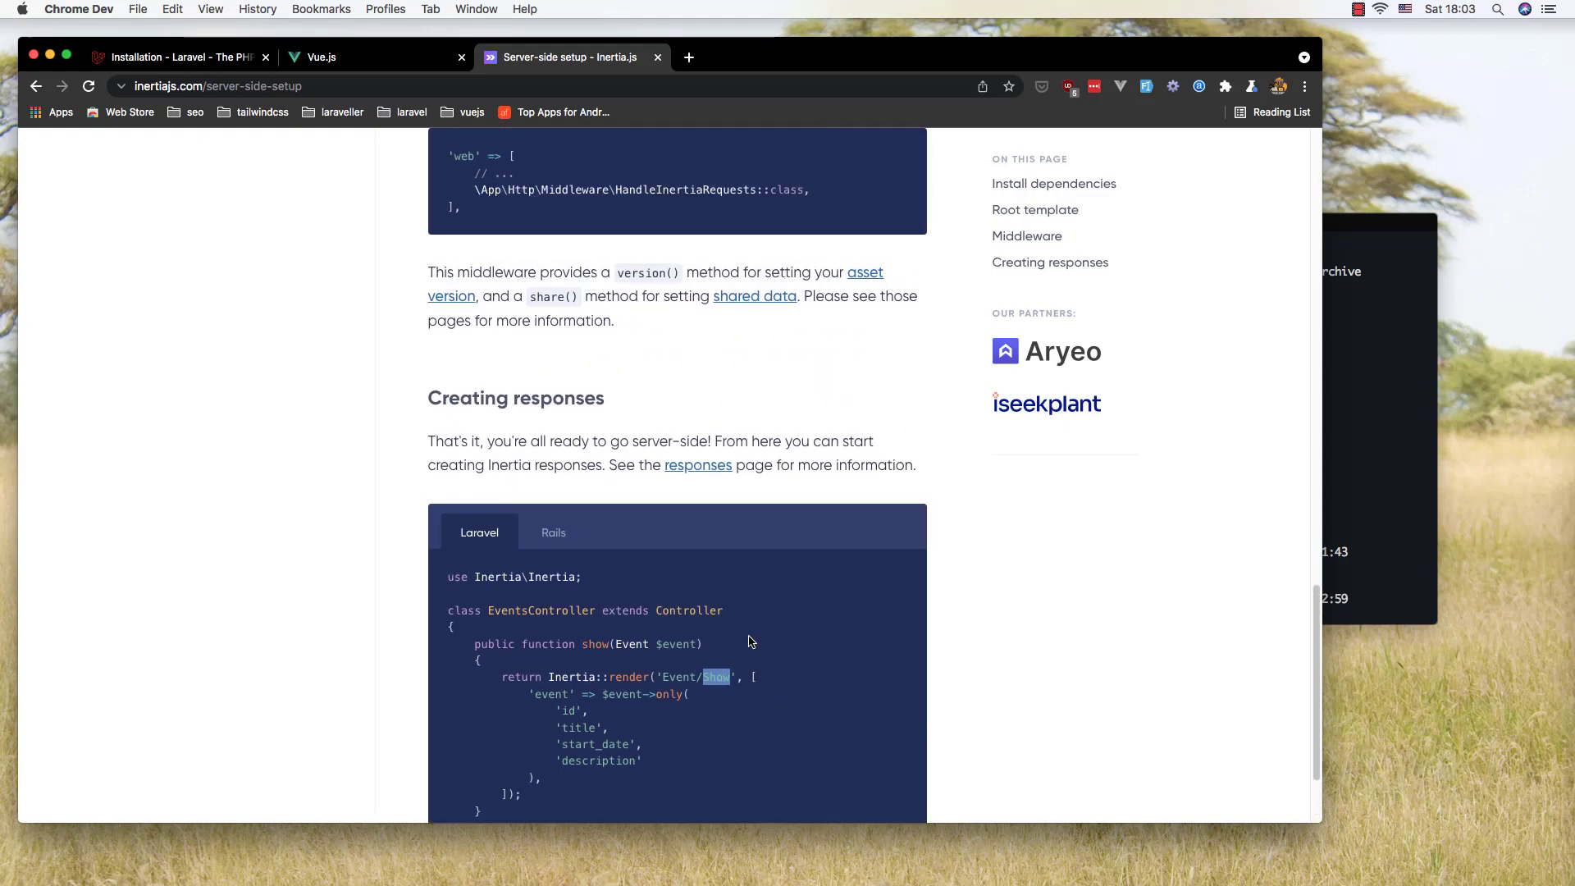
mouse_move(504, 222)
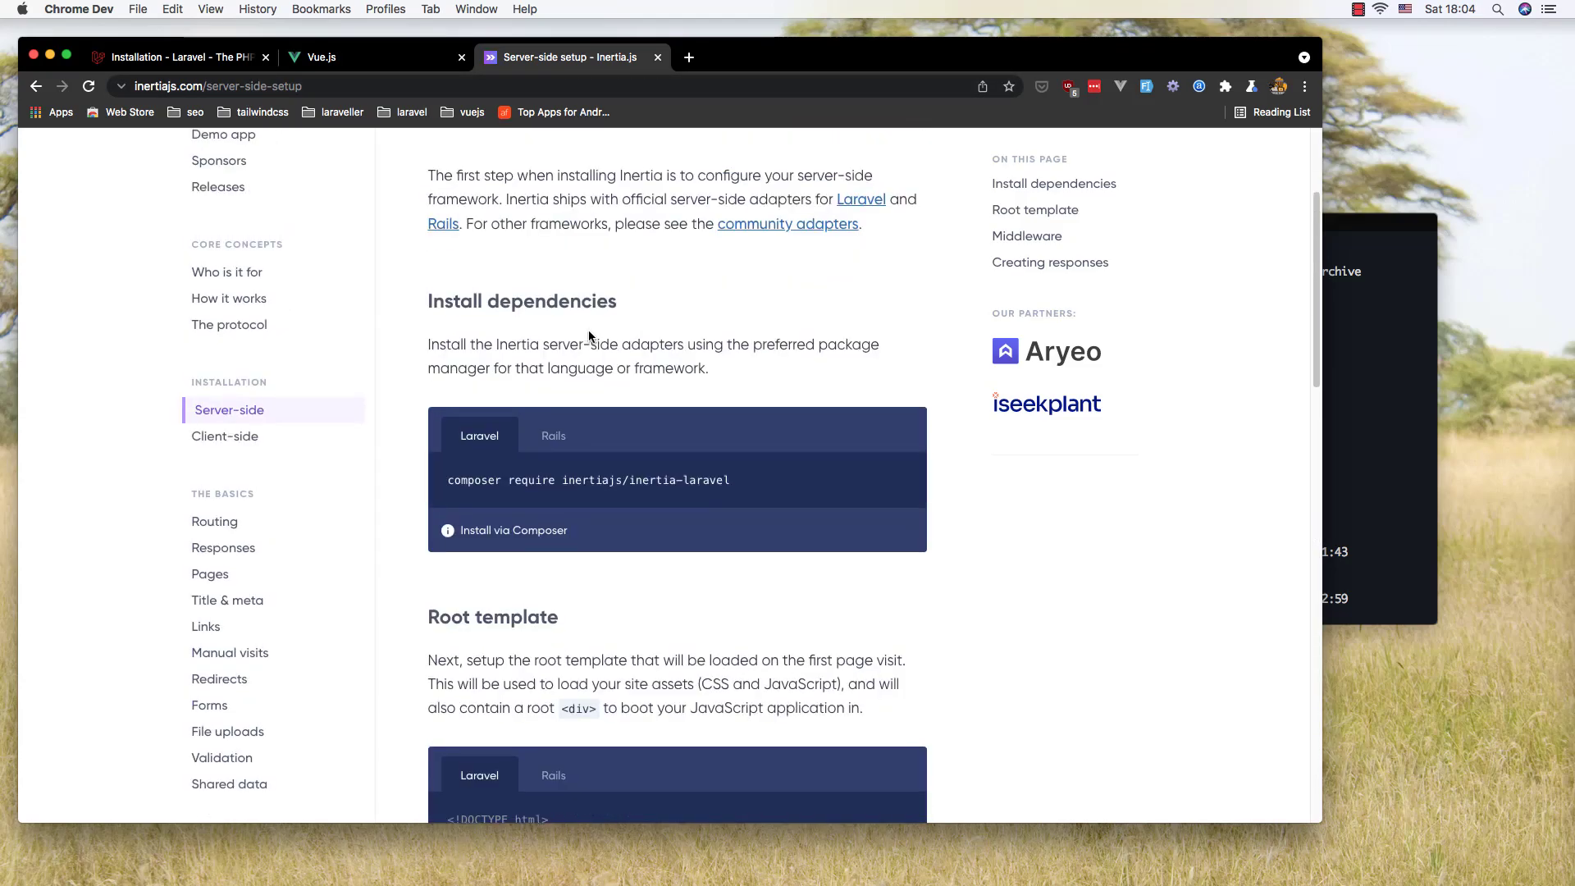
mouse_move(243, 439)
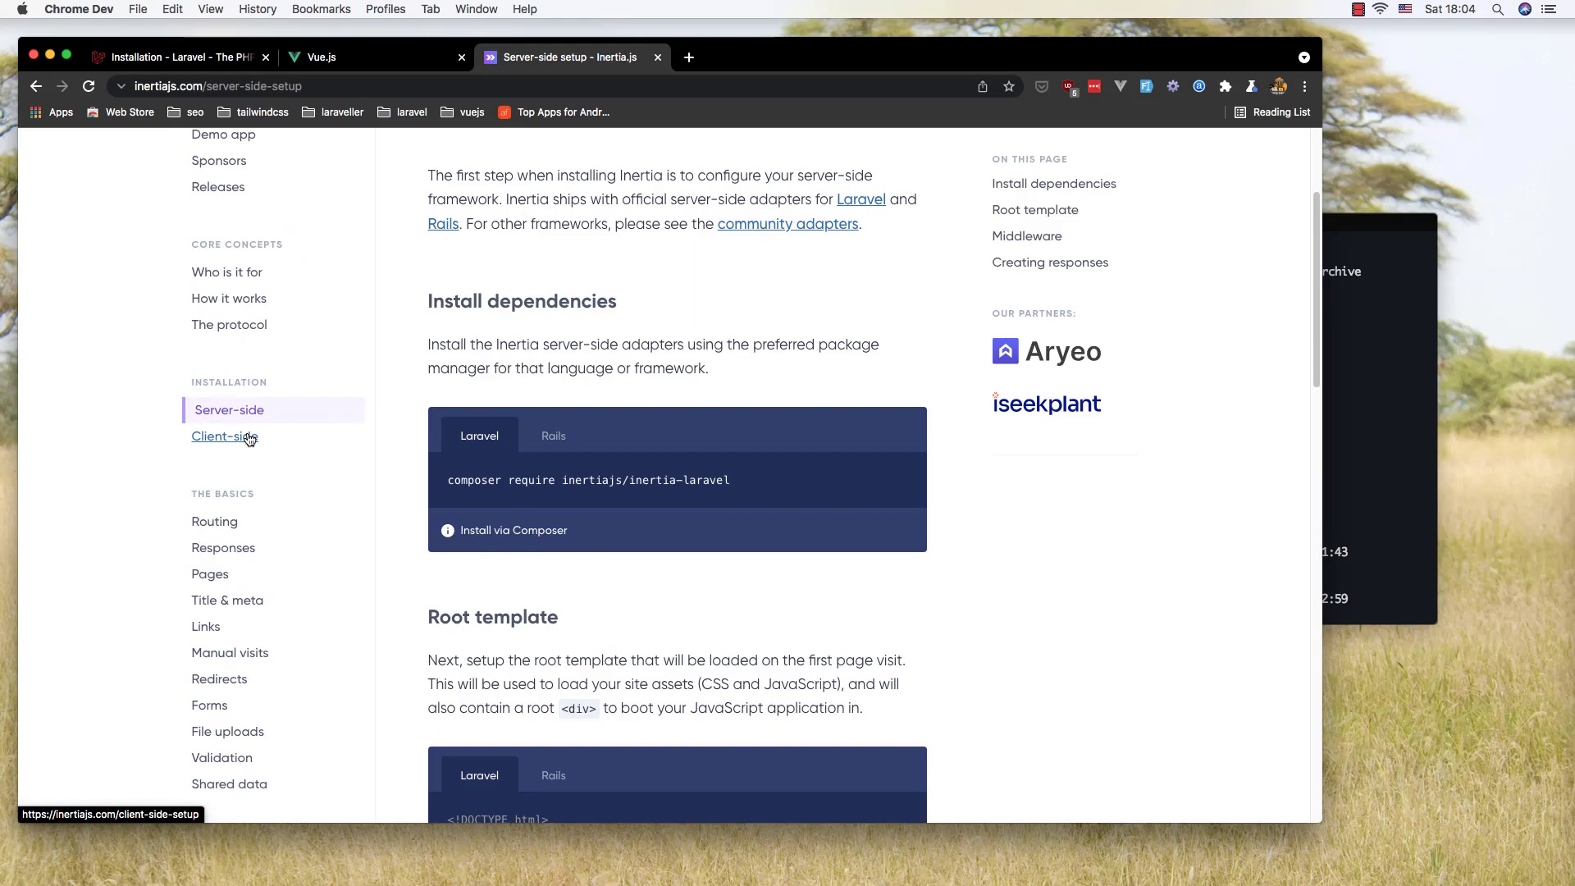
Step: Bring up the Client-side setup guide at its Install dependencies commands for Vue 3
click(221, 437)
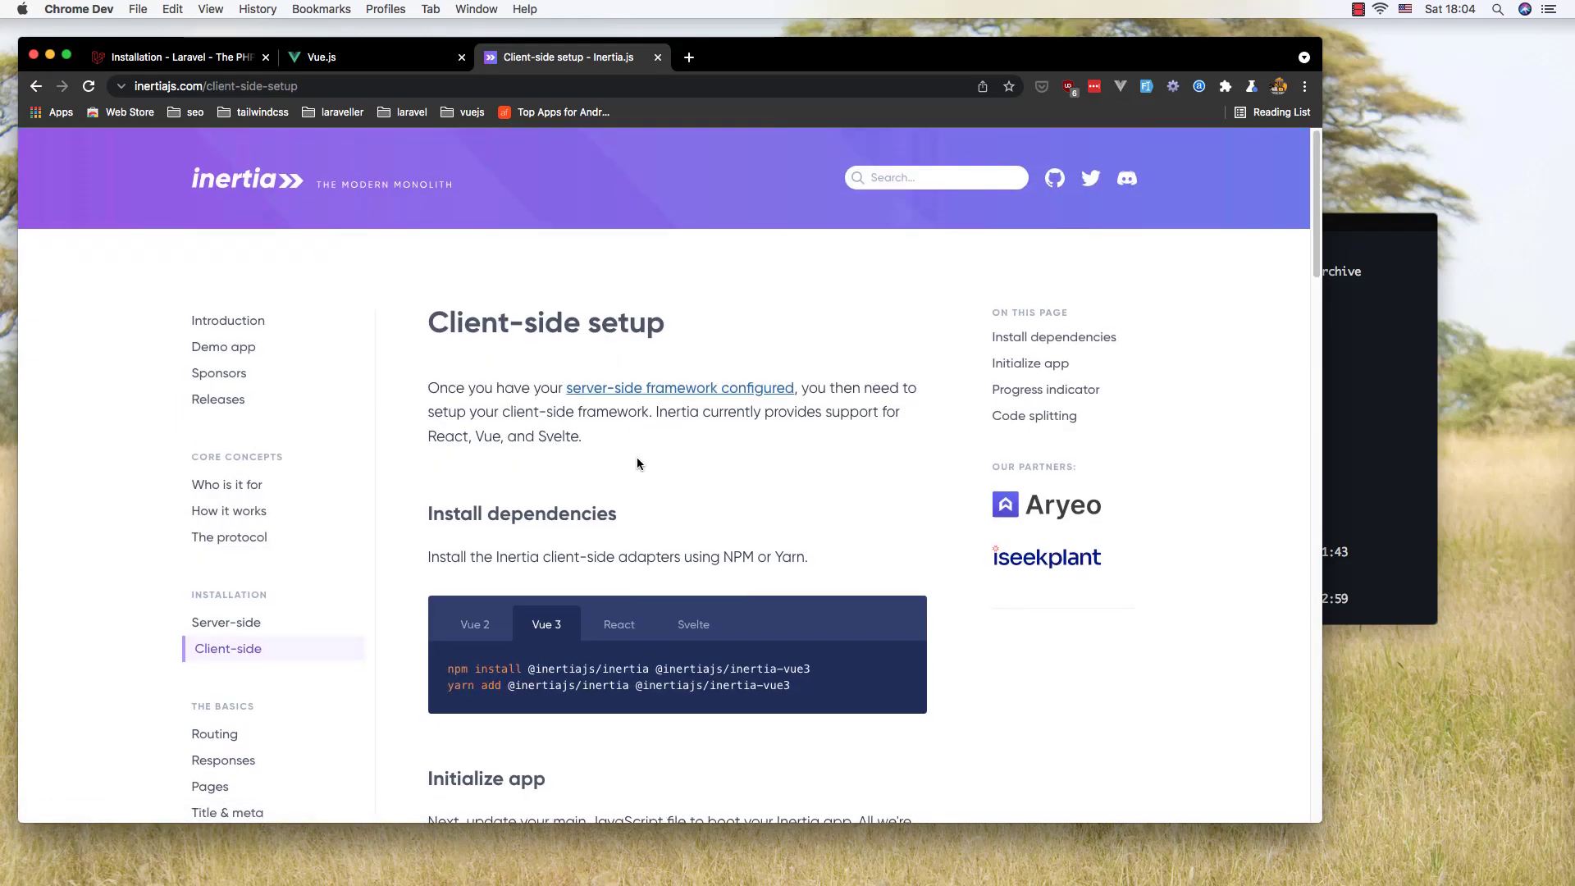
scroll(down, 3)
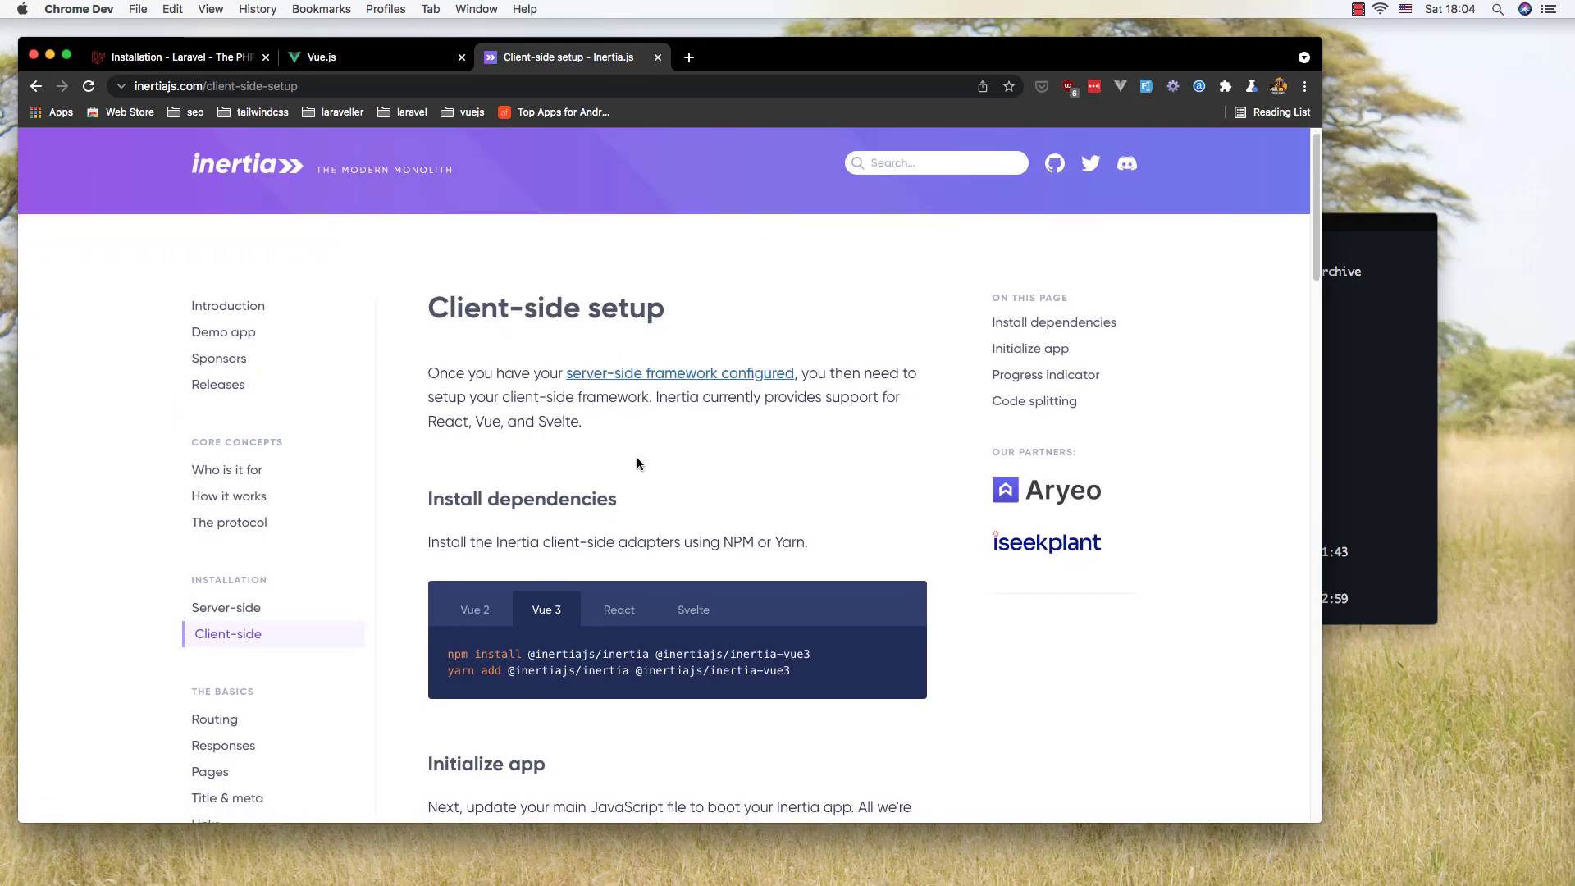
scroll(down, 3)
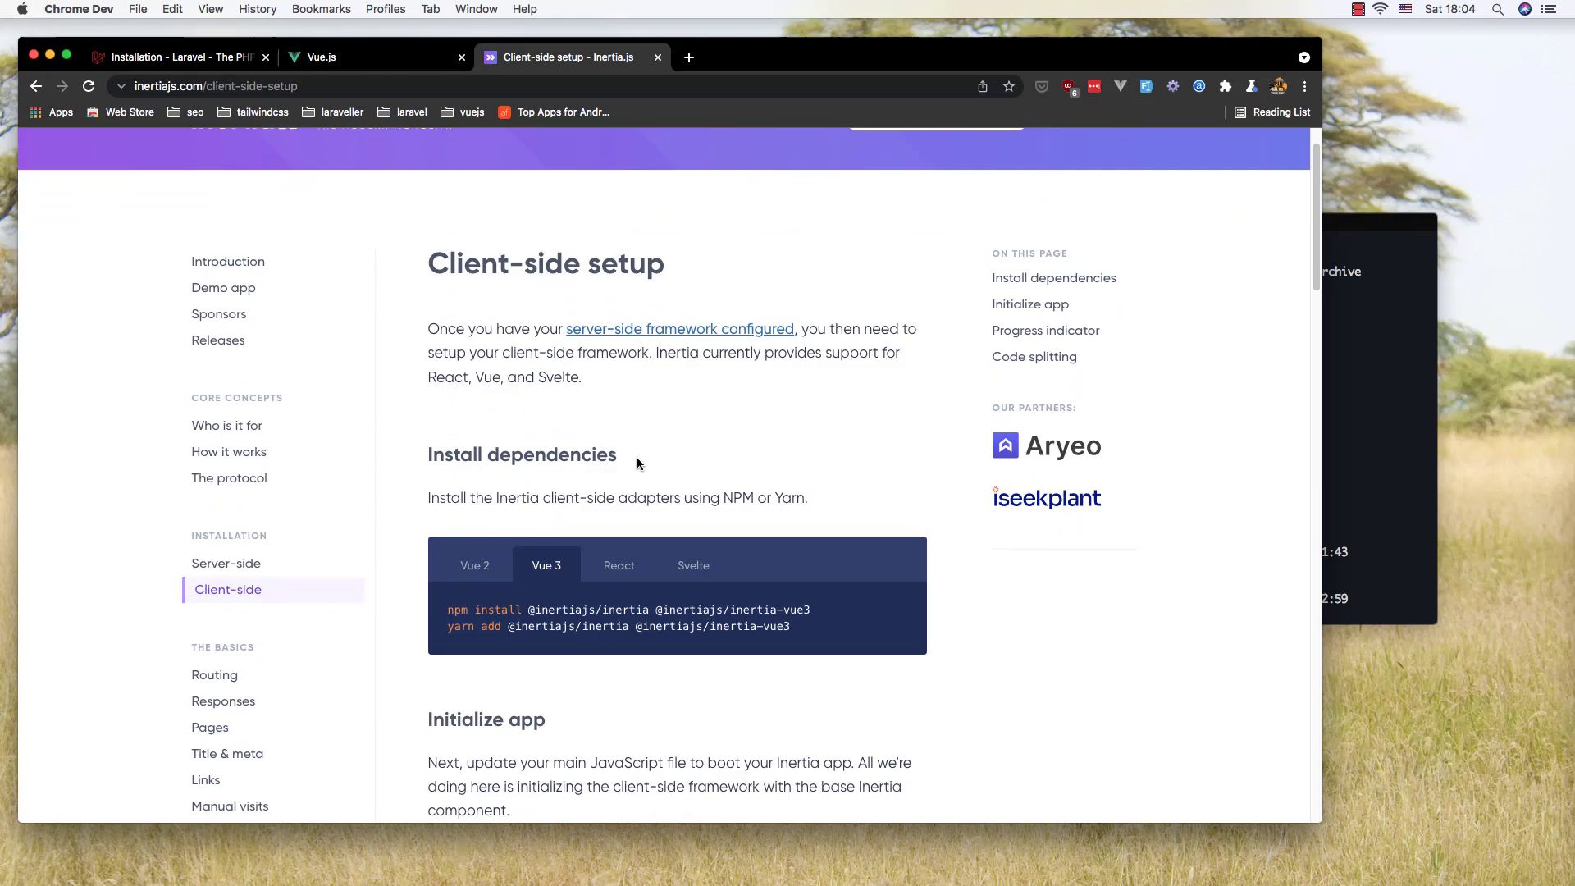
Step: Reach the Vue 3 Installation guide's npm section and copy 'npm install vue@next'
click(322, 56)
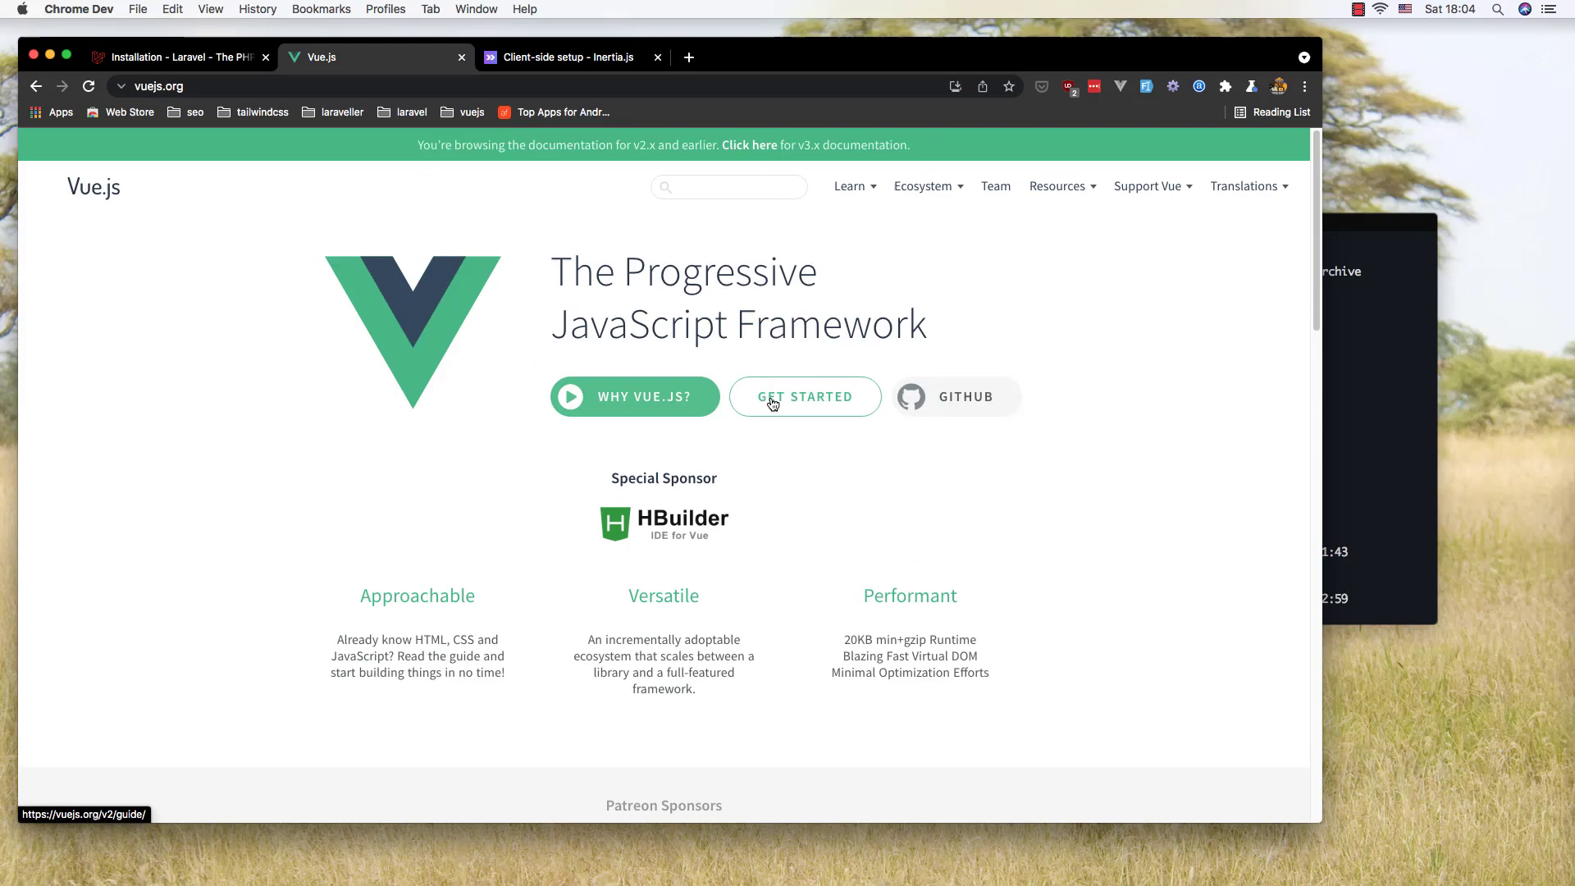
click(806, 395)
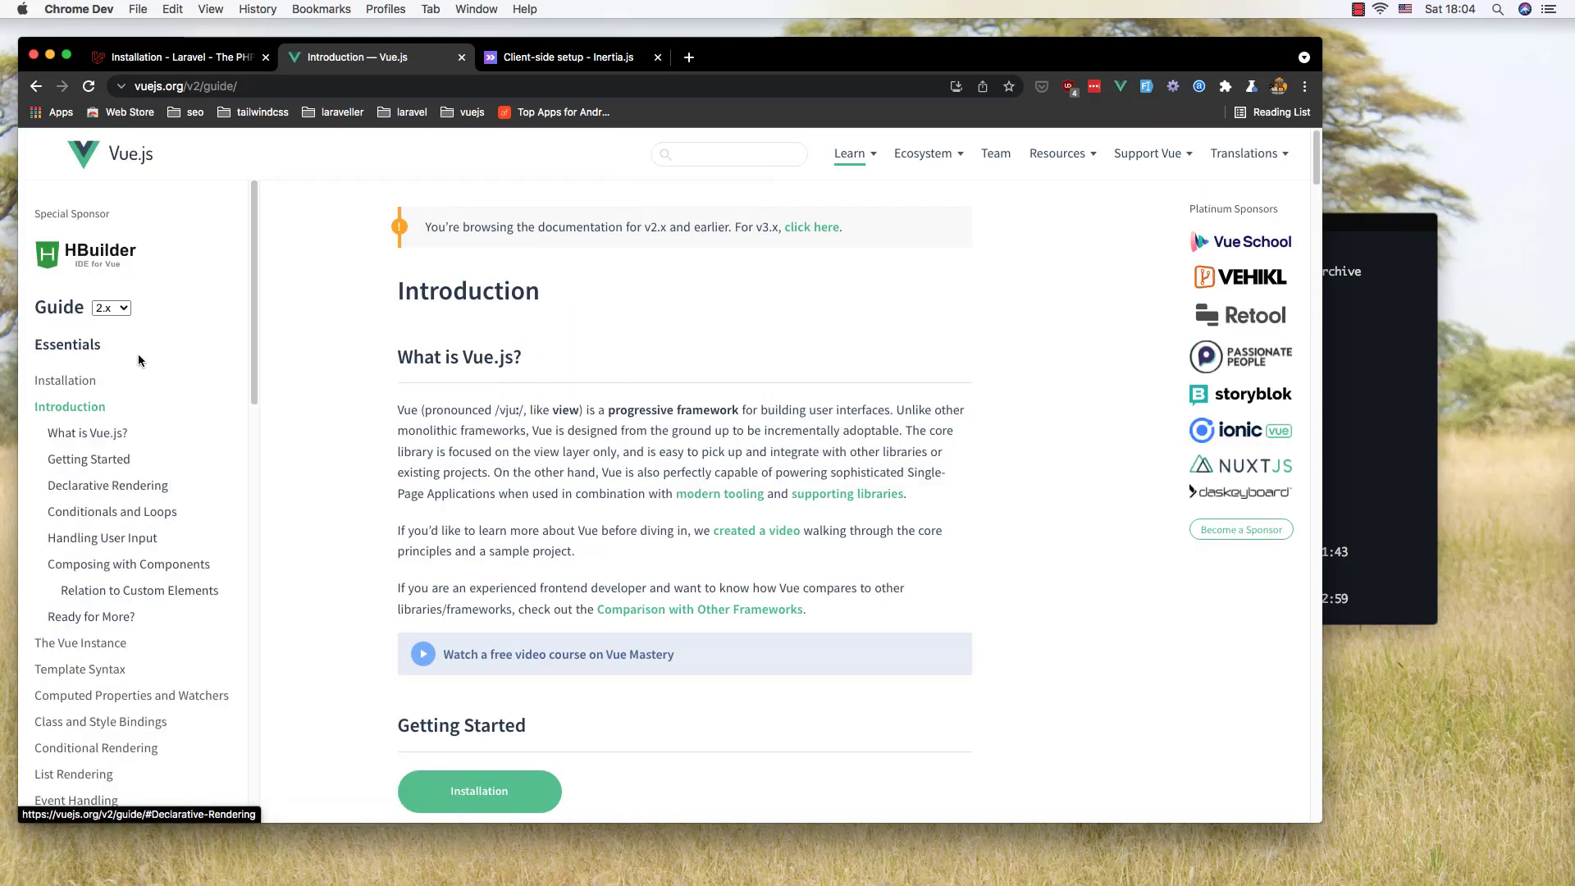
click(111, 308)
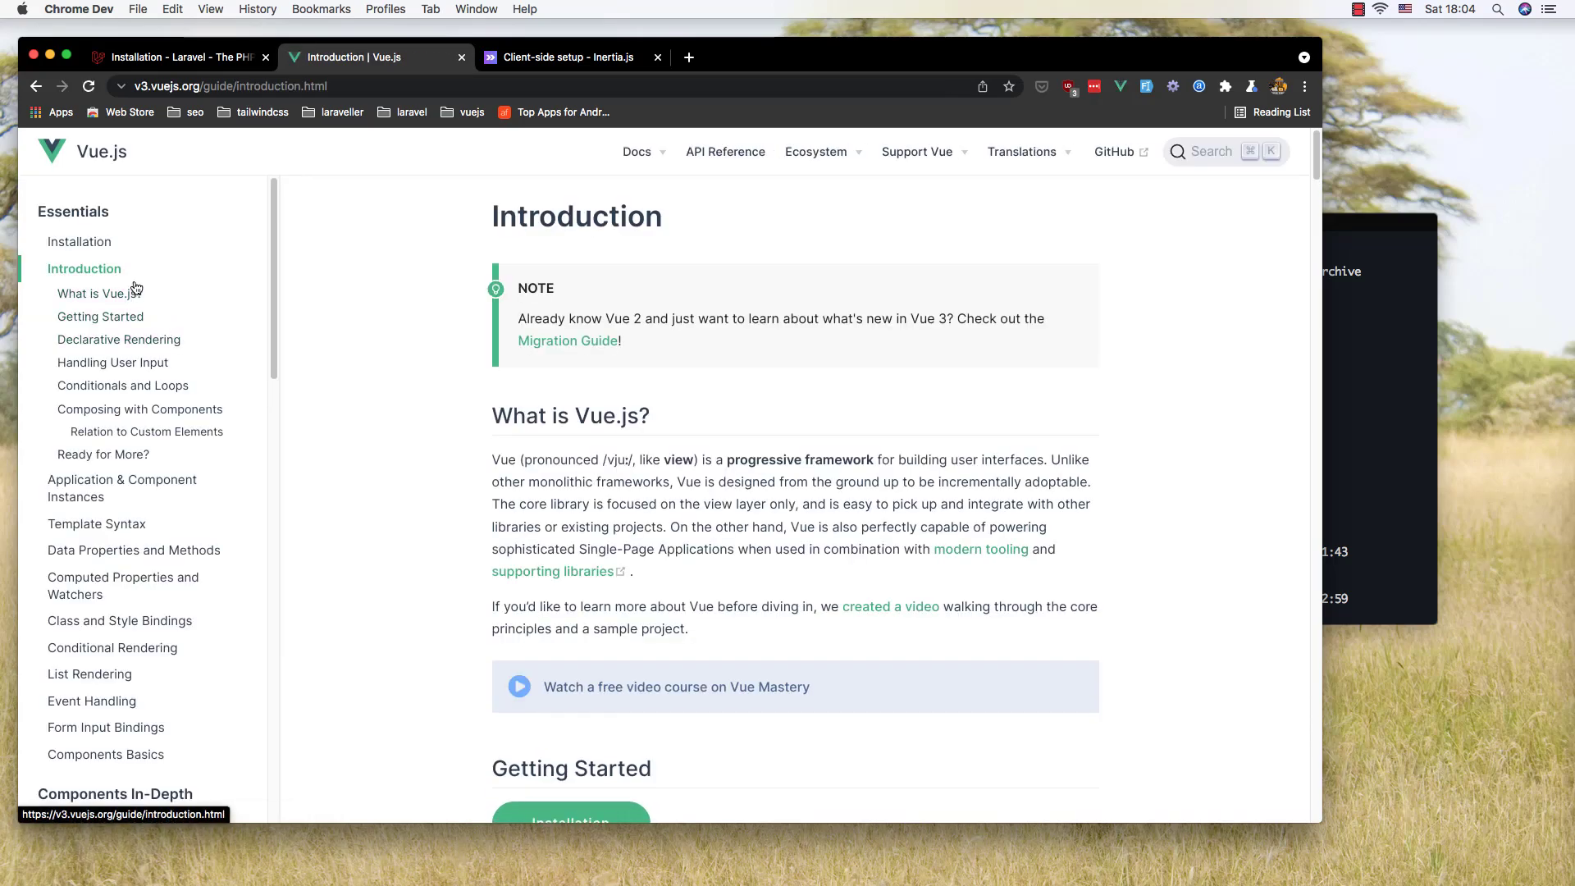
click(78, 241)
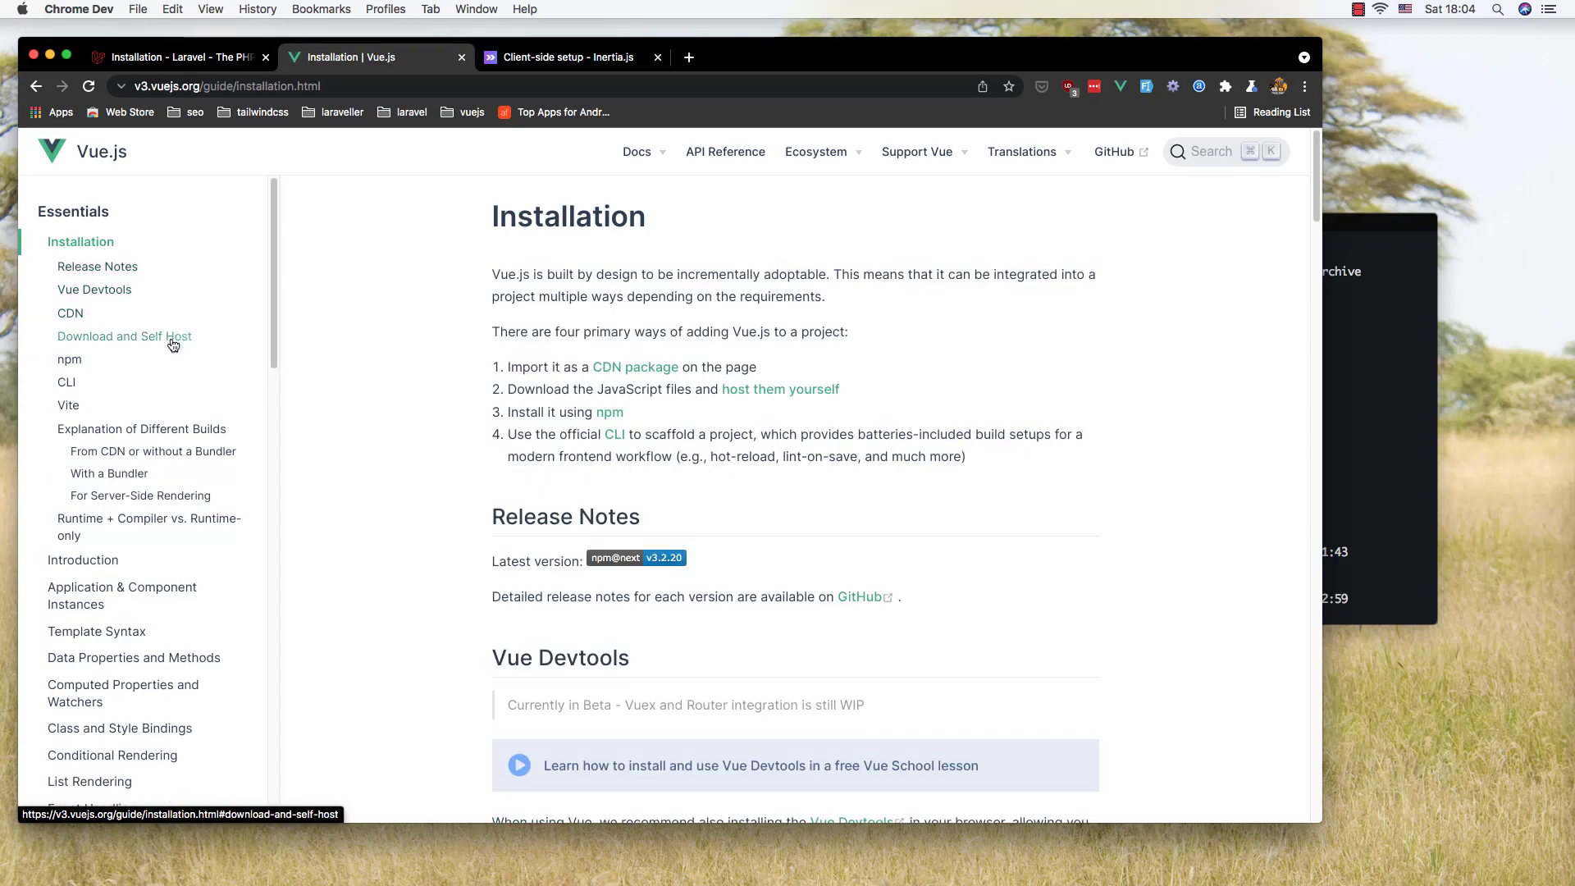
click(69, 359)
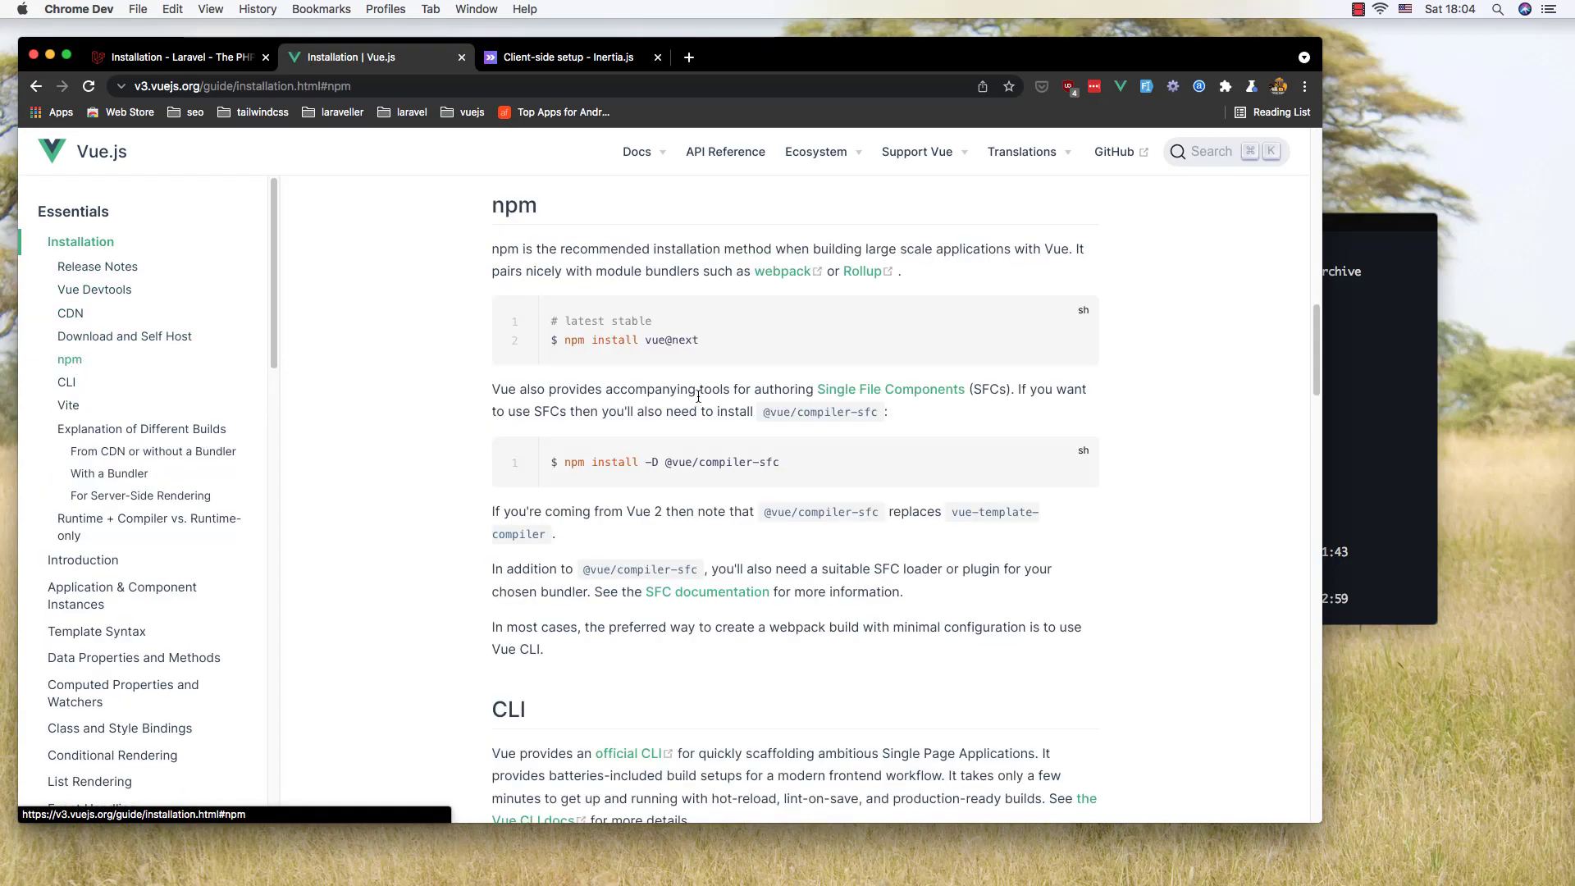
drag(564, 339, 698, 339)
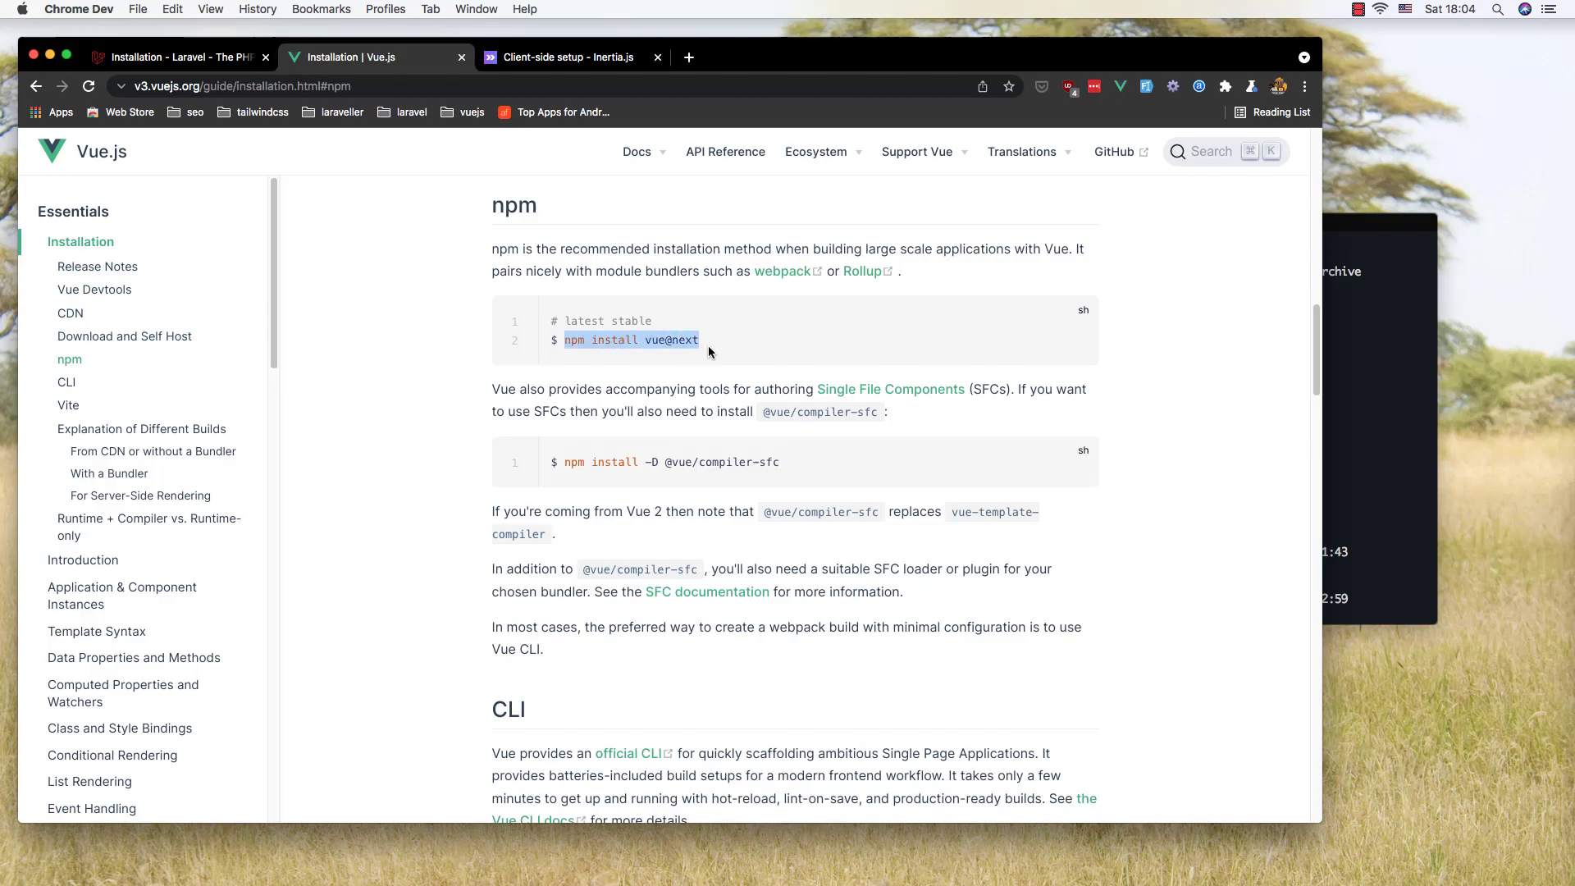
key(Cmd+Tab)
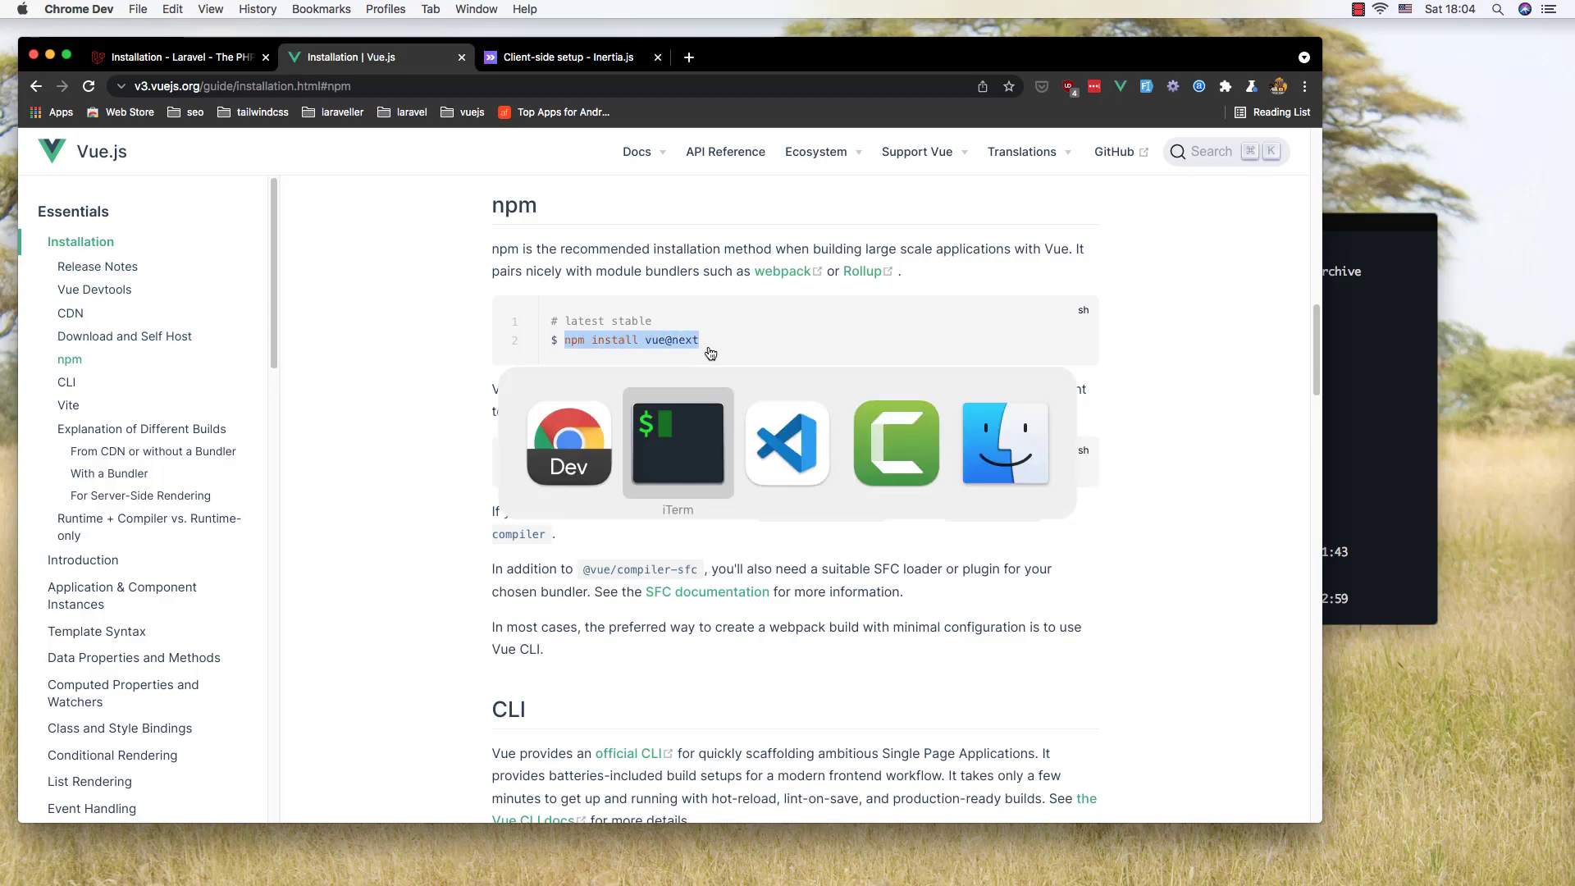
click(677, 442)
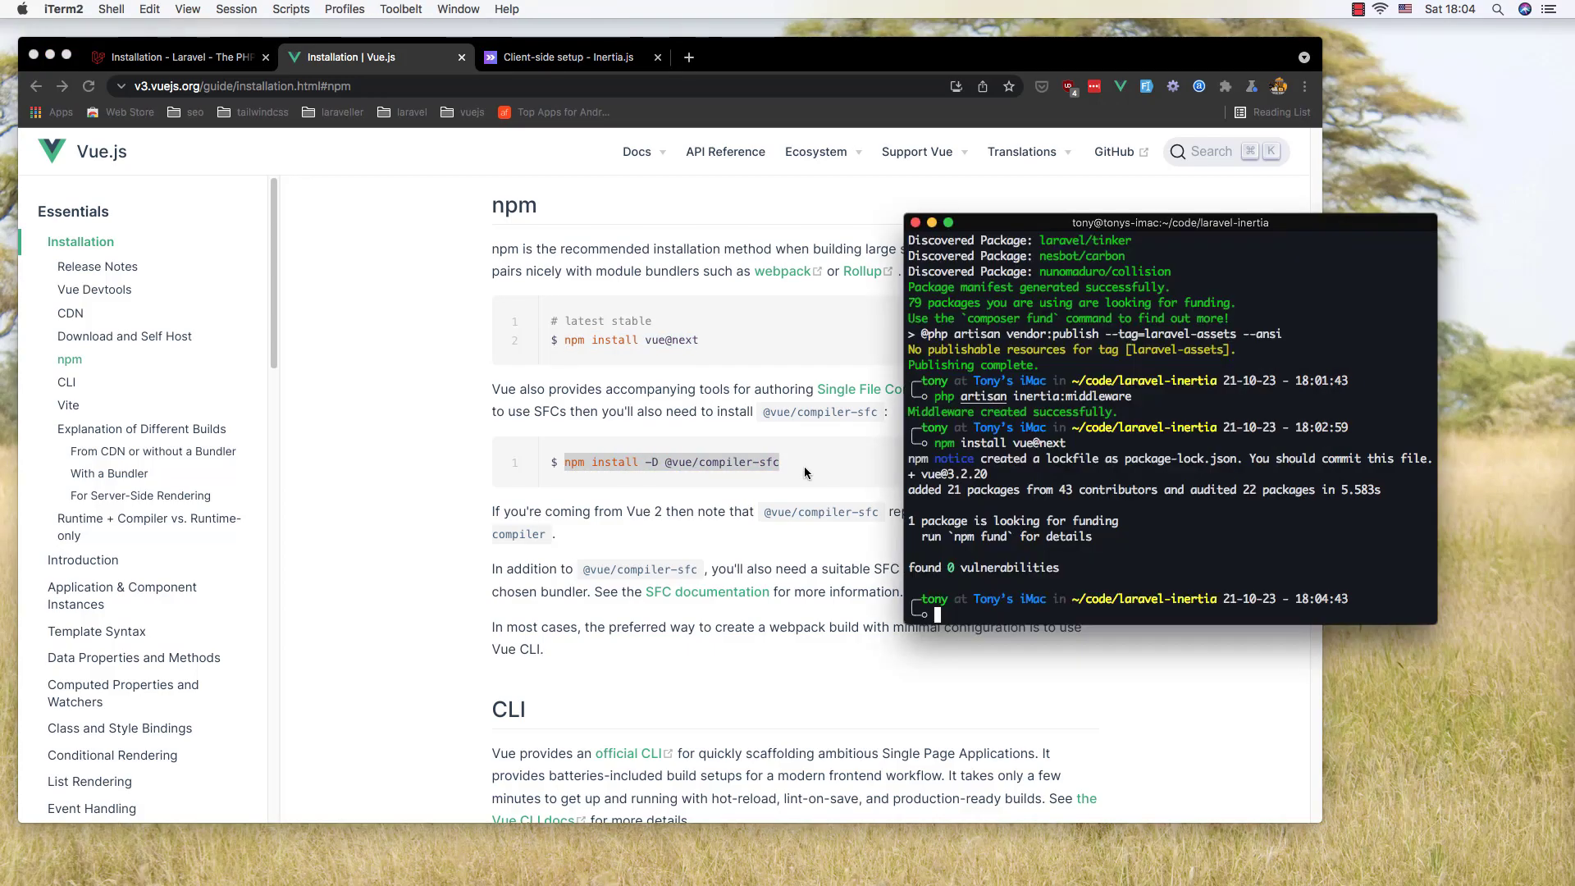
text(npm install -D @vue/compiler-sfc)
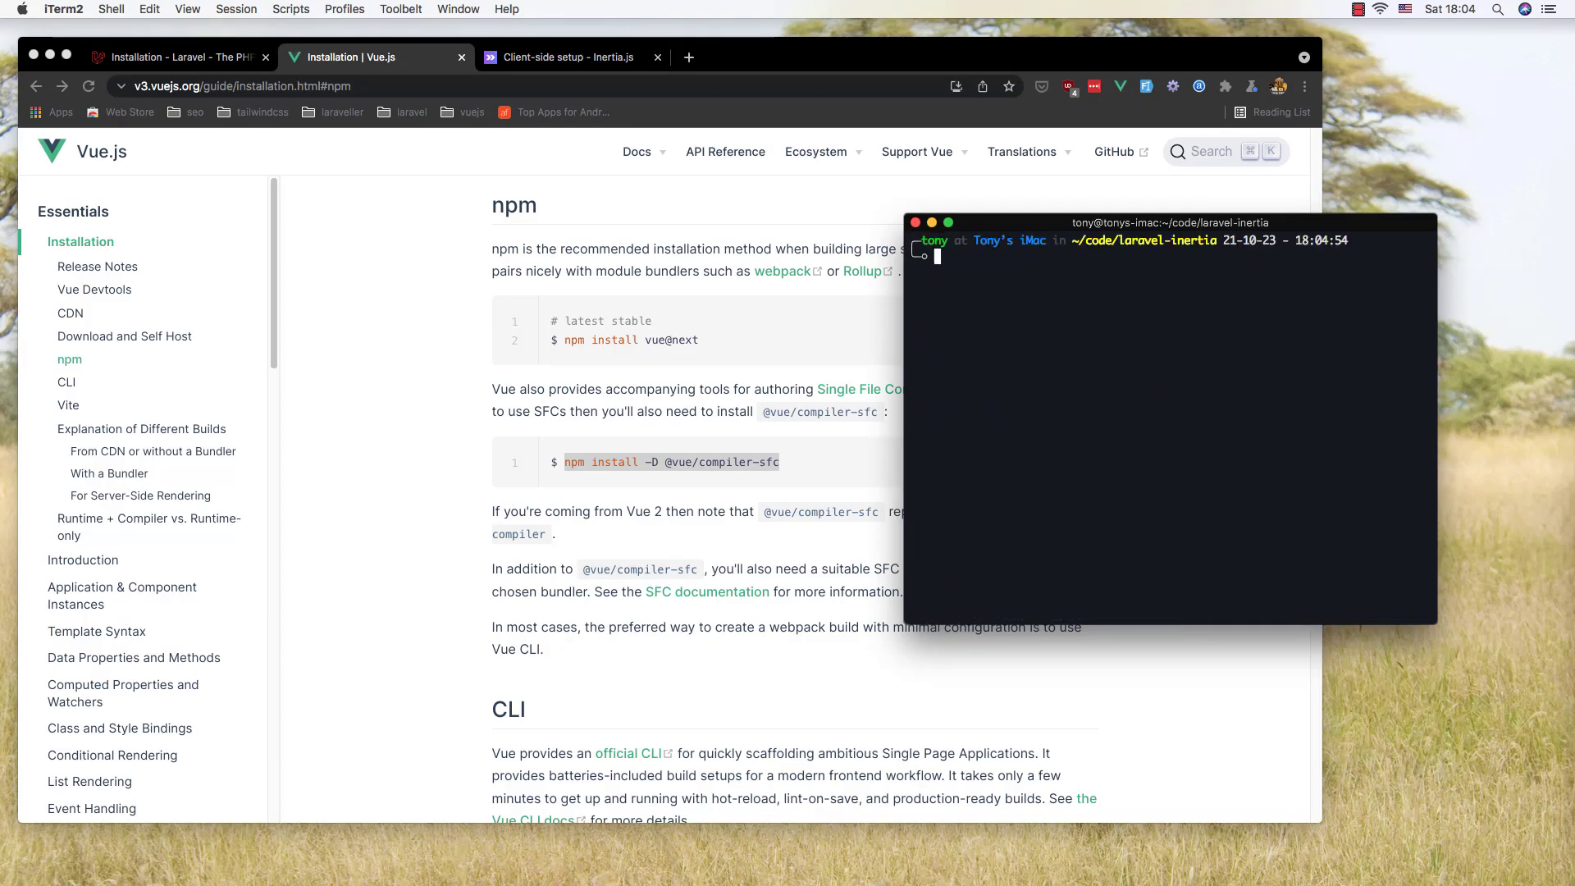
click(568, 58)
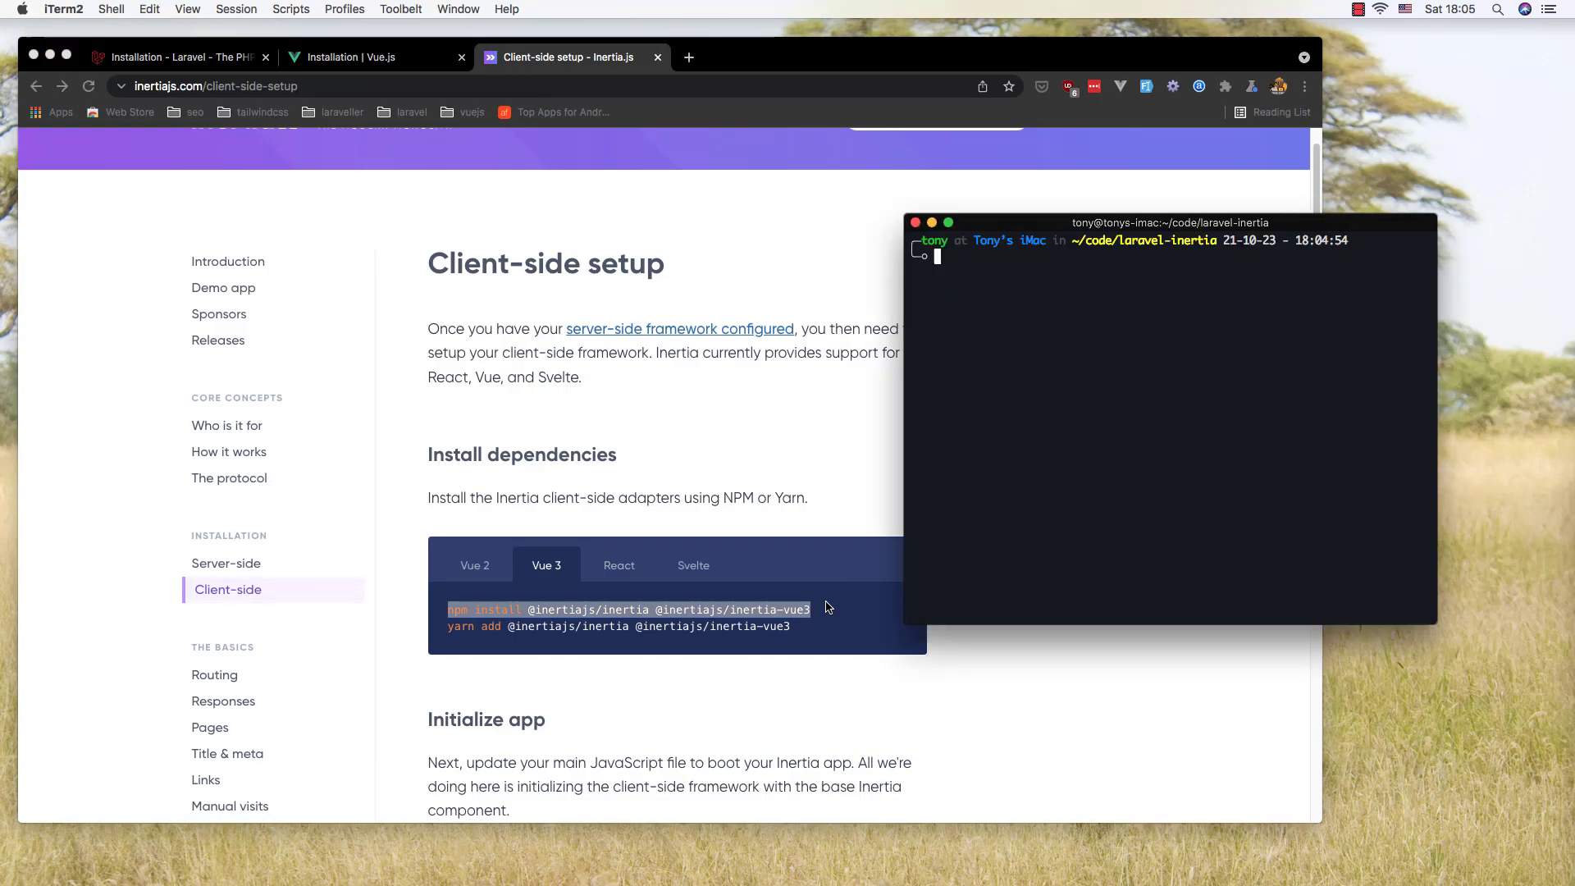
text(npm install @inertiajs/inertia @inertiajs/inertia-vue3)
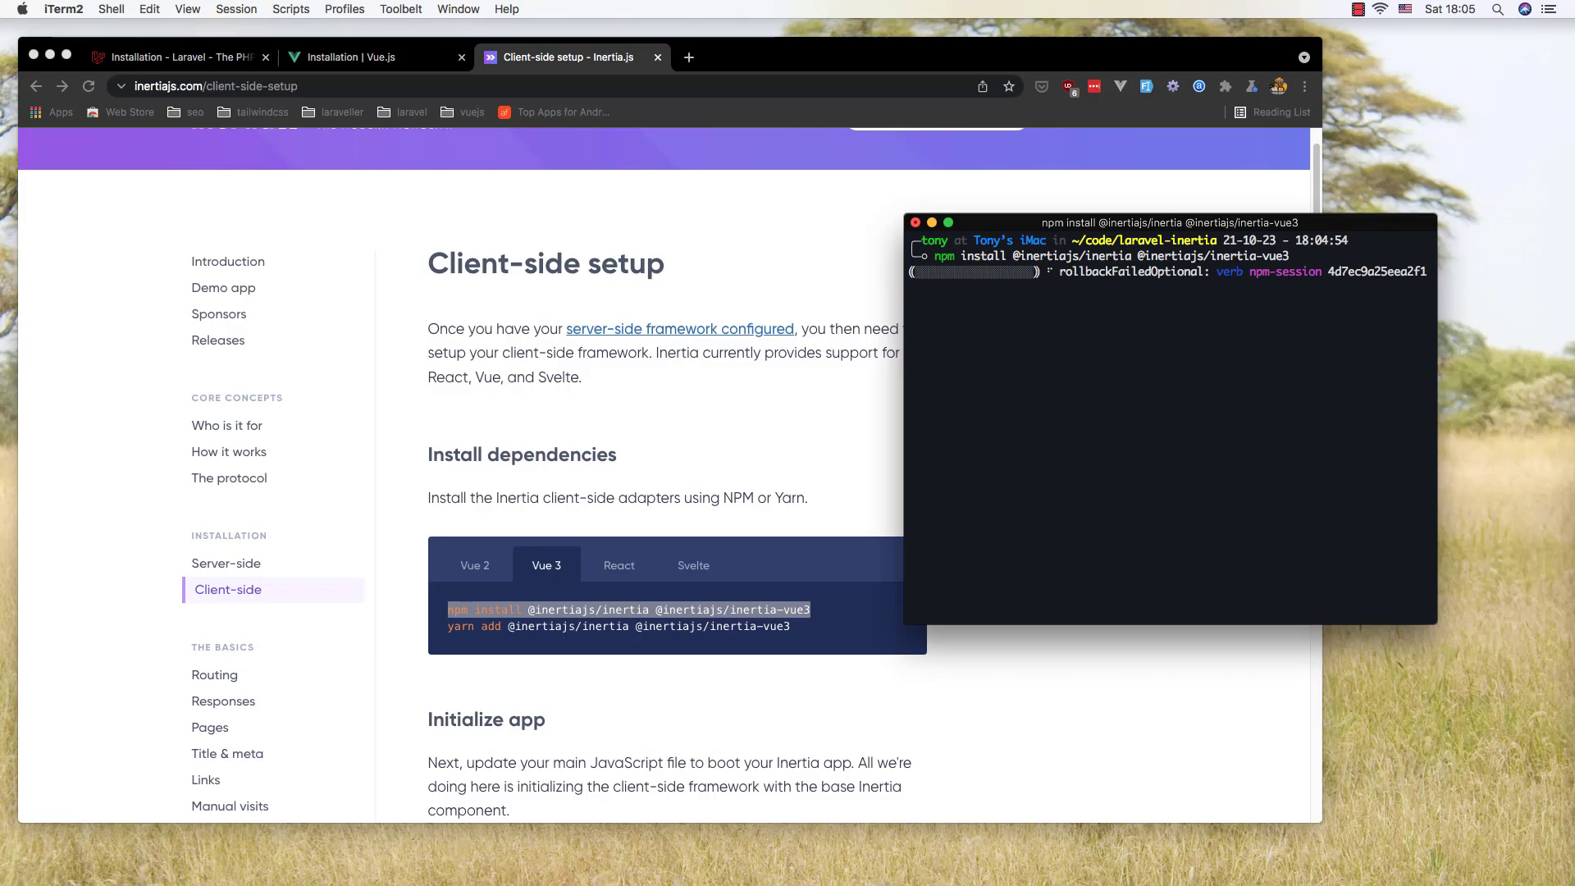
scroll(down, 3)
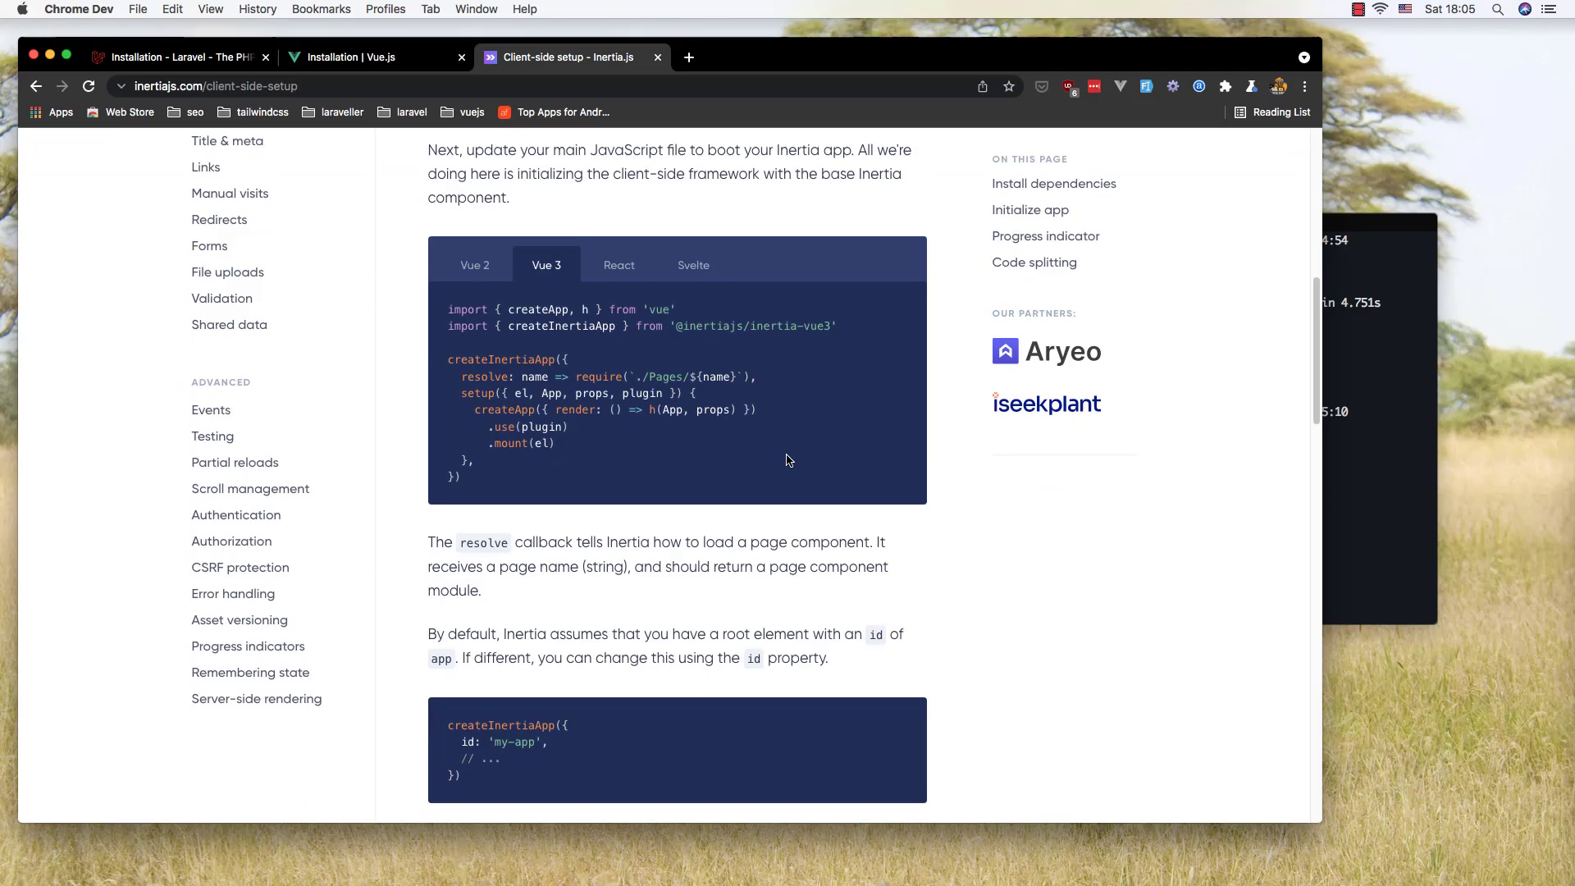
mouse_move(497, 384)
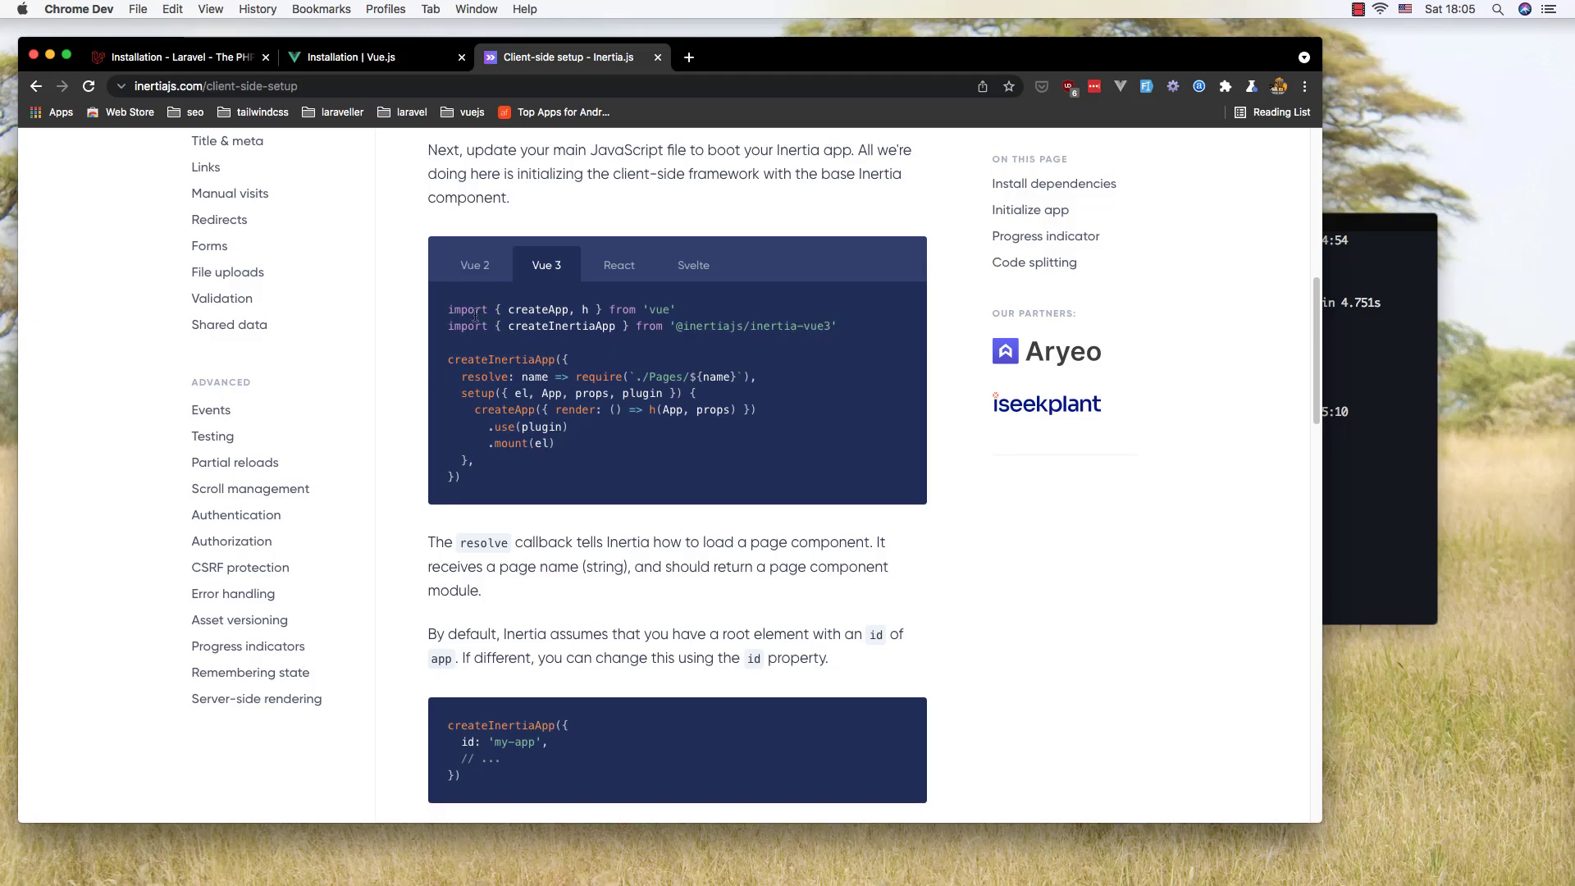
Step: Copy Inertia's Vue 3 app initialization code and switch to resources/js/app.js in VS Code
drag(450, 308, 502, 476)
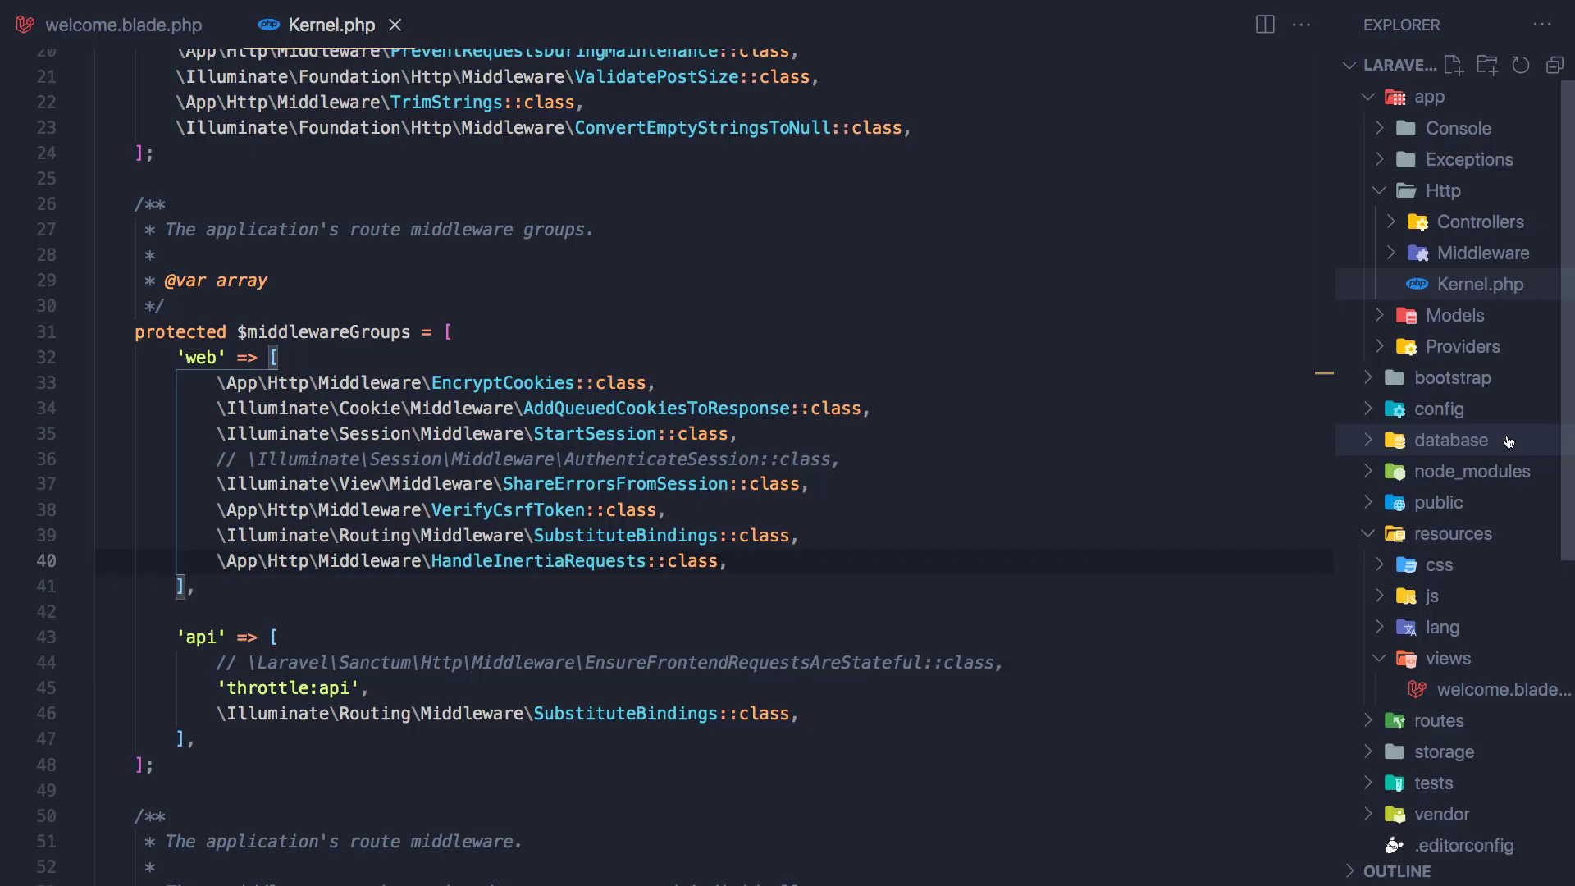
click(1432, 595)
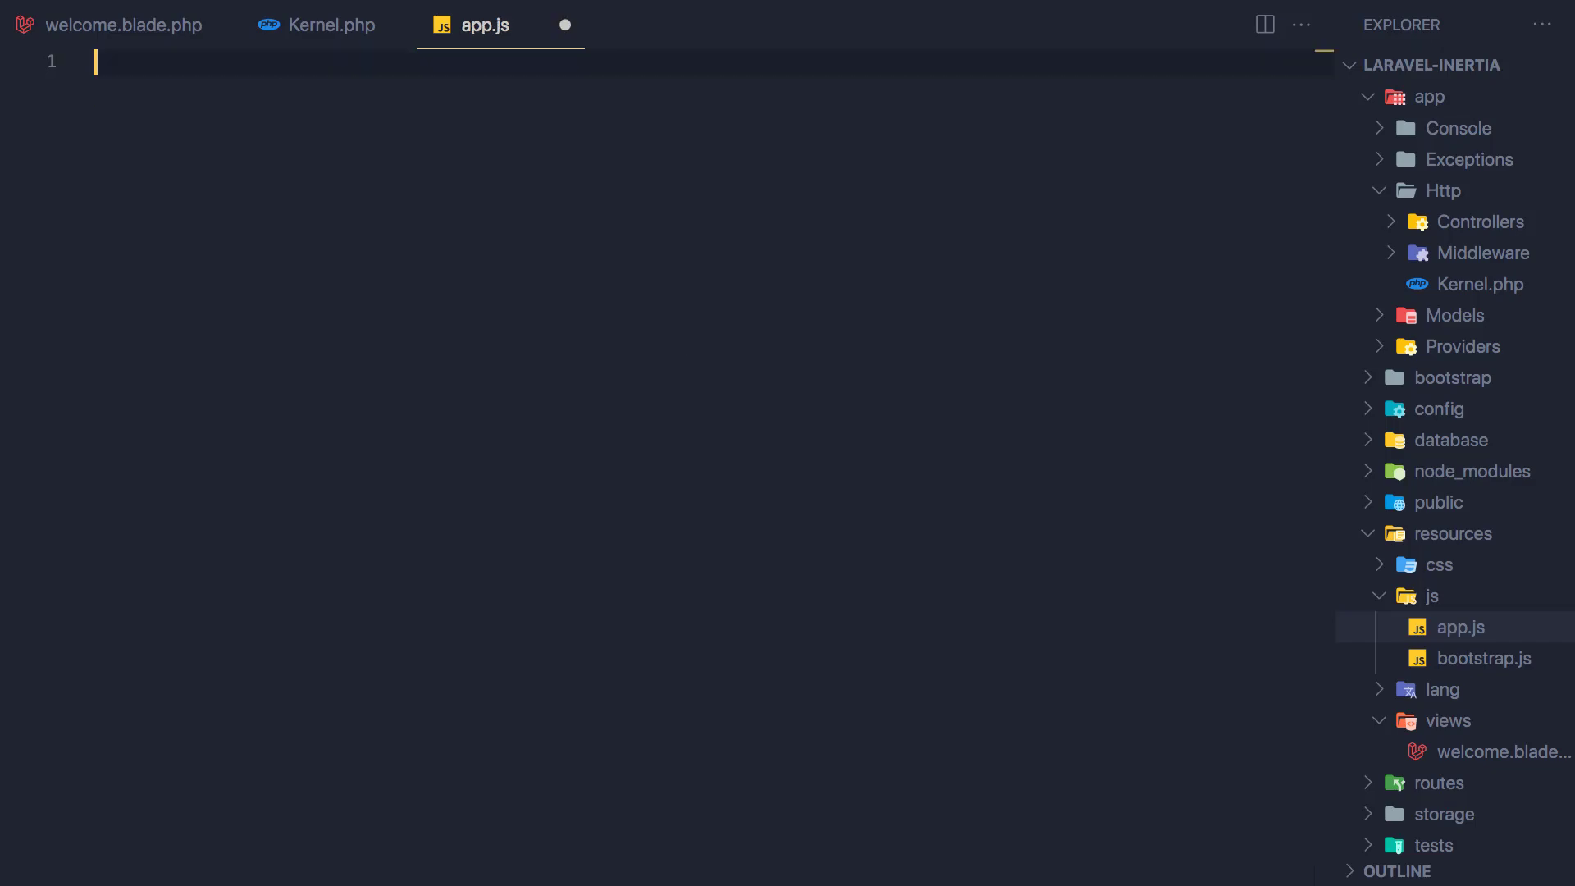
Step: Paste the createInertiaApp boot code importing createApp and h from vue into app.js
text(import { createApp, h } from "vue";)
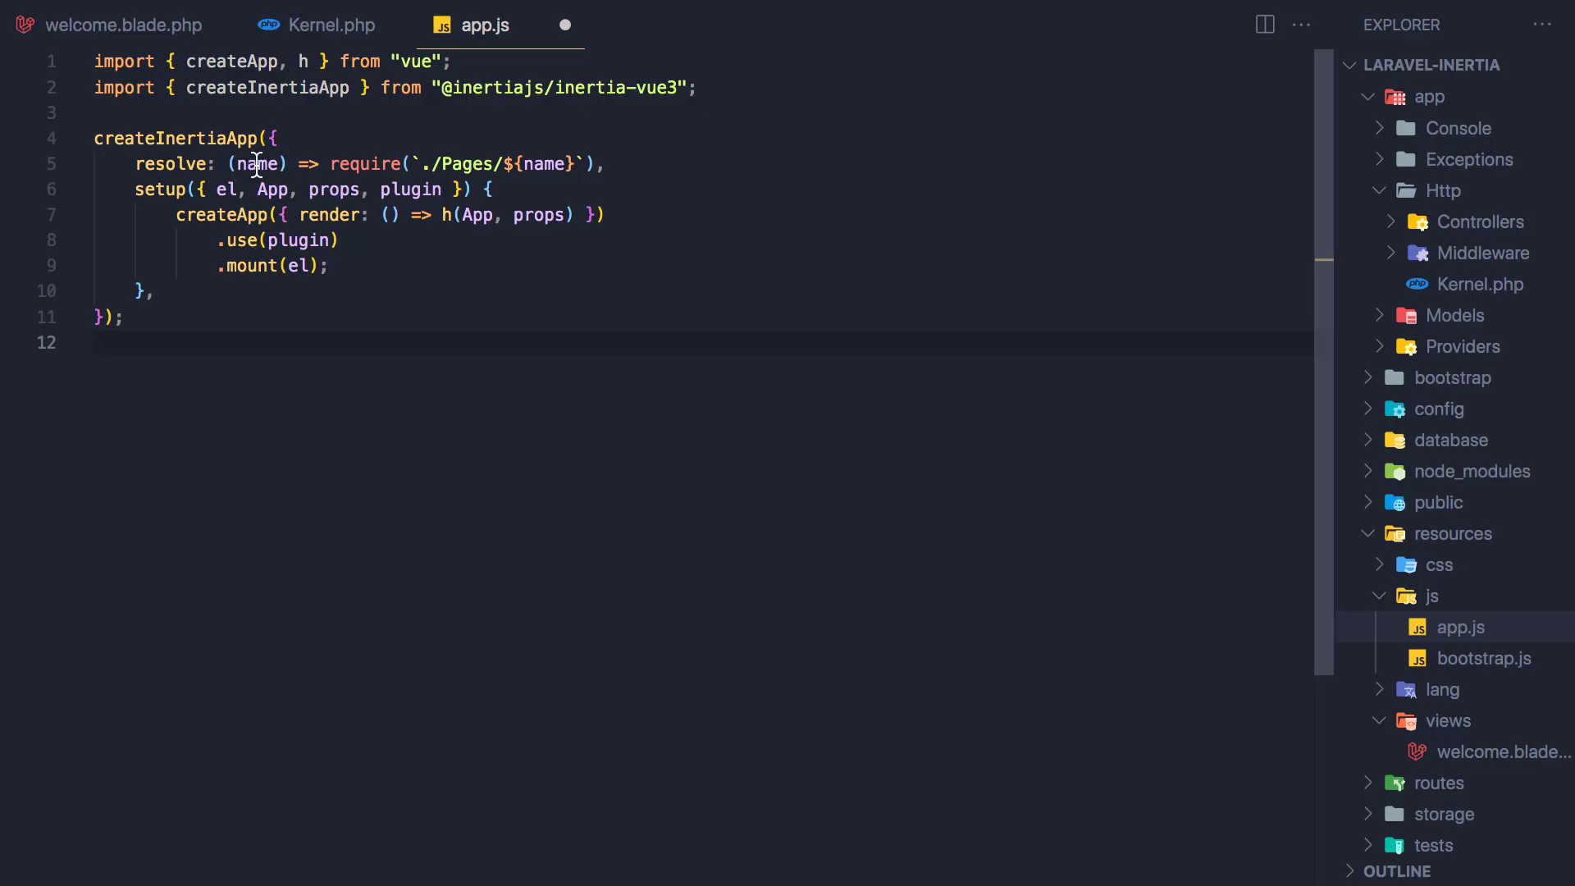
mouse_move(389, 167)
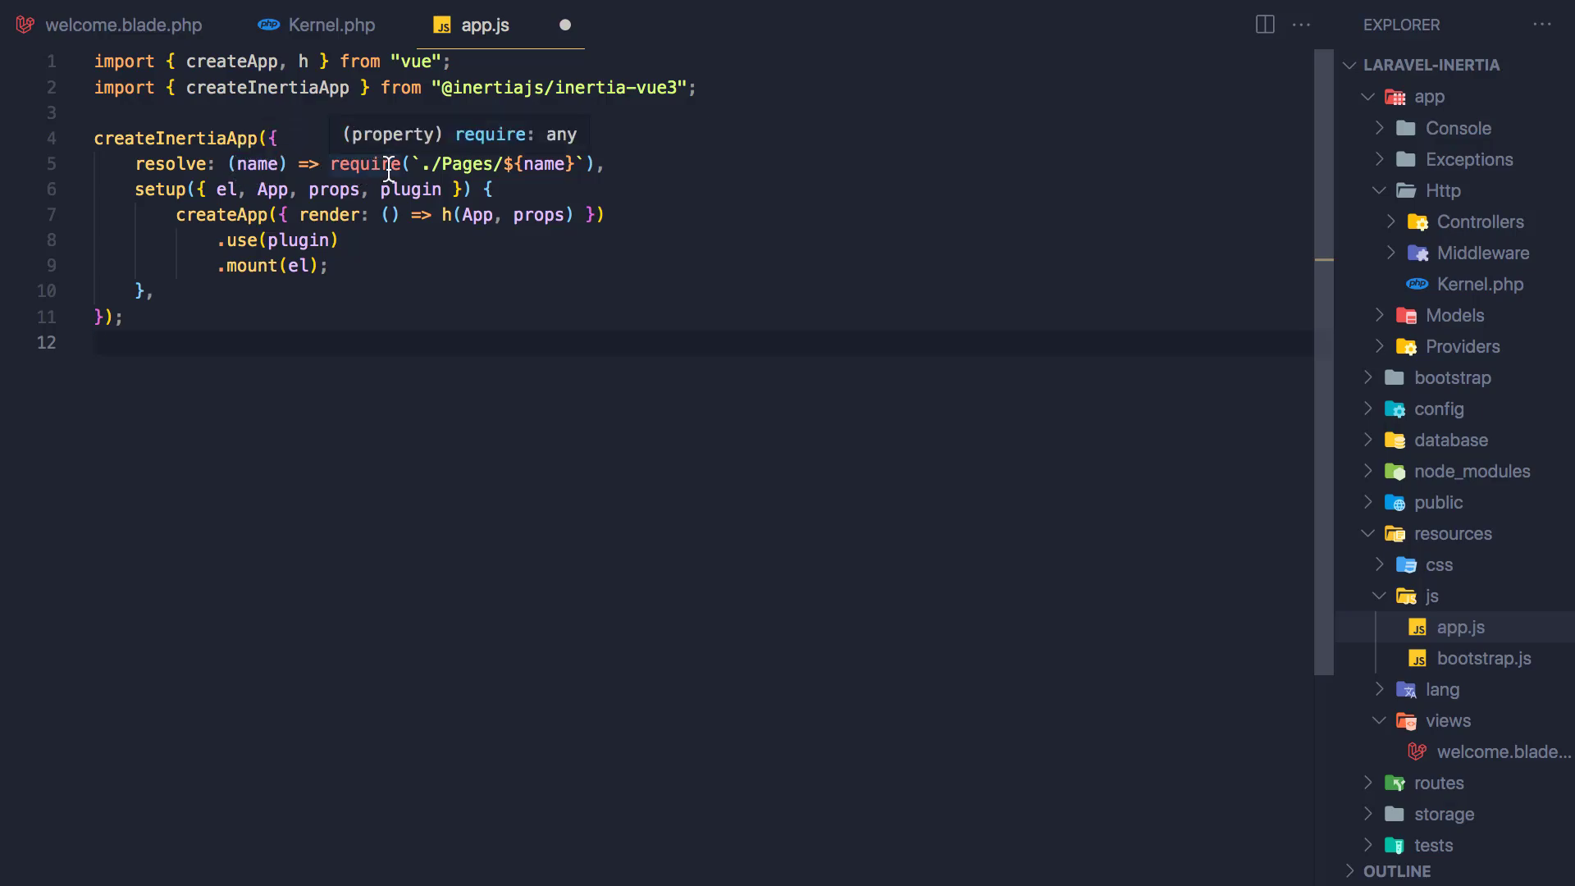
mouse_move(464, 174)
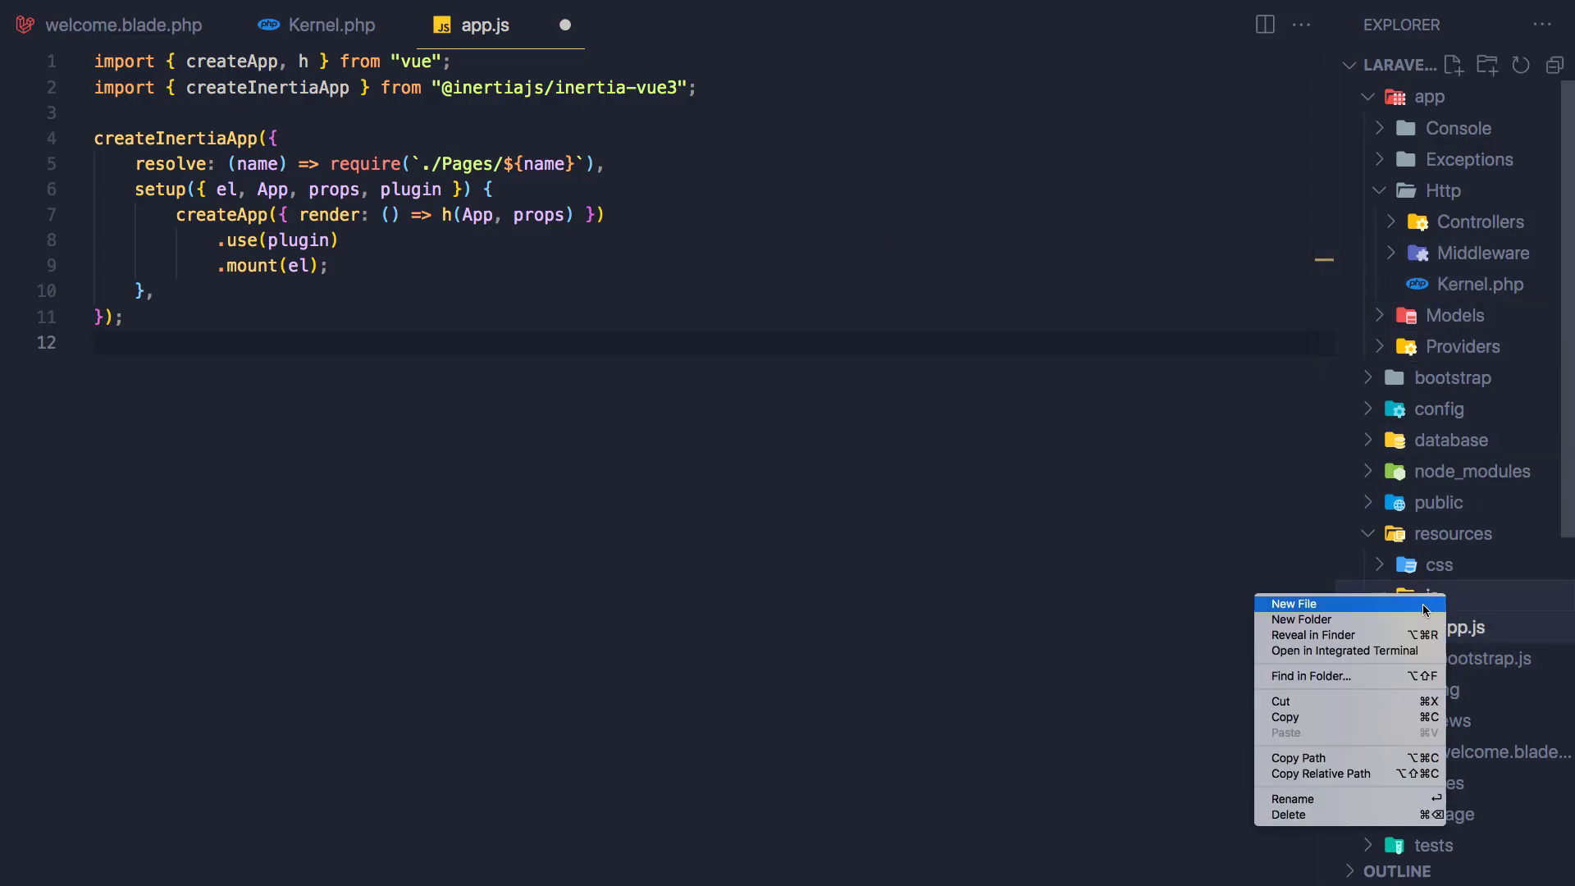
Step: Create a new Pages folder inside resources/js
click(1301, 620)
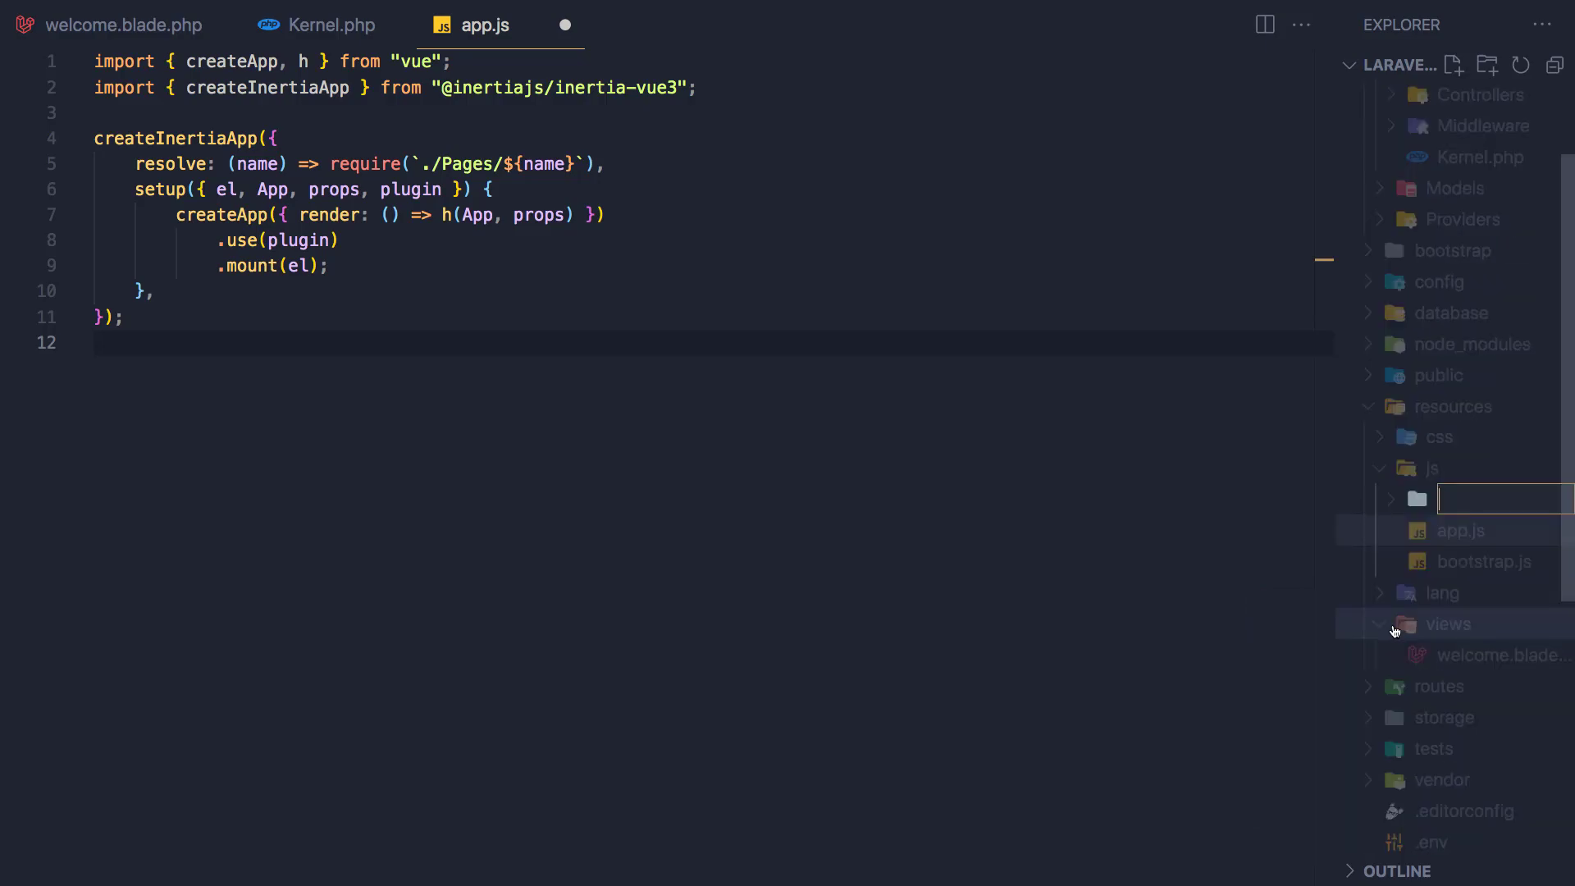
text(Pages)
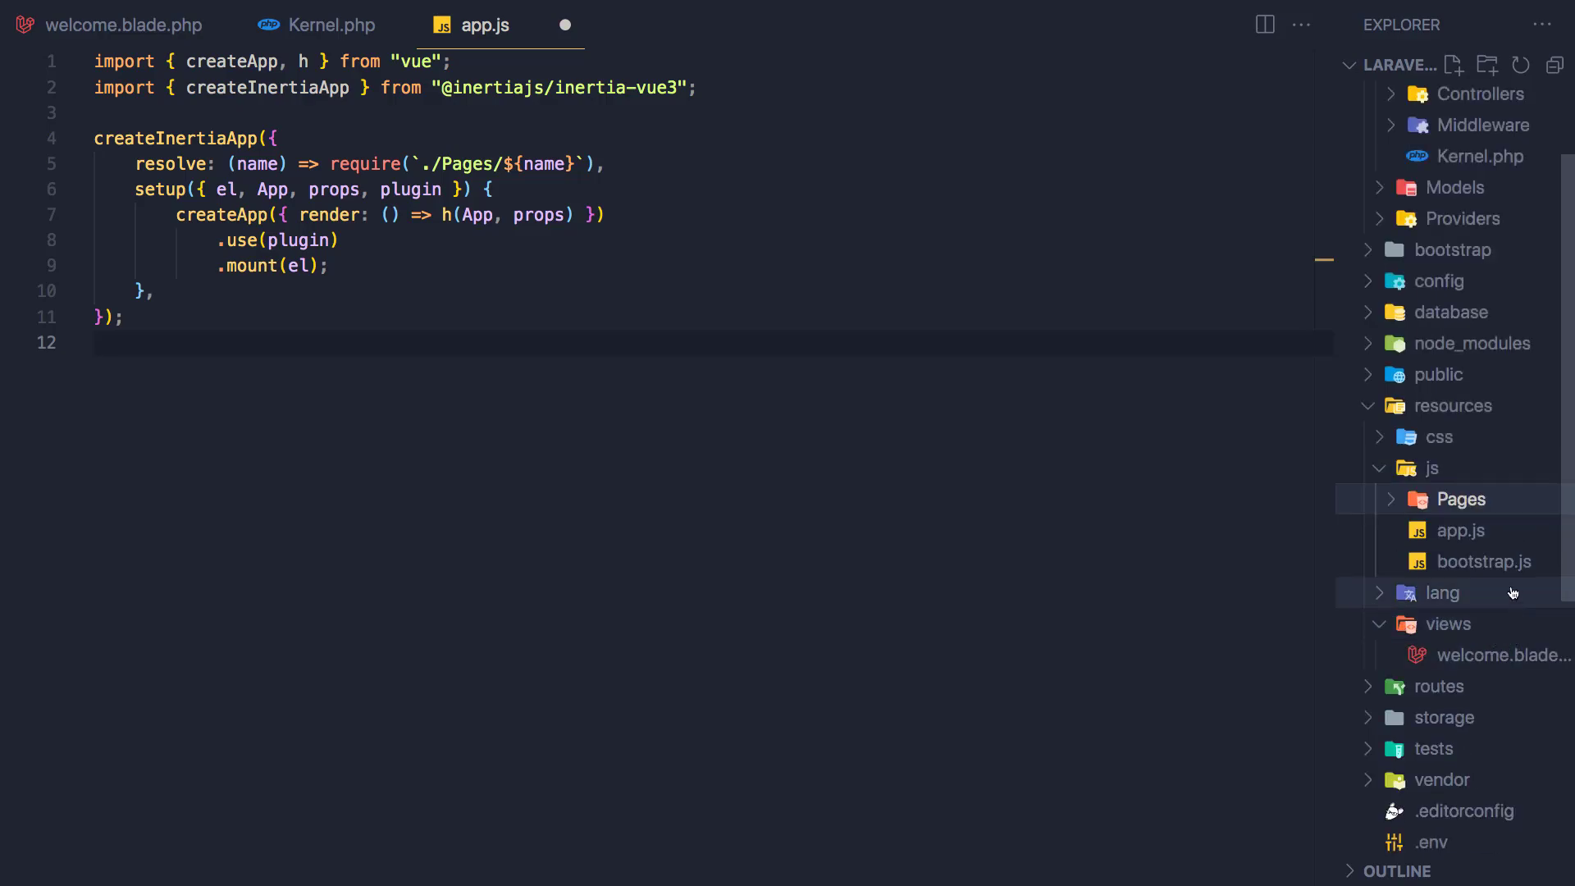
Step: Create an empty Home.vue component file inside the Pages folder
right_click(1460, 499)
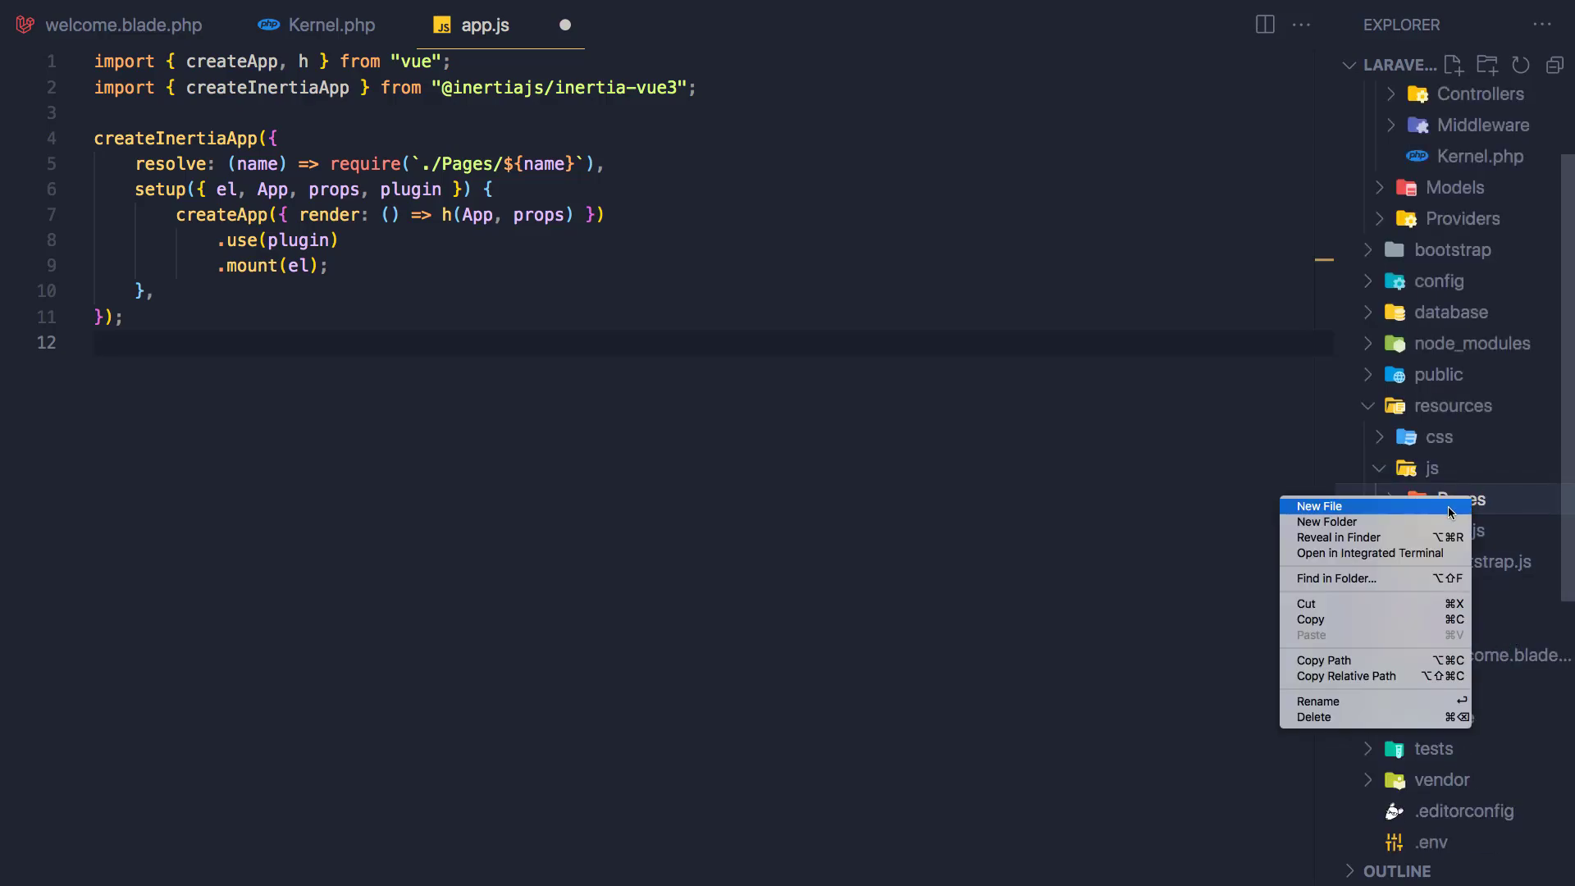
click(1319, 506)
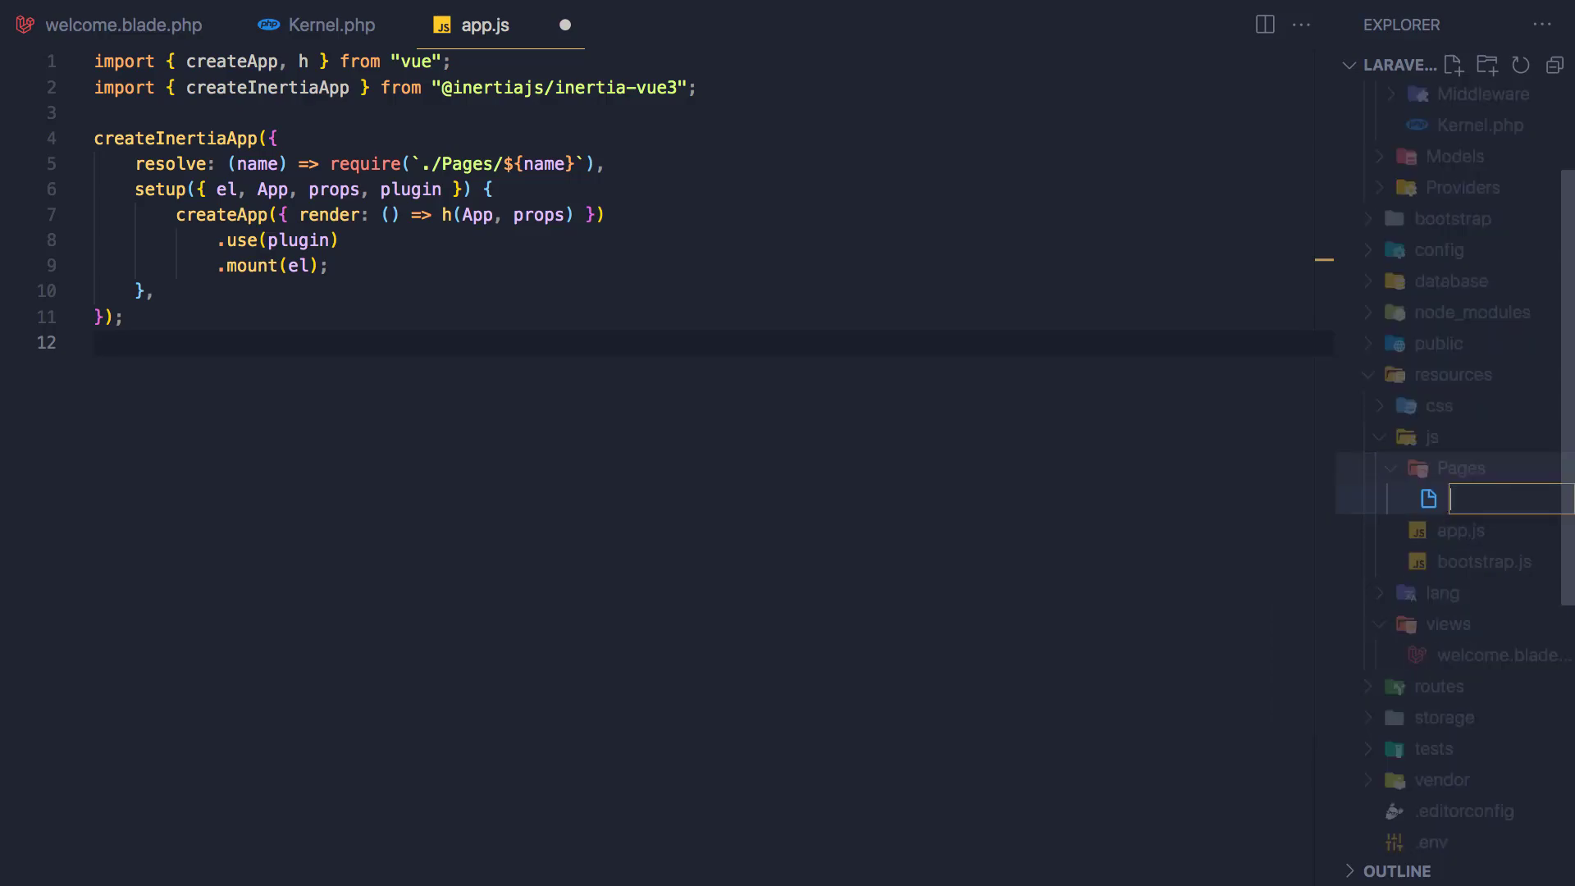
text(Name.)
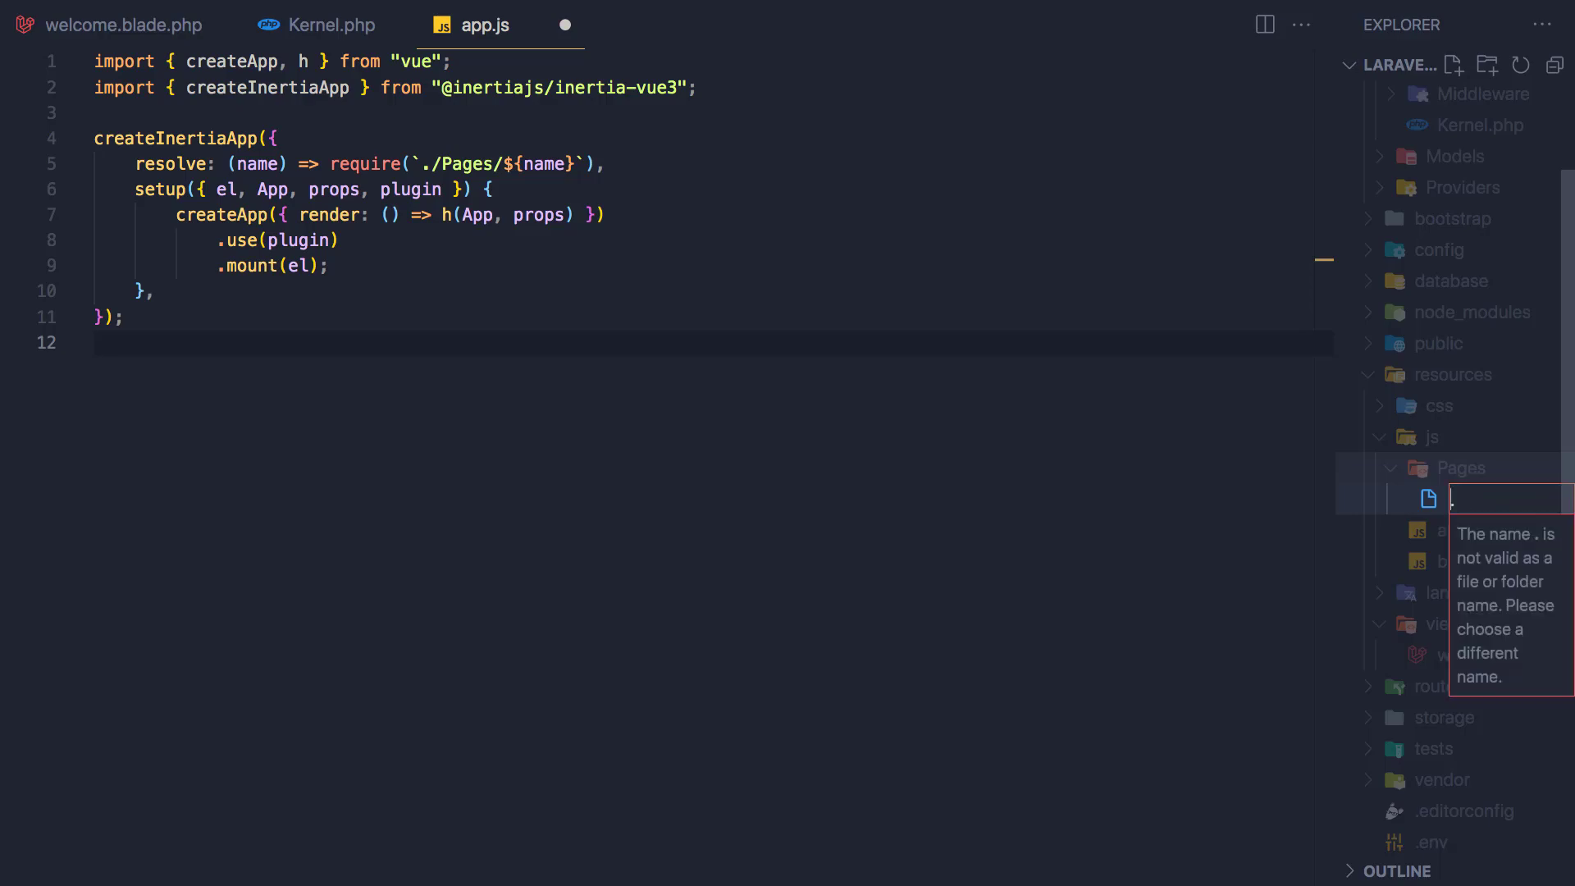
text(Home.)
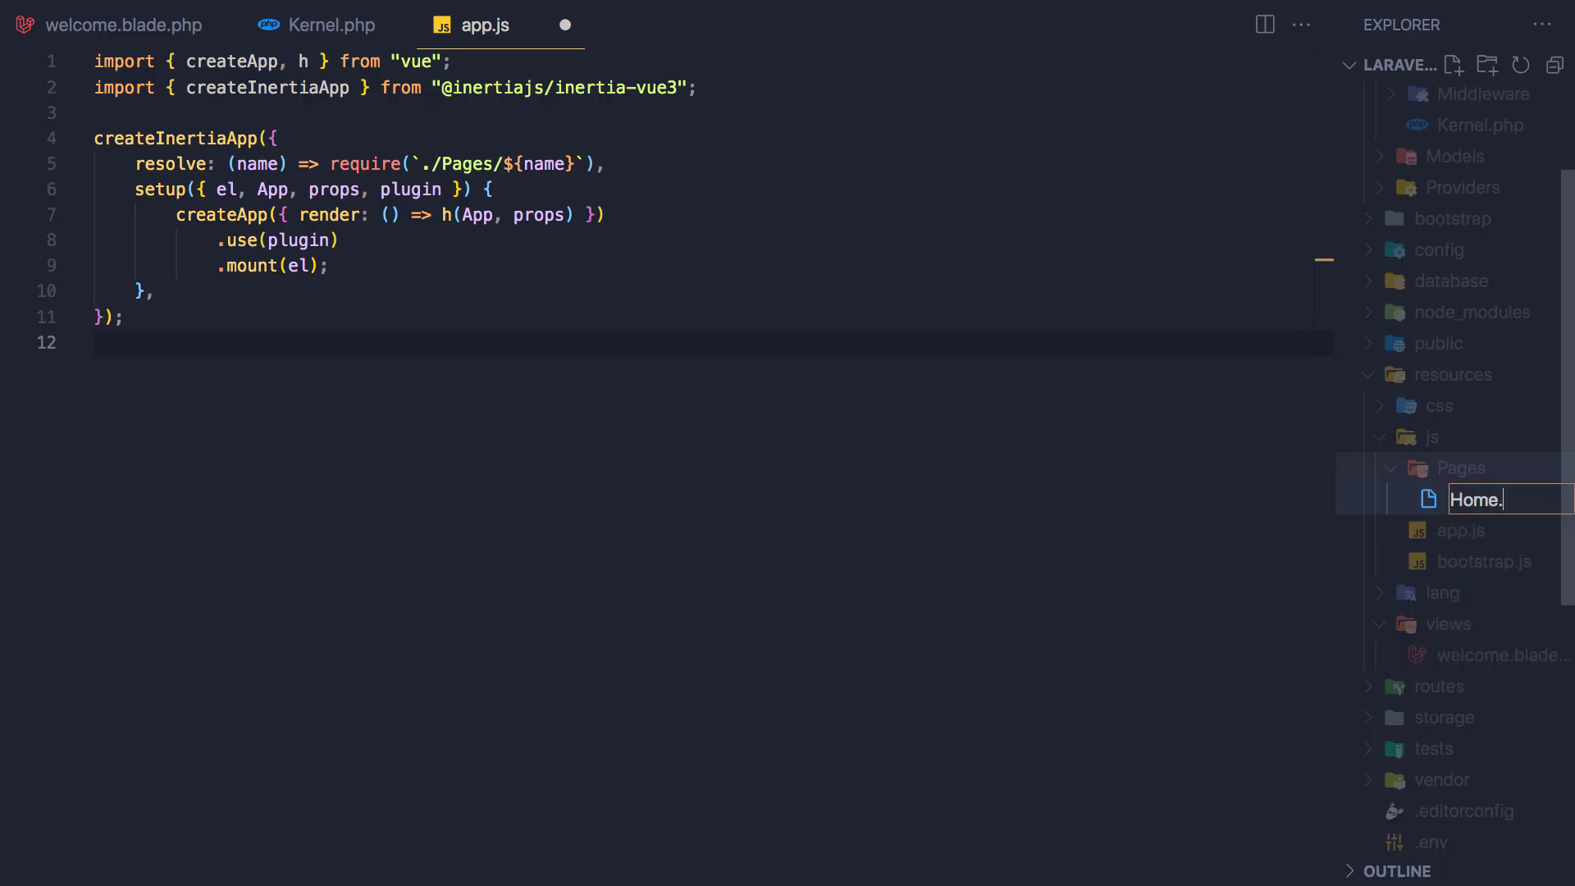
text(vu)
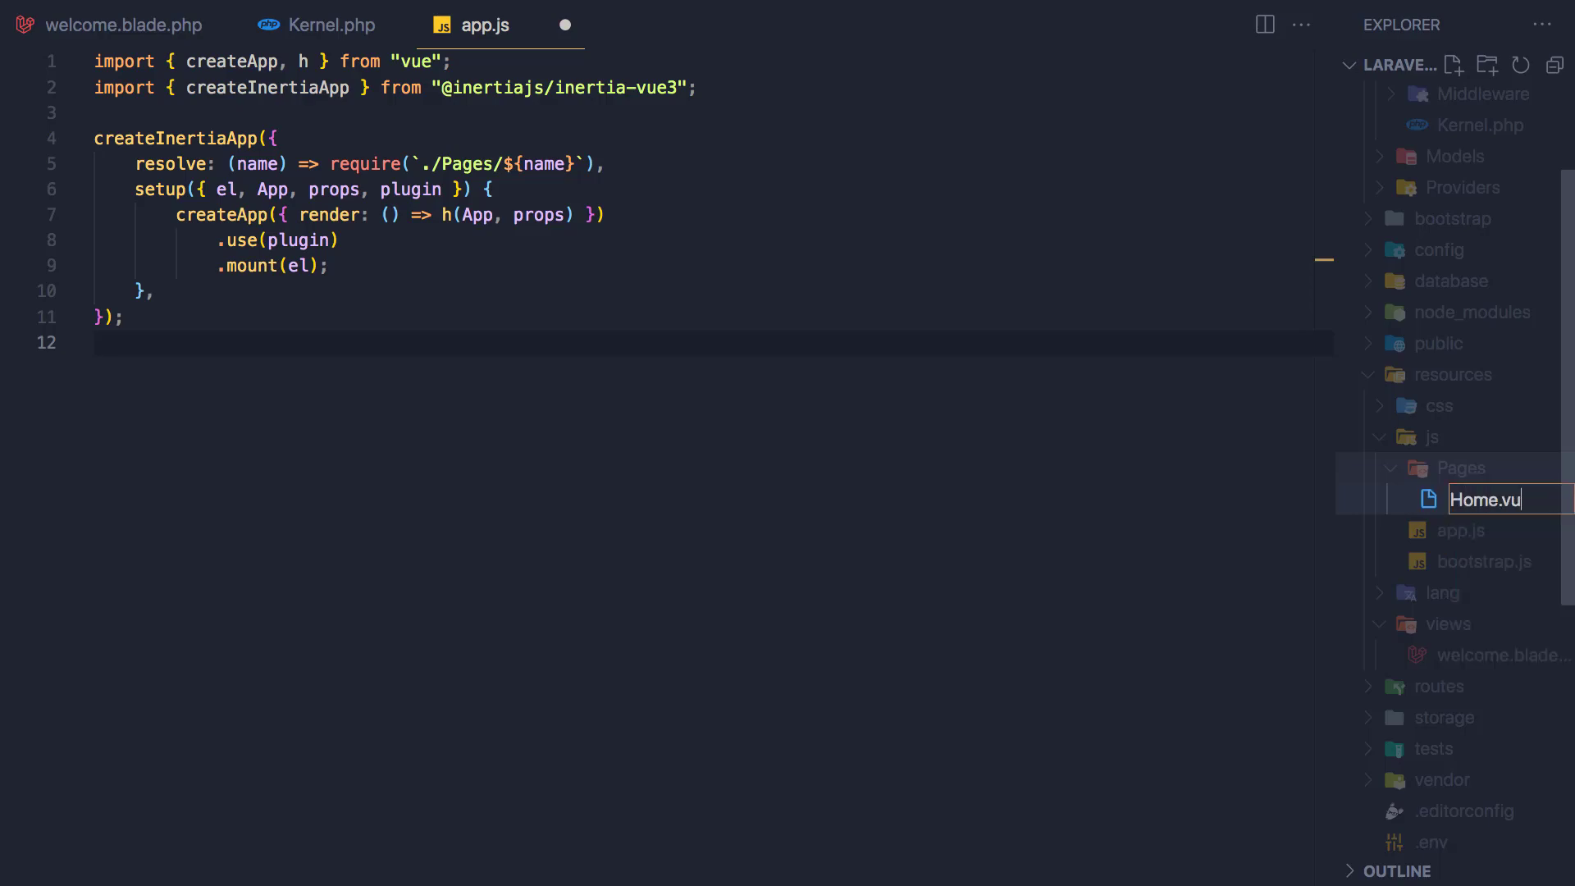
key(Enter)
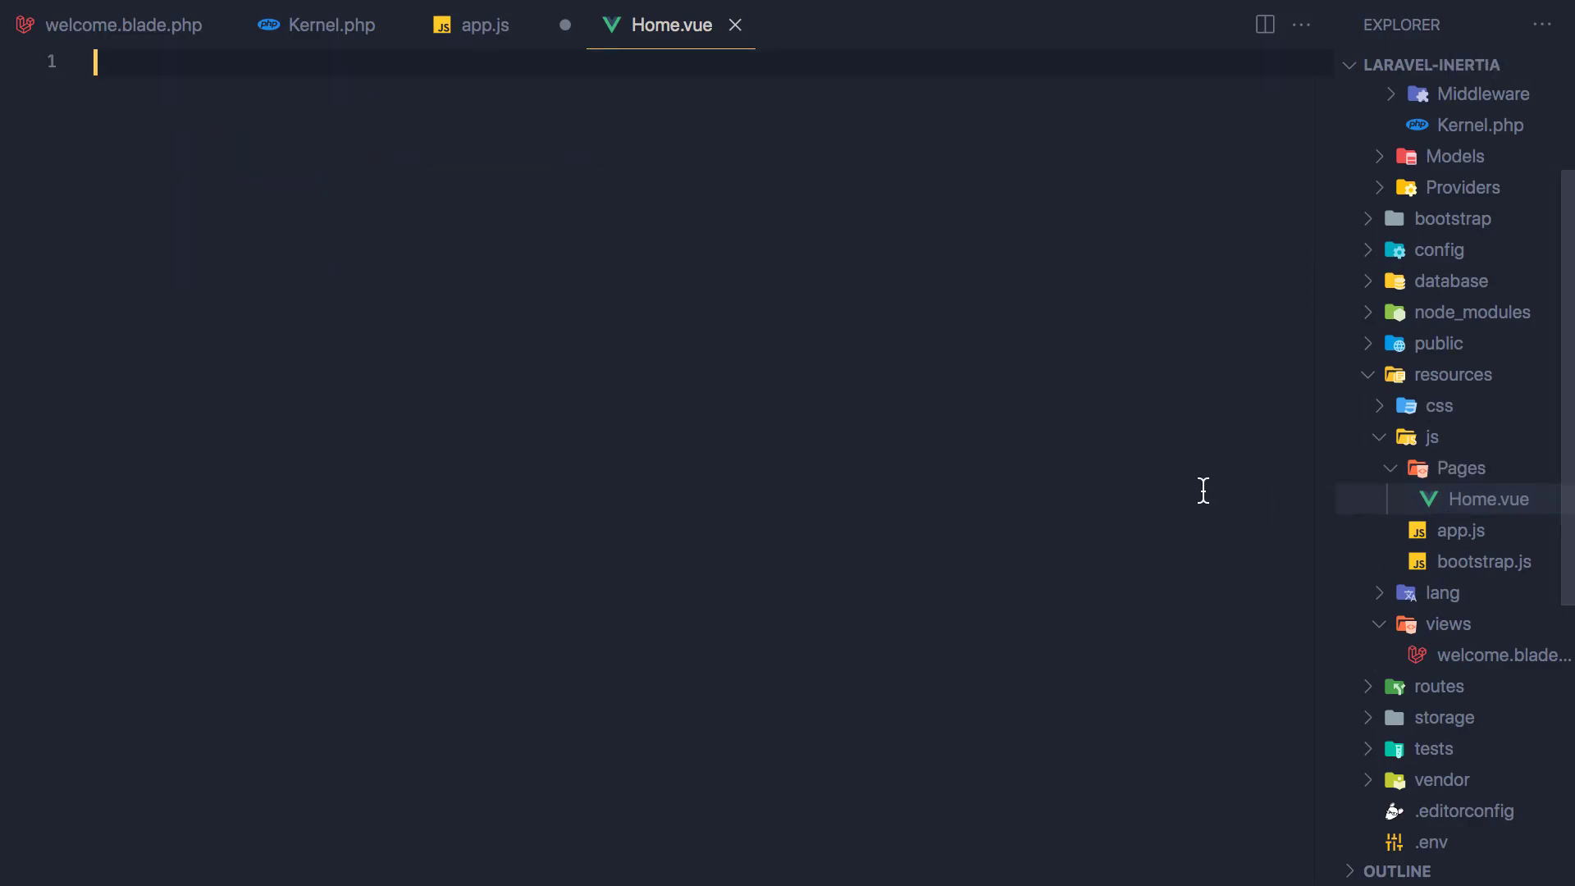
Step: Return to app.js and dismiss the Vetur configuration warning
click(485, 25)
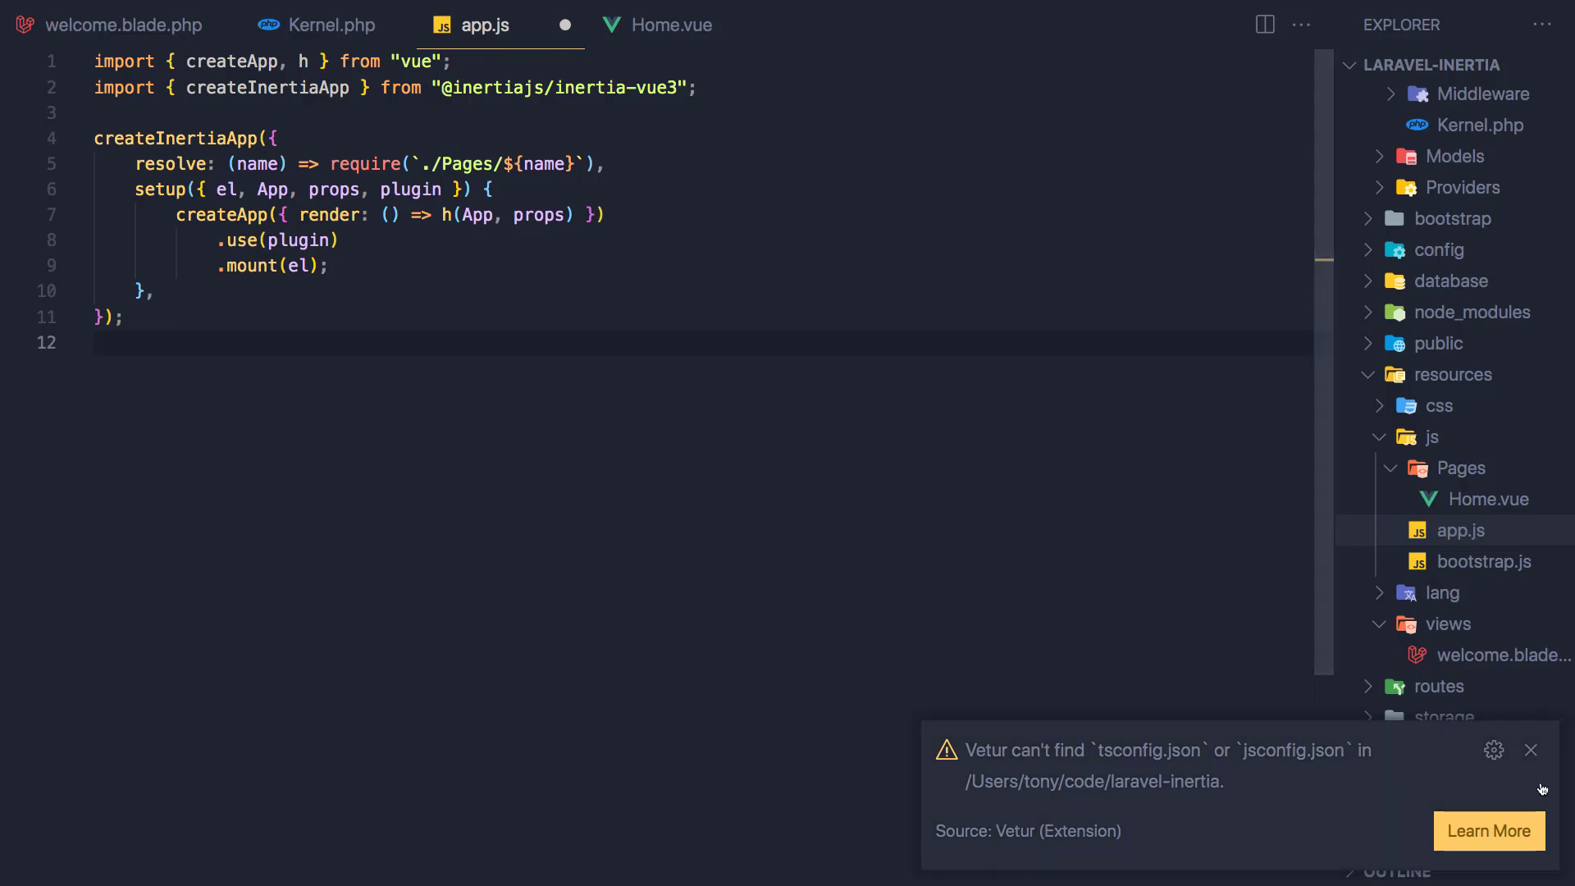
mouse_move(1531, 751)
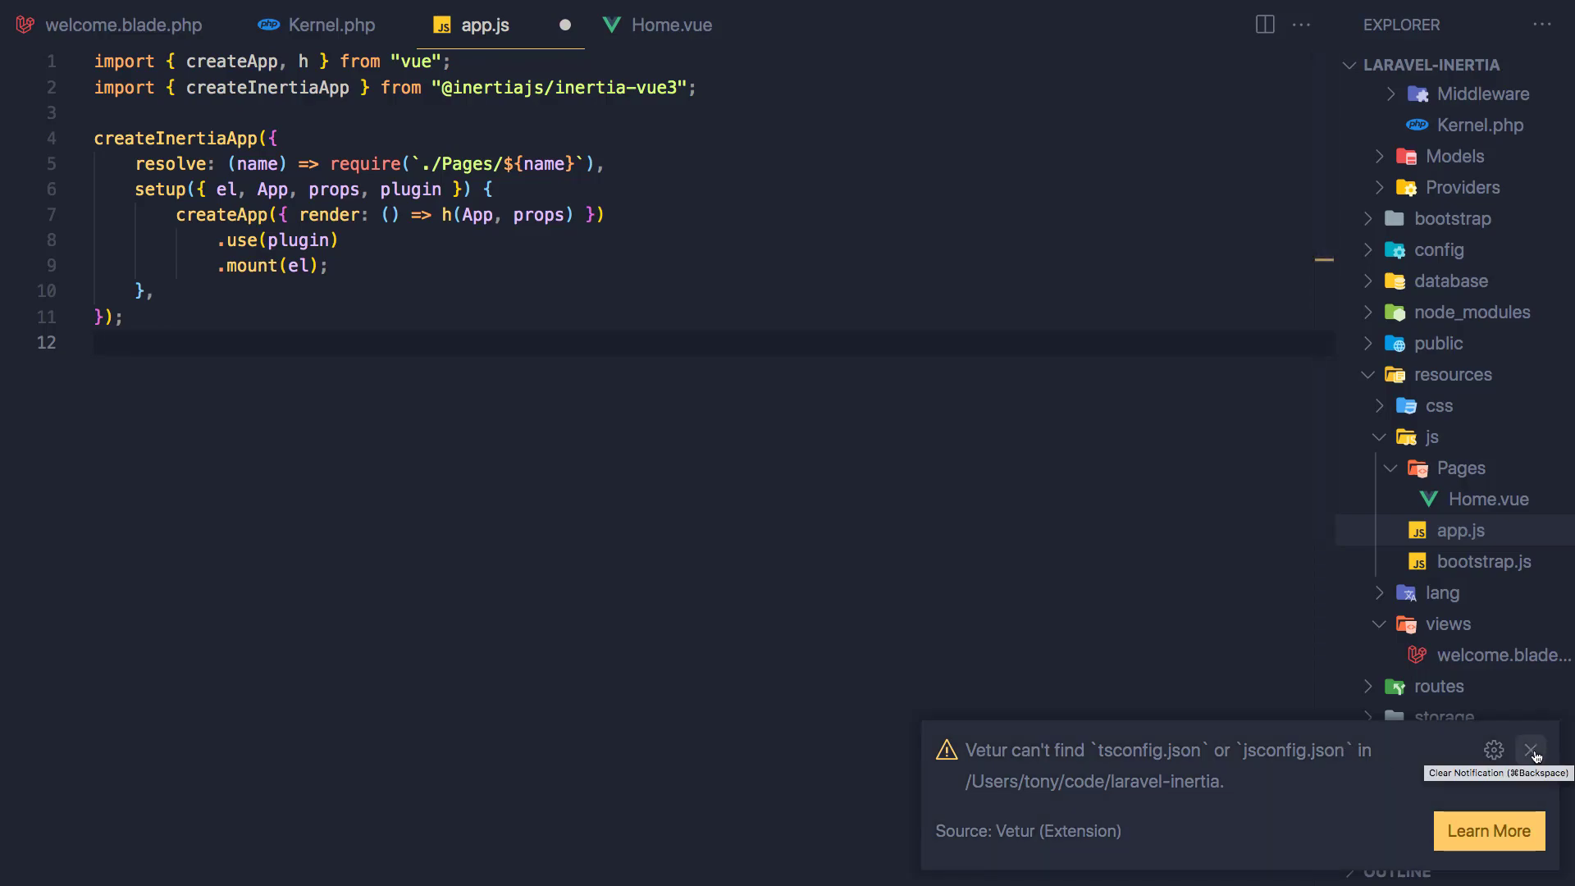
click(1532, 748)
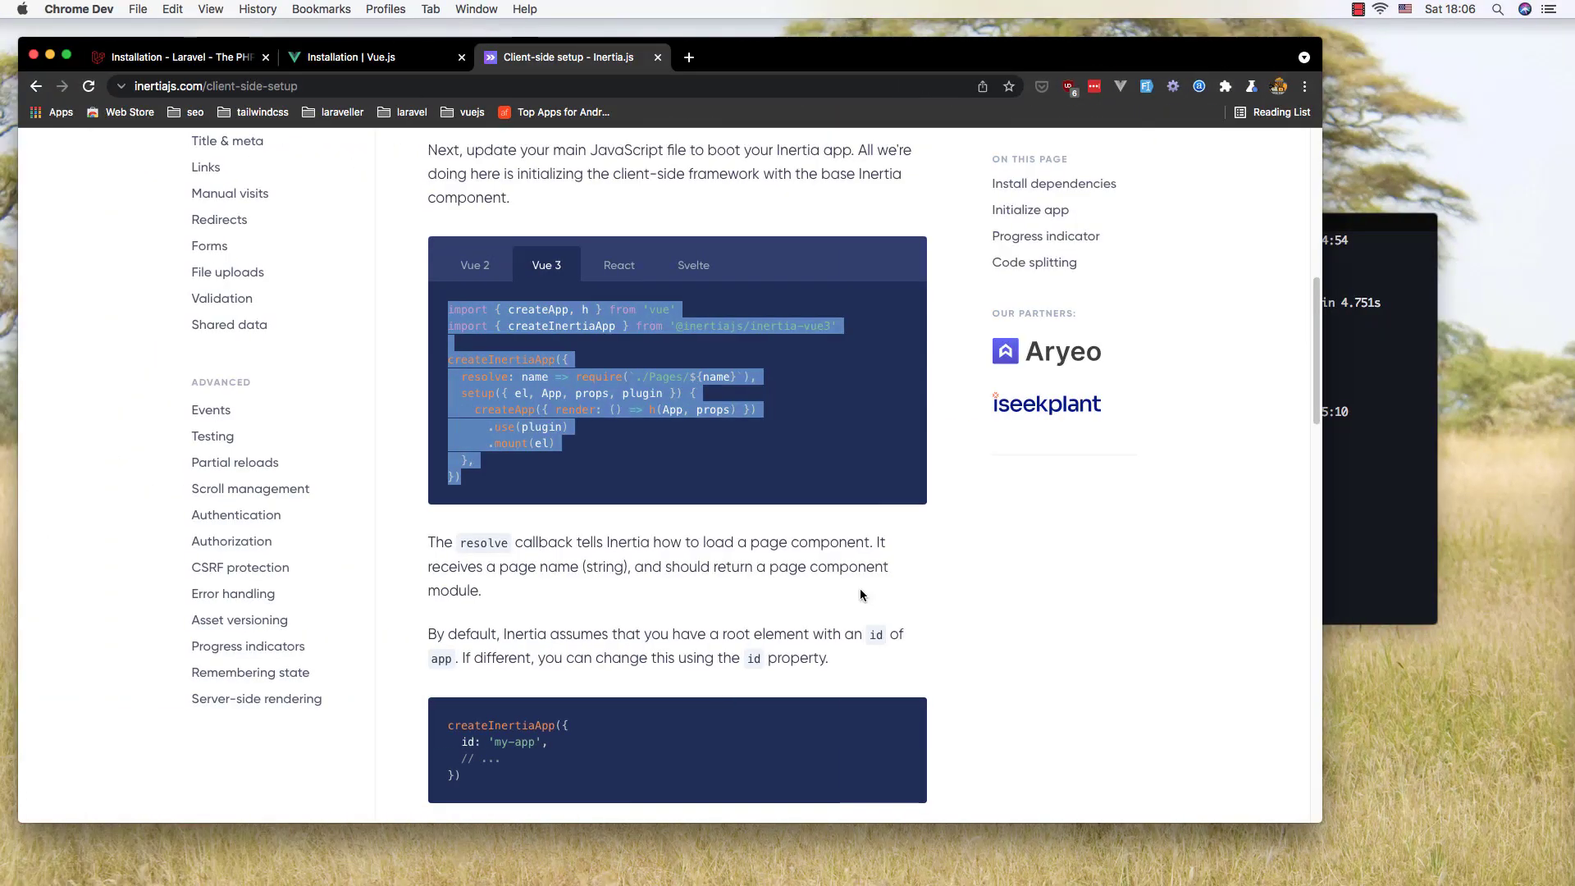
Step: Scroll the client-side setup guide past Progress indicator to the Code splitting resolve example using import
scroll(down, 3)
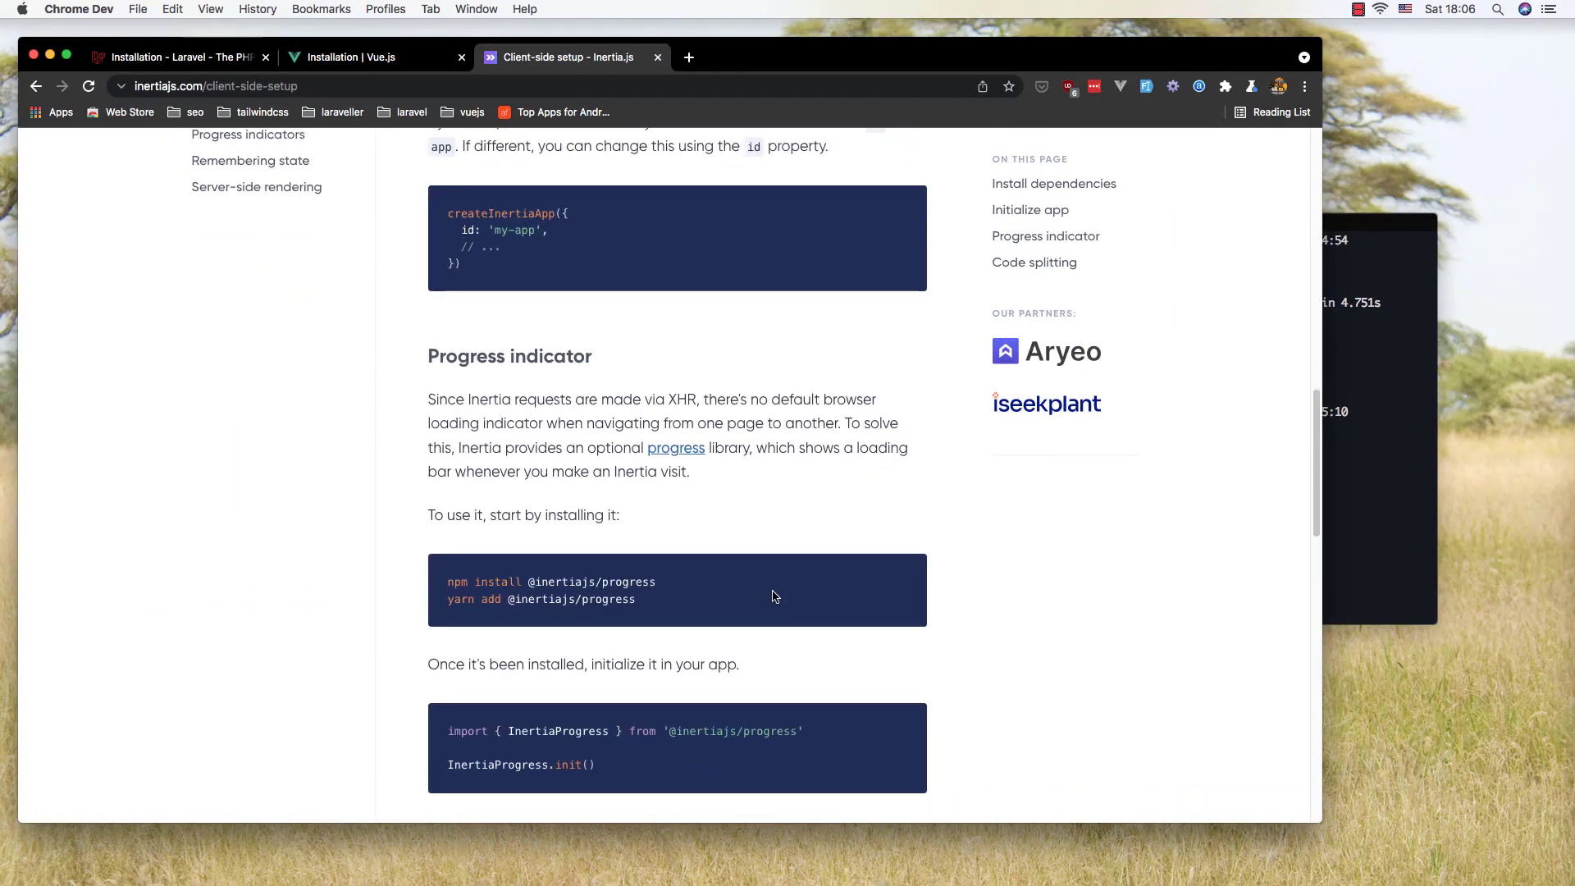
scroll(down, 3)
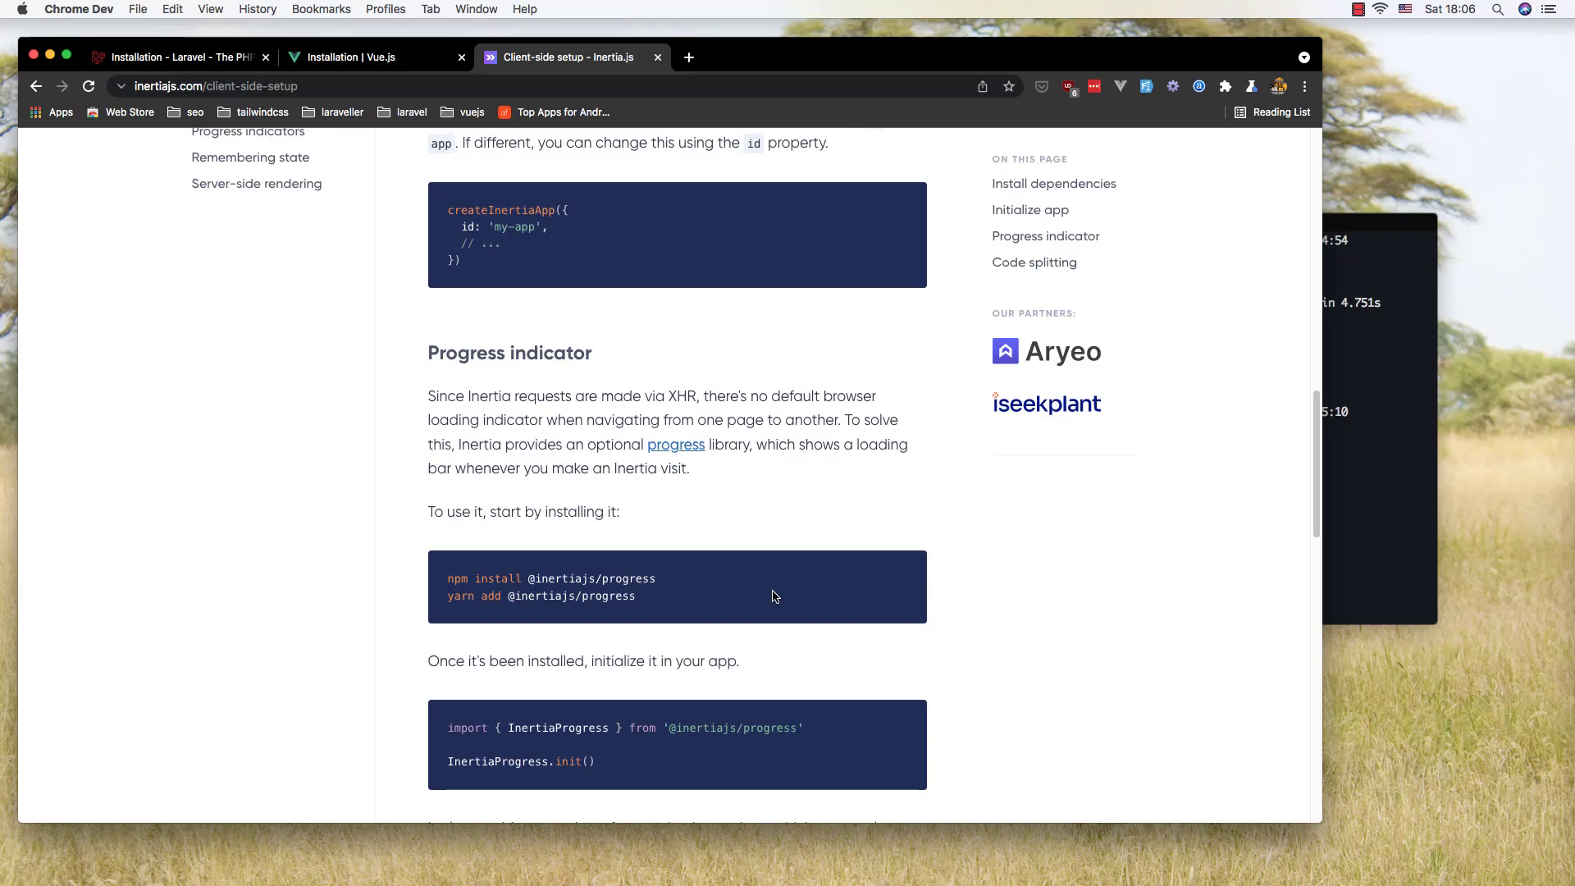
scroll(down, 3)
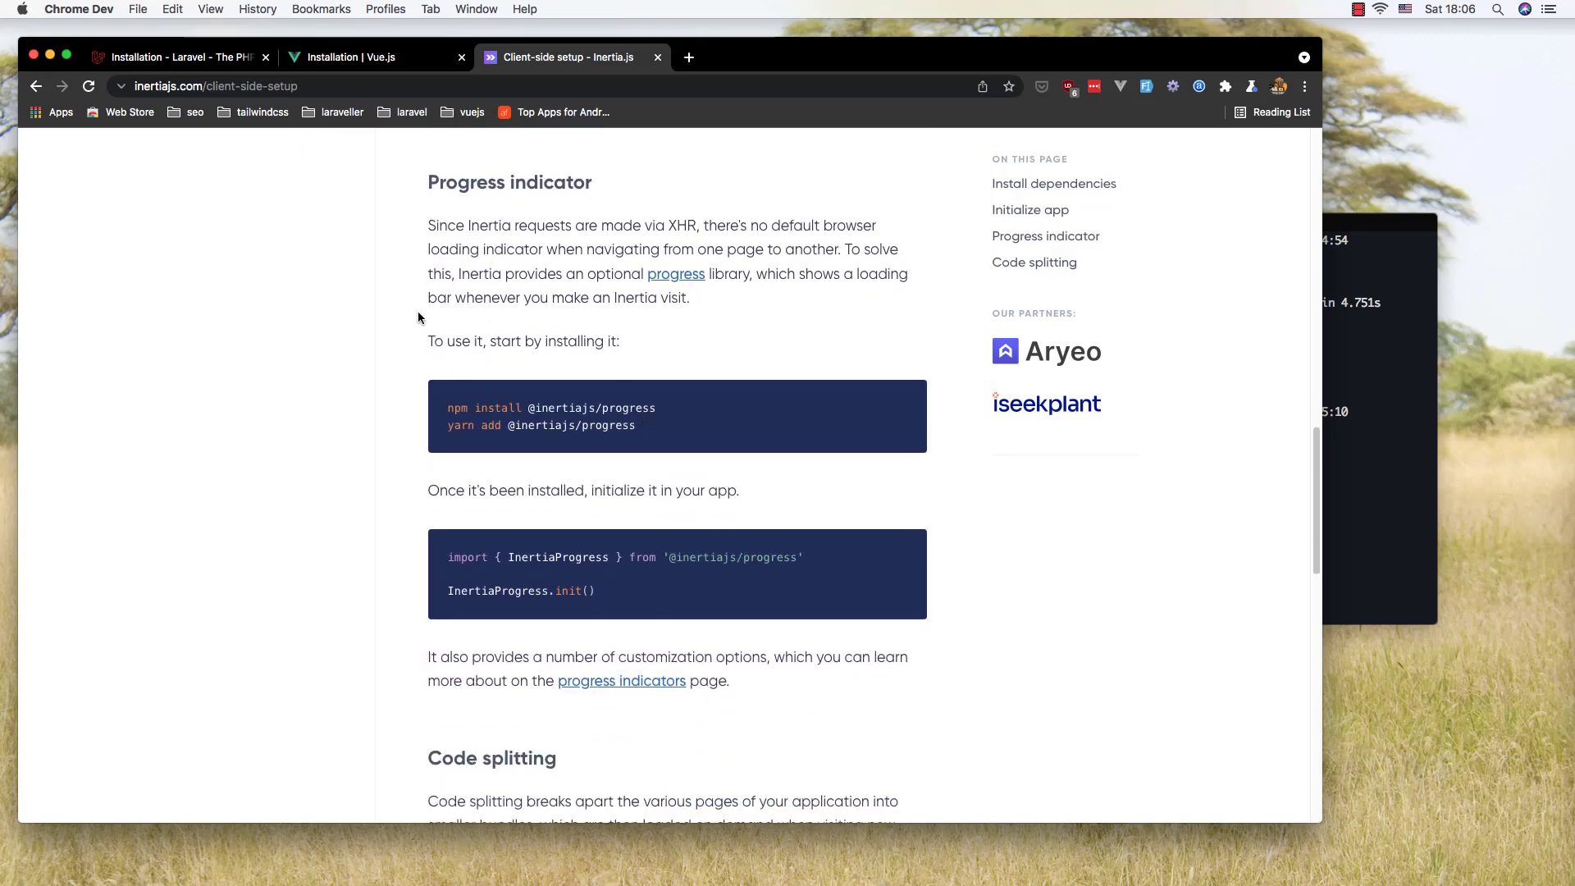
scroll(down, 3)
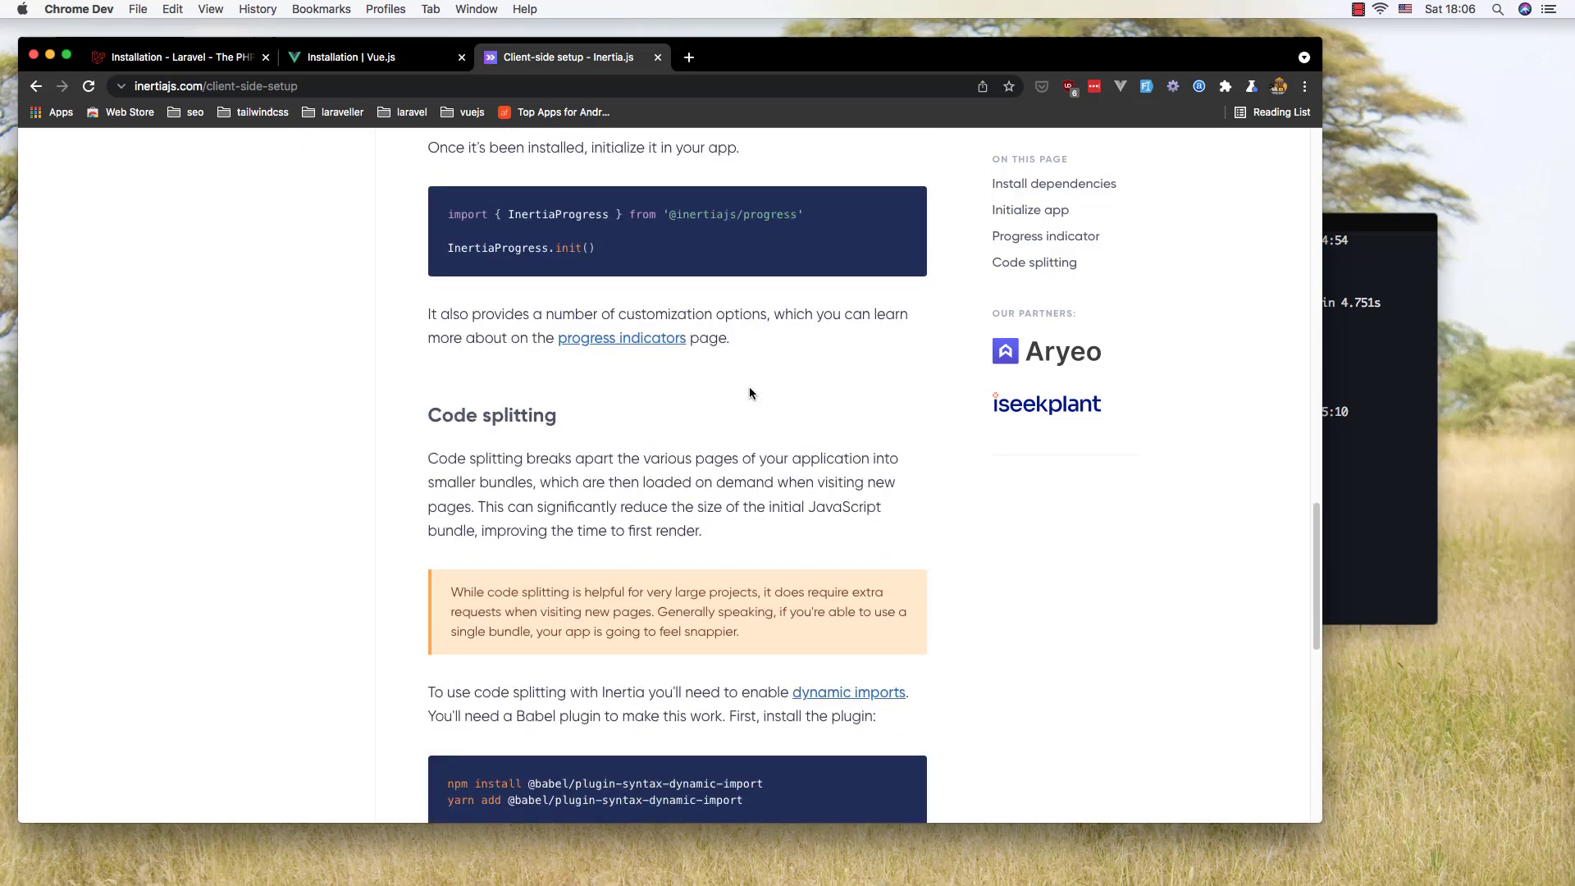
scroll(down, 3)
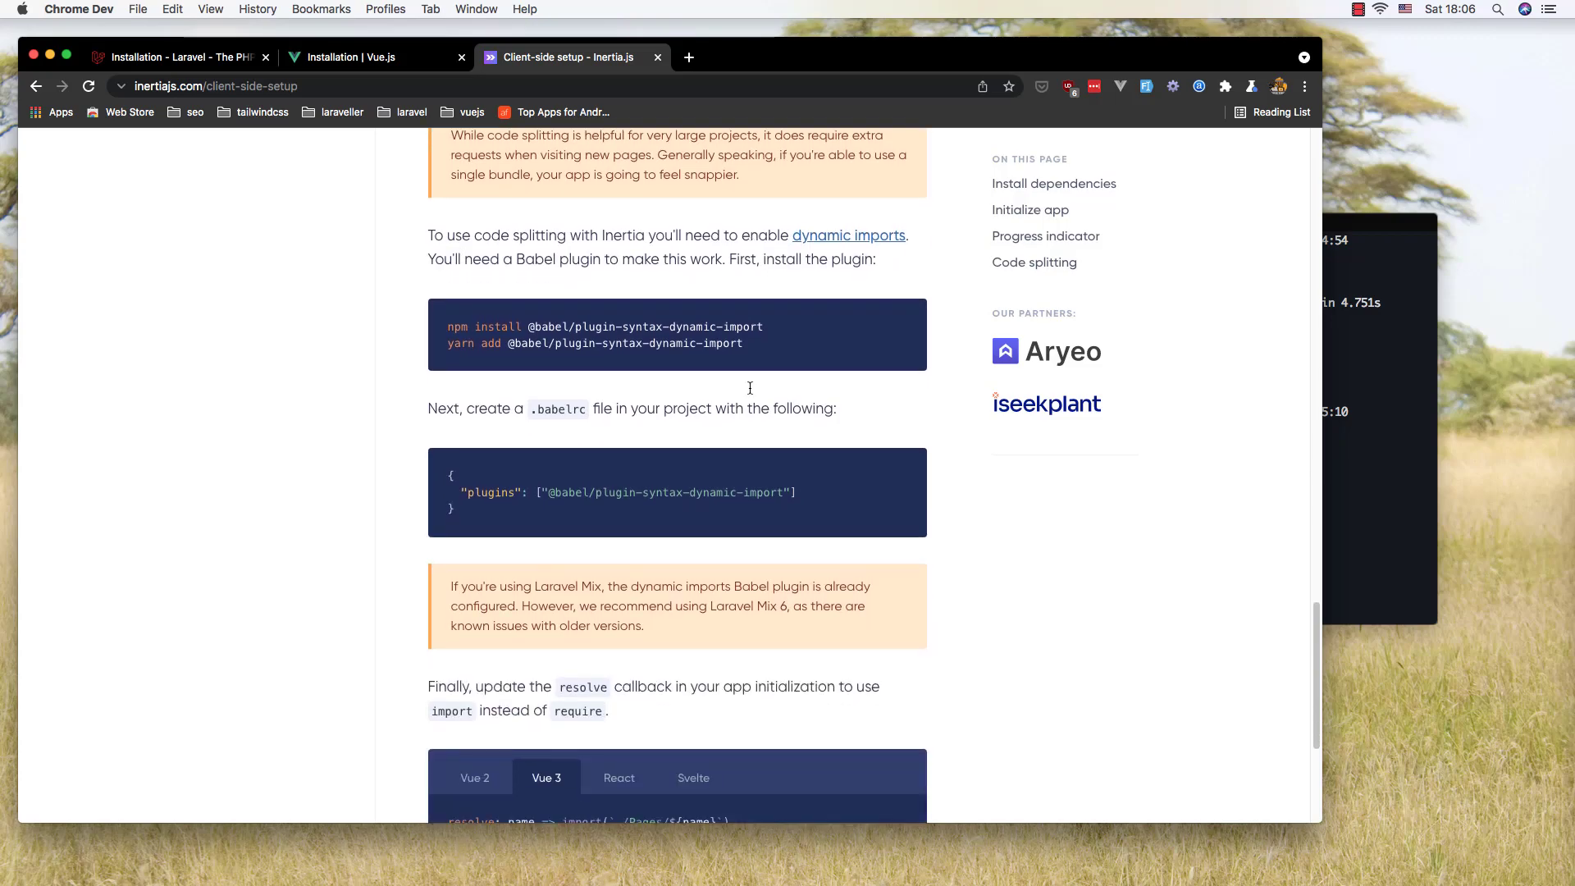
scroll(down, 3)
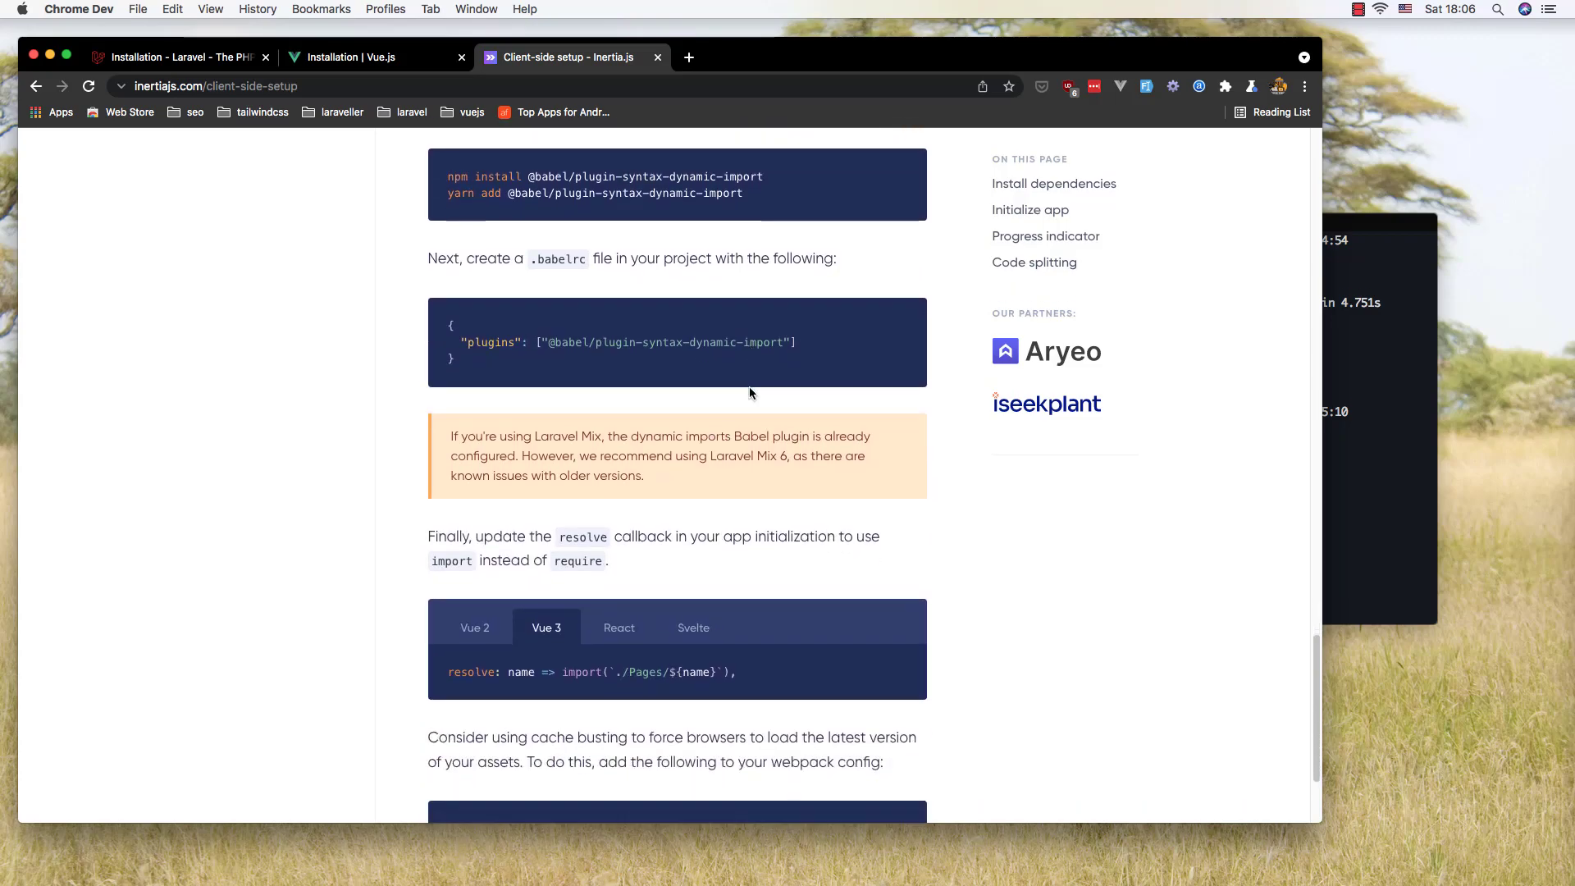
scroll(down, 3)
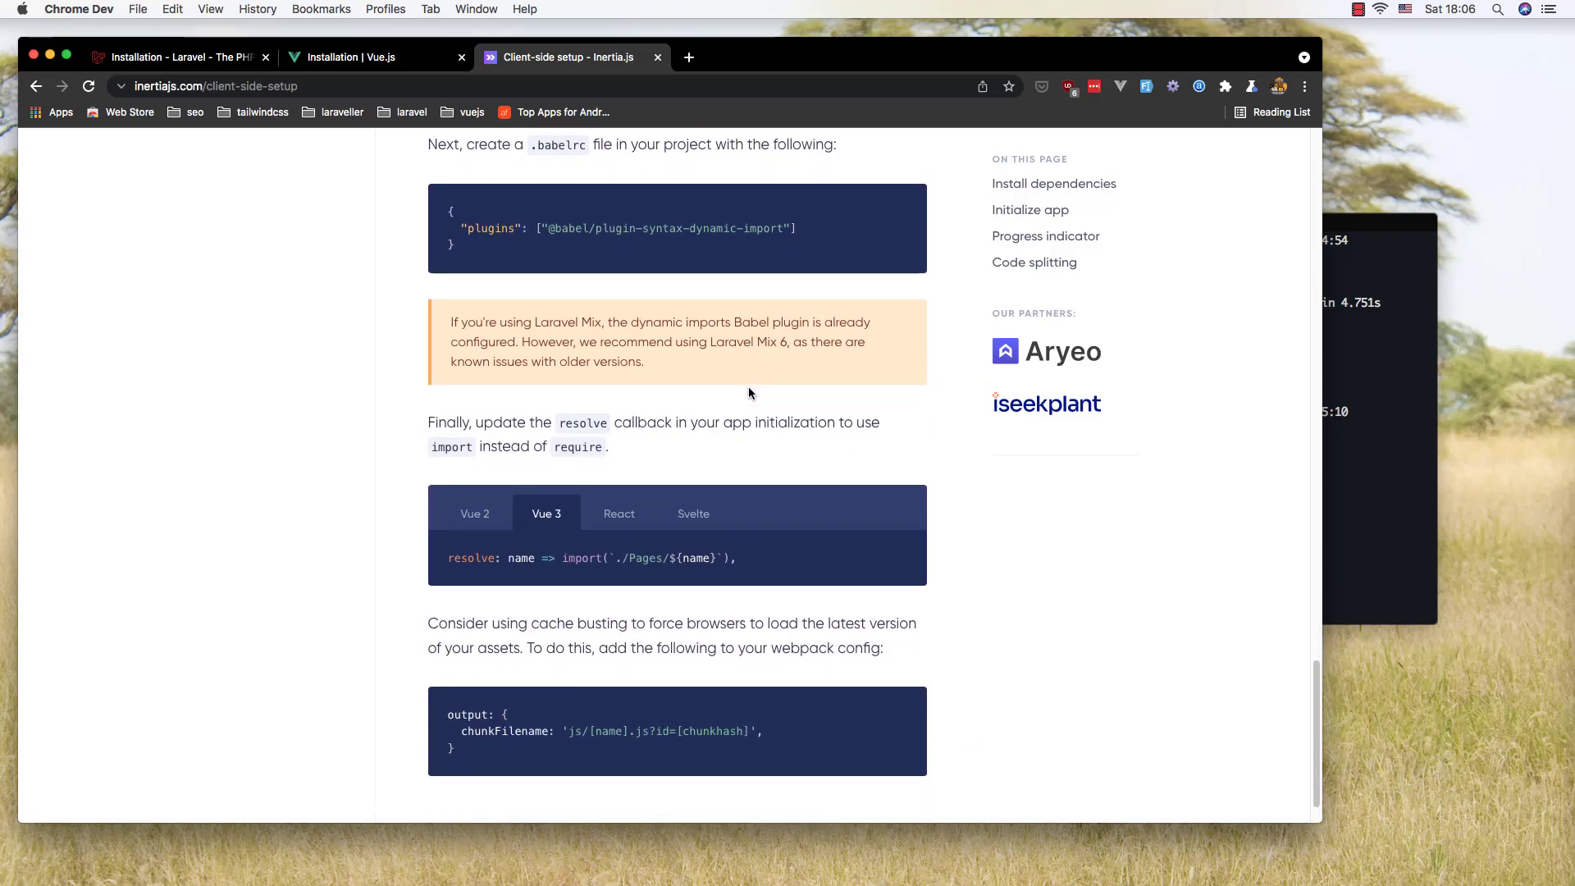
mouse_move(699, 443)
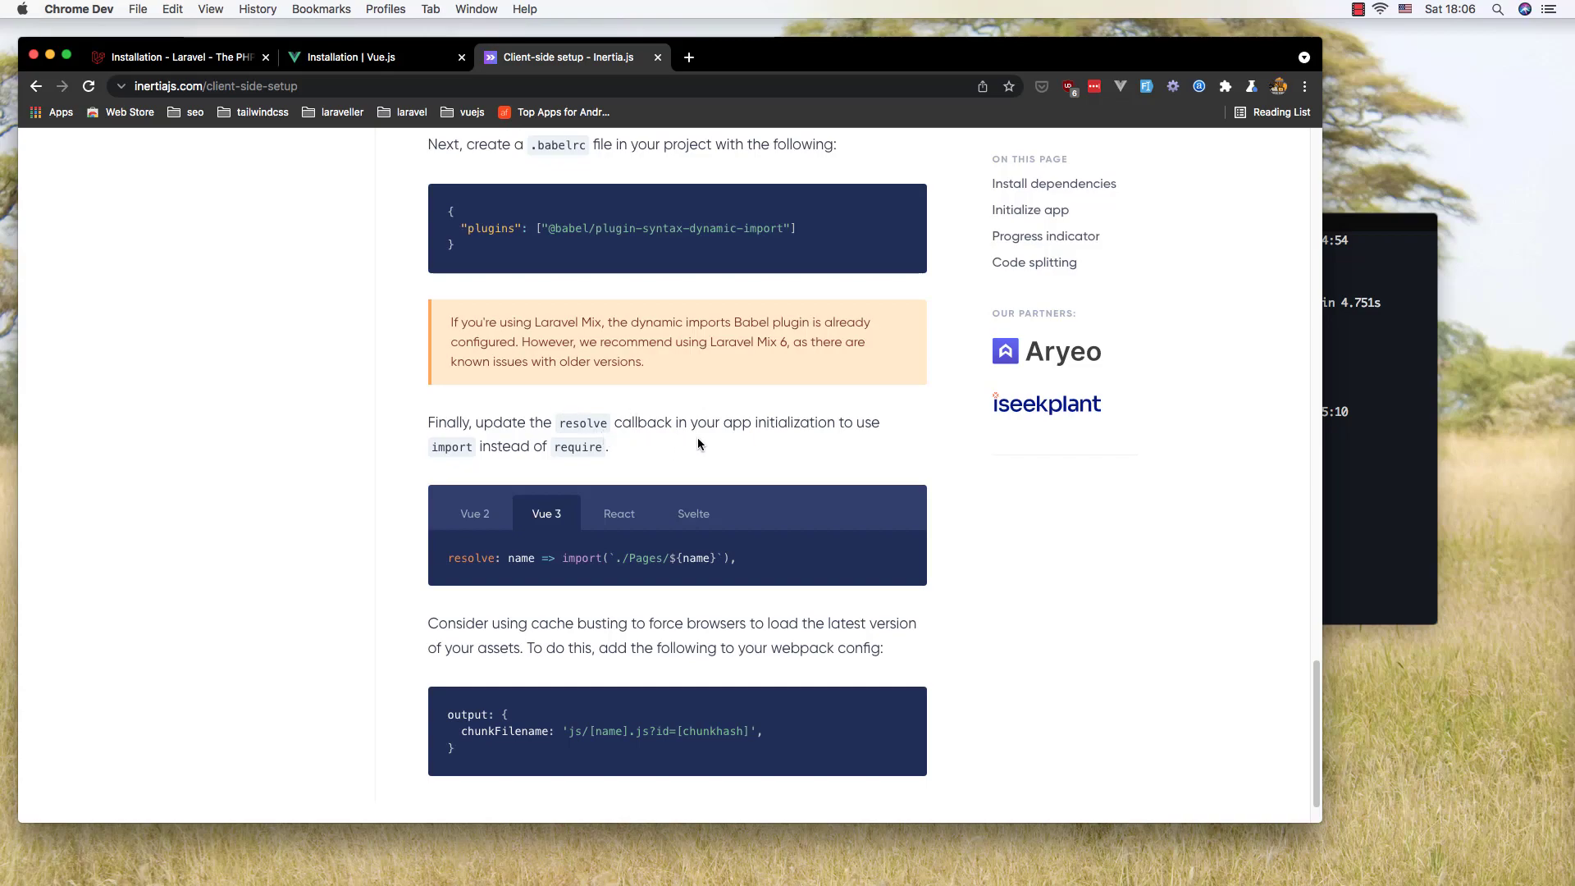
mouse_move(804, 440)
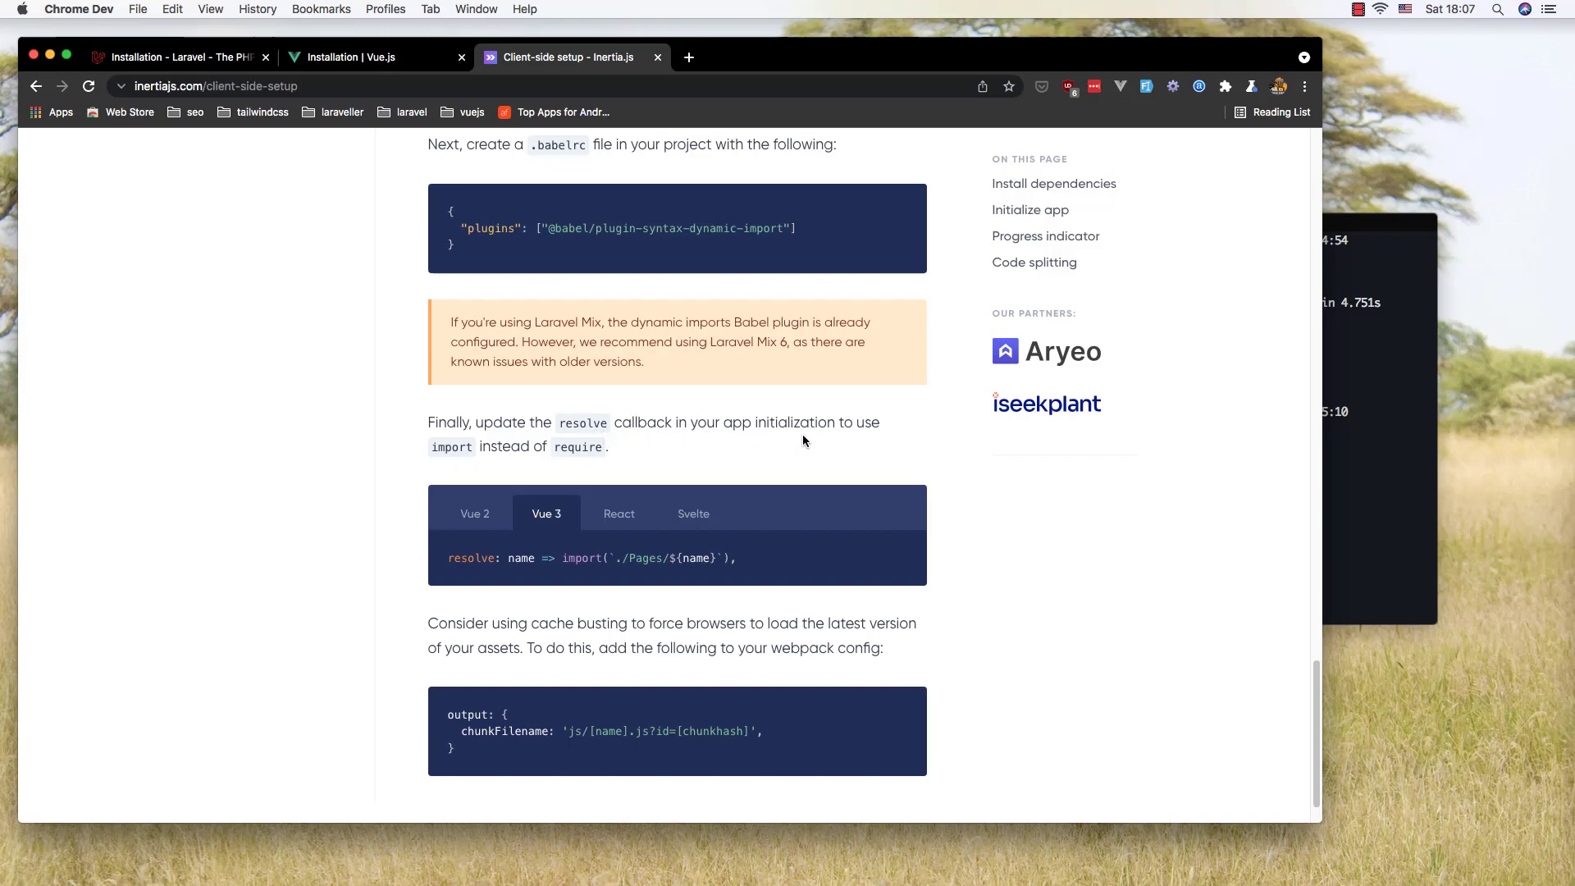
mouse_move(824, 453)
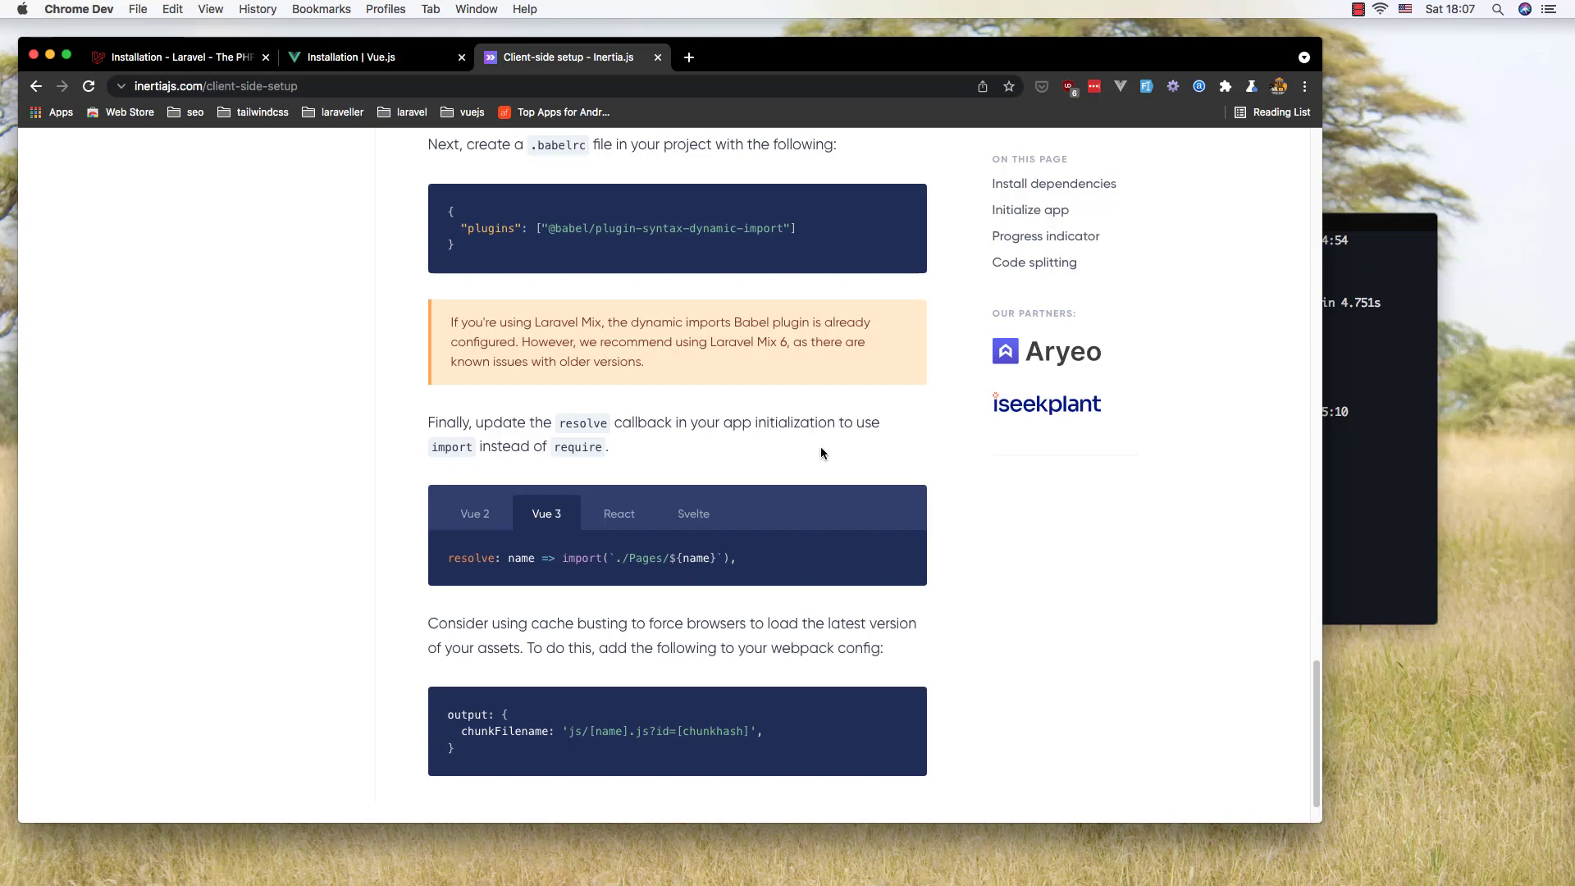
mouse_move(645, 464)
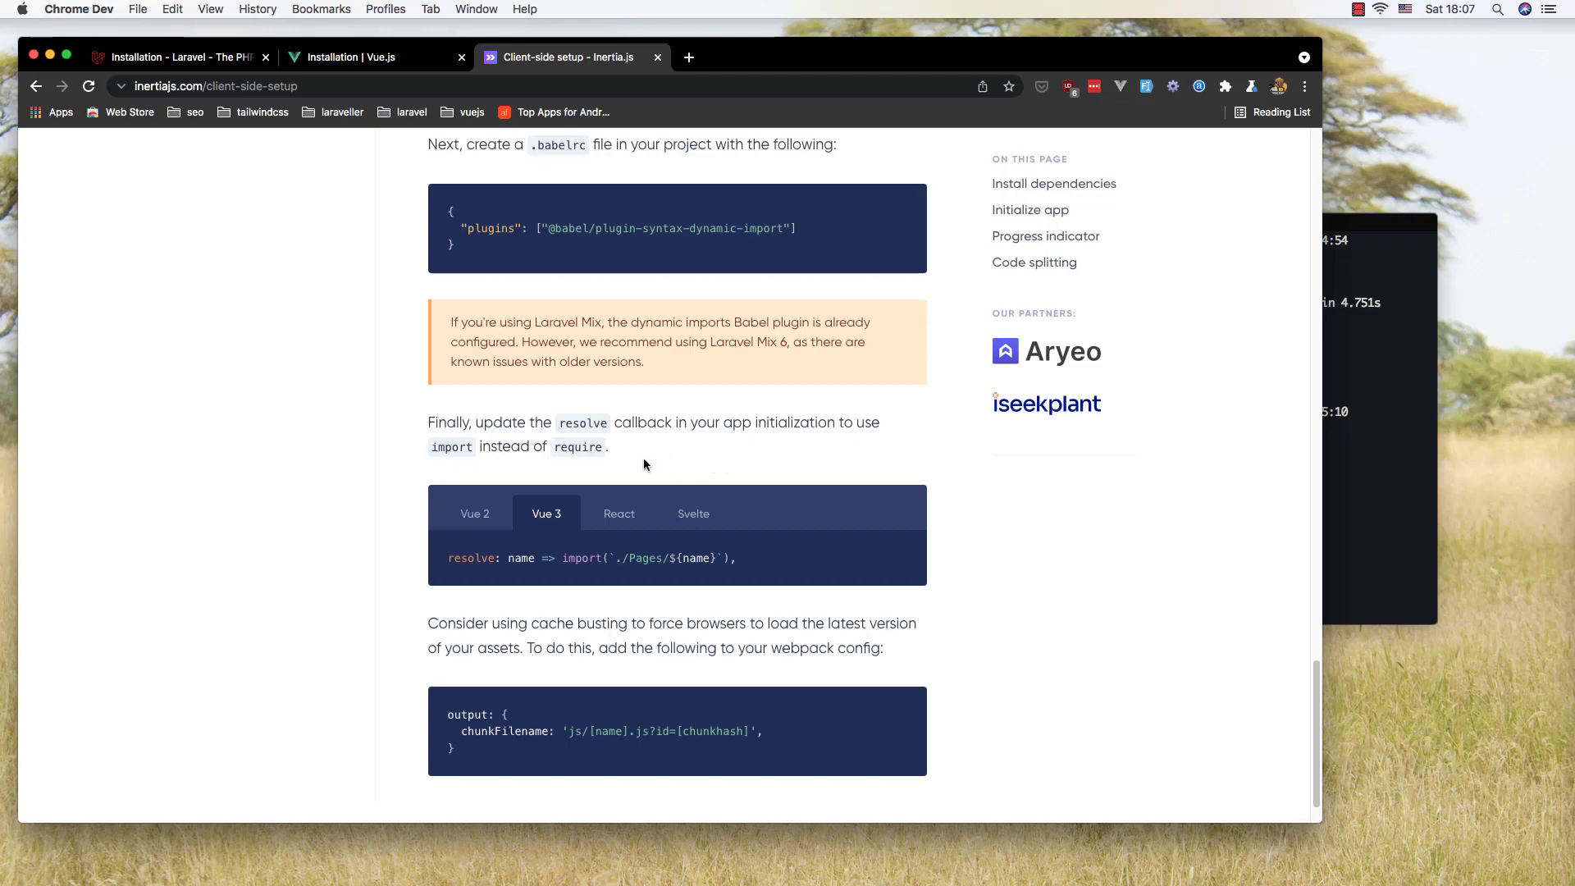
mouse_move(525, 581)
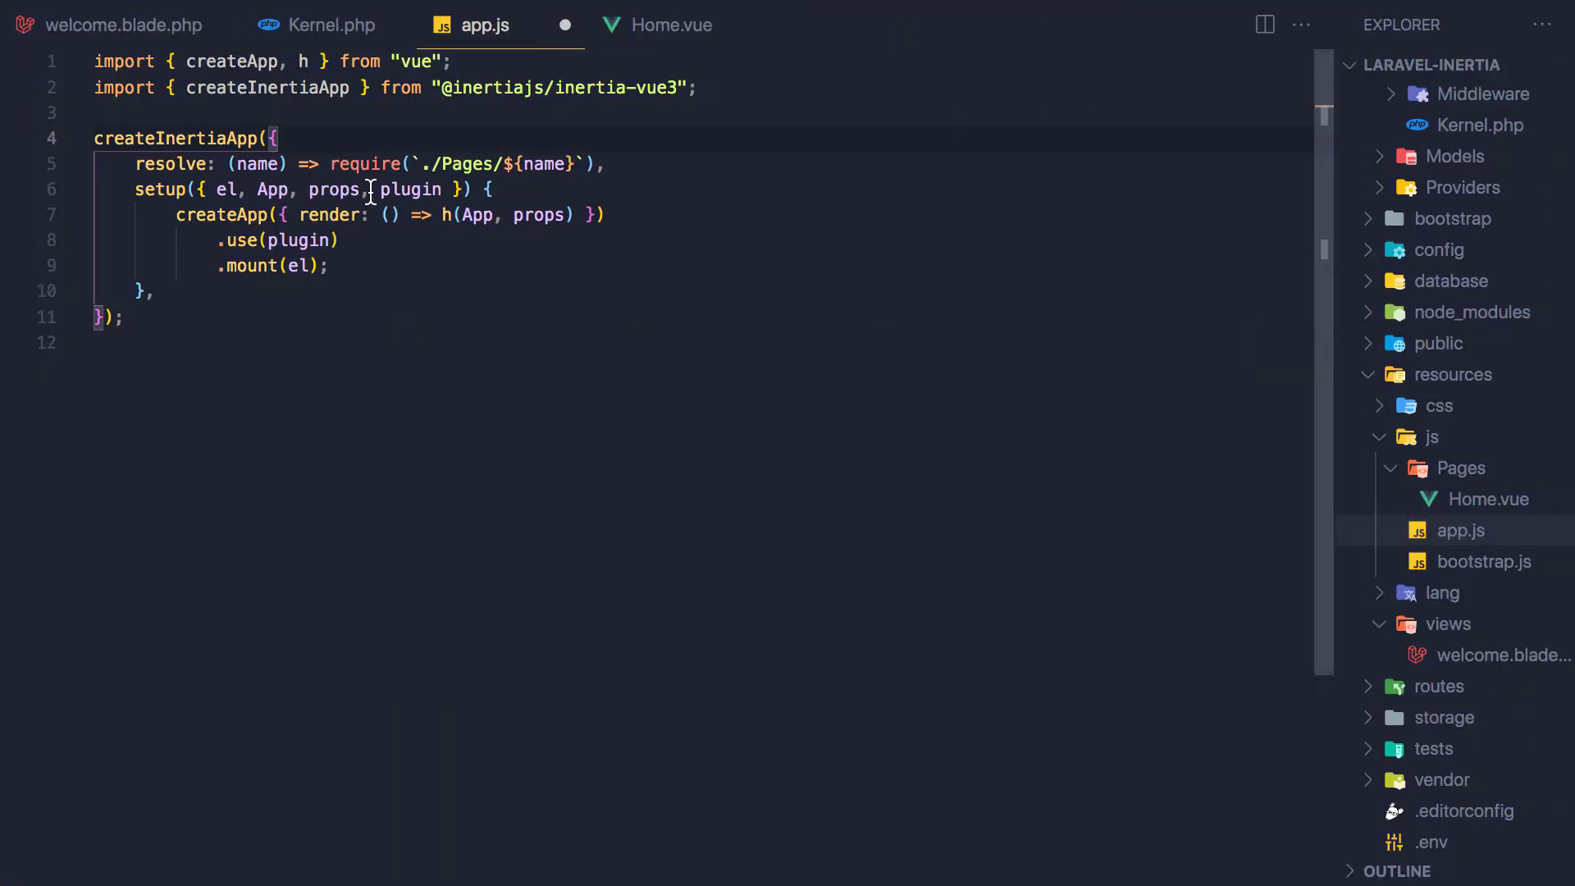
Step: Try the import-based resolve line for ./Pages/${name}, remove it again, and keep require-based resolve saved
text(resolve: (name) => import(`./Pages/${name}`),)
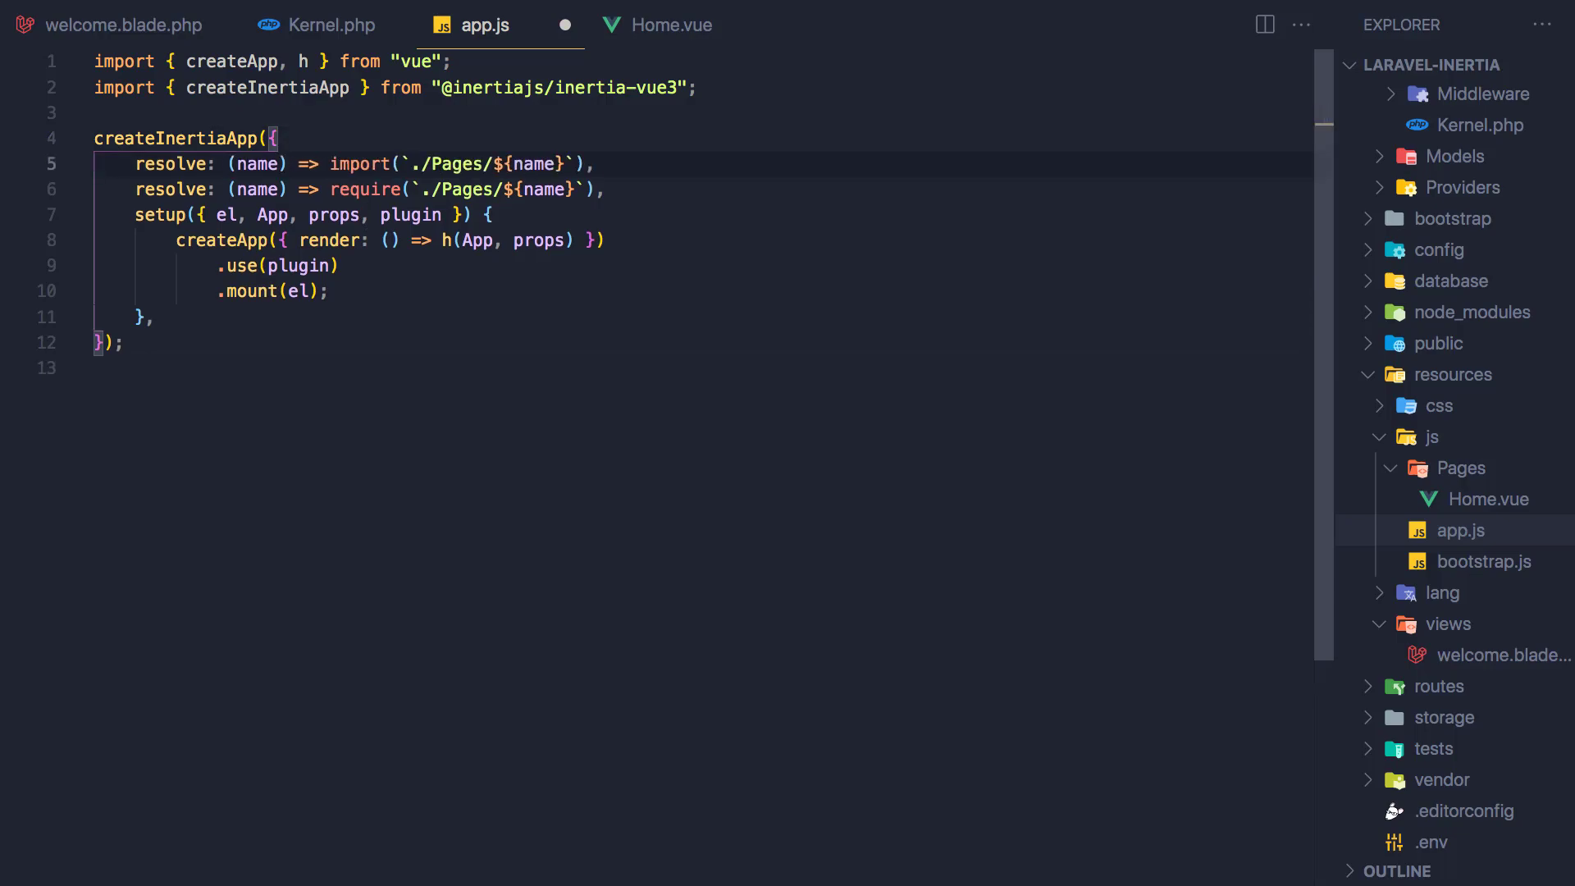
key(Ctrl+A)
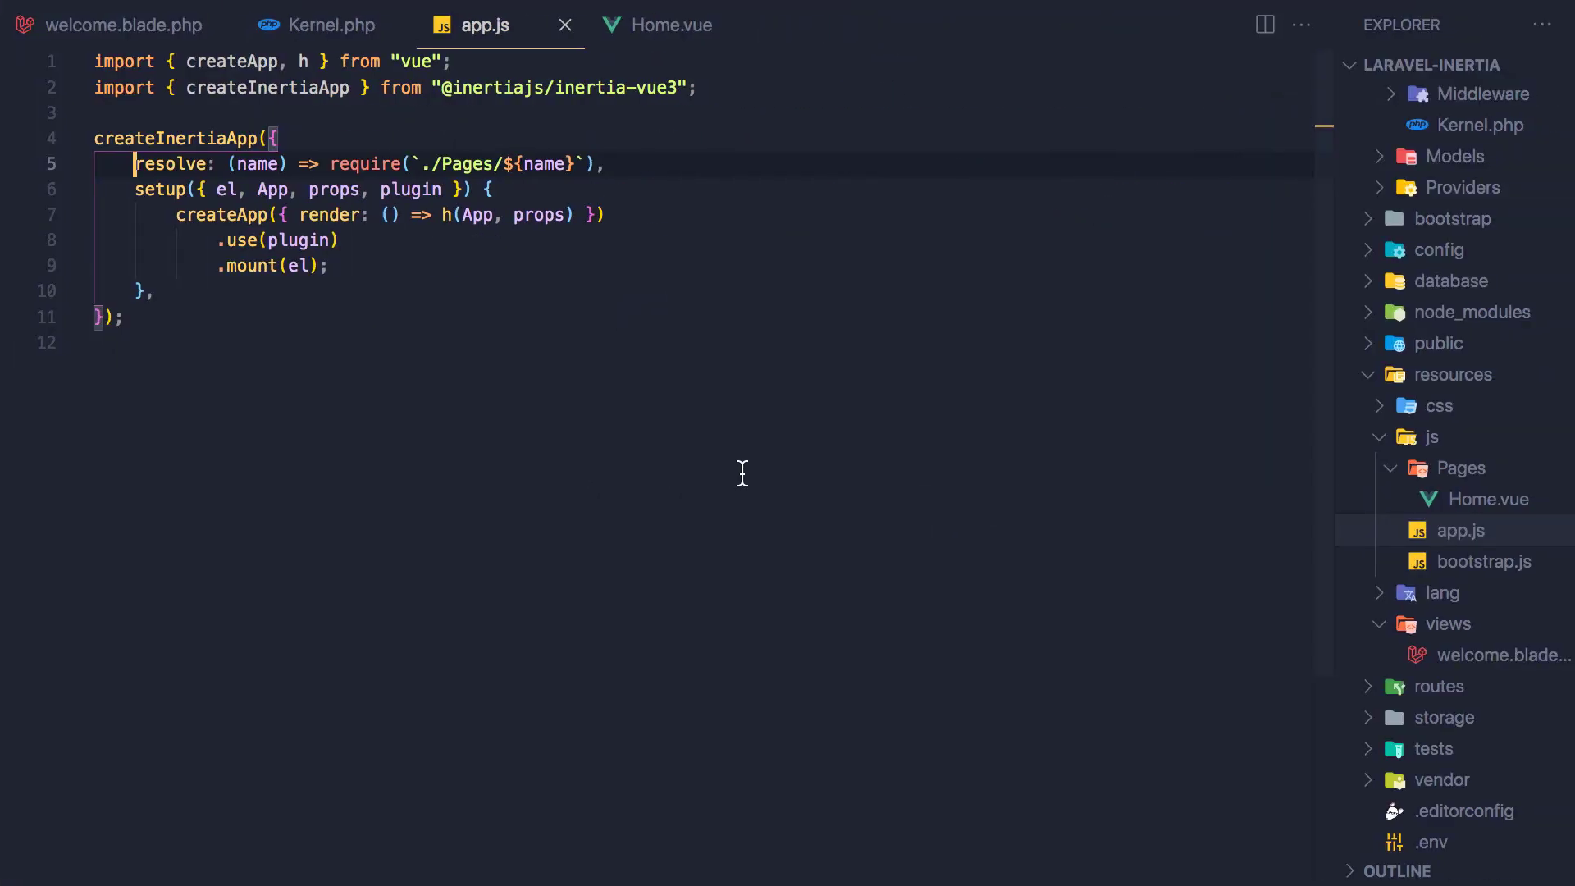
scroll(down, 3)
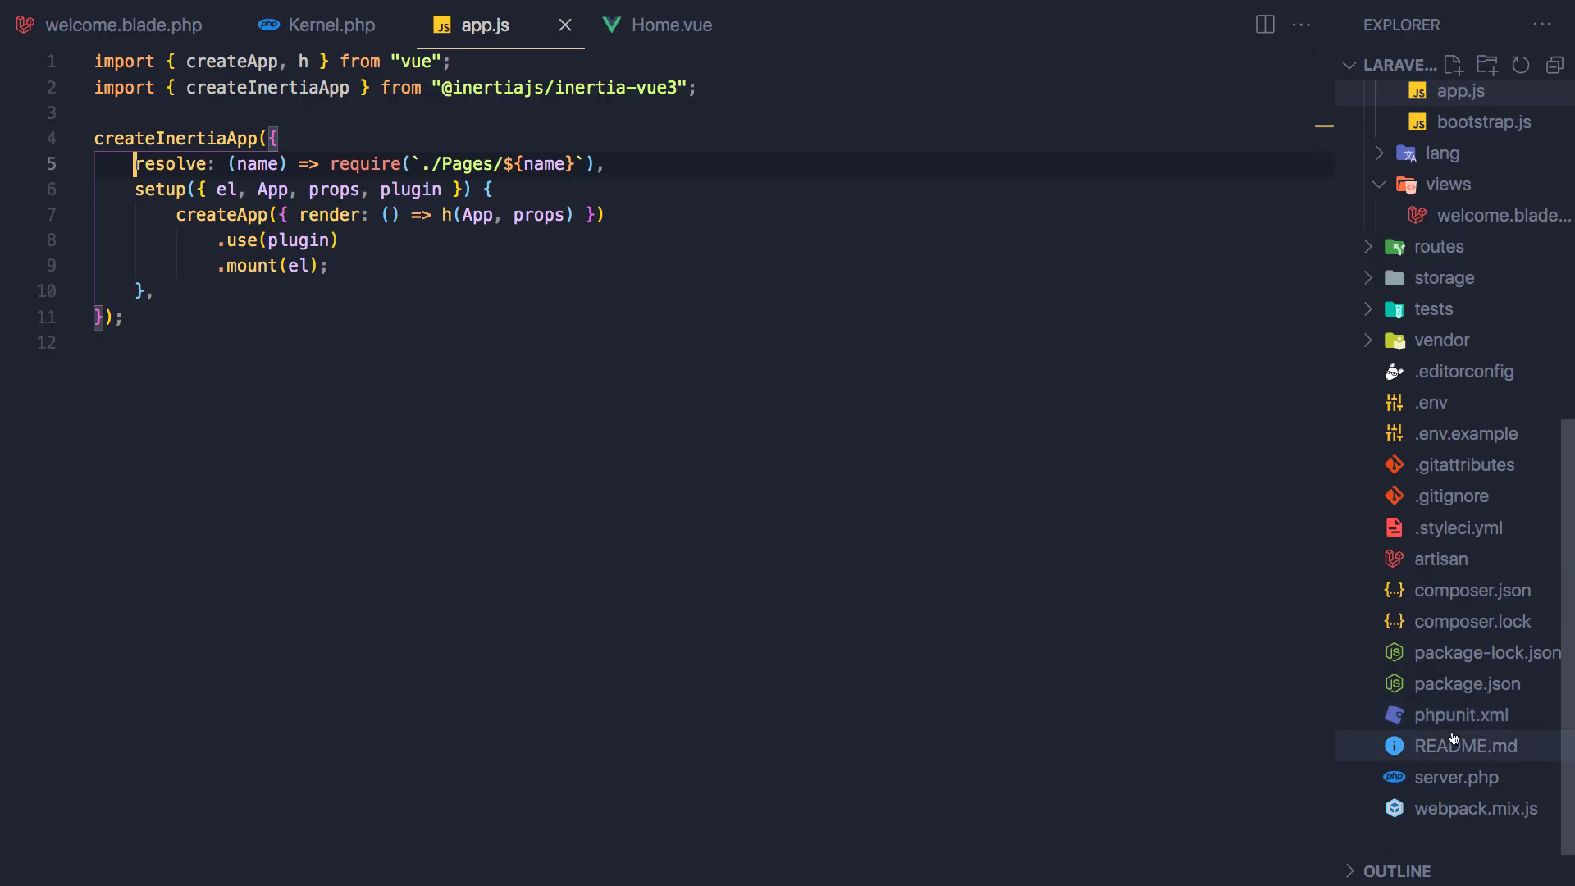
Step: Chain .vue() after mix.js(...) in webpack.mix.js and save it formatted
click(1477, 807)
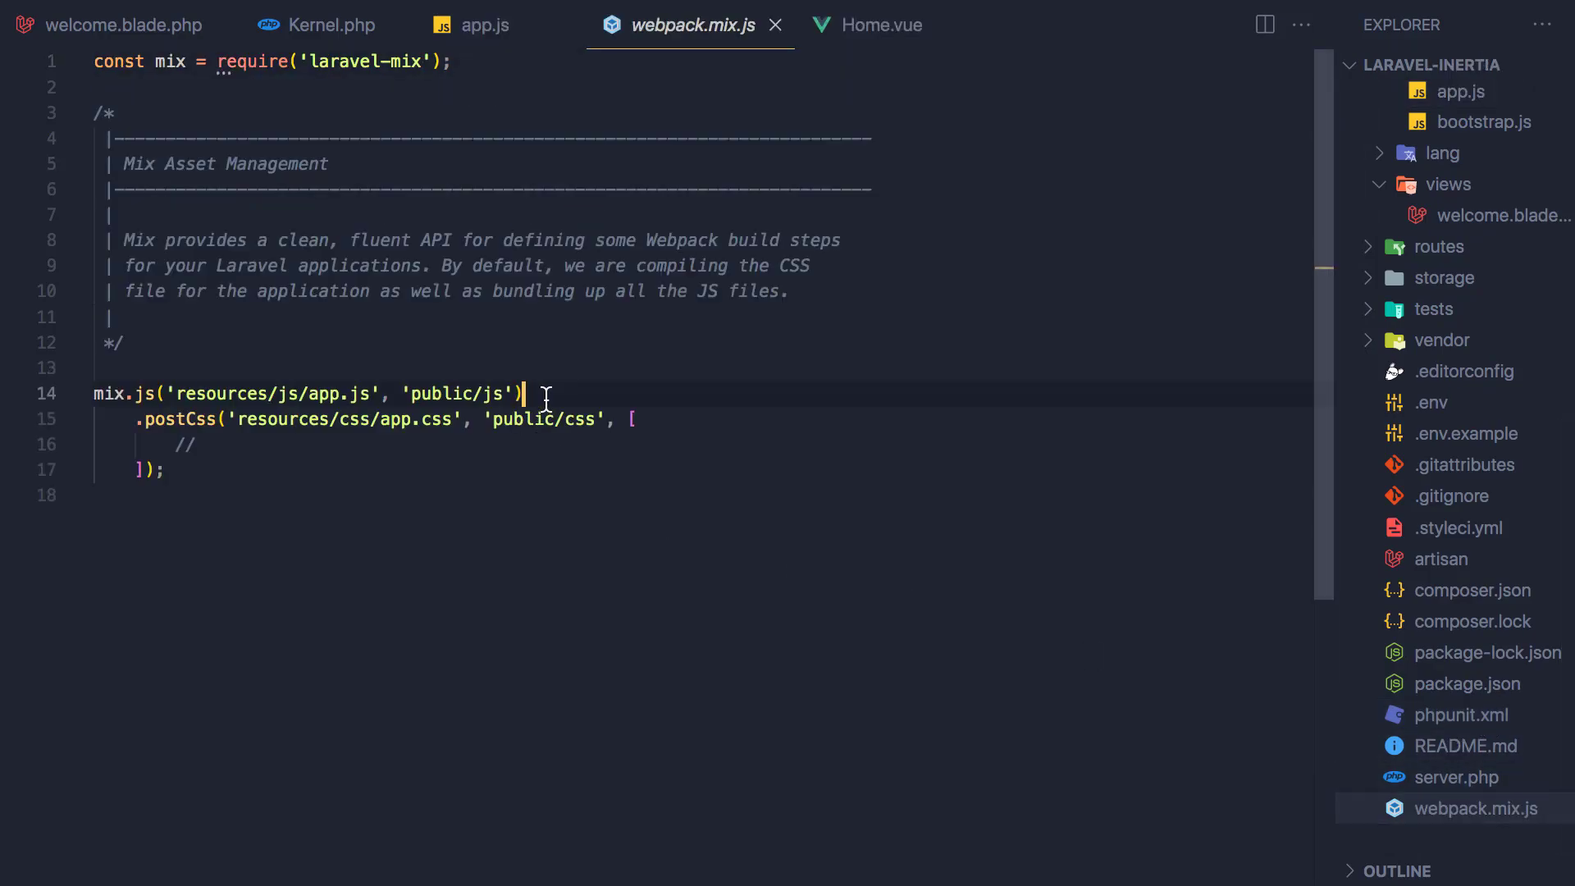
key(Enter)
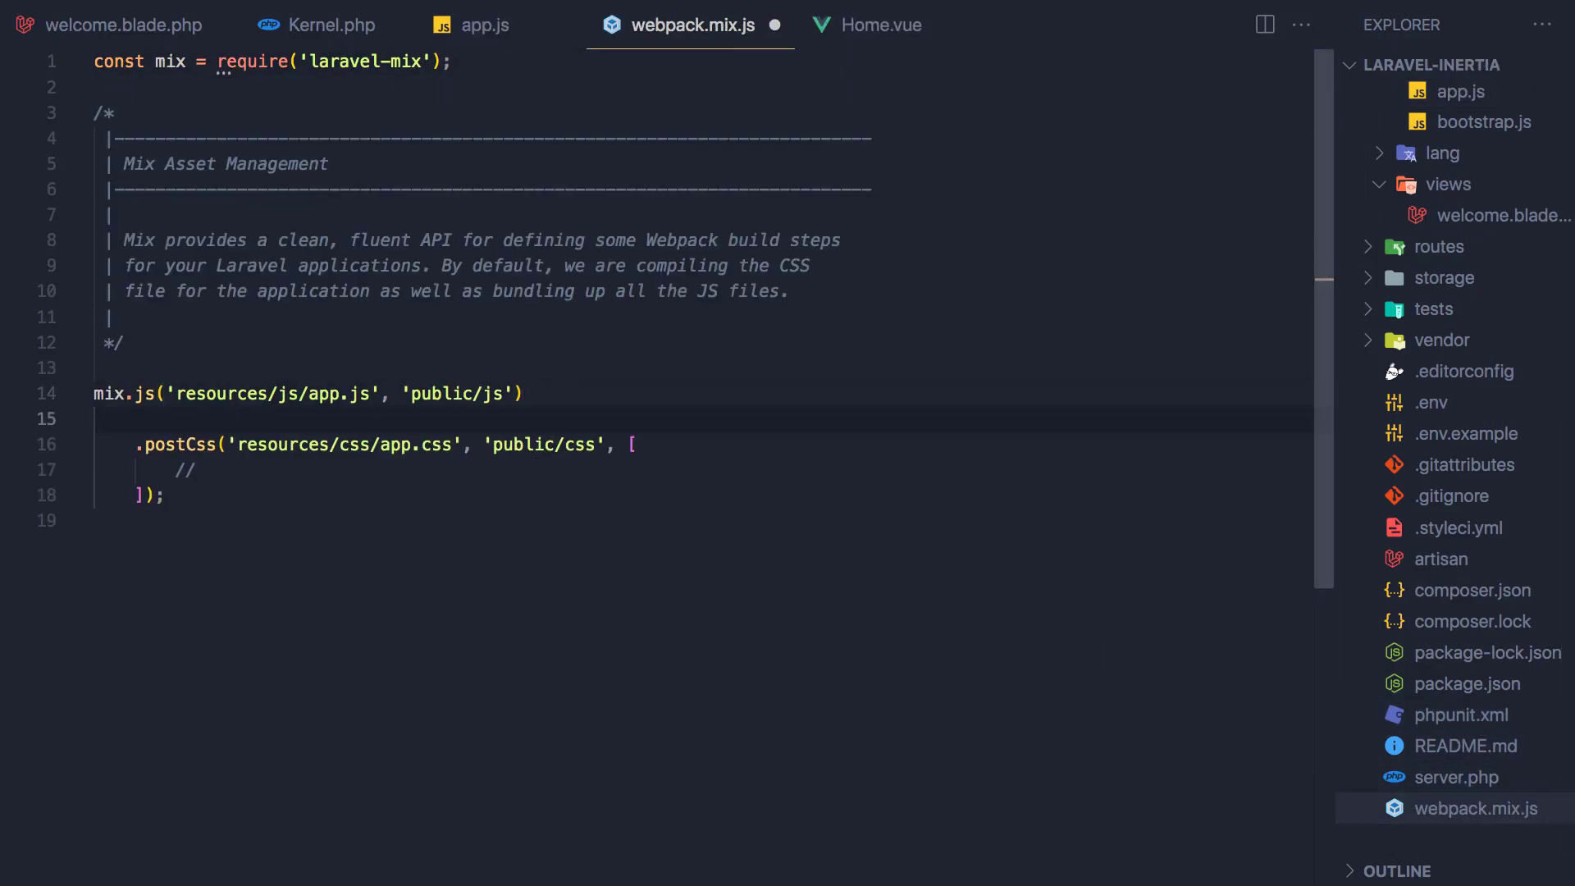
text(.vue)
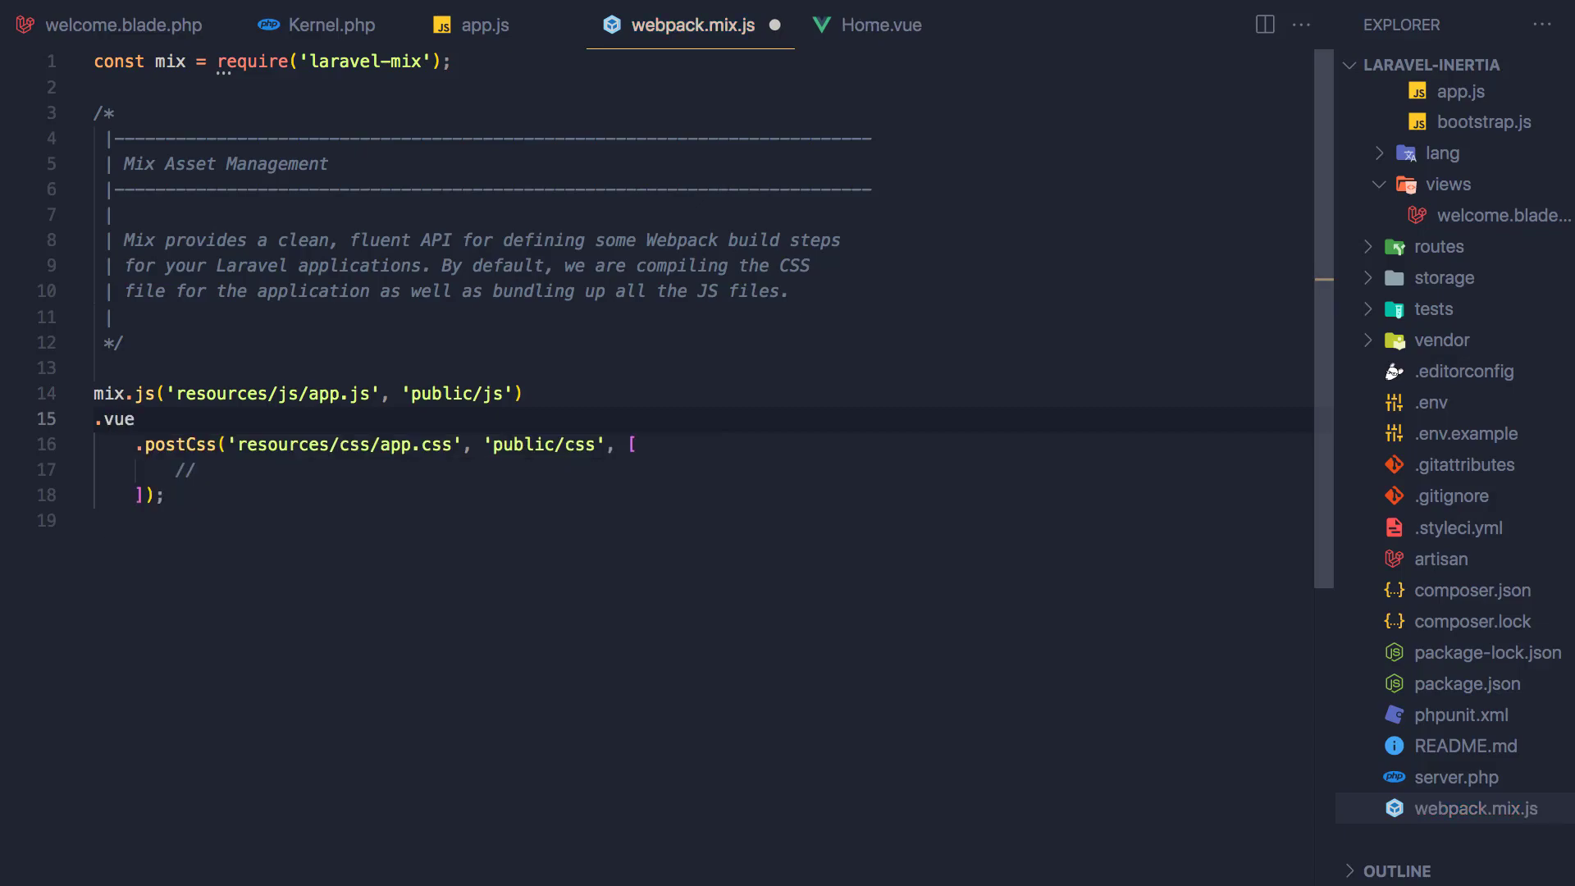
text(())
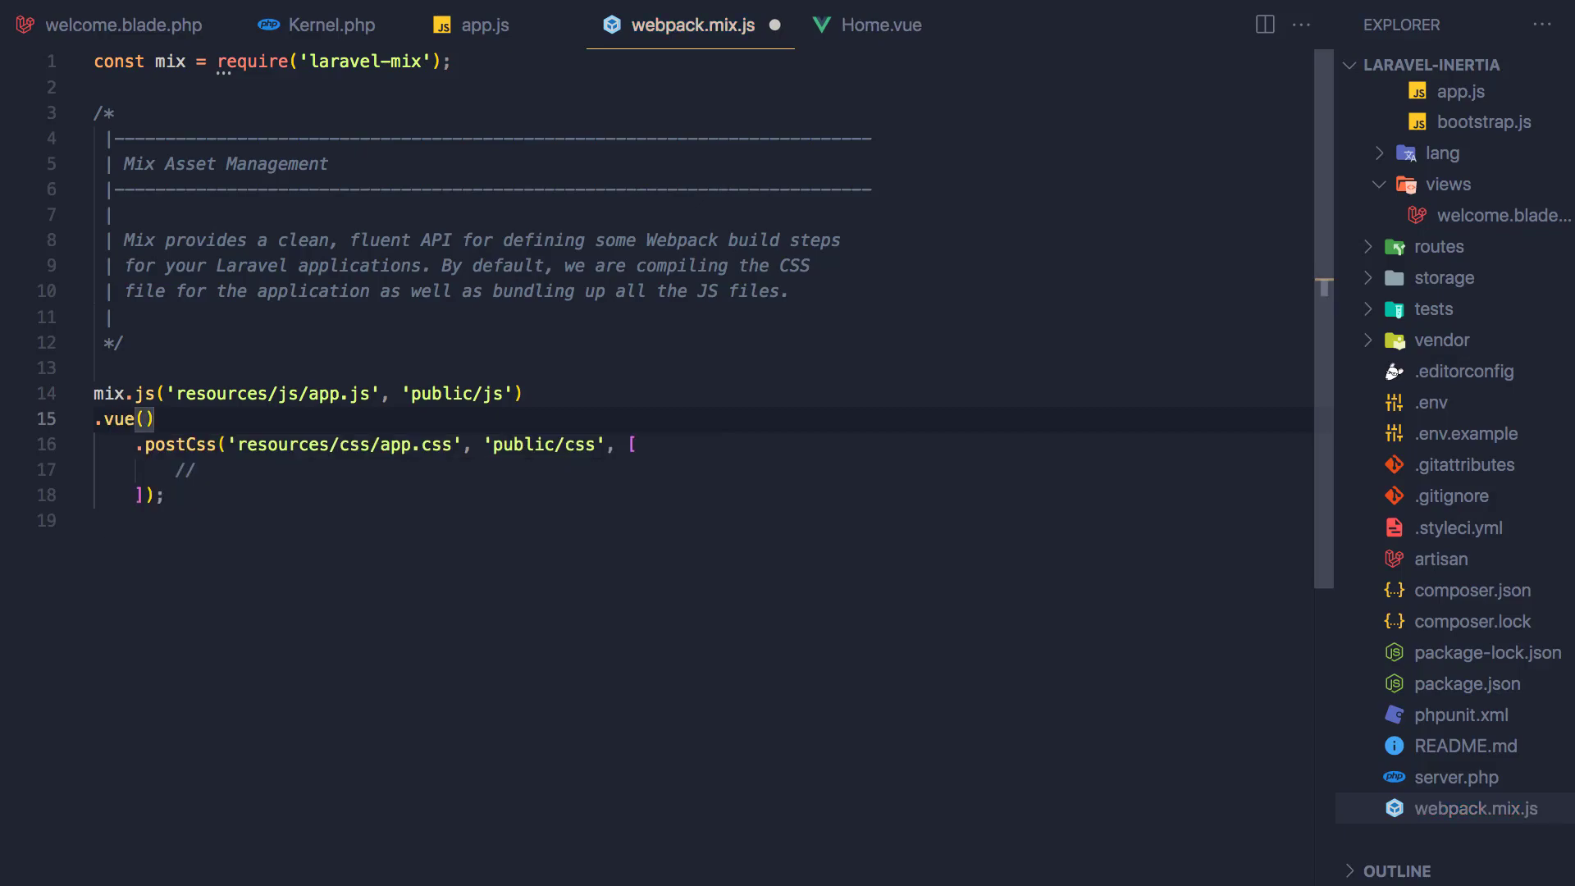
key(Cmd+Tab)
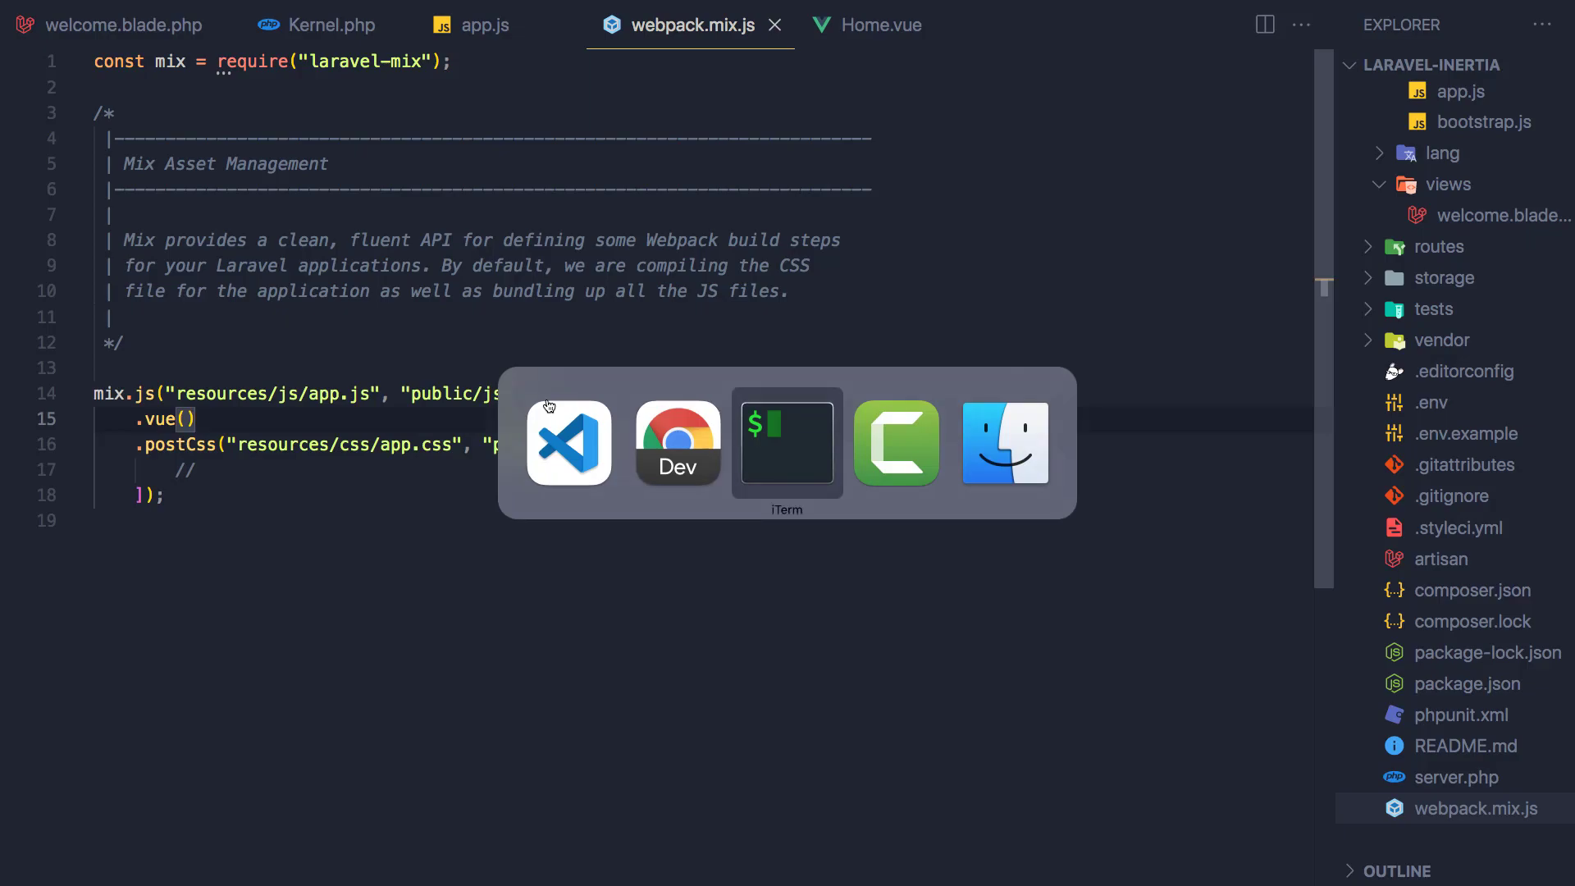
Step: Run npm run dev in the terminal, which fails with mix: command not found
click(786, 443)
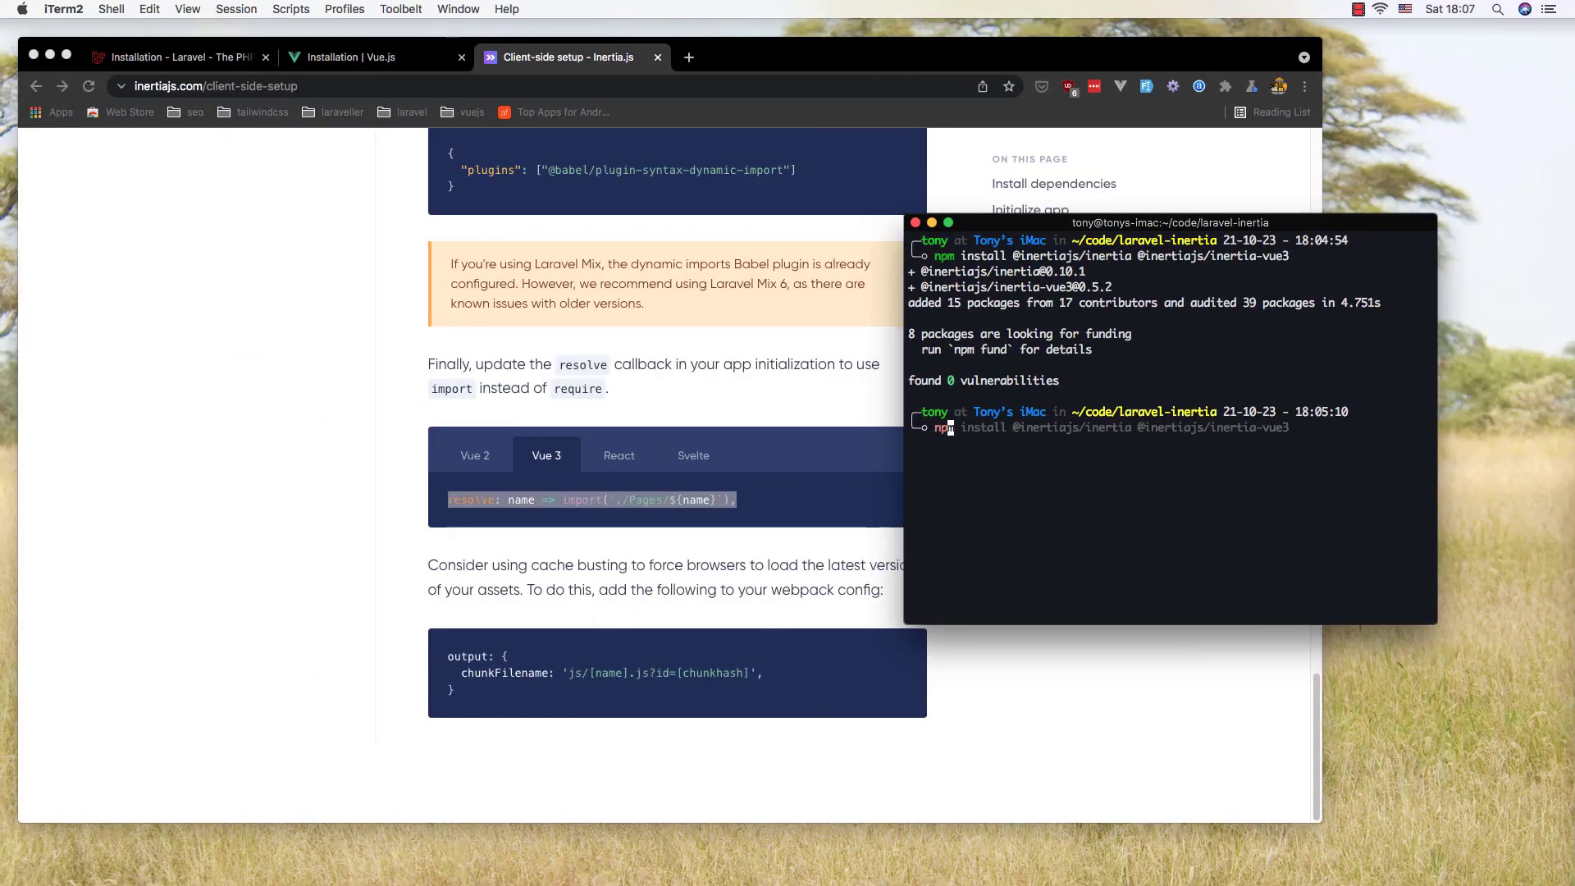
text(npm run dev)
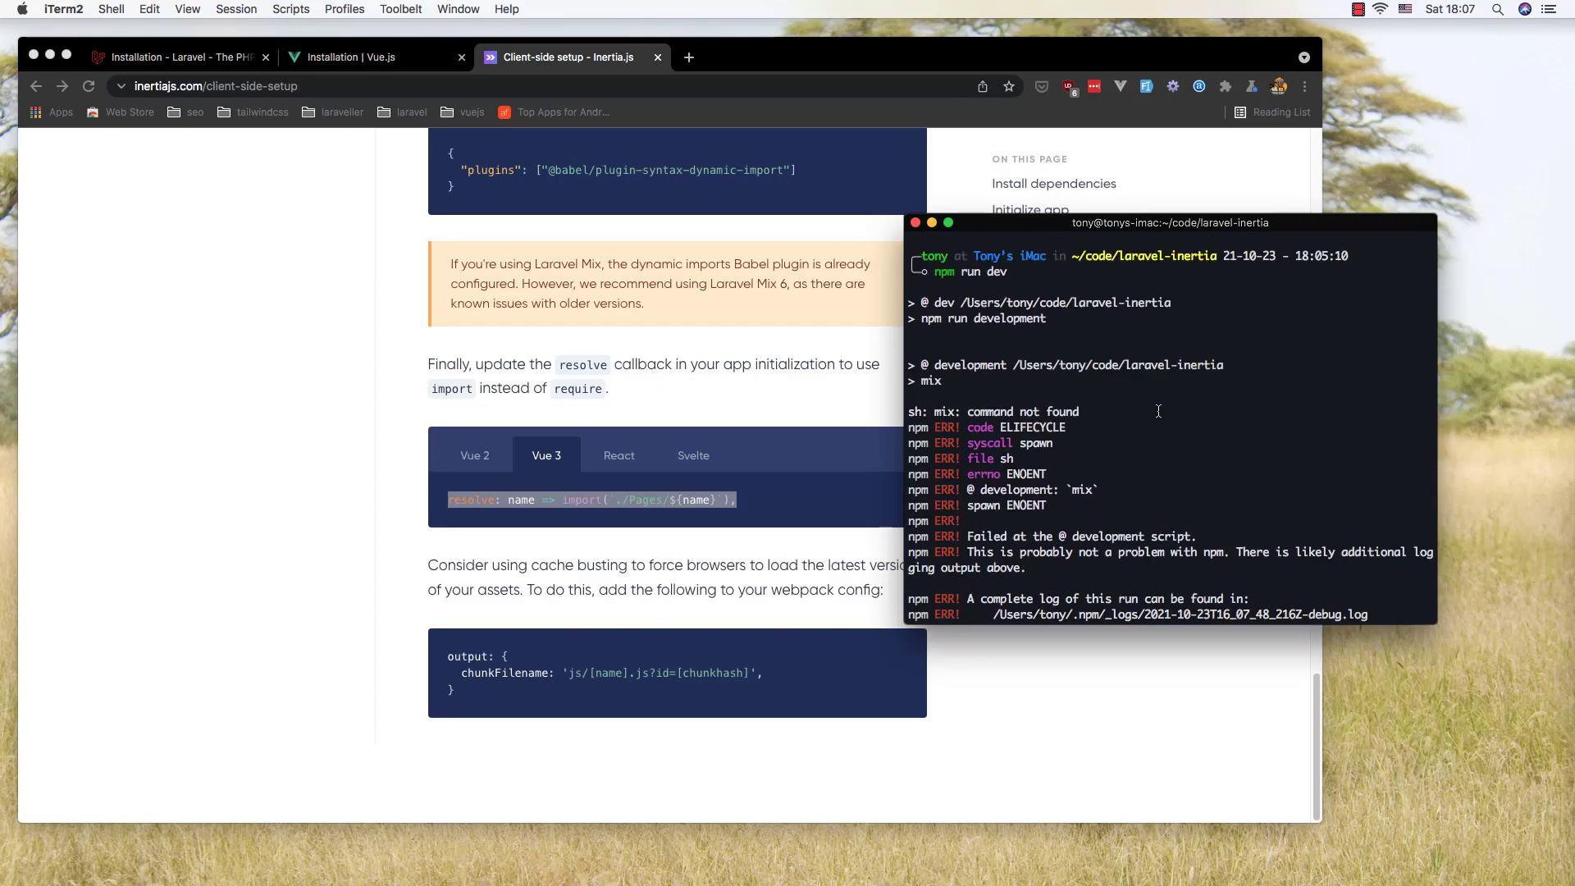
mouse_move(1155, 386)
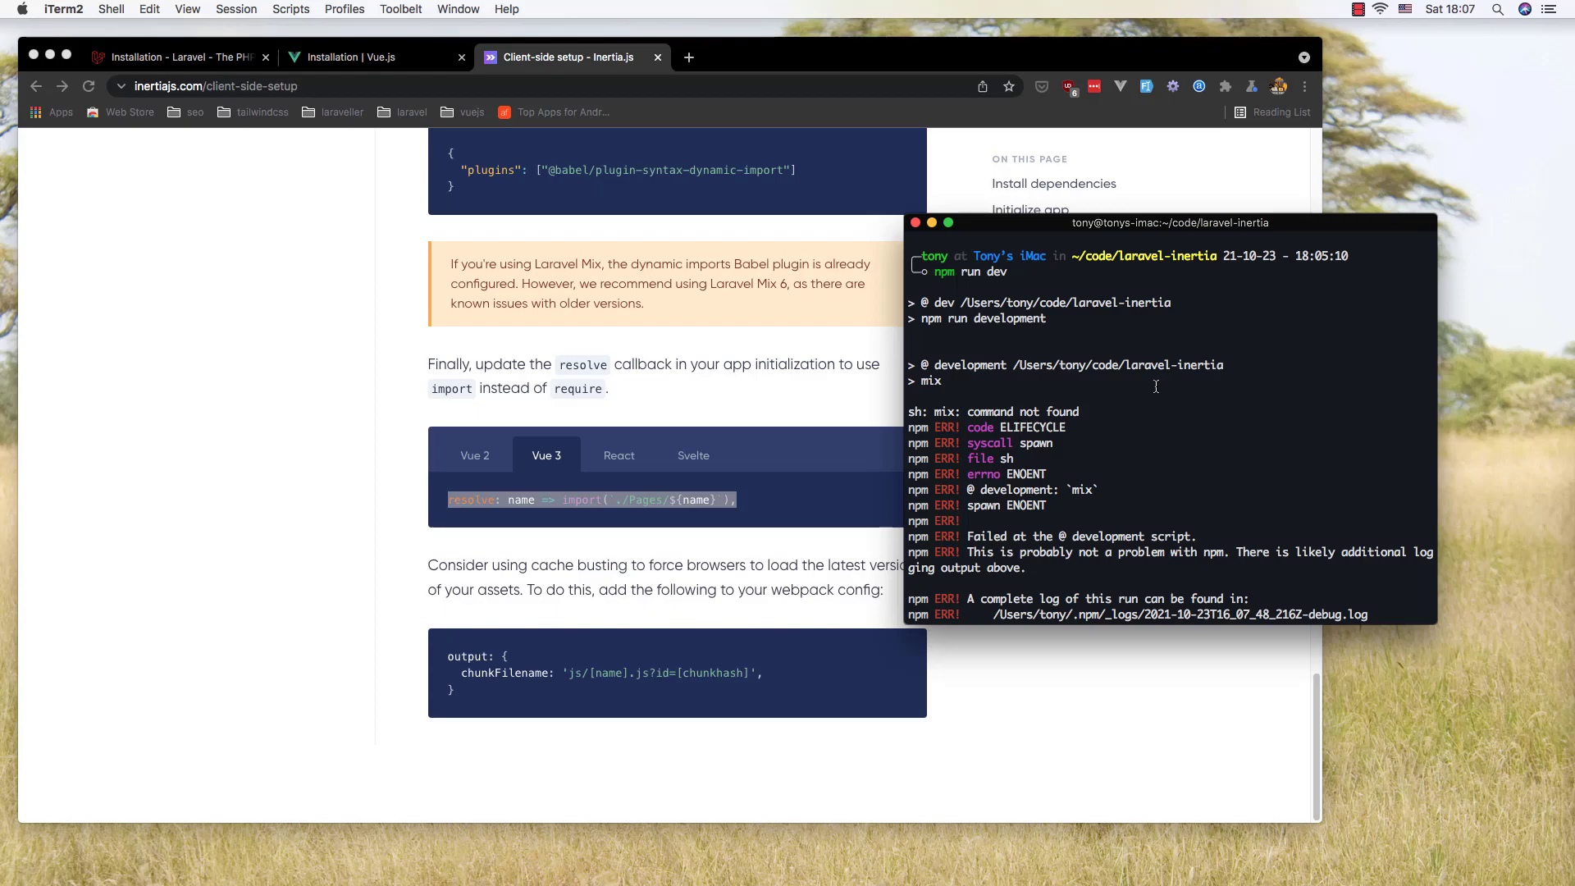
mouse_move(1089, 412)
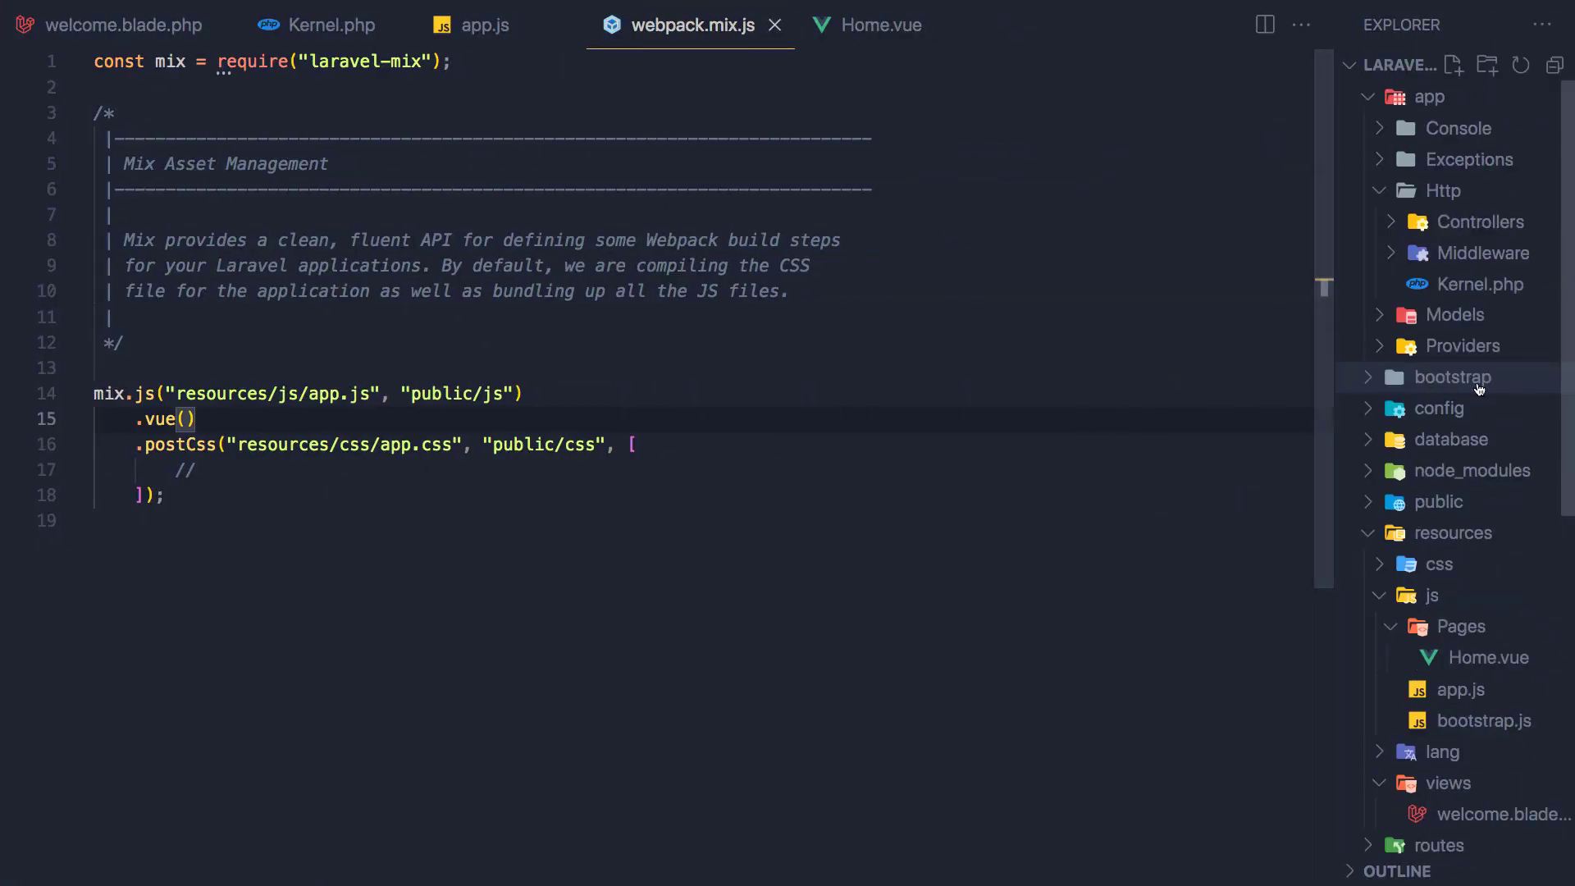
Step: Collapse the expanded project folders and bring up the context menu on a folder
click(1429, 97)
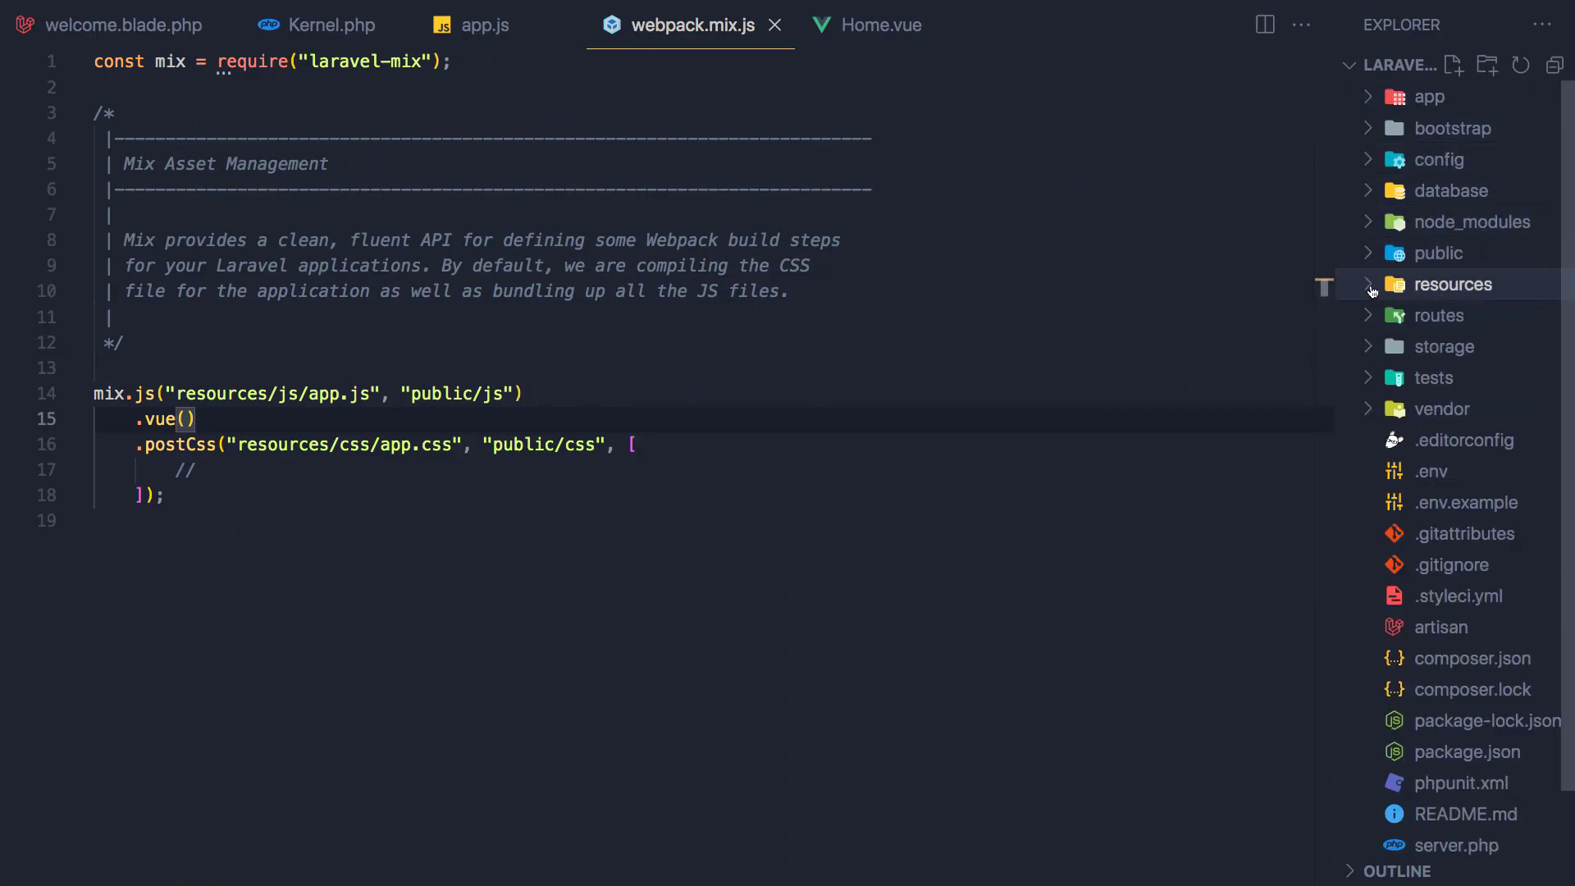
right_click(1453, 286)
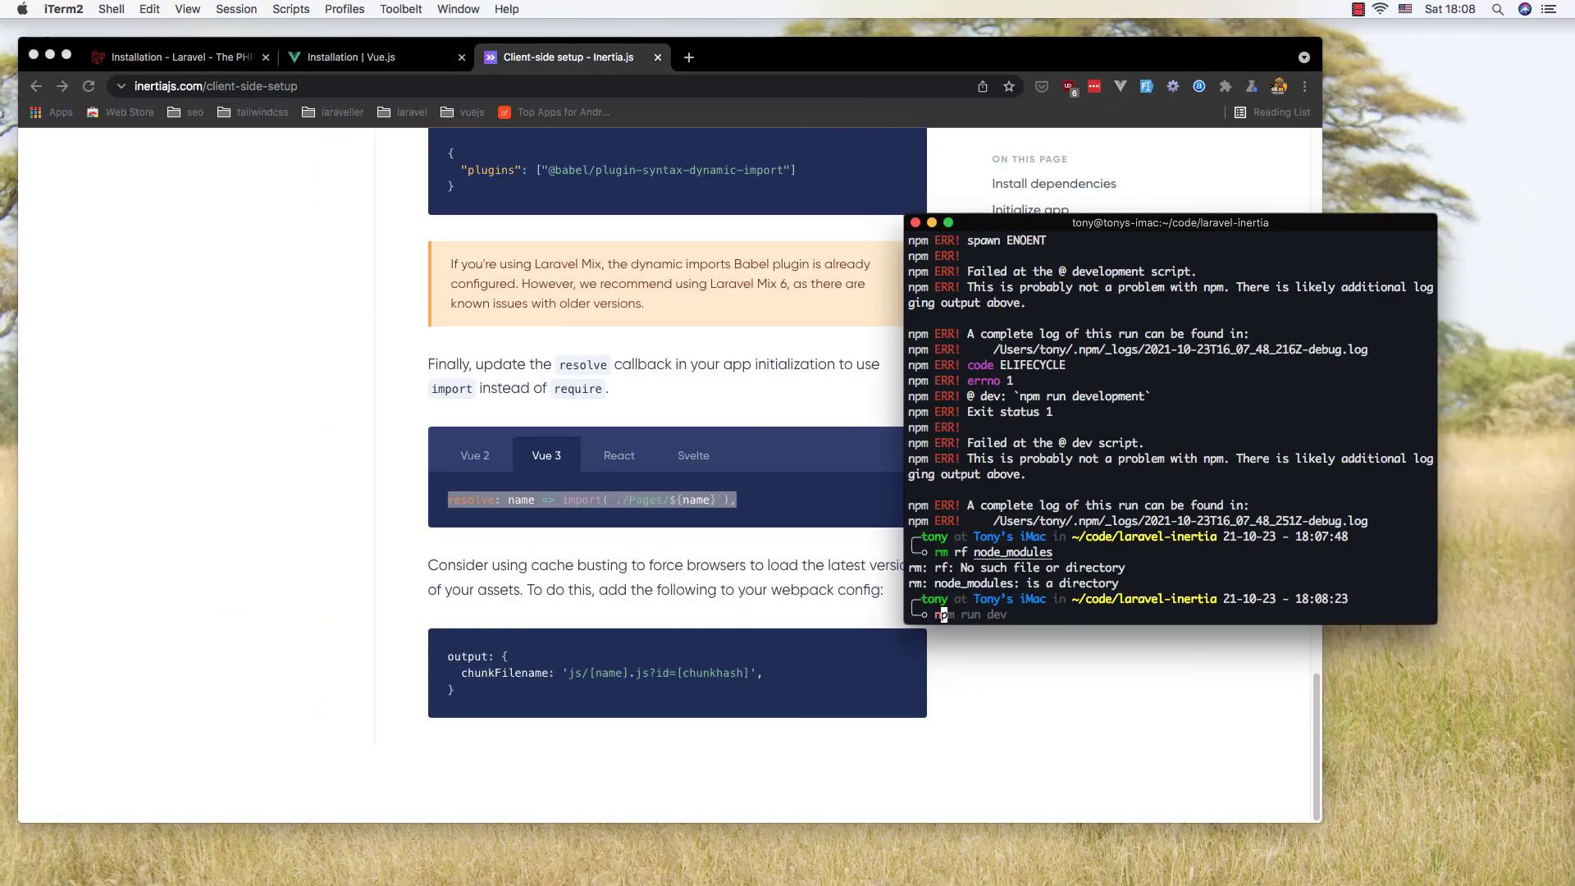
text(npm install @inertiajs/inertia @inertiajs/inertia-vue3)
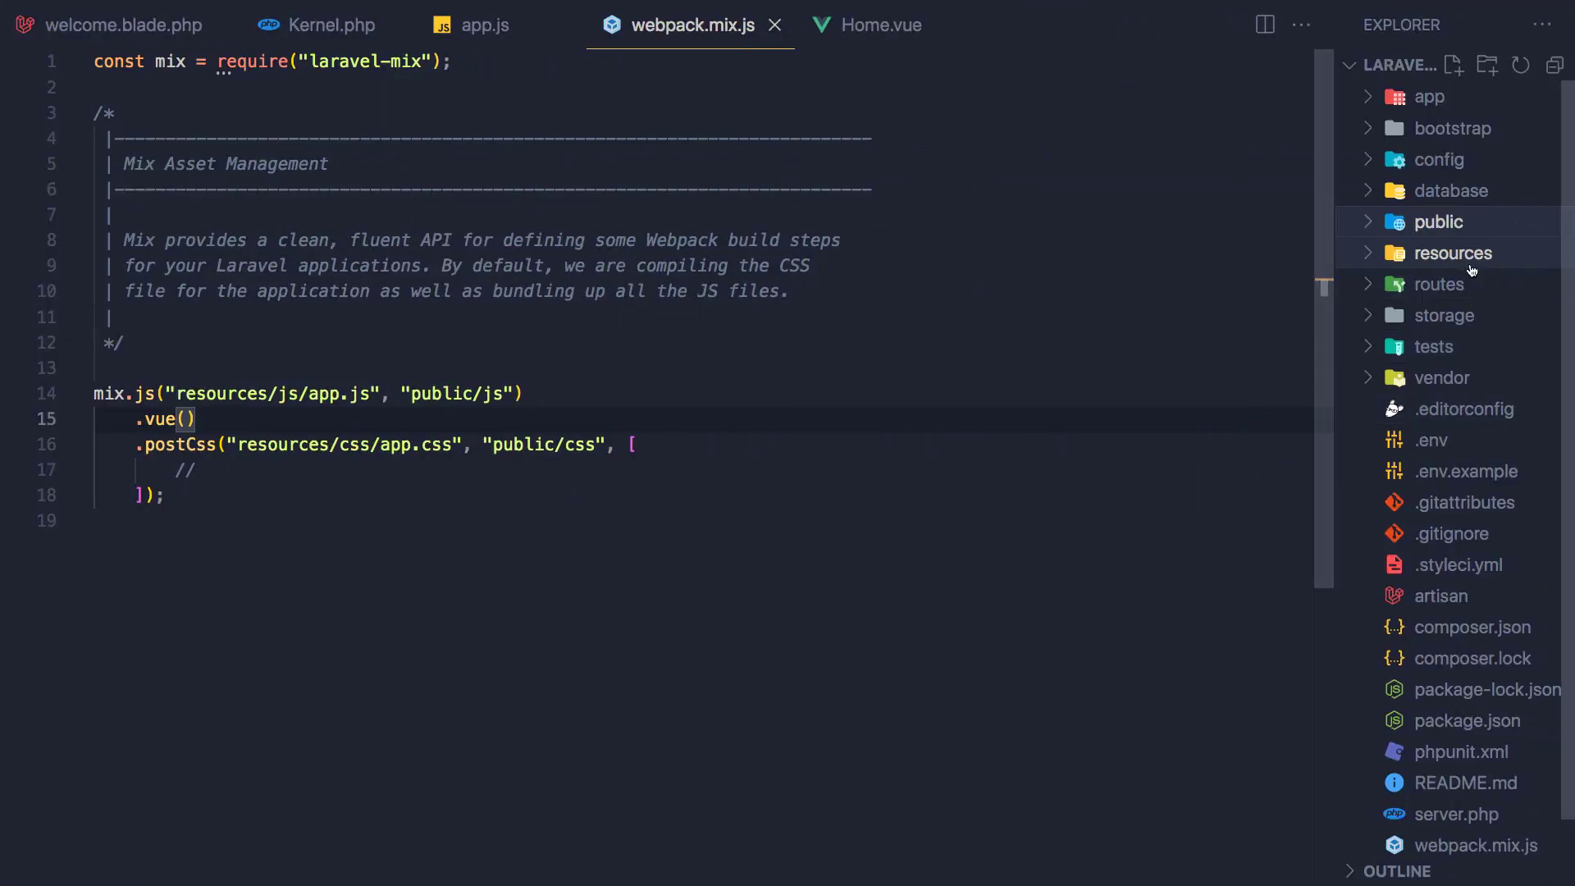
mouse_move(1457, 260)
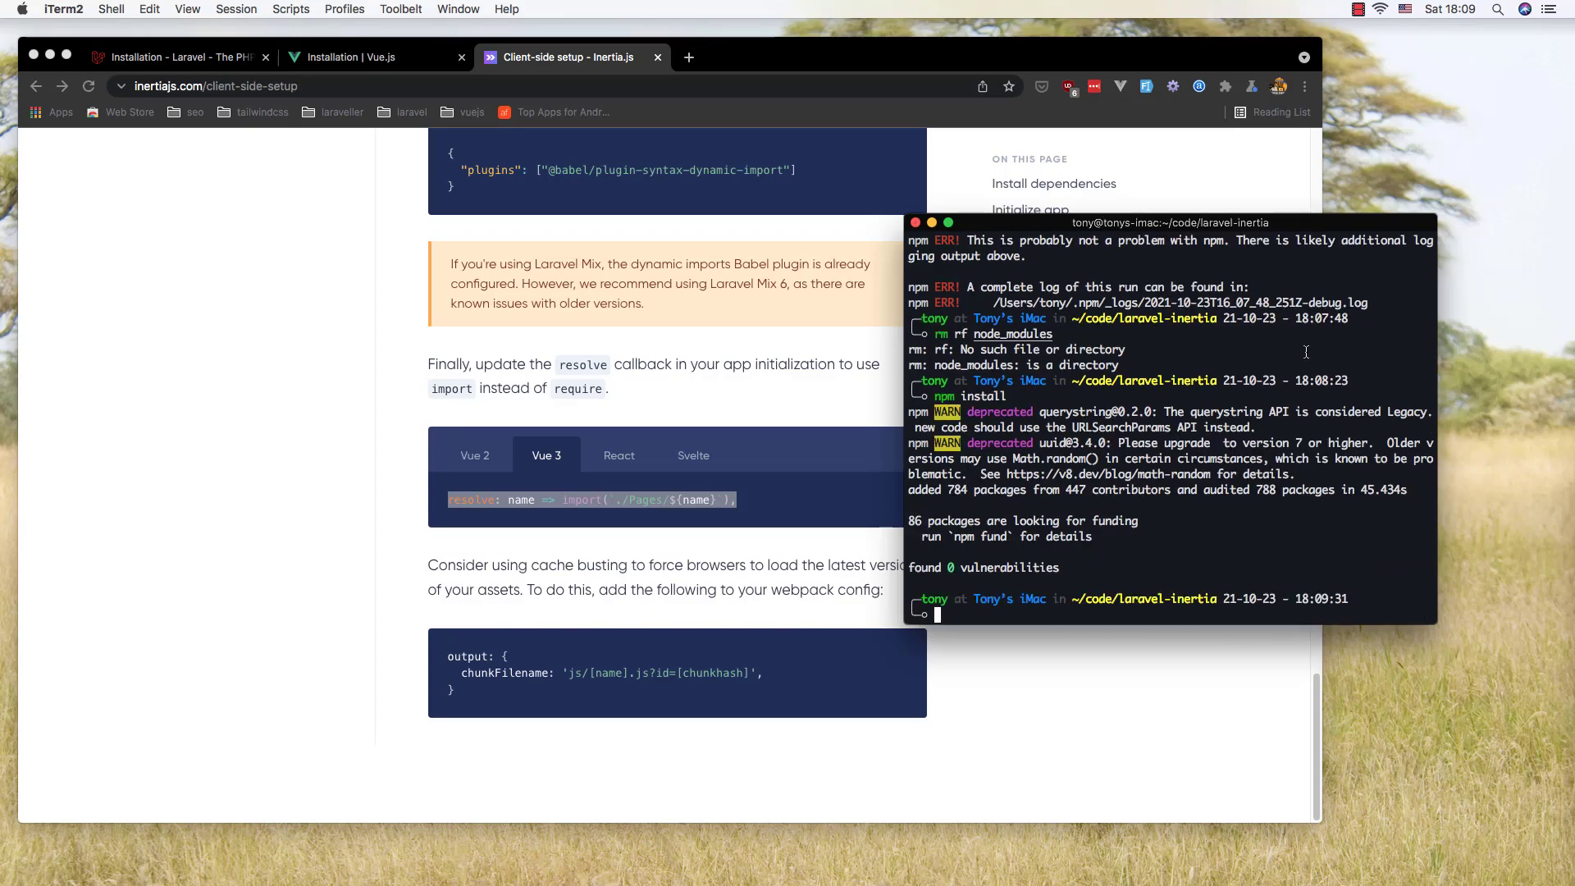
Step: Run npm install, then npm run dev twice until Laravel Mix reports a successful build
text(npm install)
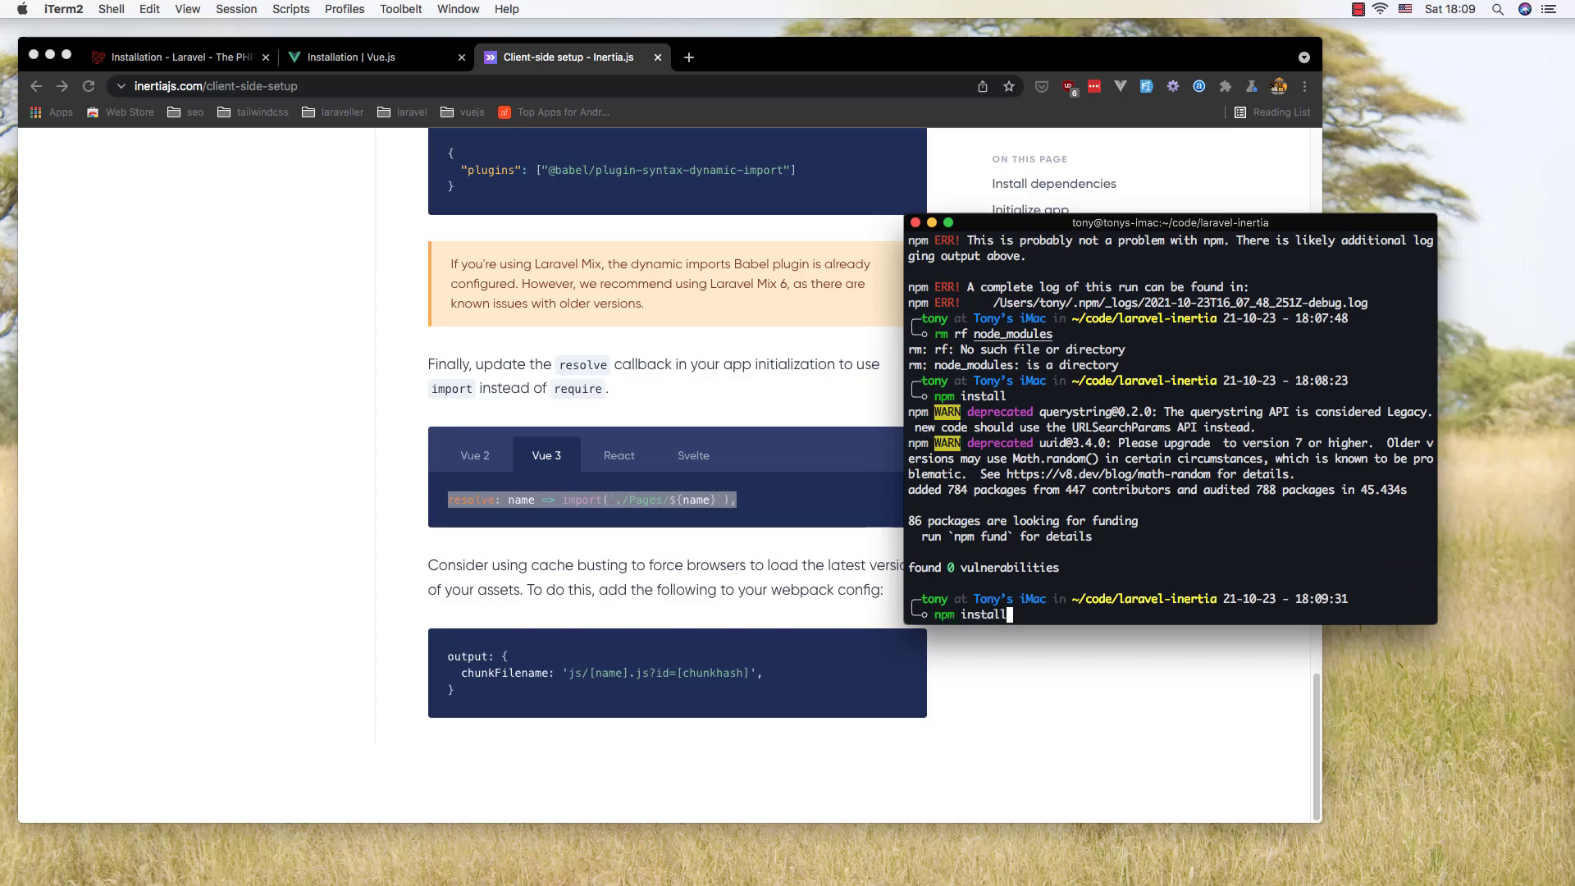
text(npm run dev)
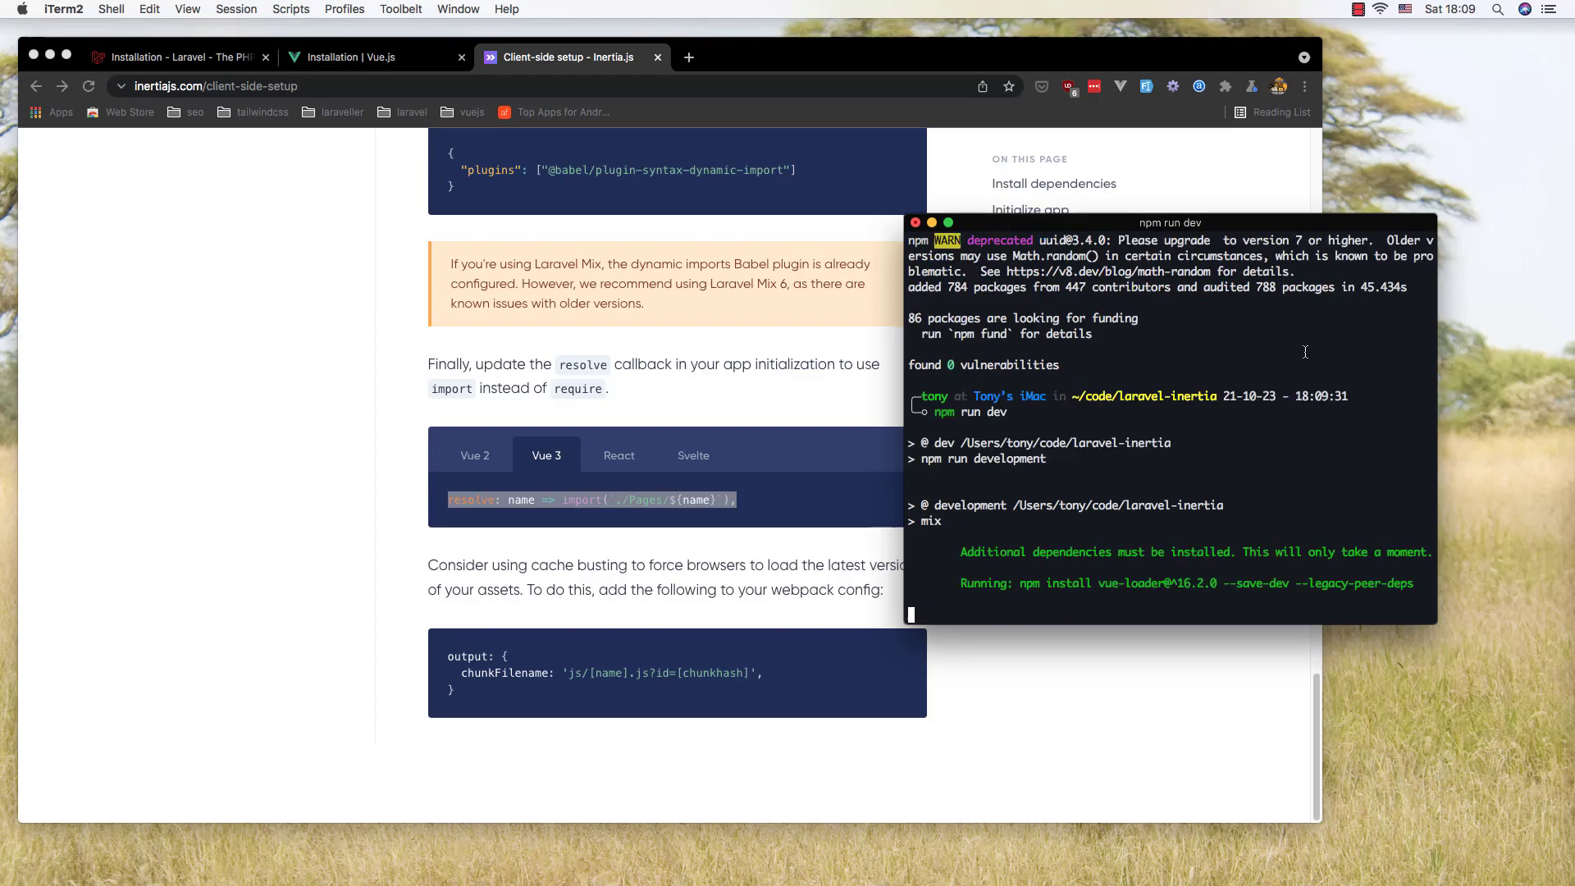
mouse_move(1296, 374)
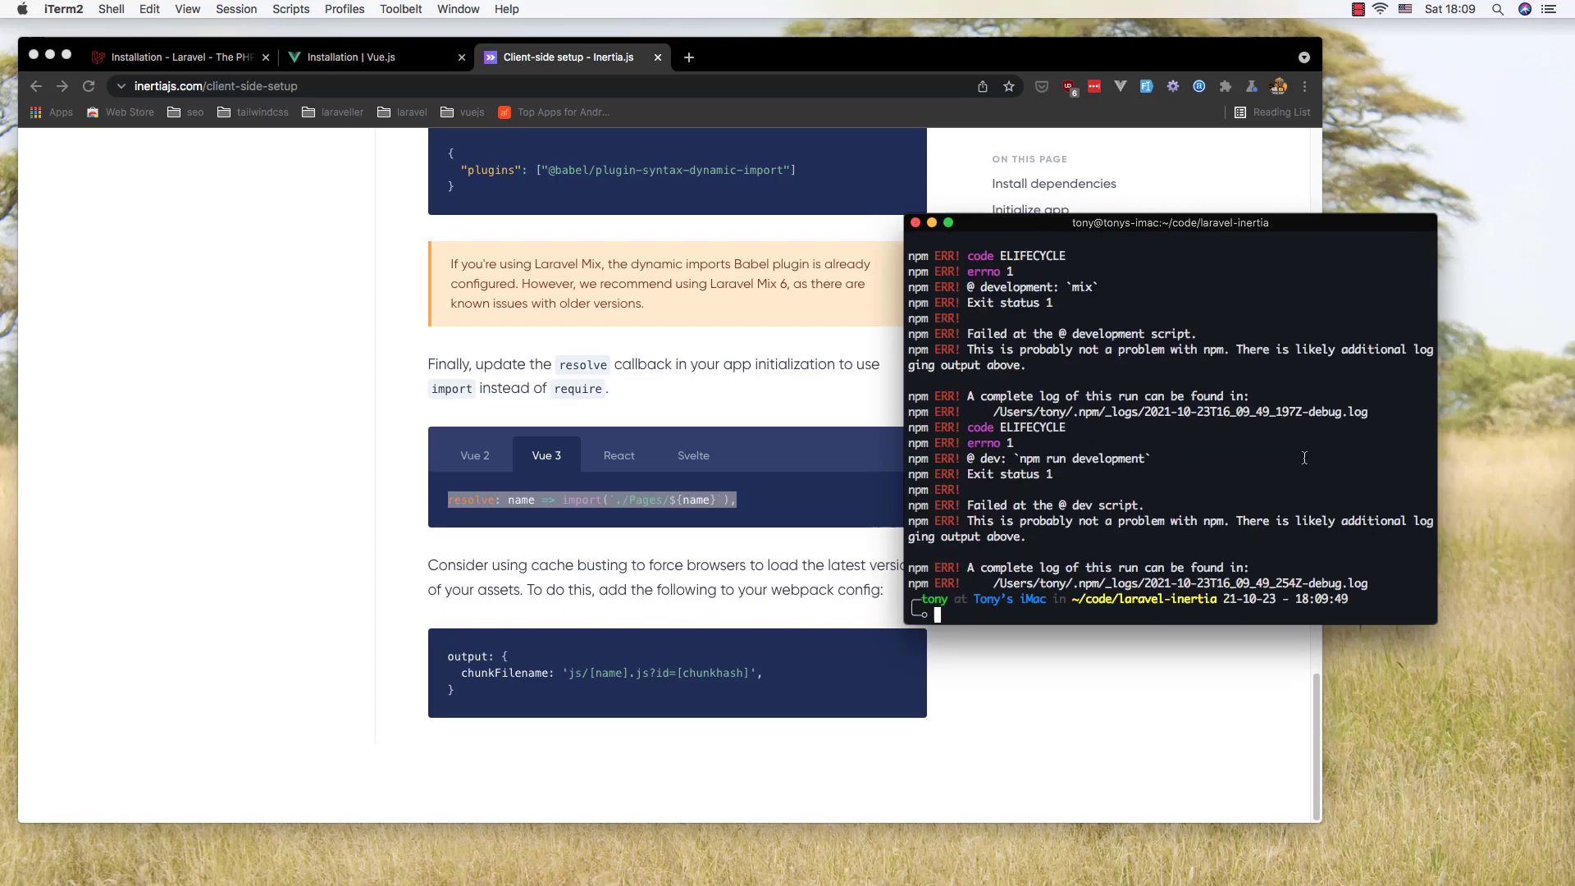
text(npm run dev)
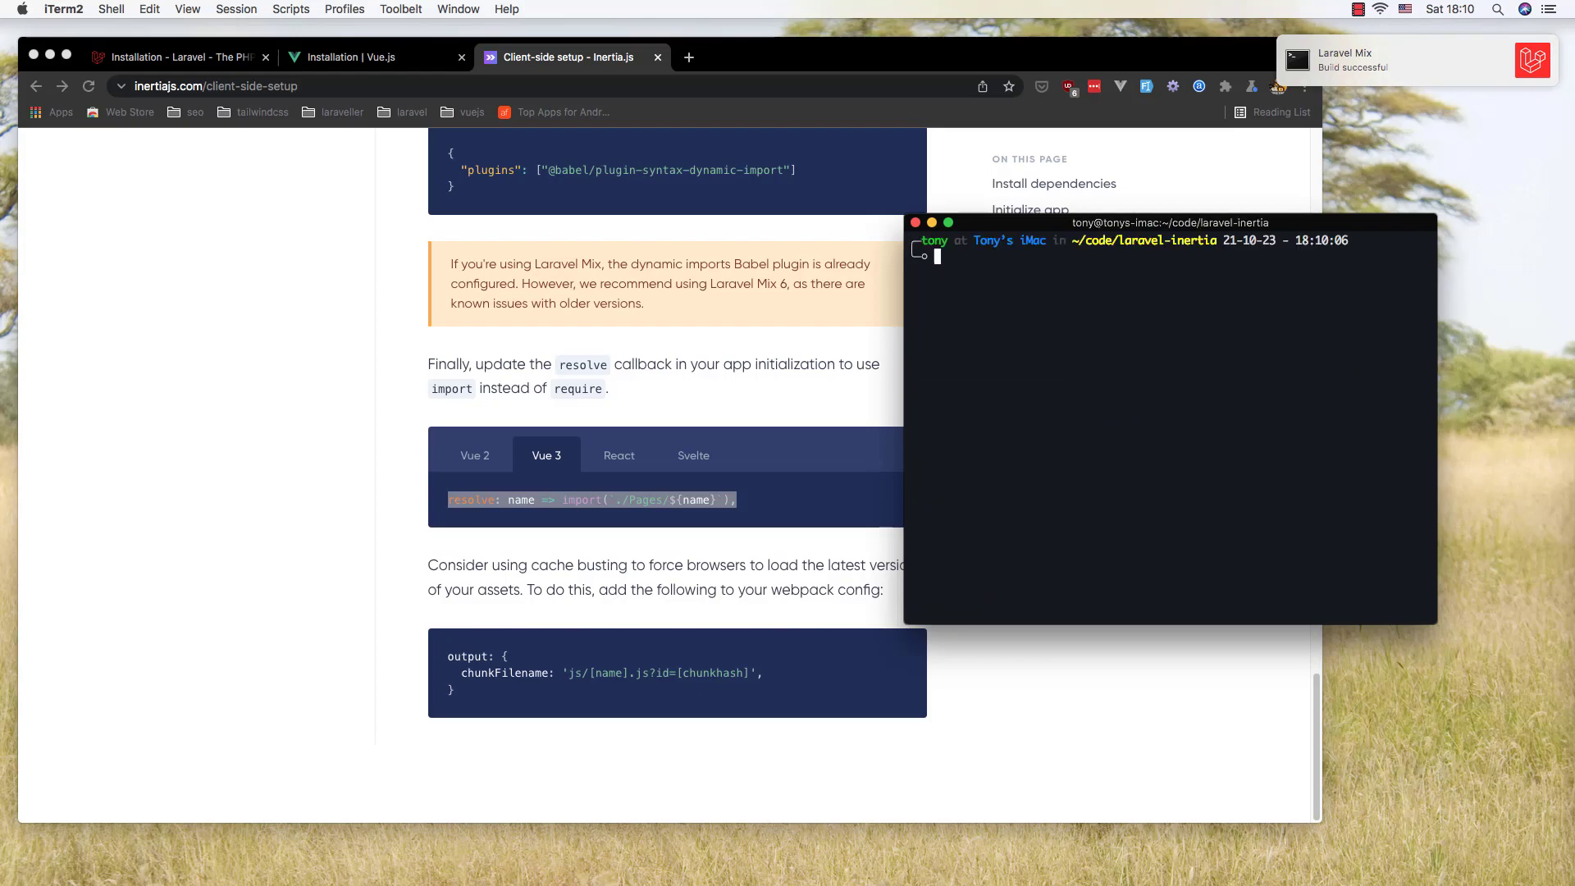
Step: Load the laravel- site in a new tab, which shows the Undefined variable $page error
click(689, 57)
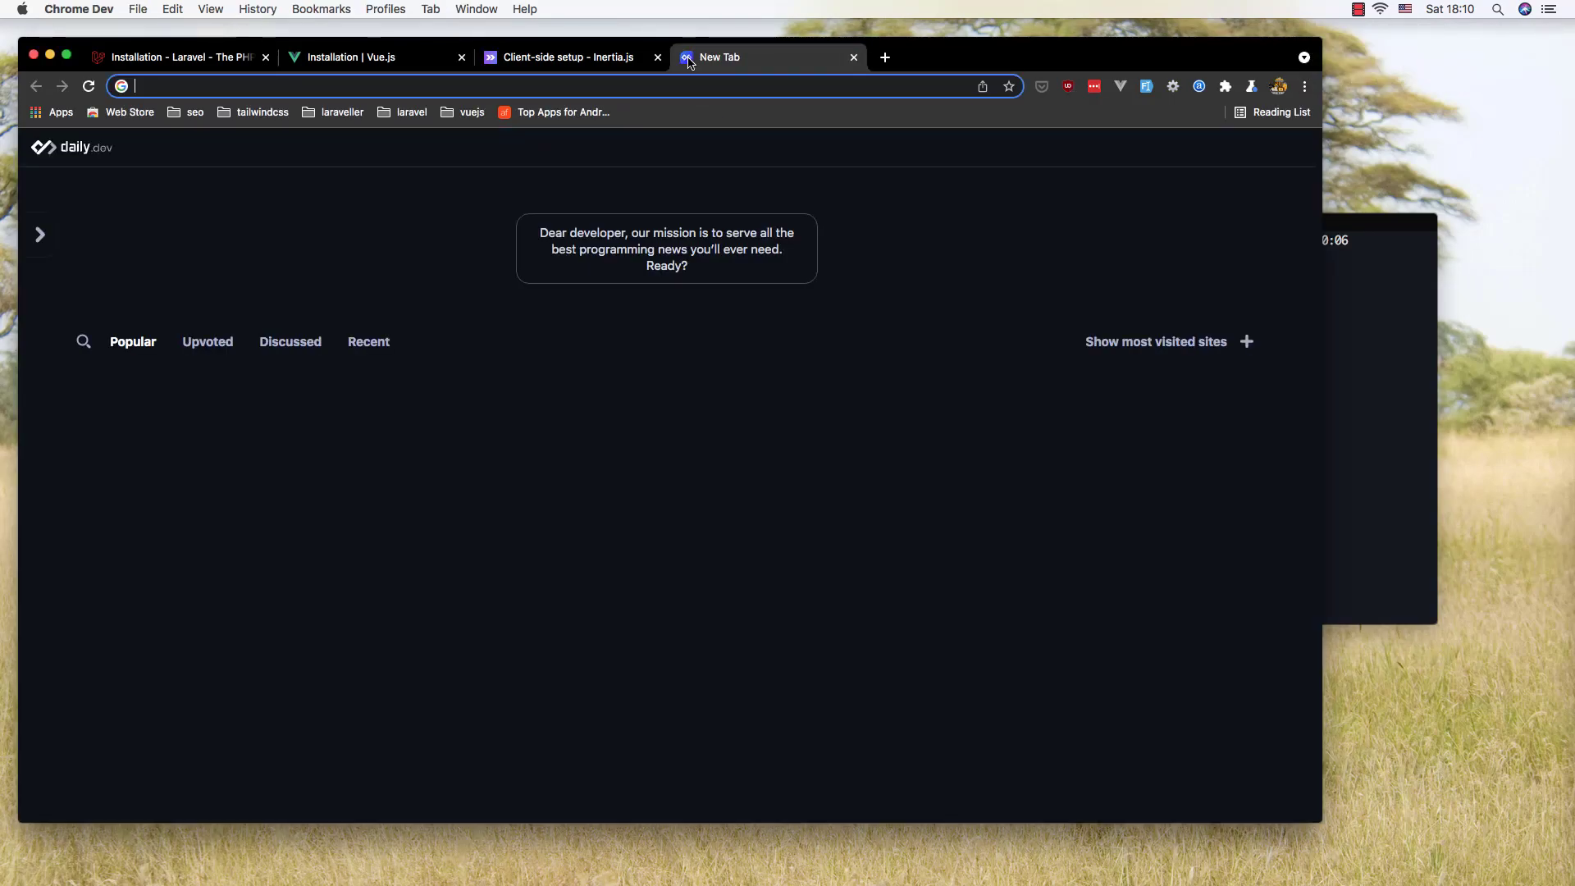
text(laravel-)
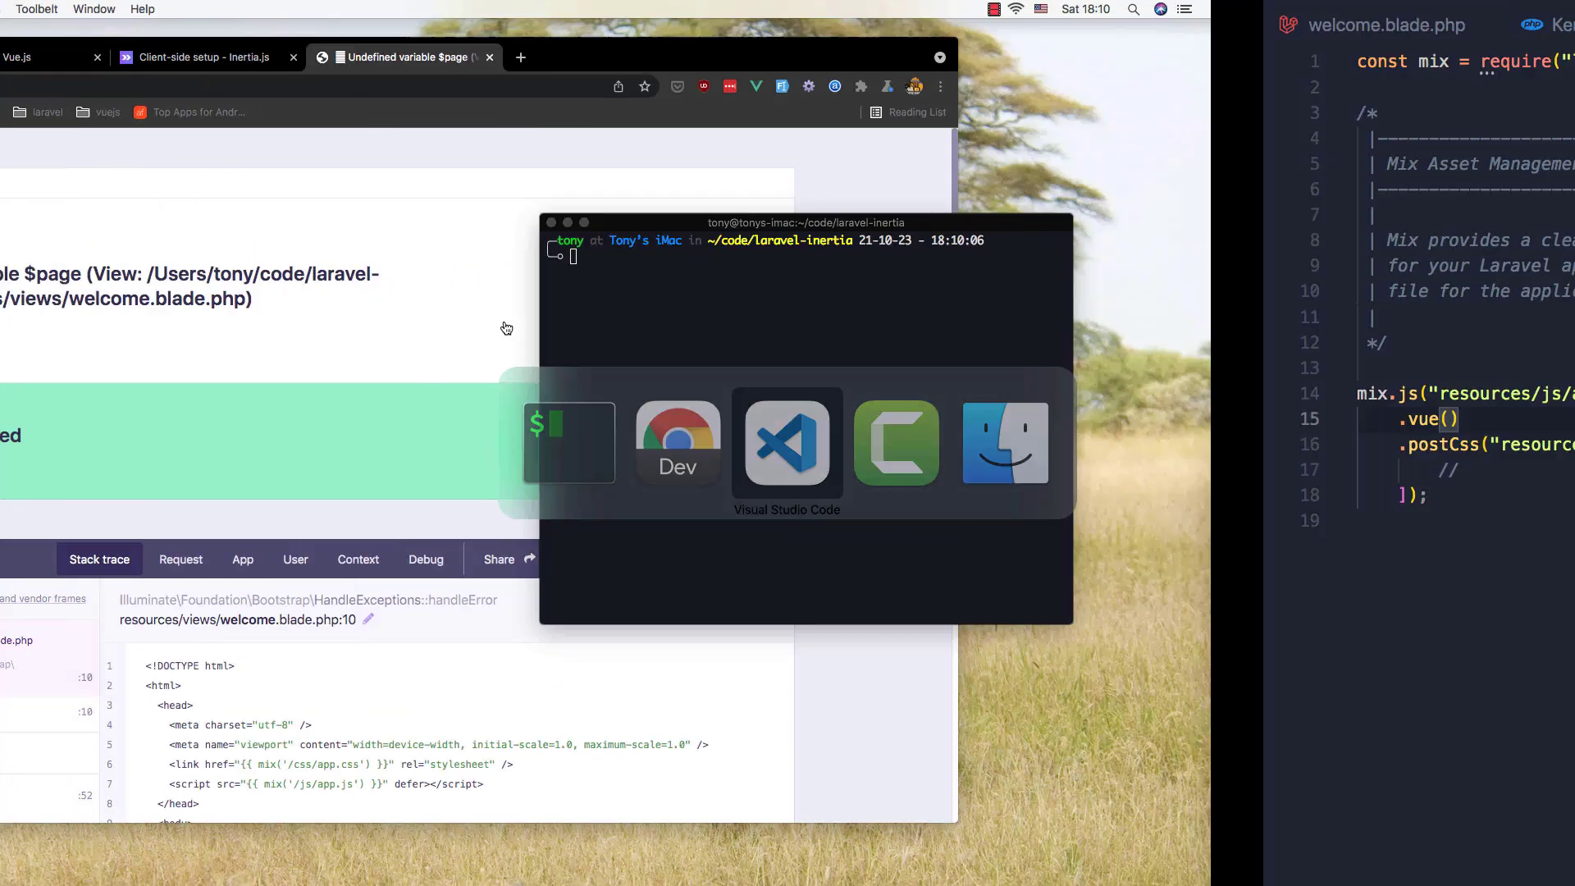
Step: Replace view('welcome') in web.php with Inertia::render('Pages/Home') and expand resources
click(788, 443)
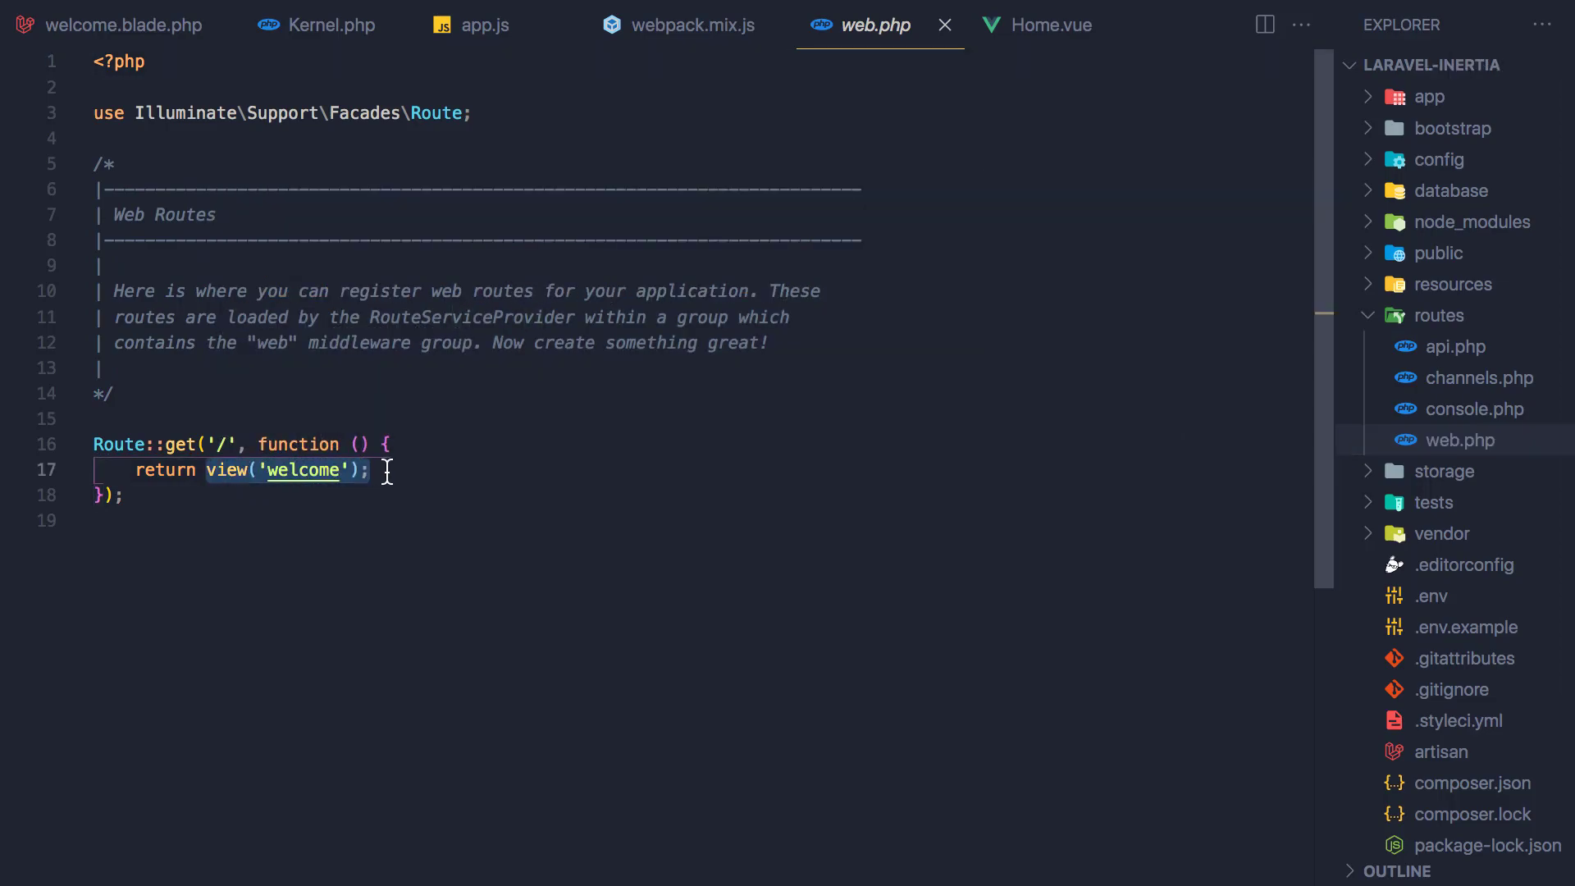
key(Delete)
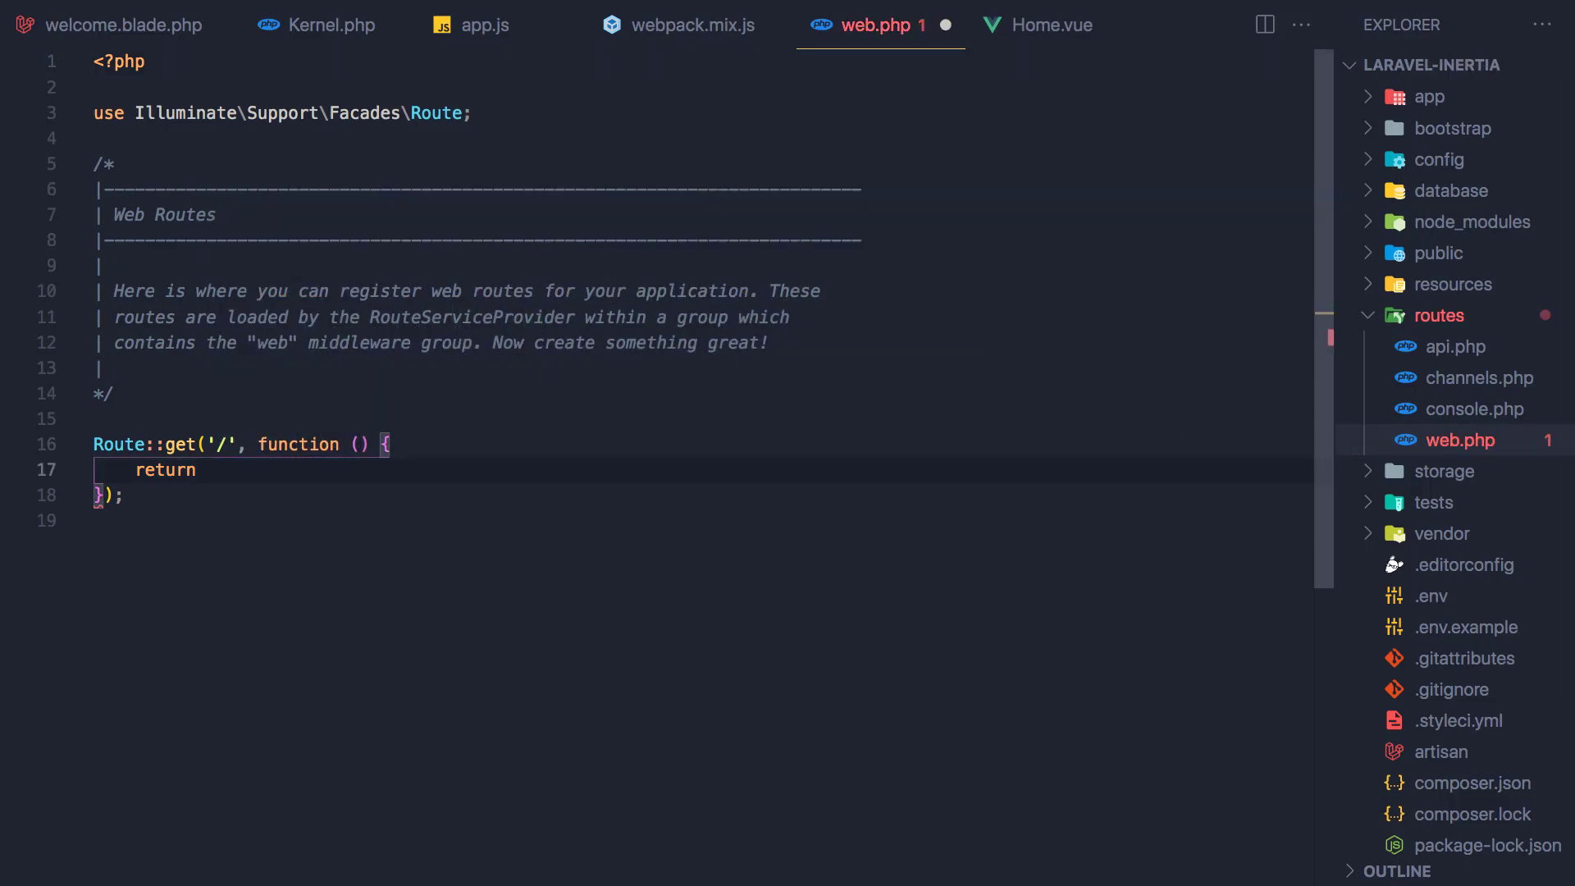
text(Inertia)
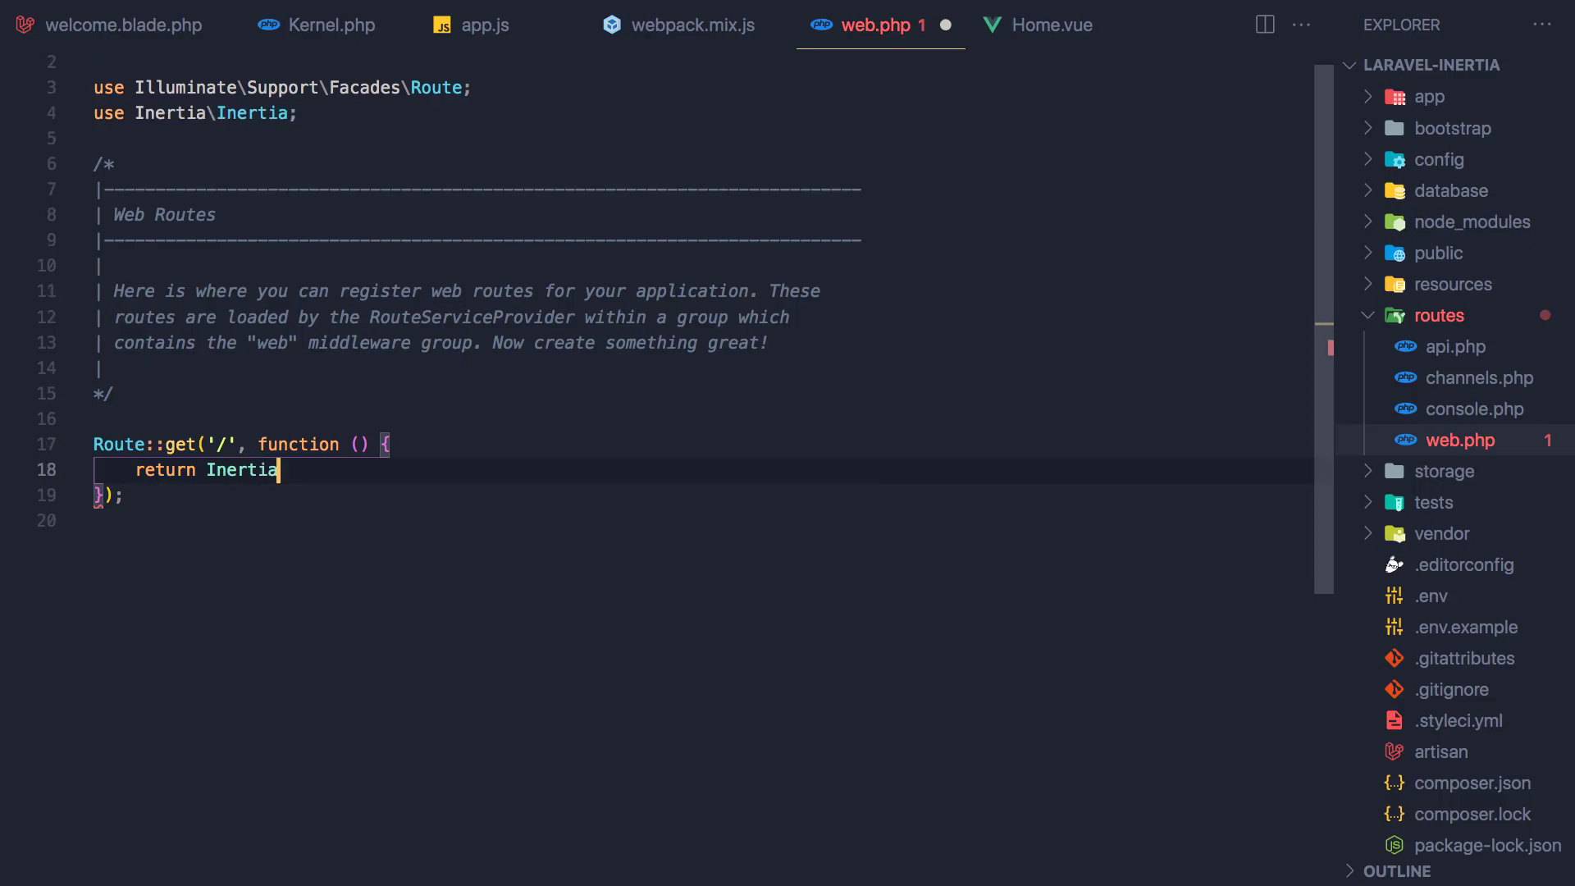
text(::re)
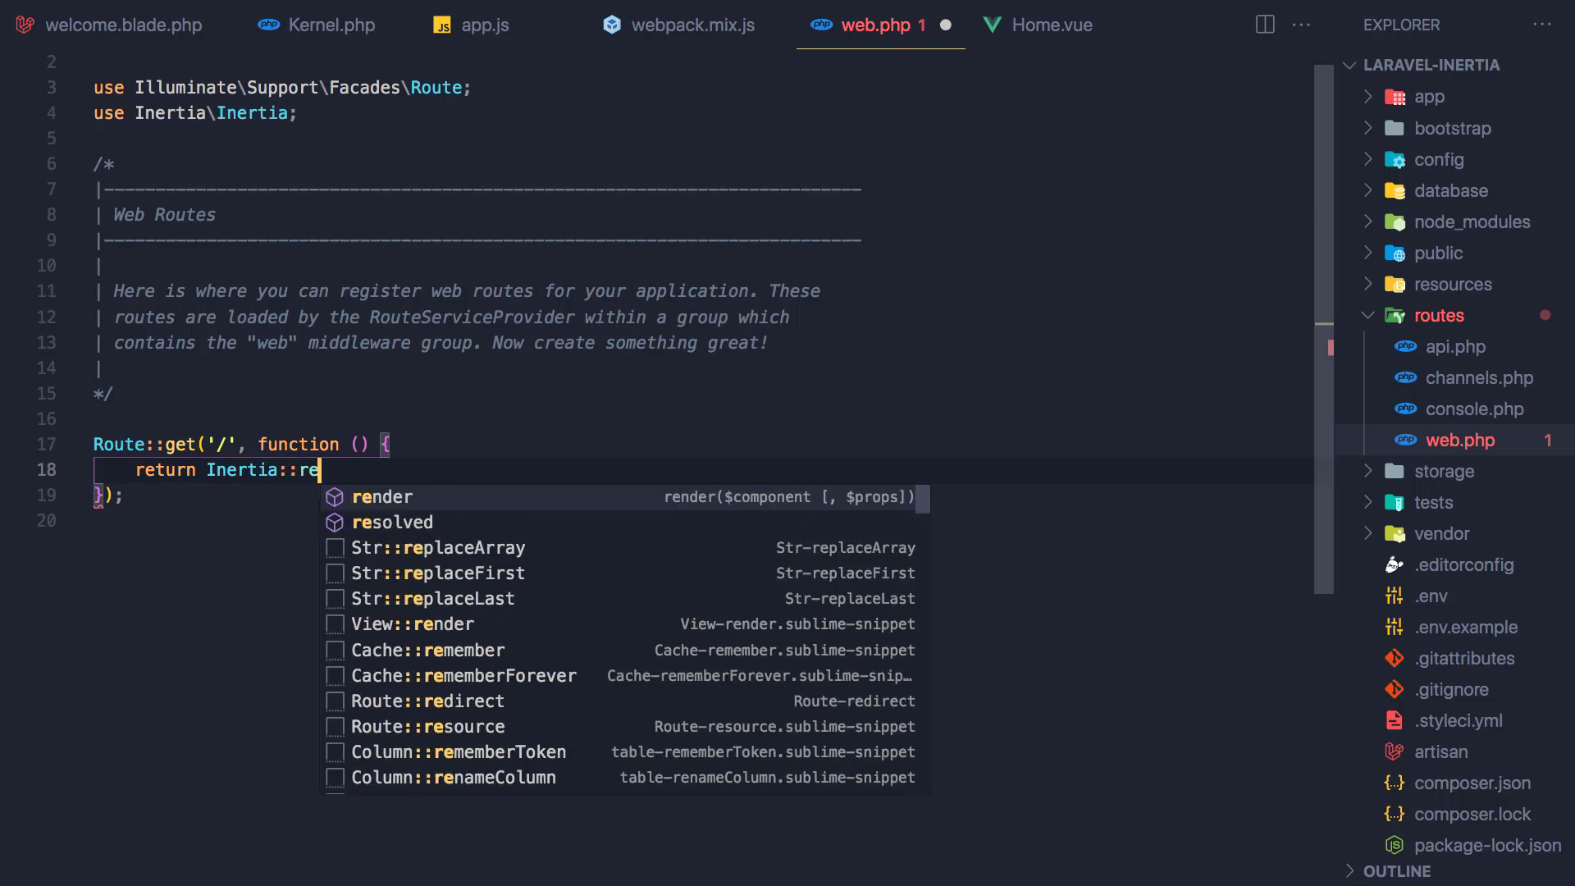
click(383, 497)
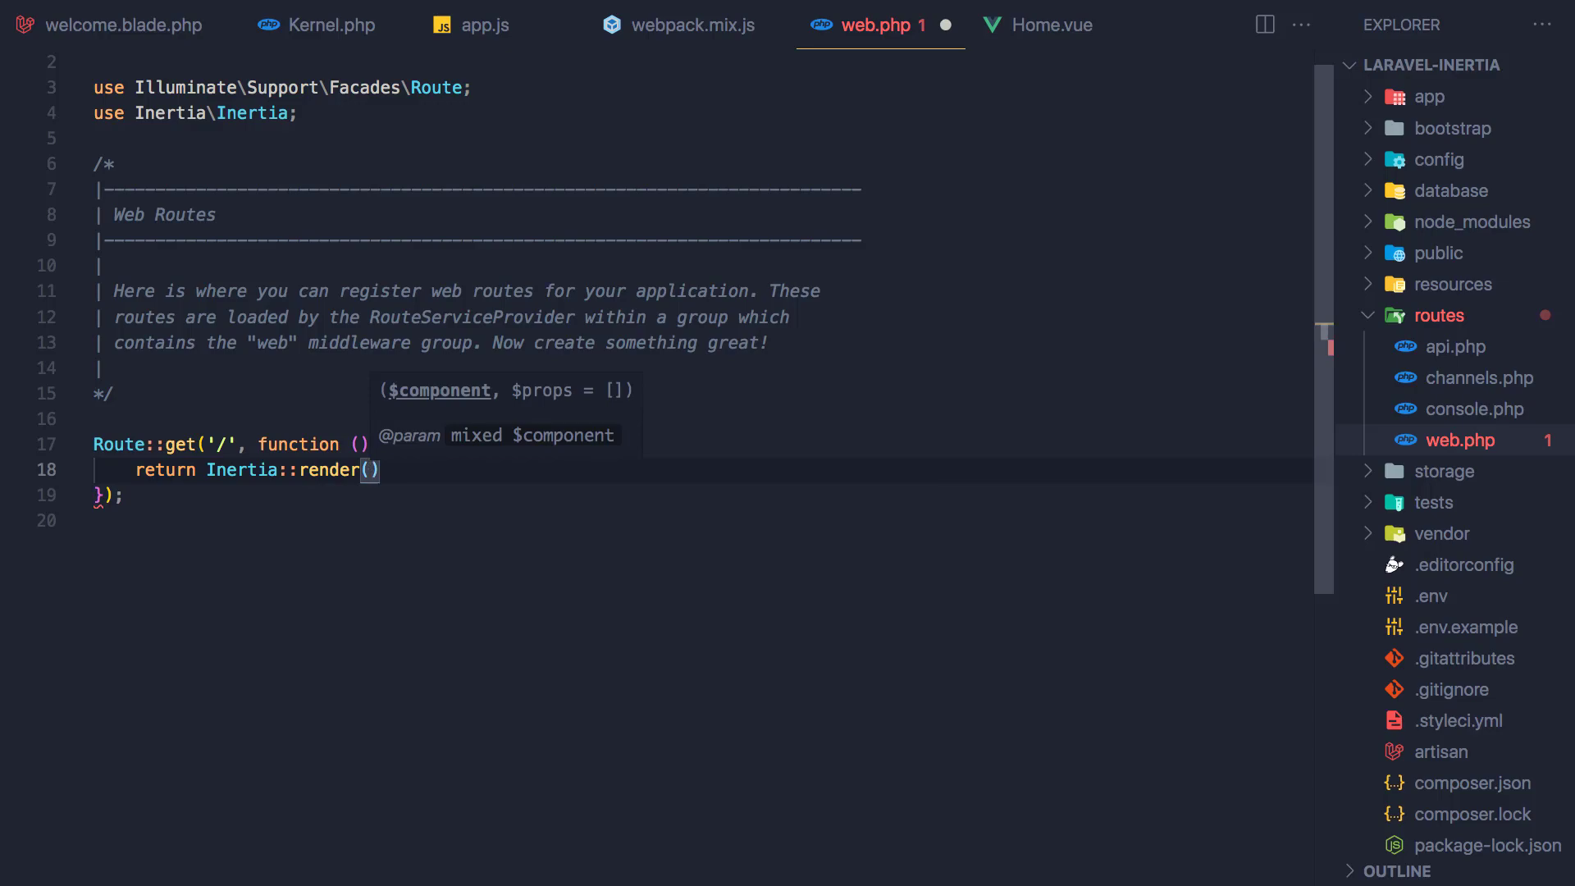
text(')
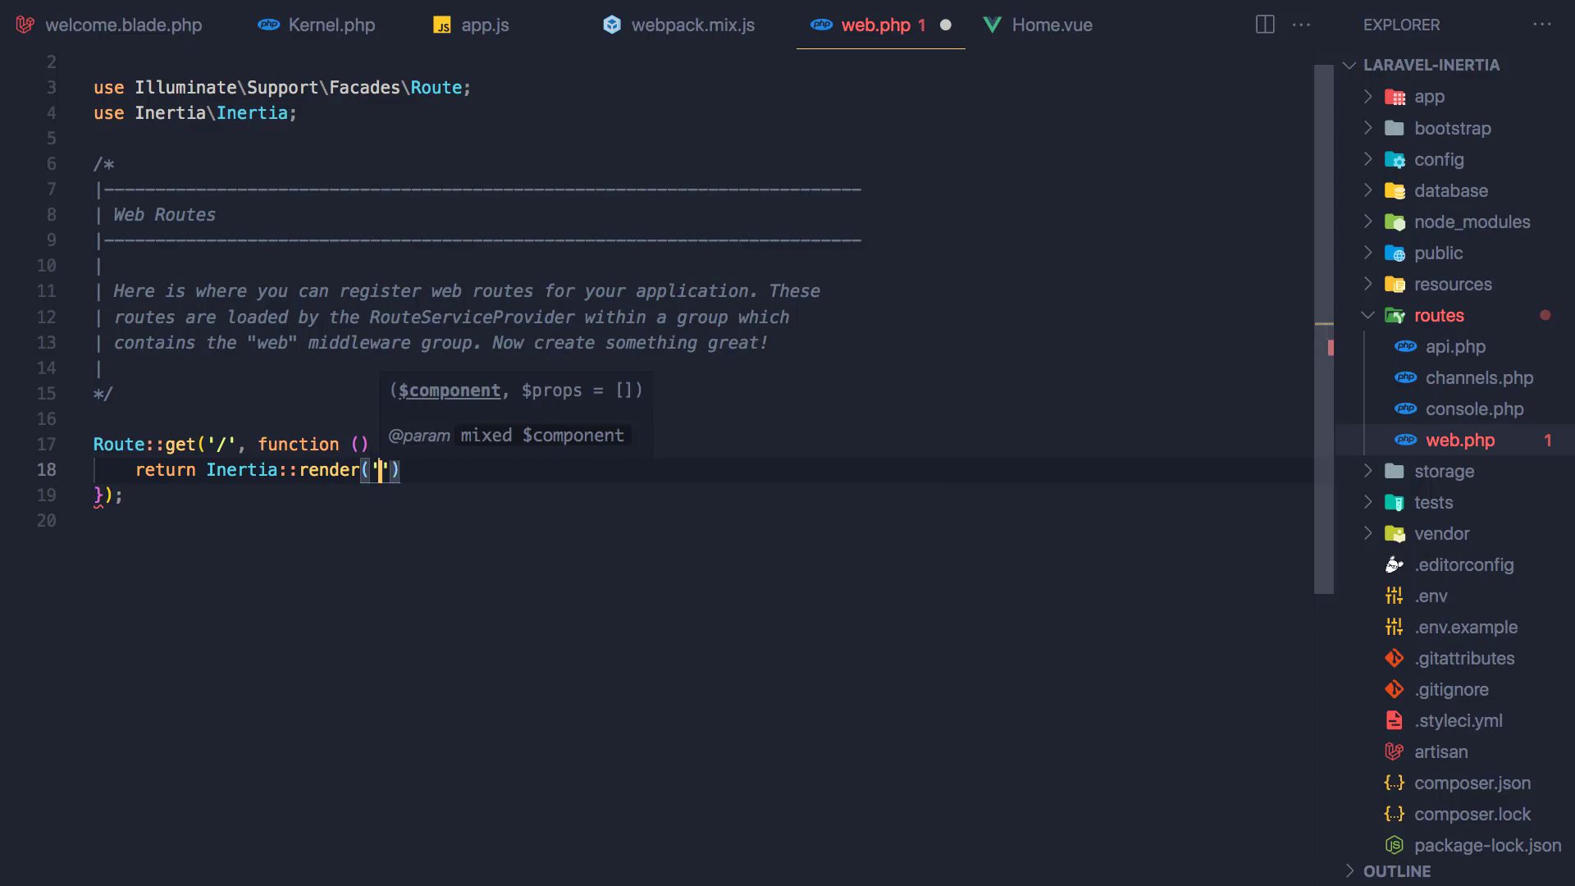
text(Pages/)
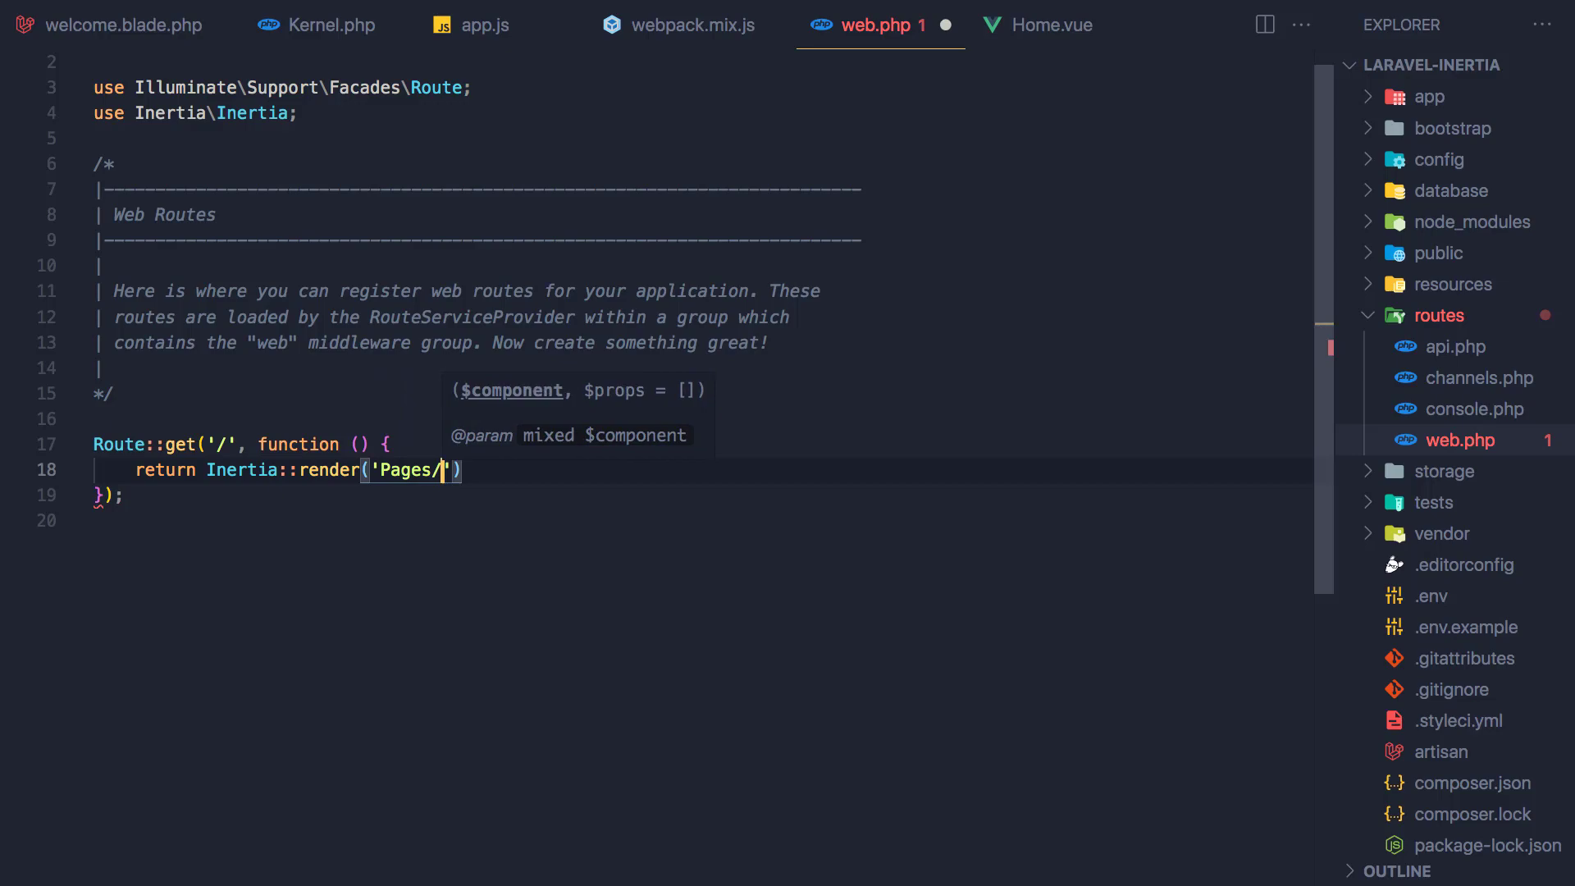
text(Home)
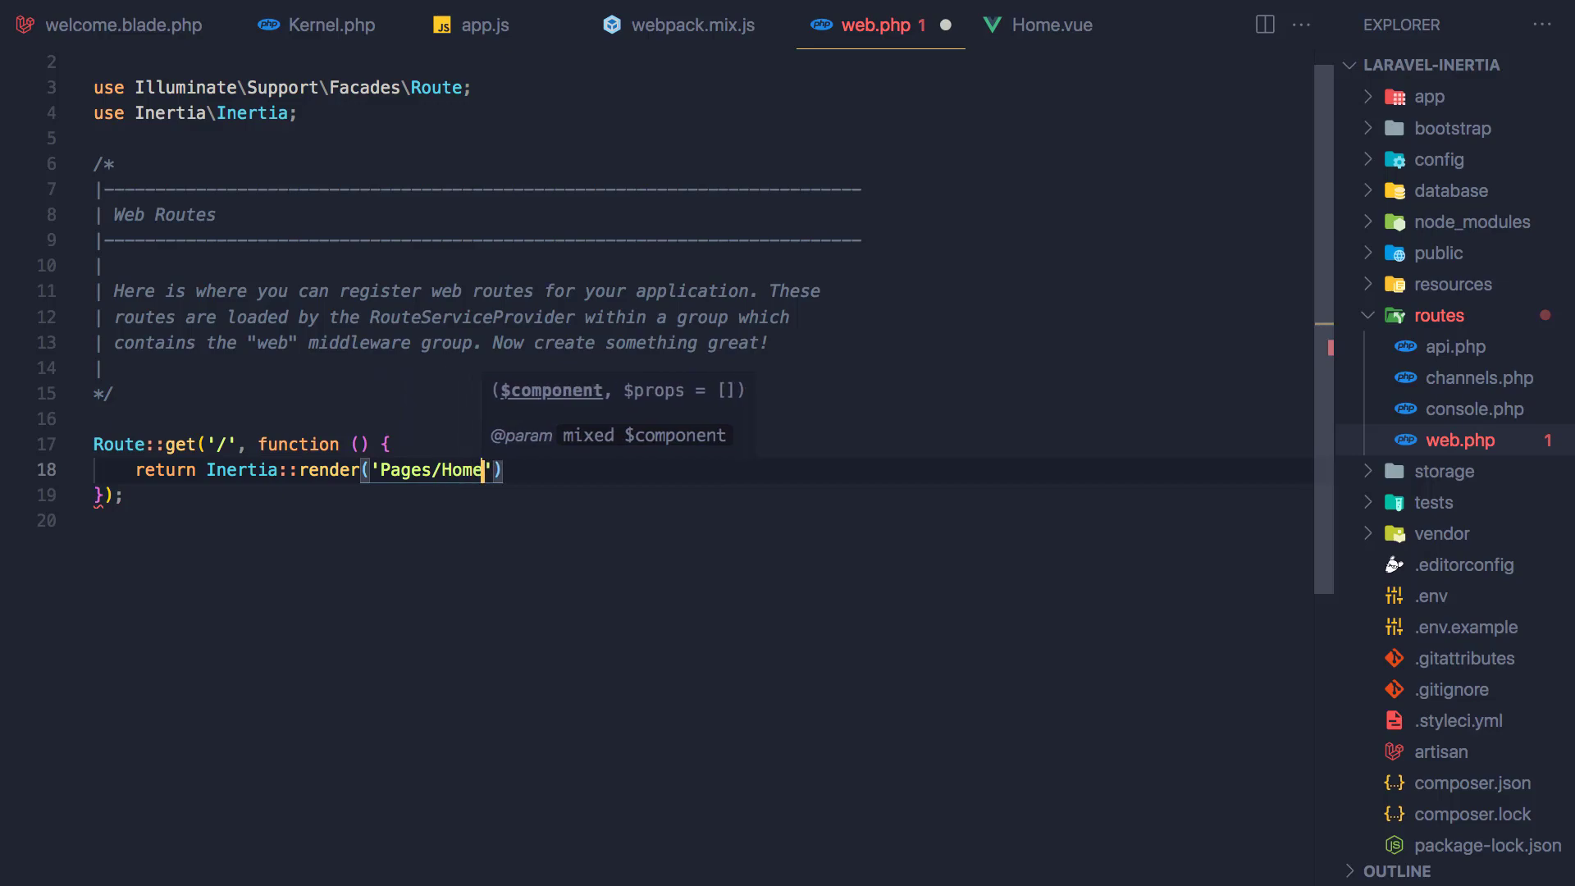
text();)
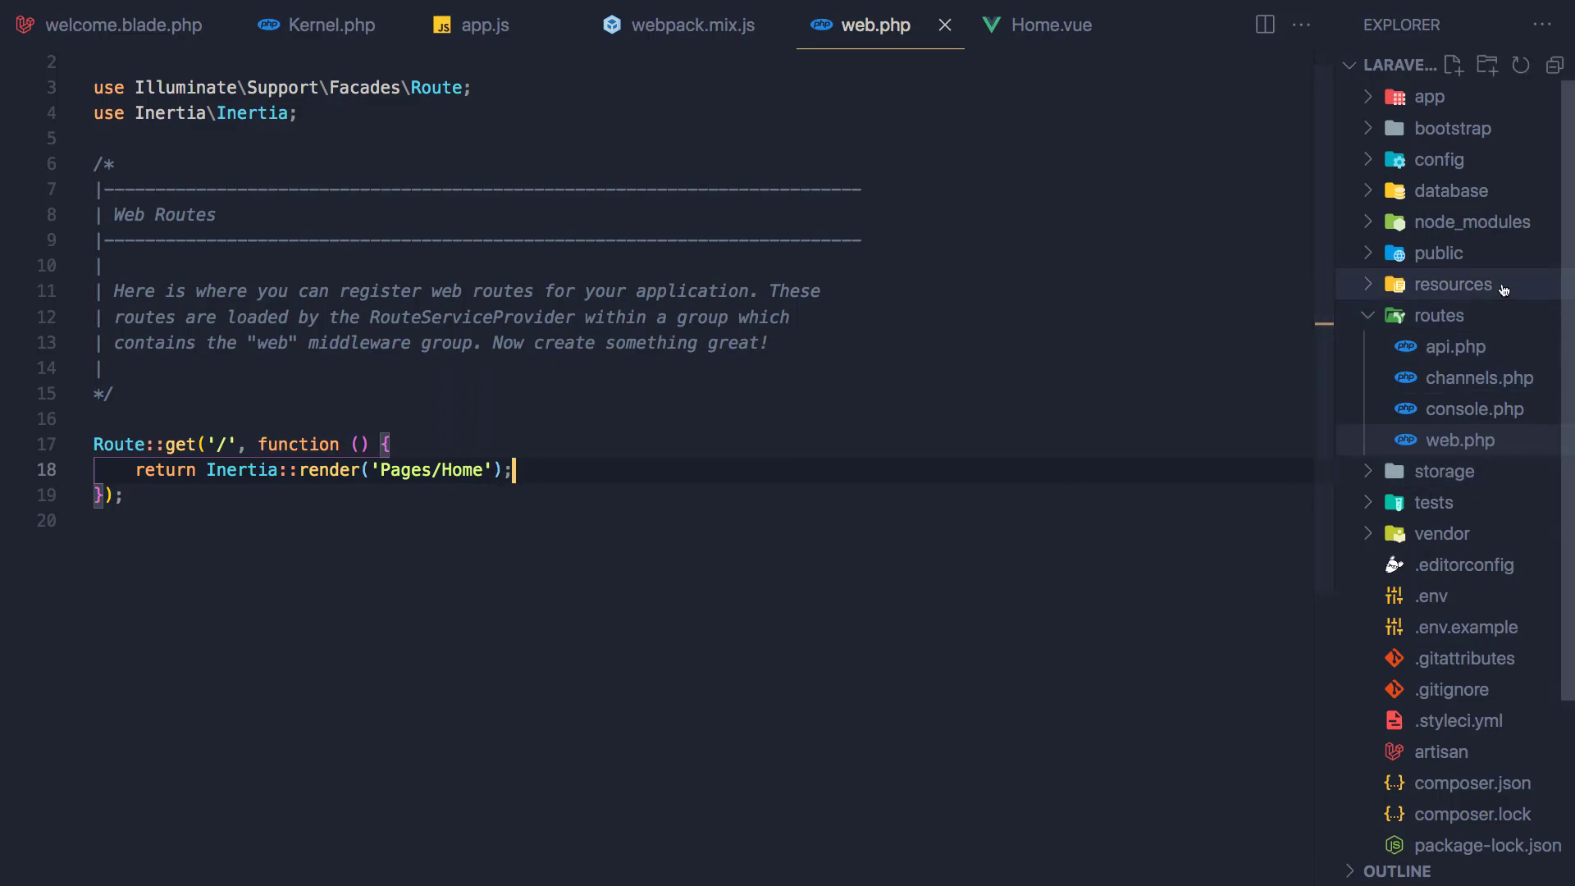
click(1453, 284)
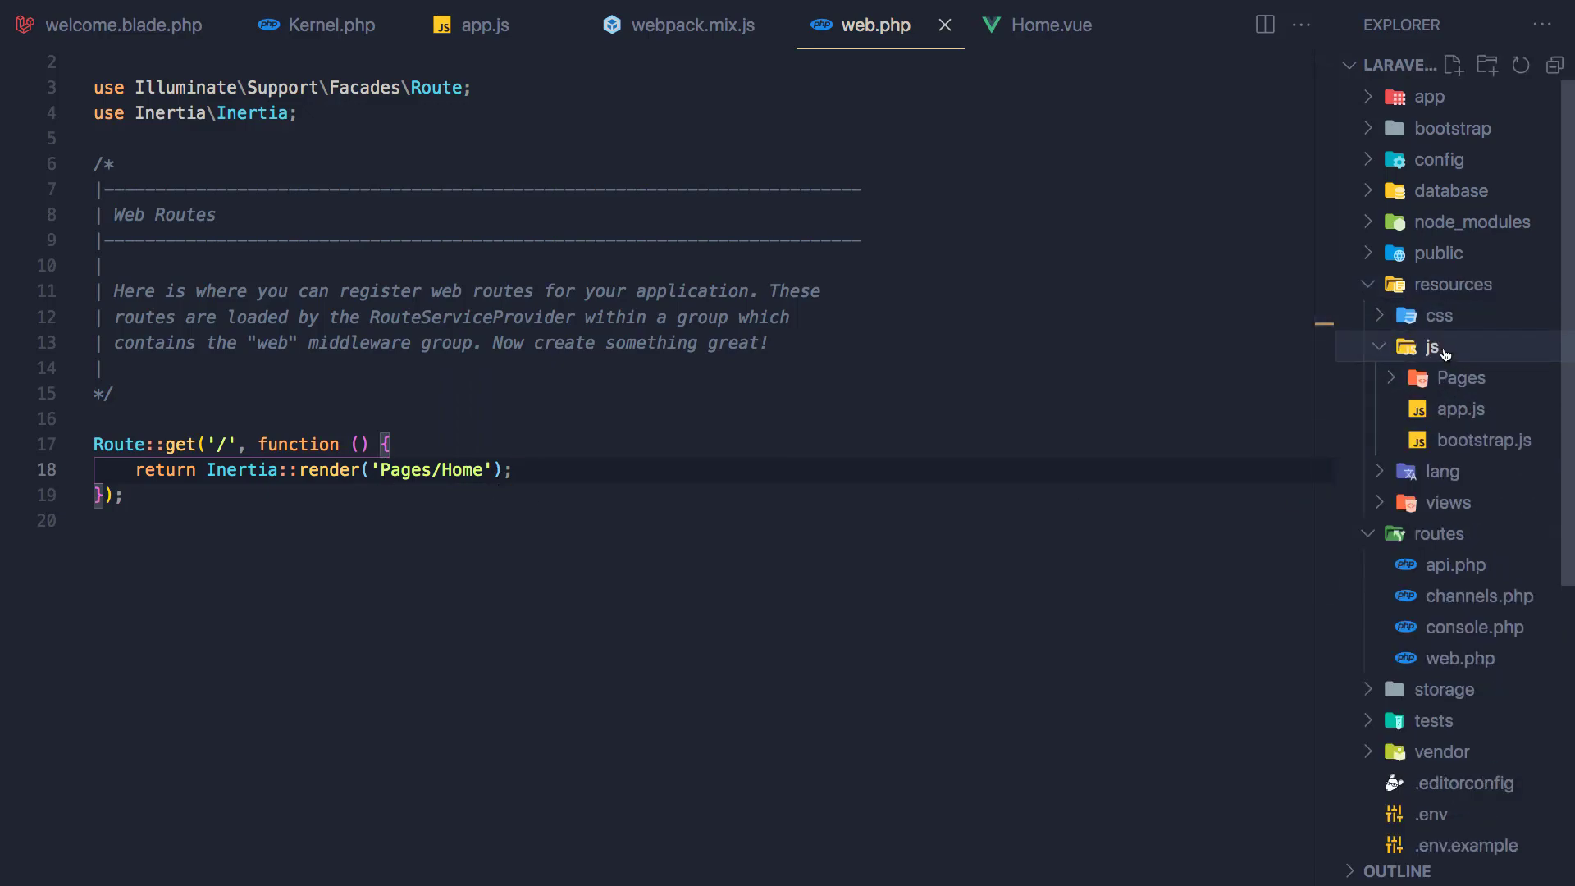
Step: Scaffold Home.vue with the vue snippet and add an <h1>Welcome heading in the template
click(1461, 378)
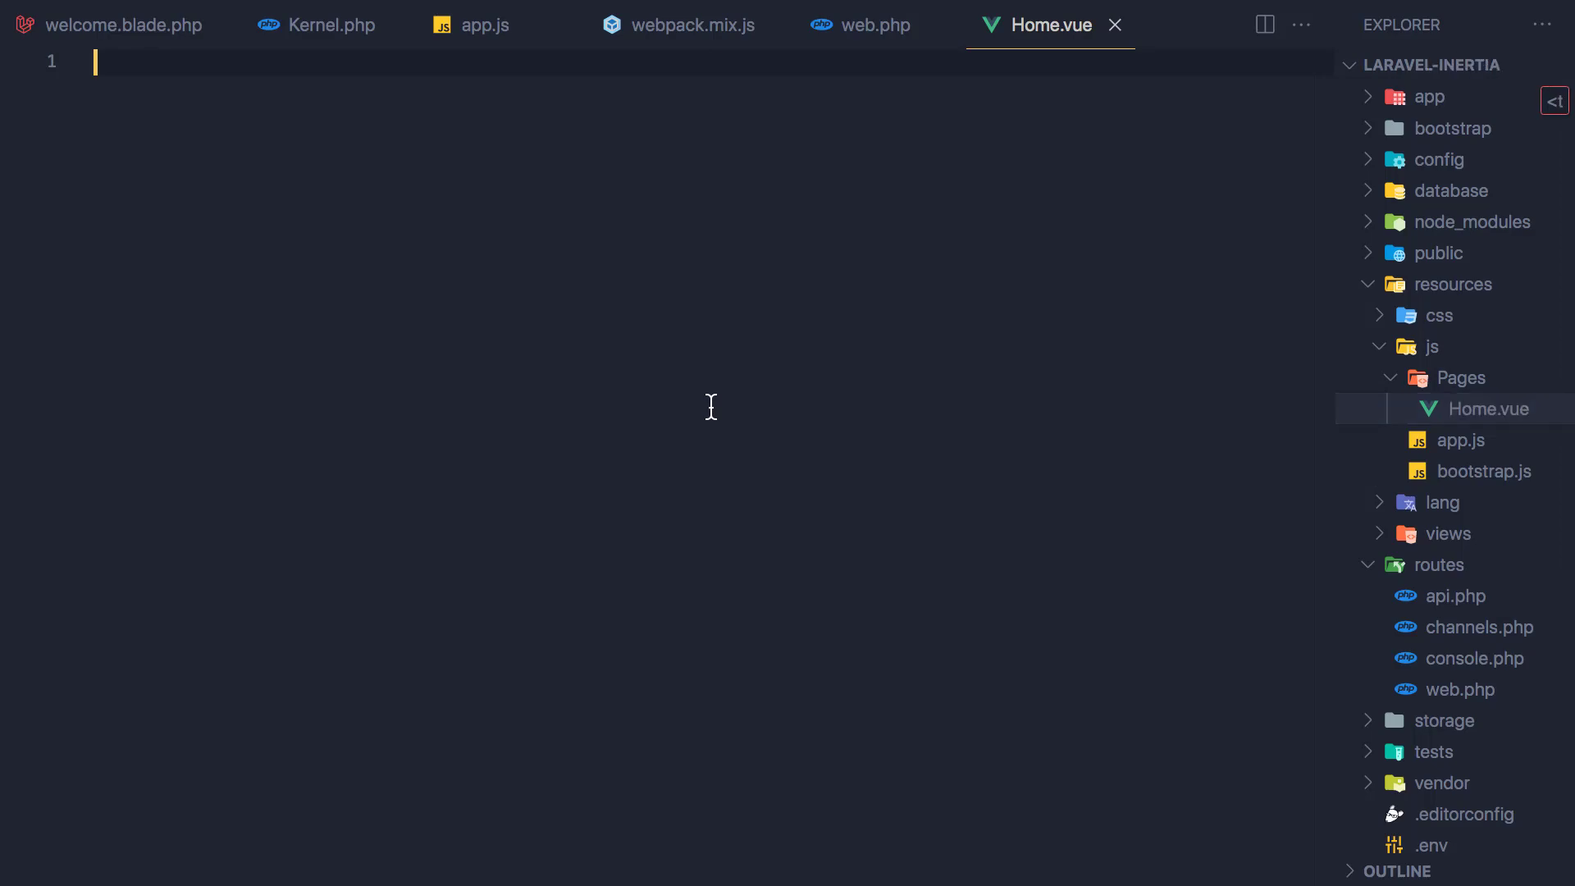
text(vue)
text(<)
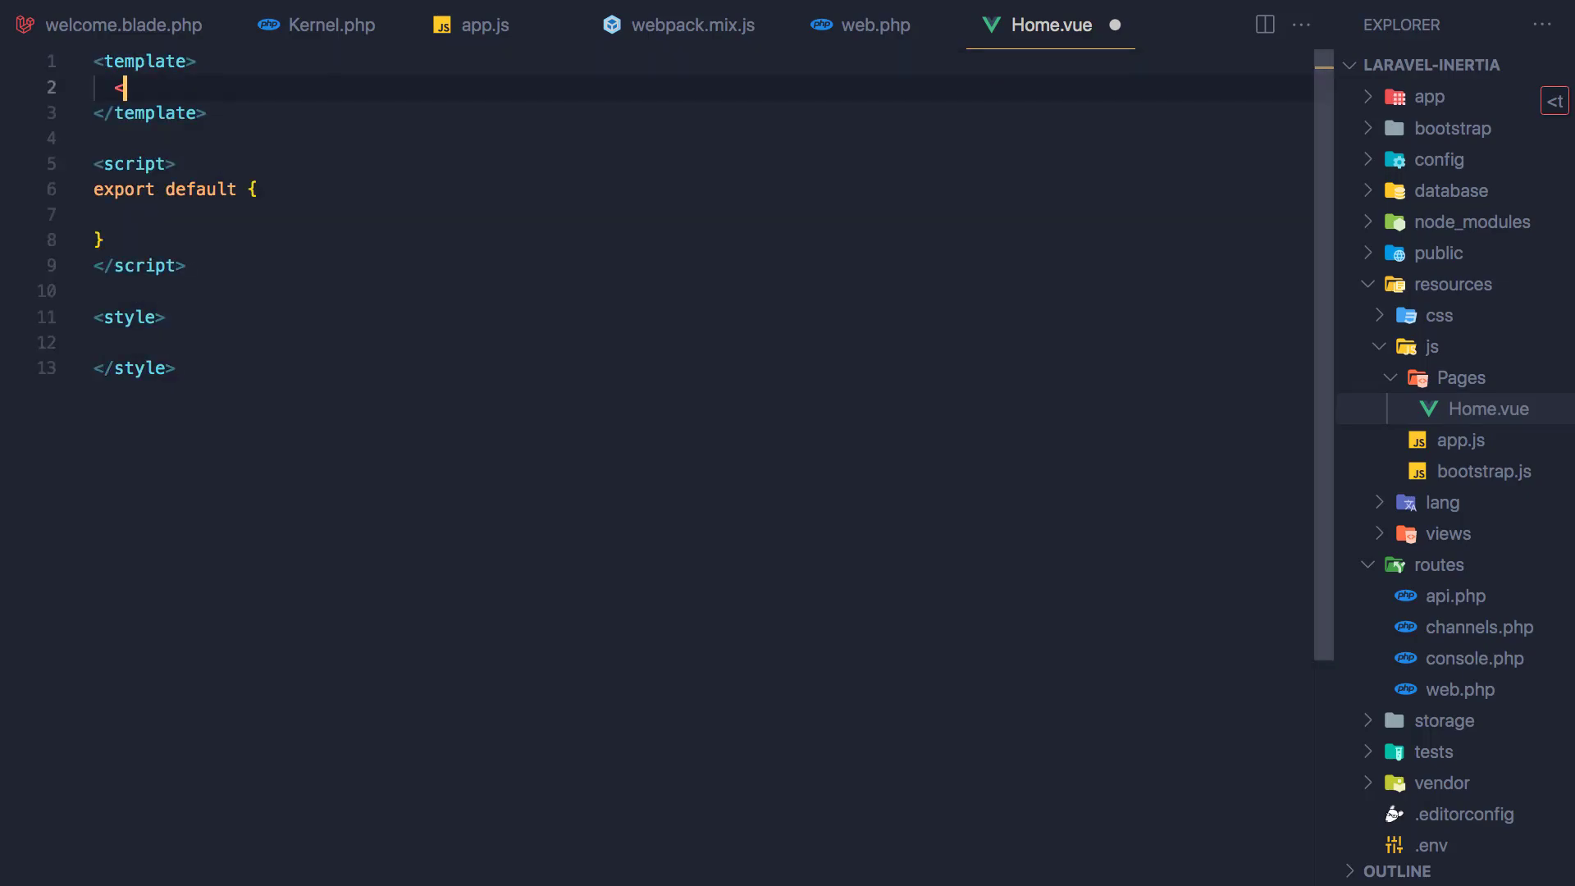
text(h1></h1>)
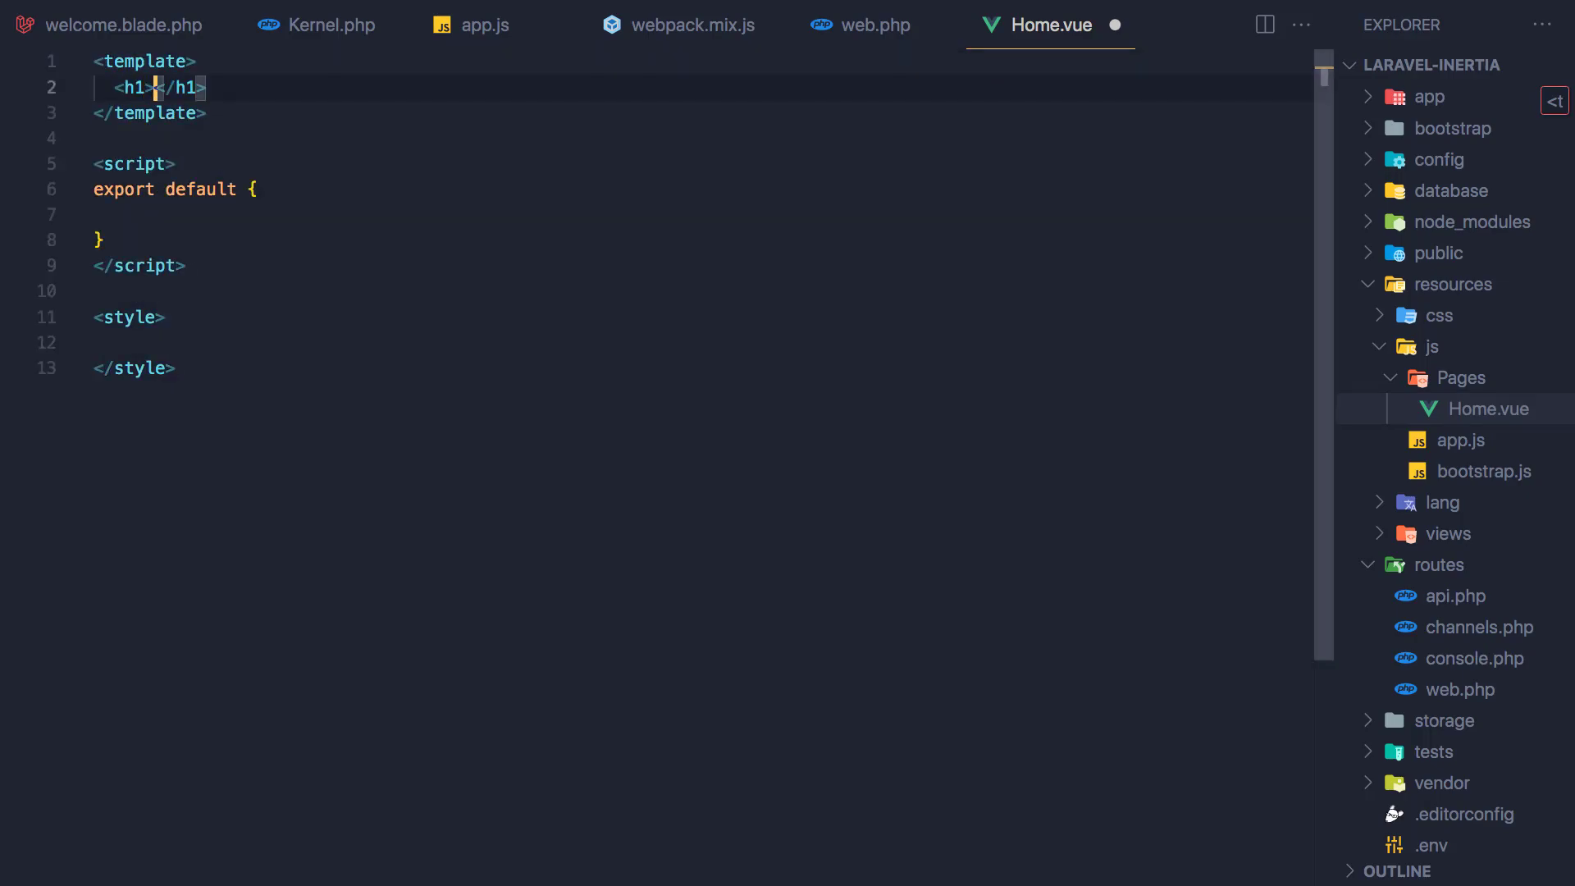
text(Welcome)
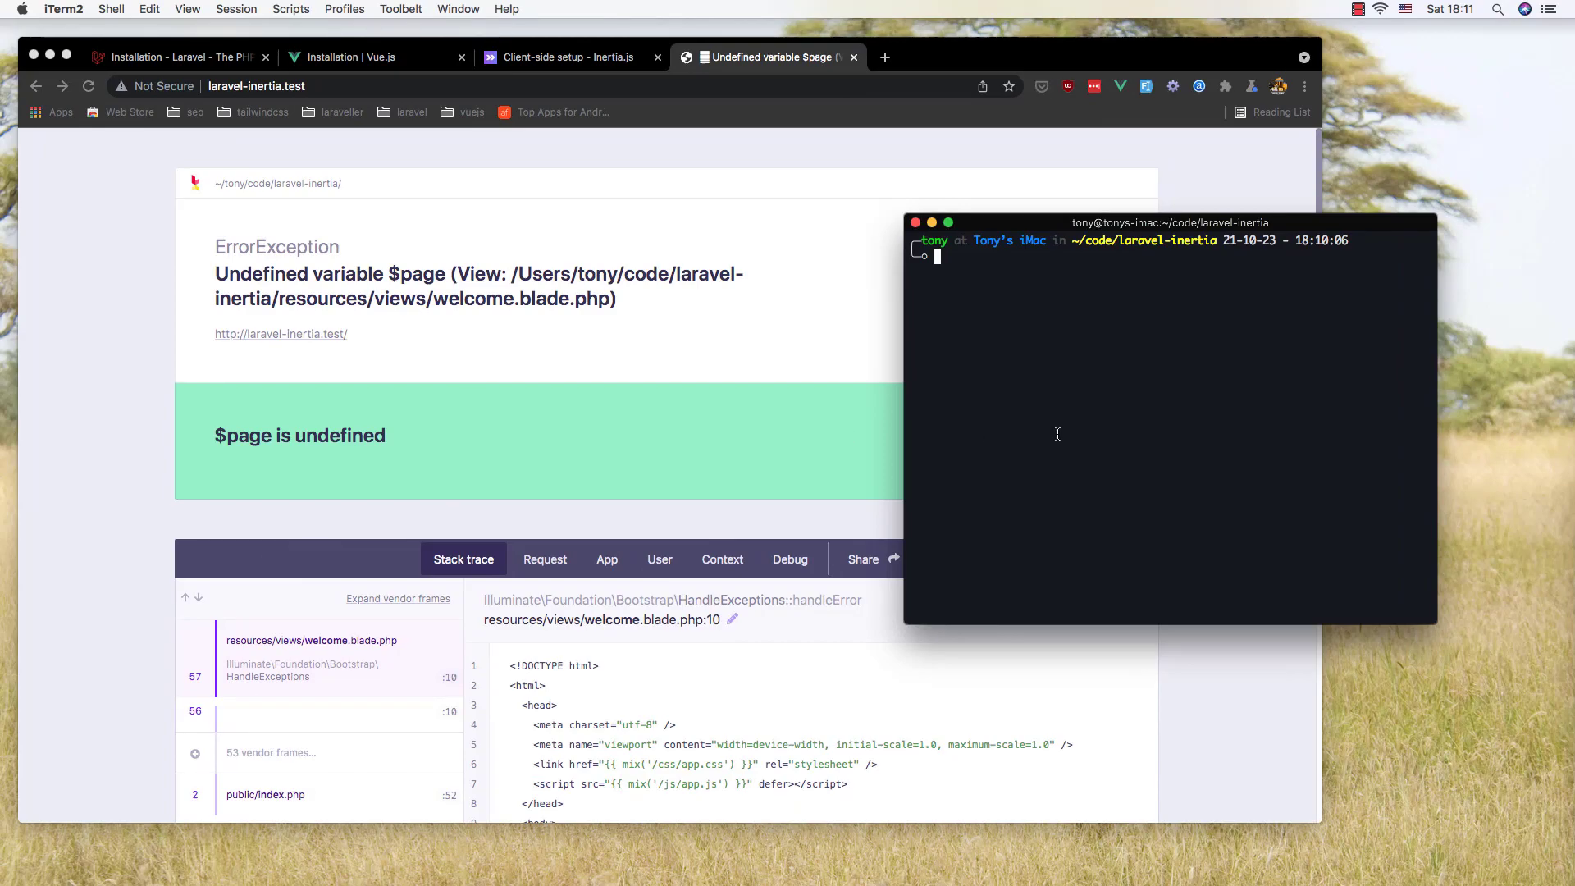
mouse_move(835, 435)
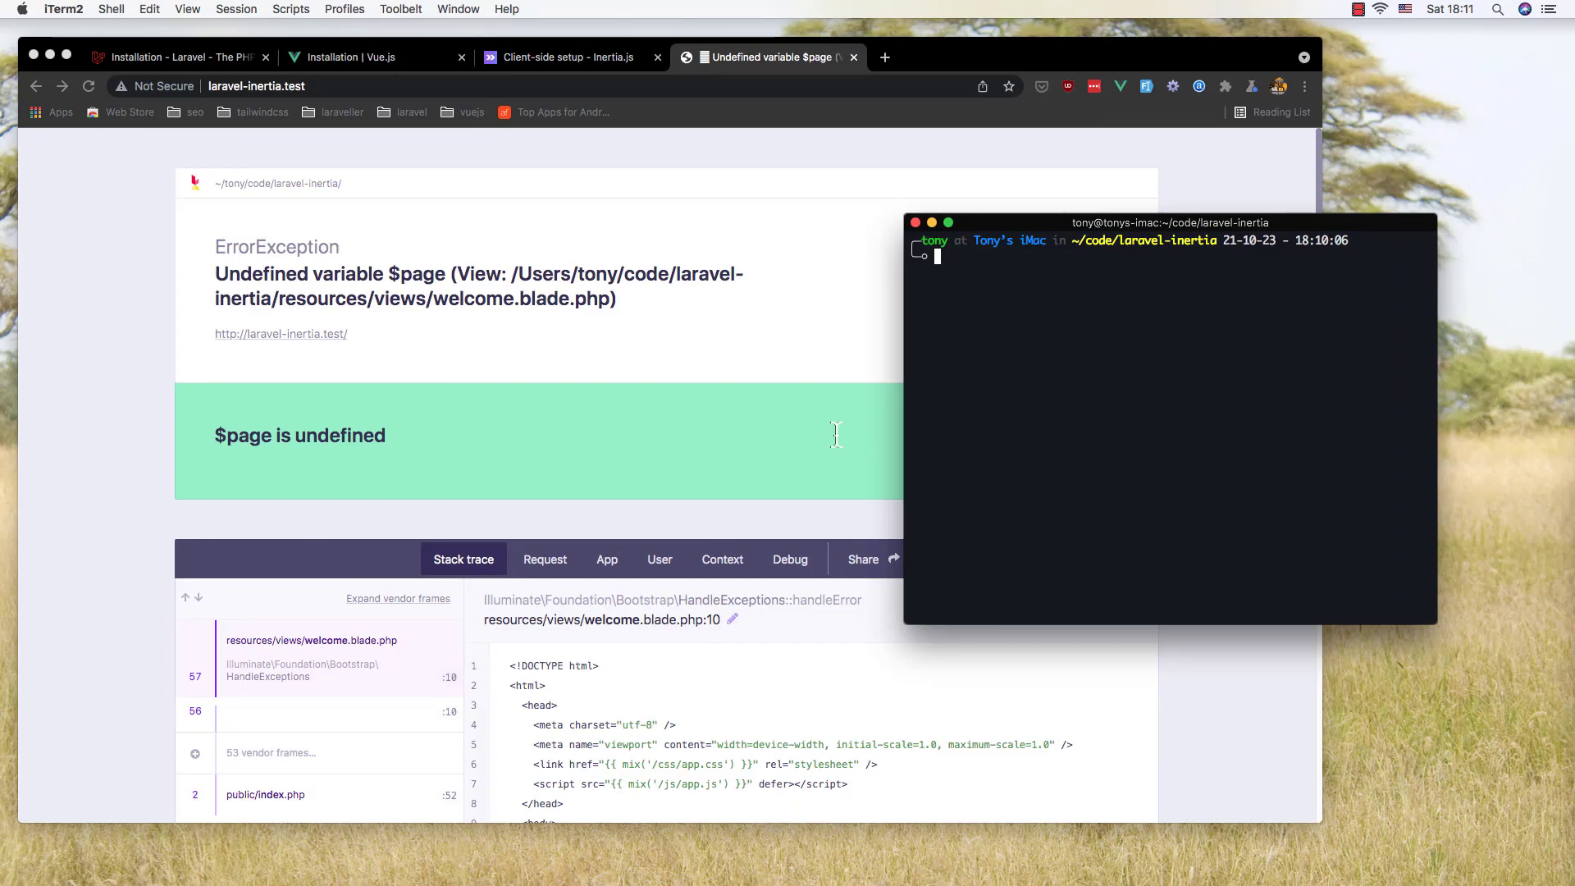
mouse_move(1019, 428)
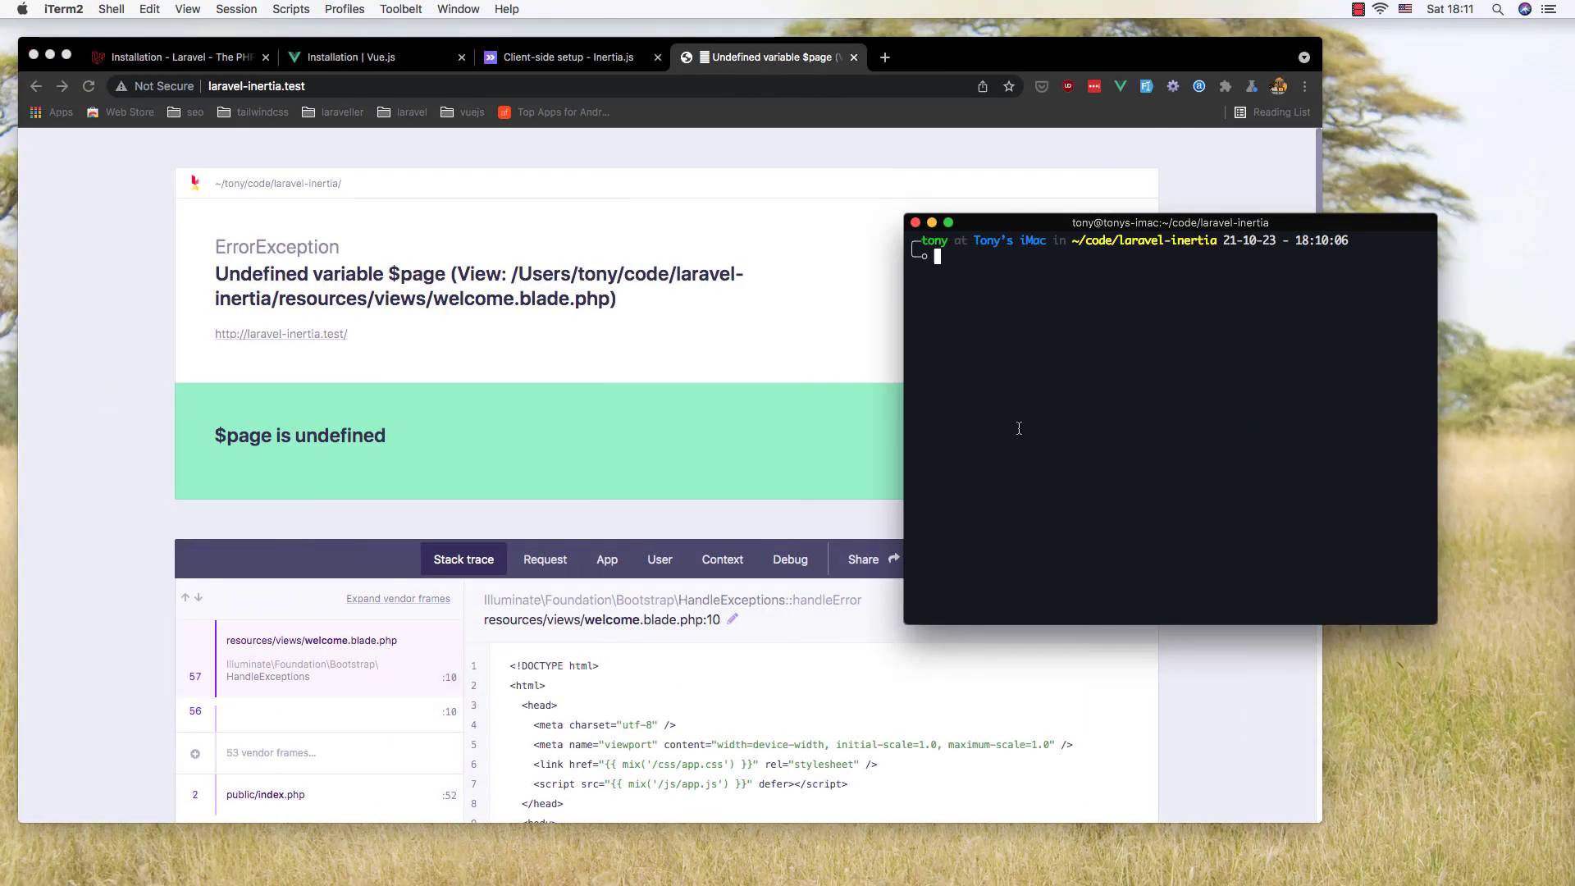
Step: Start the Mix asset build in iTerm2 for the laravel-inertia project
text(npm run dev)
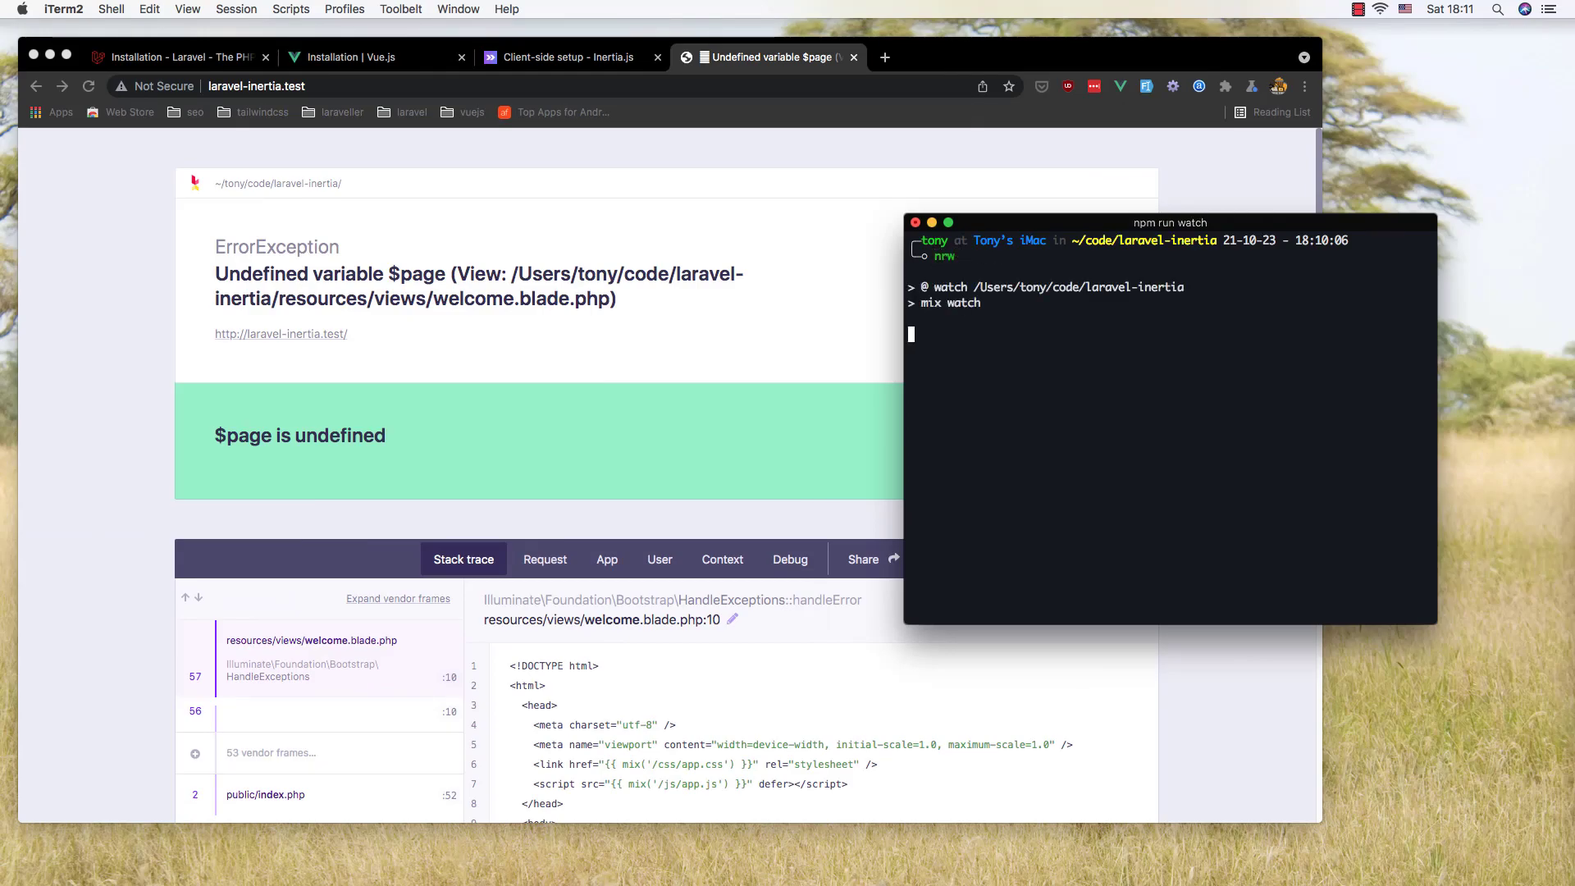
mouse_move(863, 354)
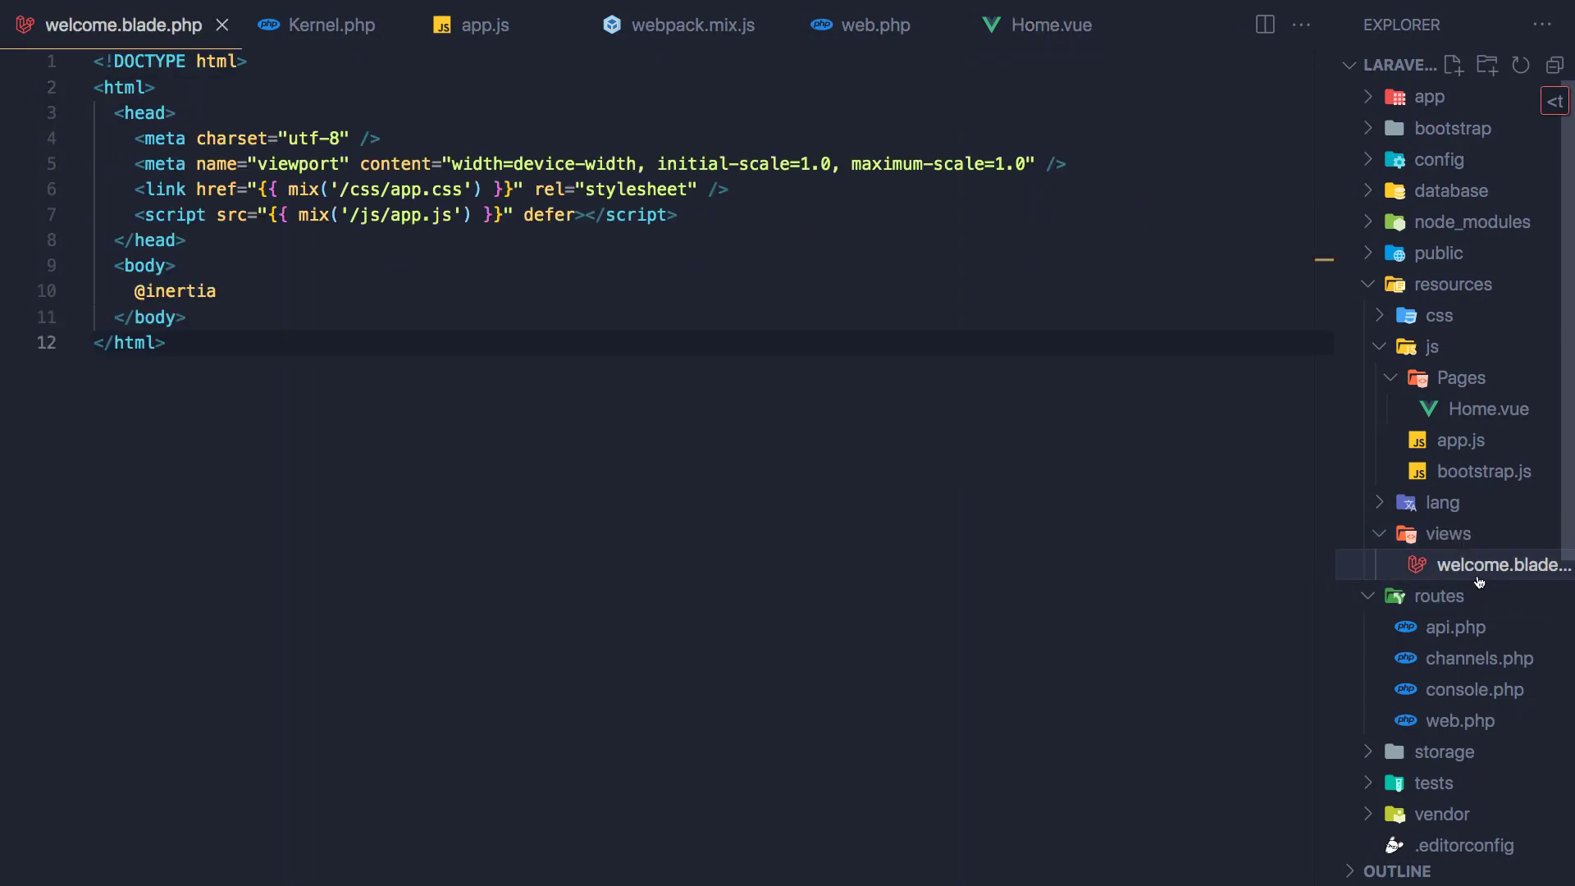
mouse_move(1493, 576)
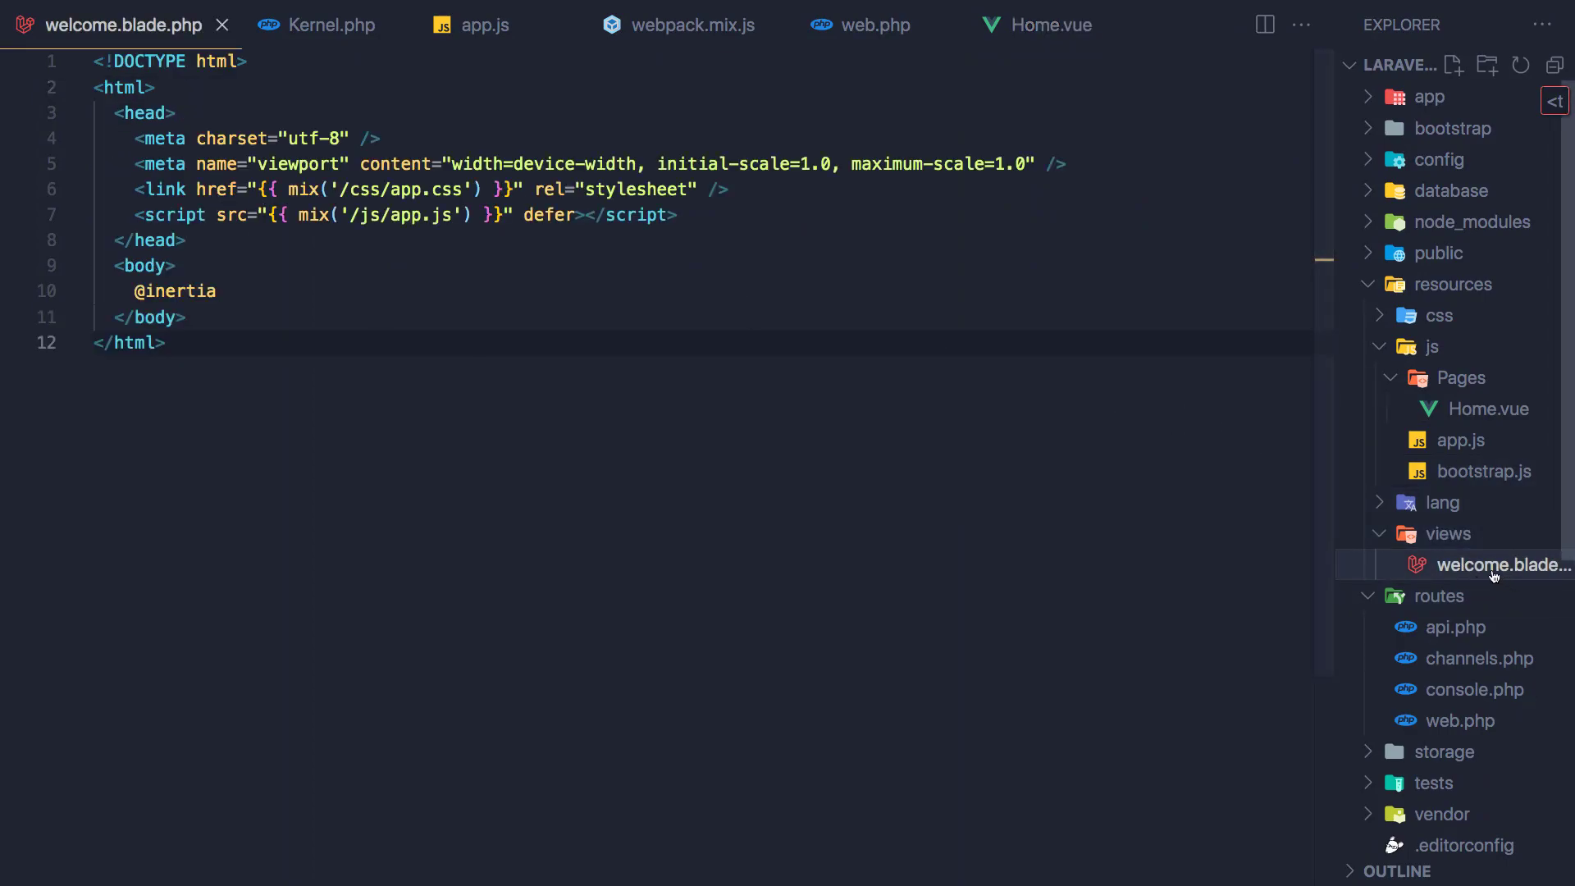
Step: Rename welcome.blade.php in the Explorer to app.blade.php as the Inertia root view
right_click(1496, 564)
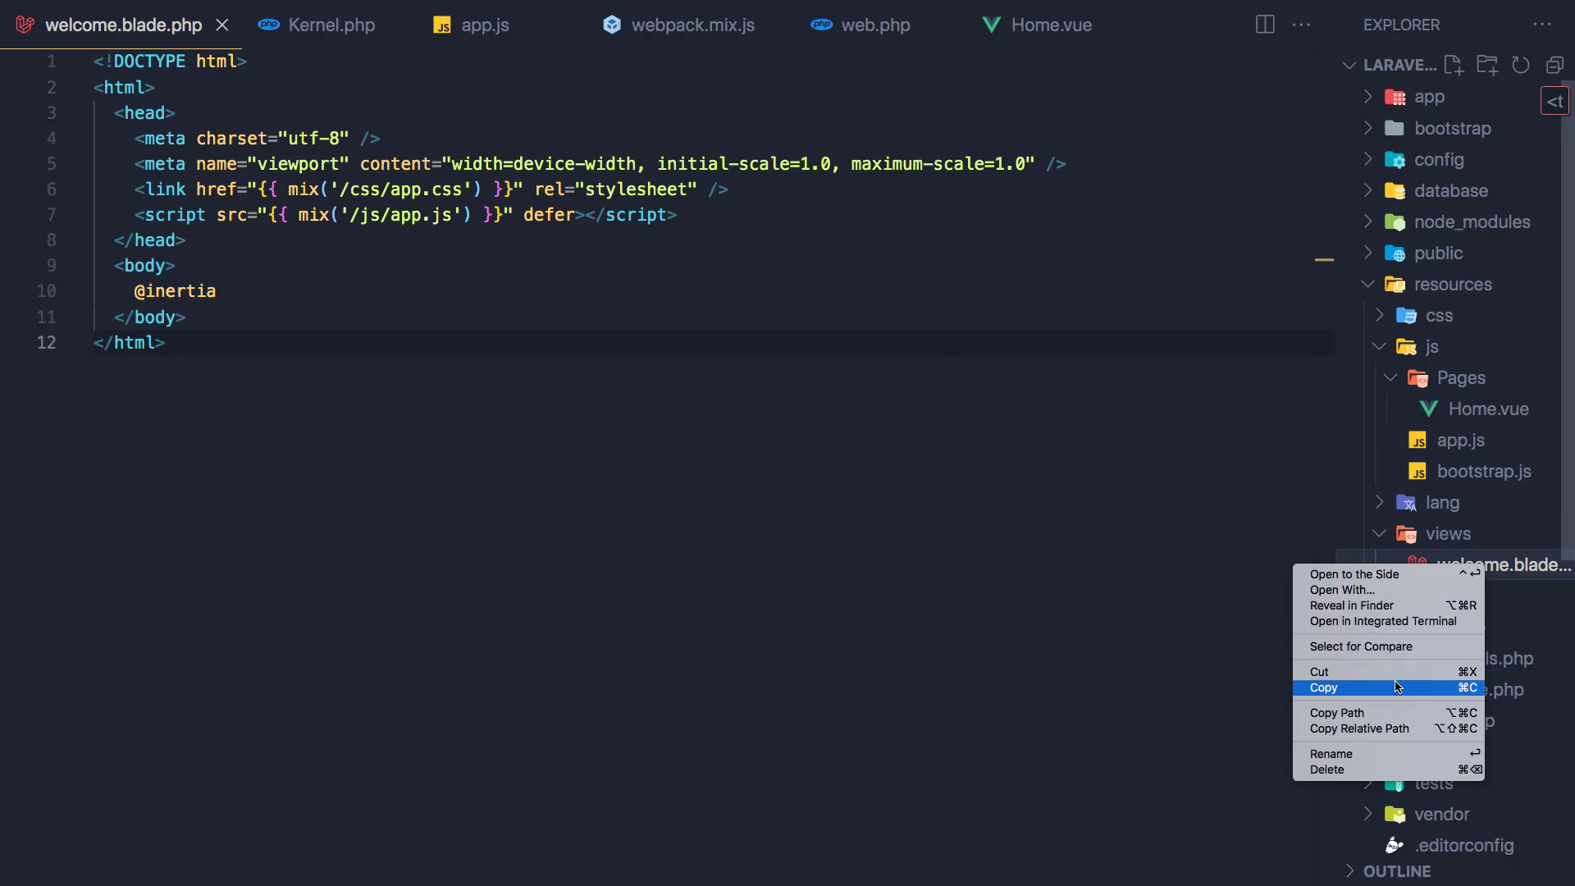
click(1331, 753)
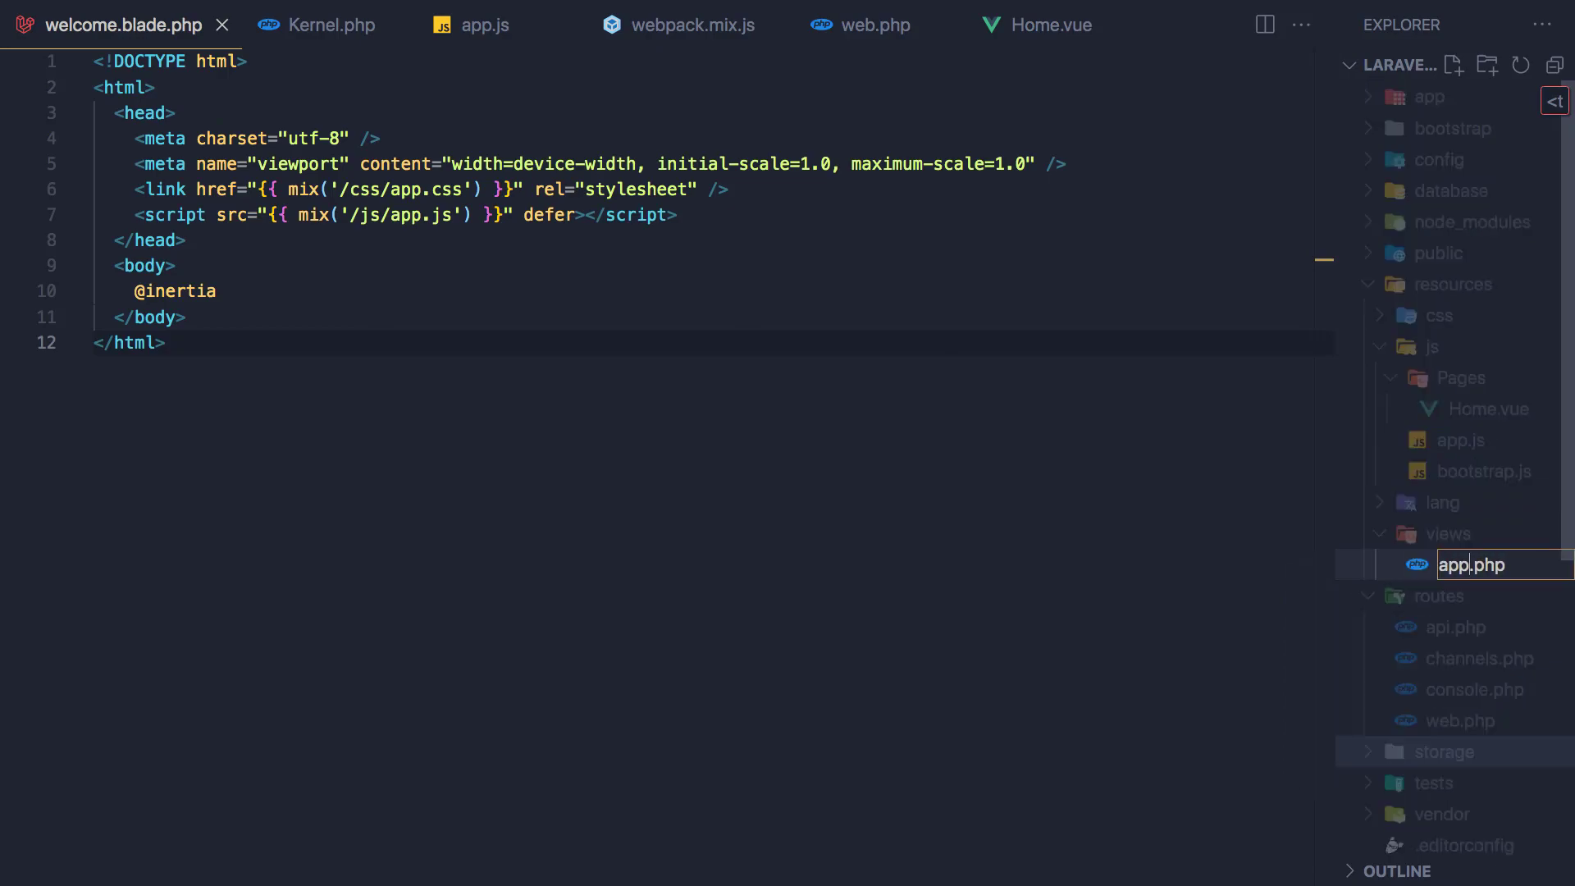
text(.blade)
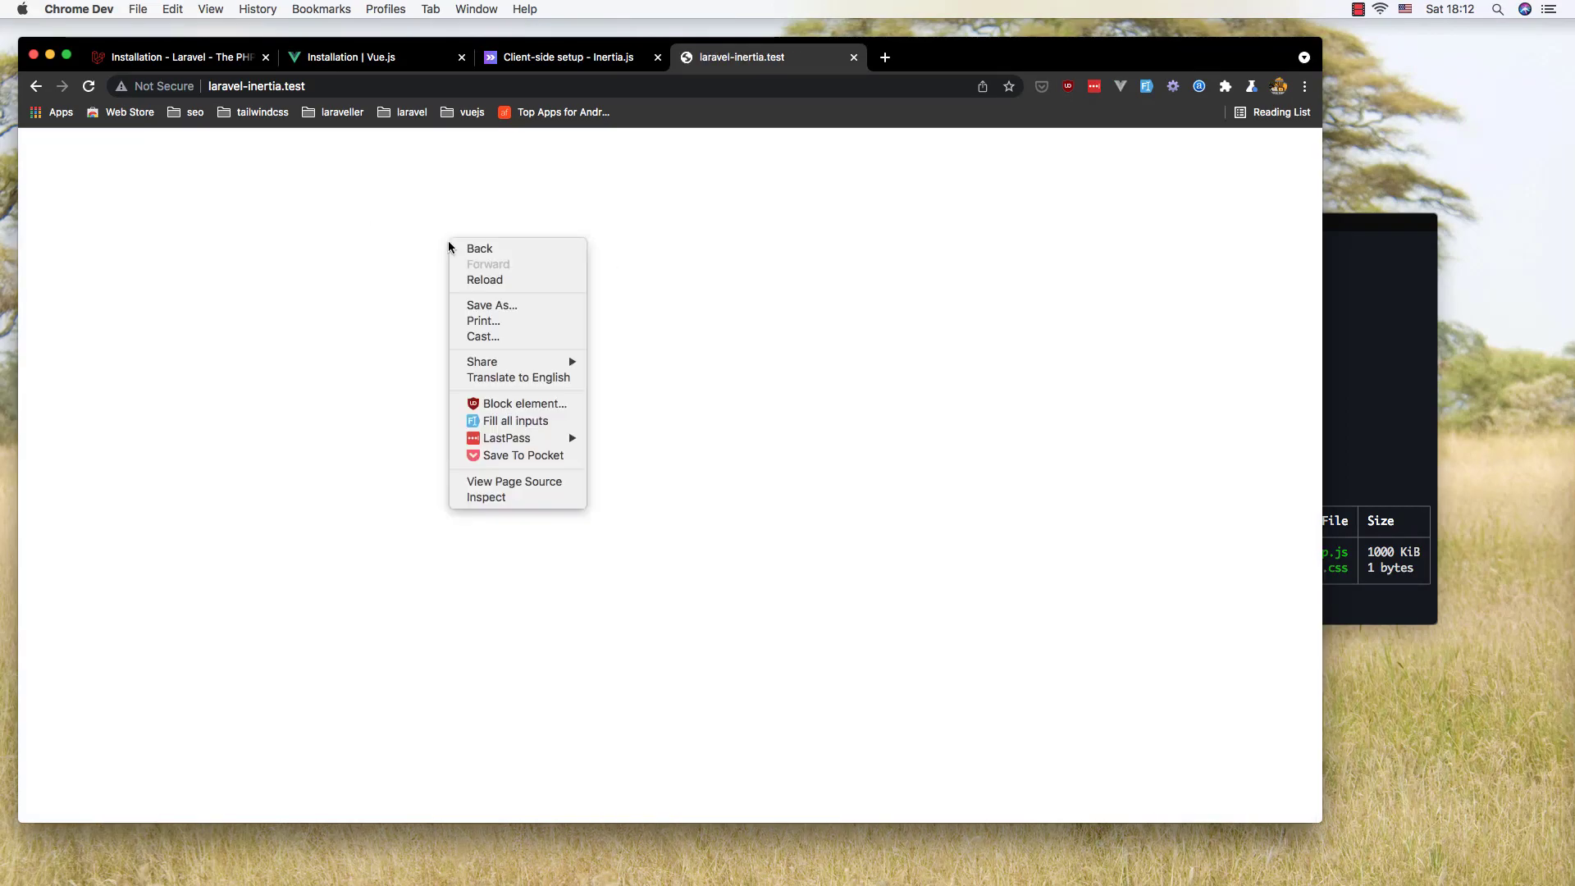
Step: Inspect the blank page in DevTools, showing its empty head and body
click(486, 497)
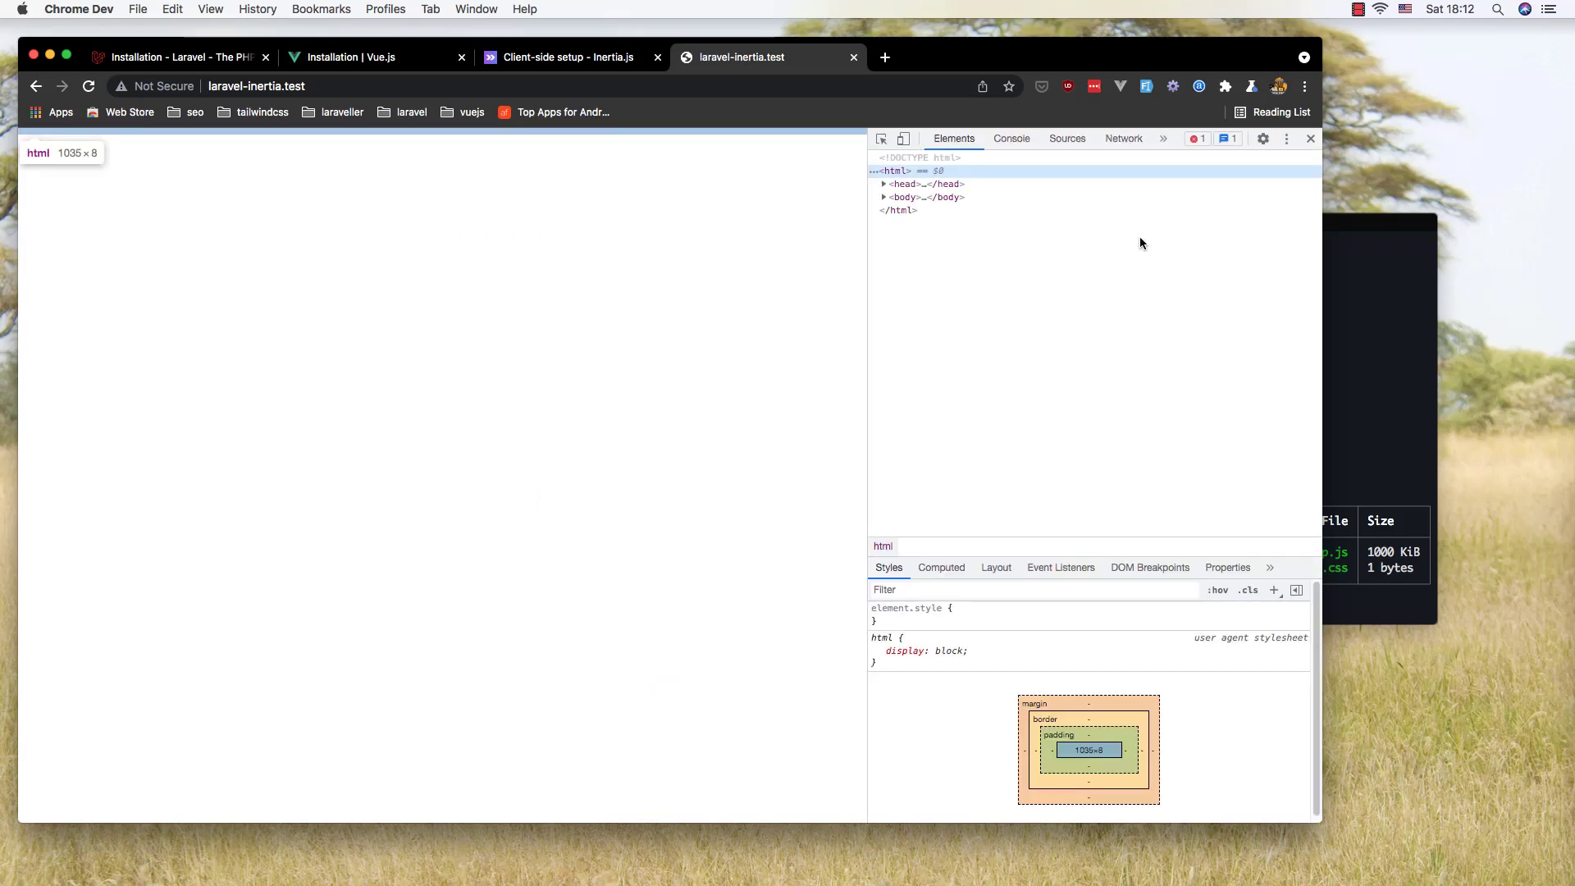
click(1011, 138)
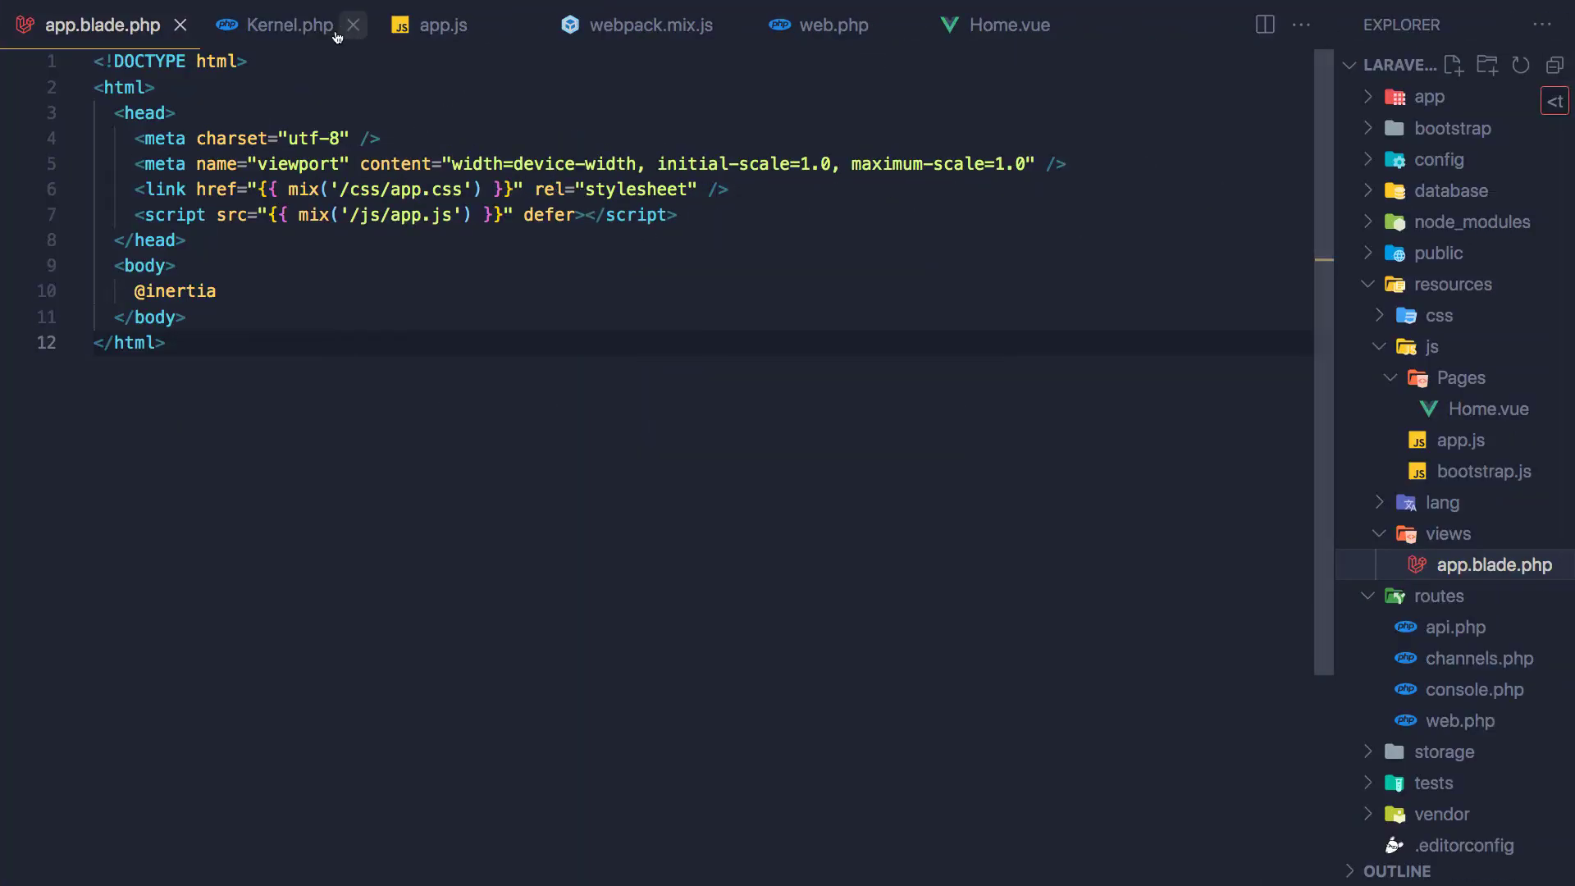
Step: Compare app.blade.php and web.php and change Inertia::render('Pages/Home') to render('Home')
click(833, 27)
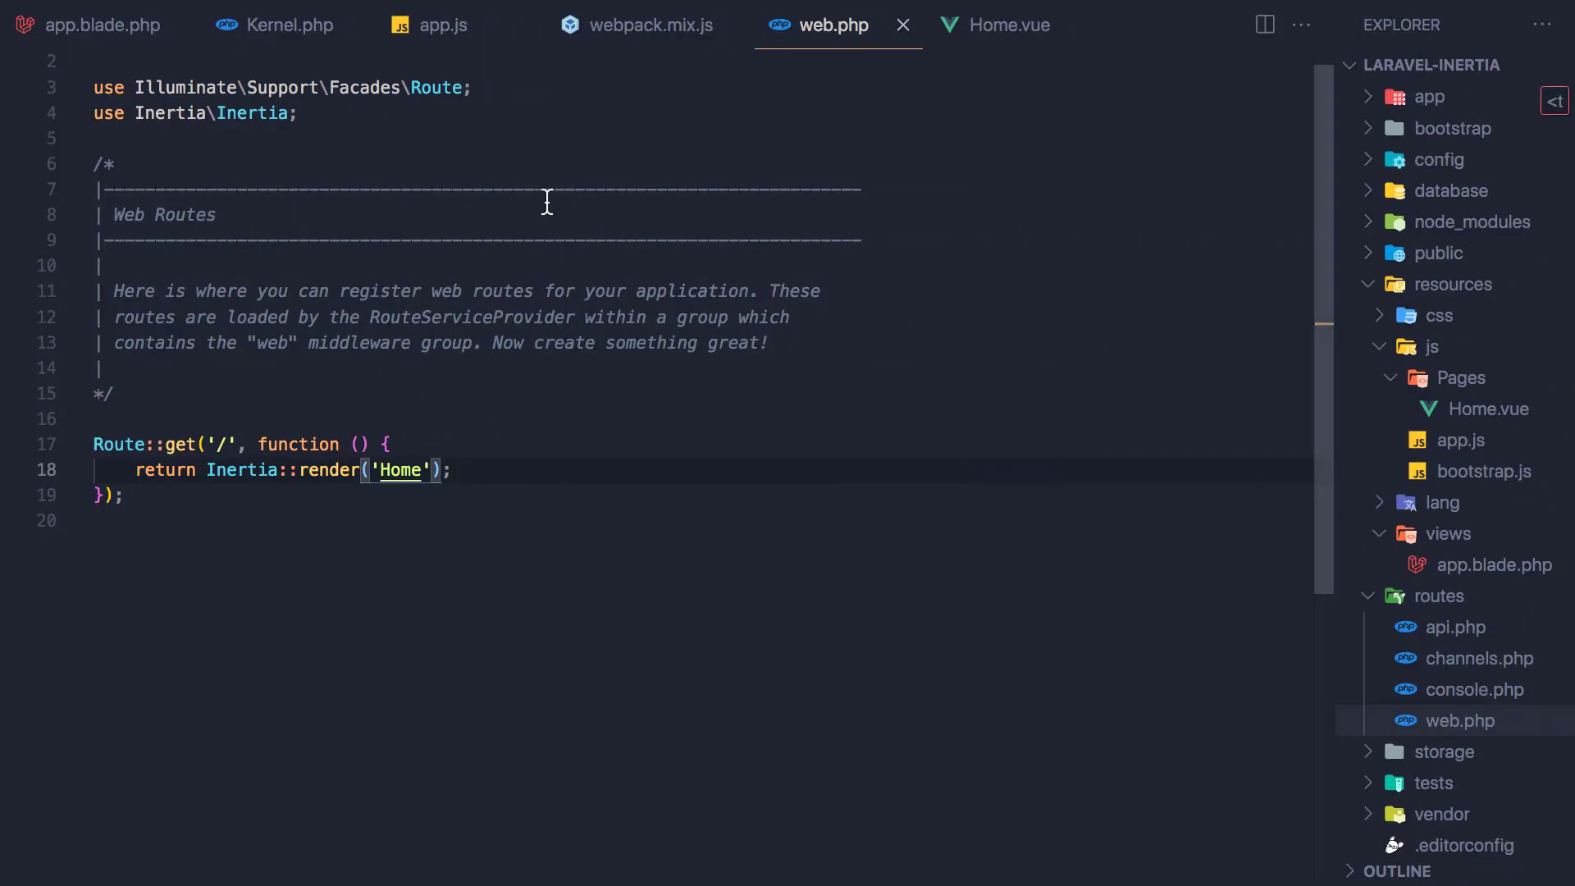
click(447, 26)
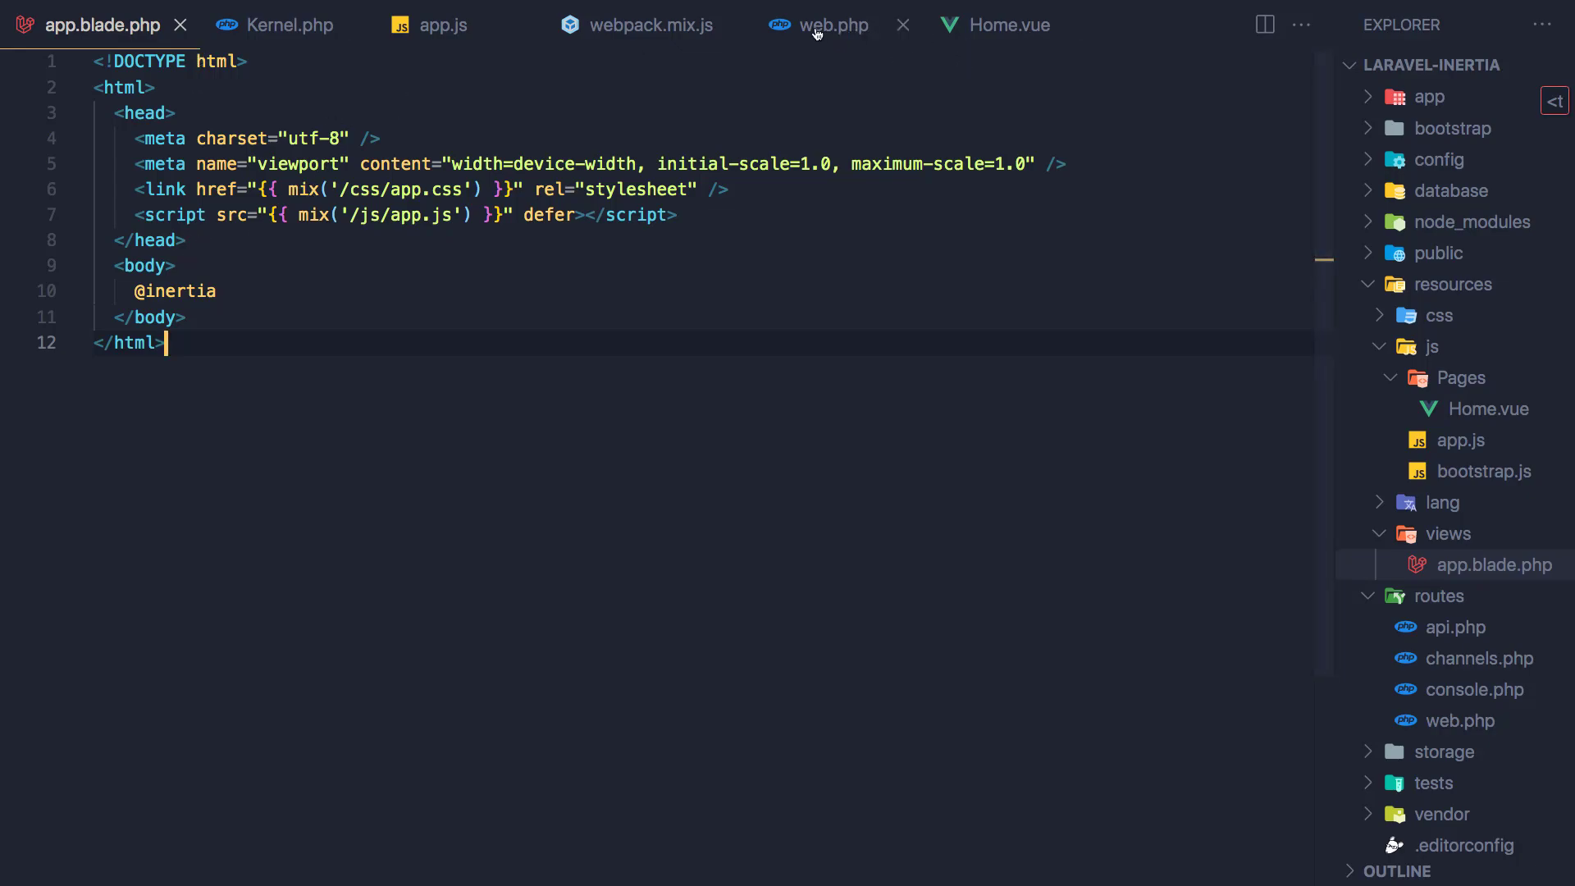
click(834, 26)
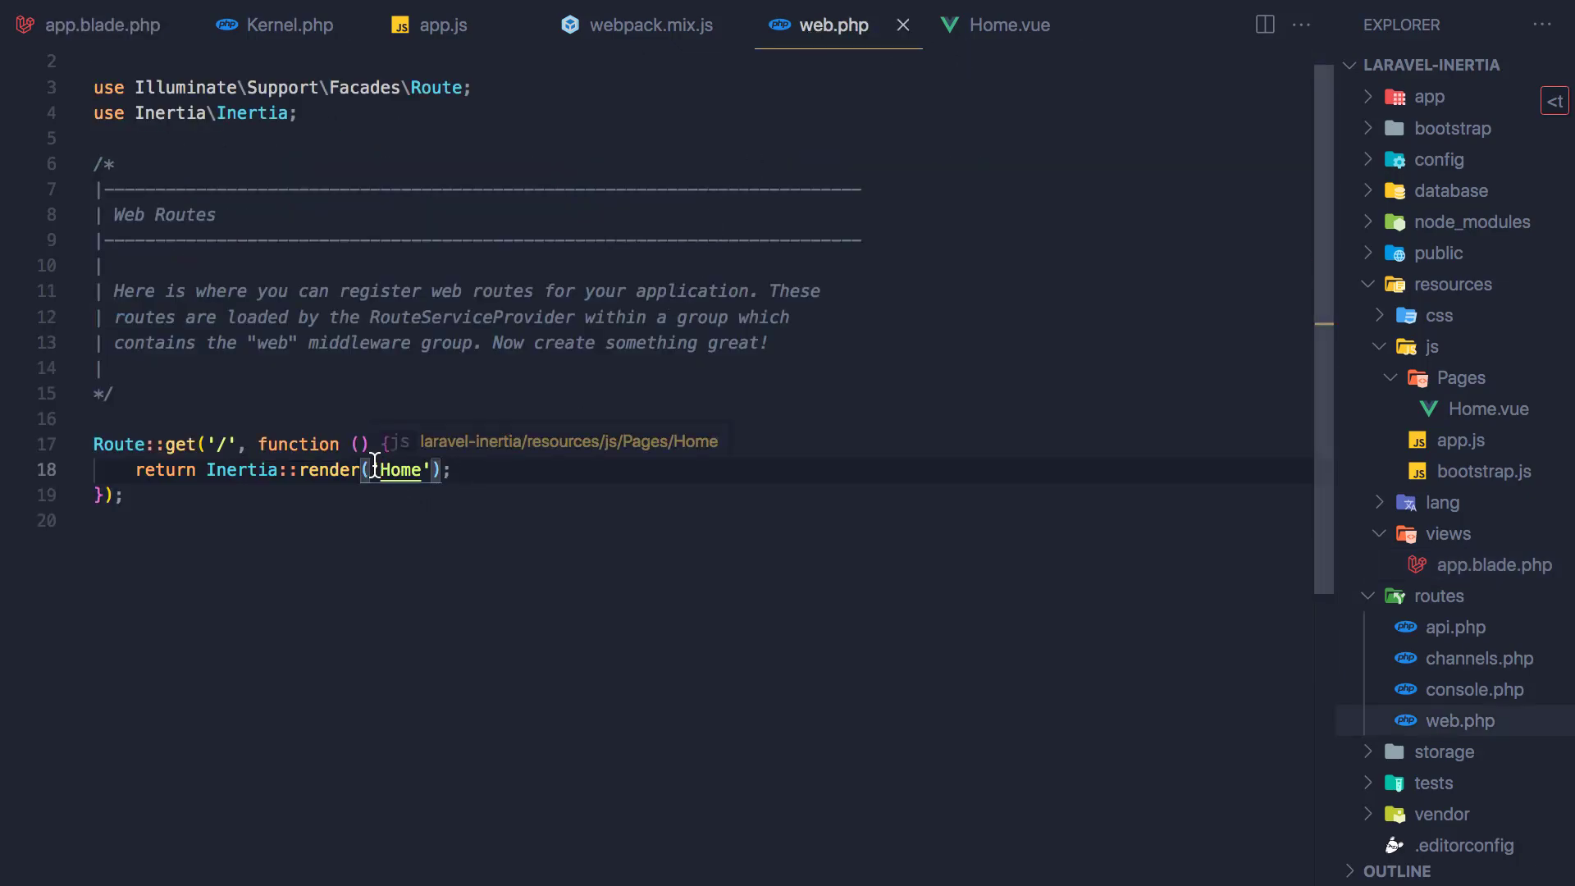
mouse_move(582, 68)
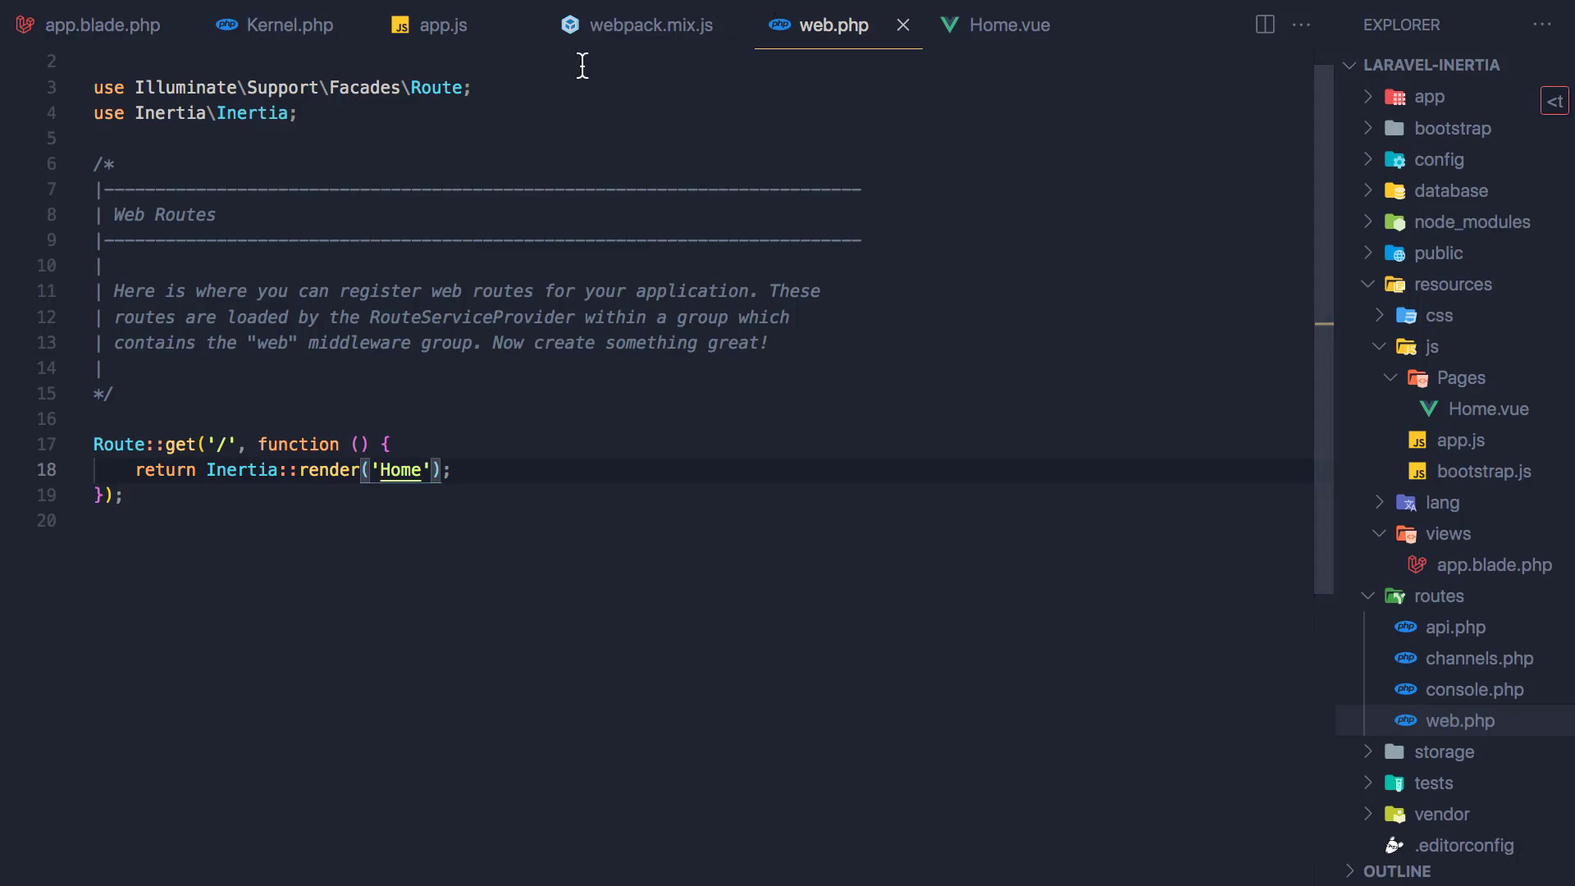
click(446, 26)
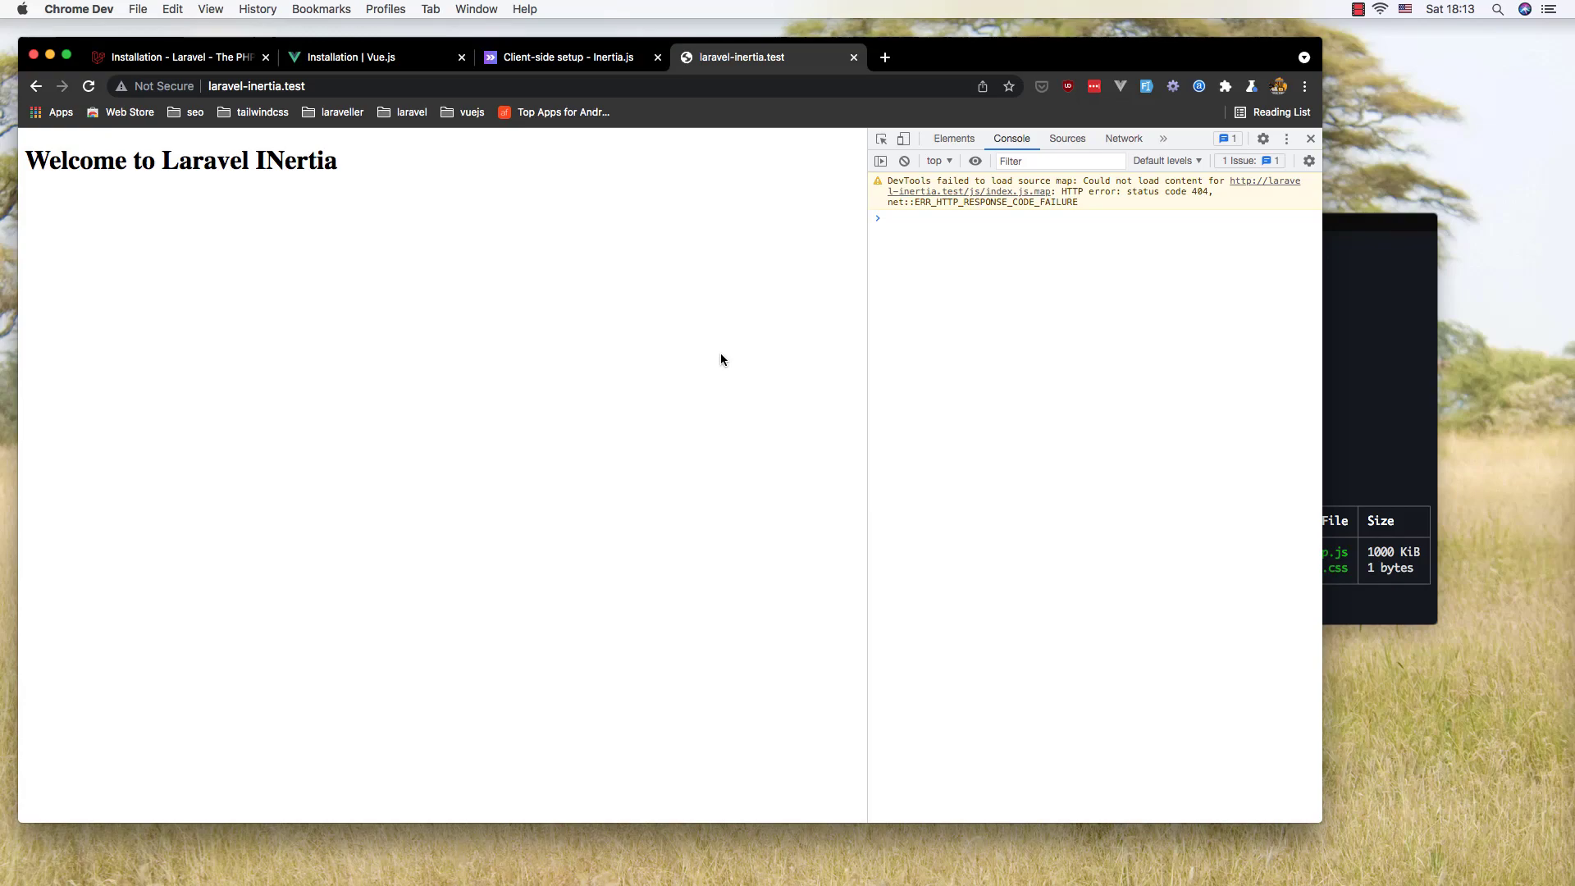
Step: Reload laravel-inertia.test so the 'Welcome to Laravel INertia' heading renders with only a source-map warning
click(1358, 8)
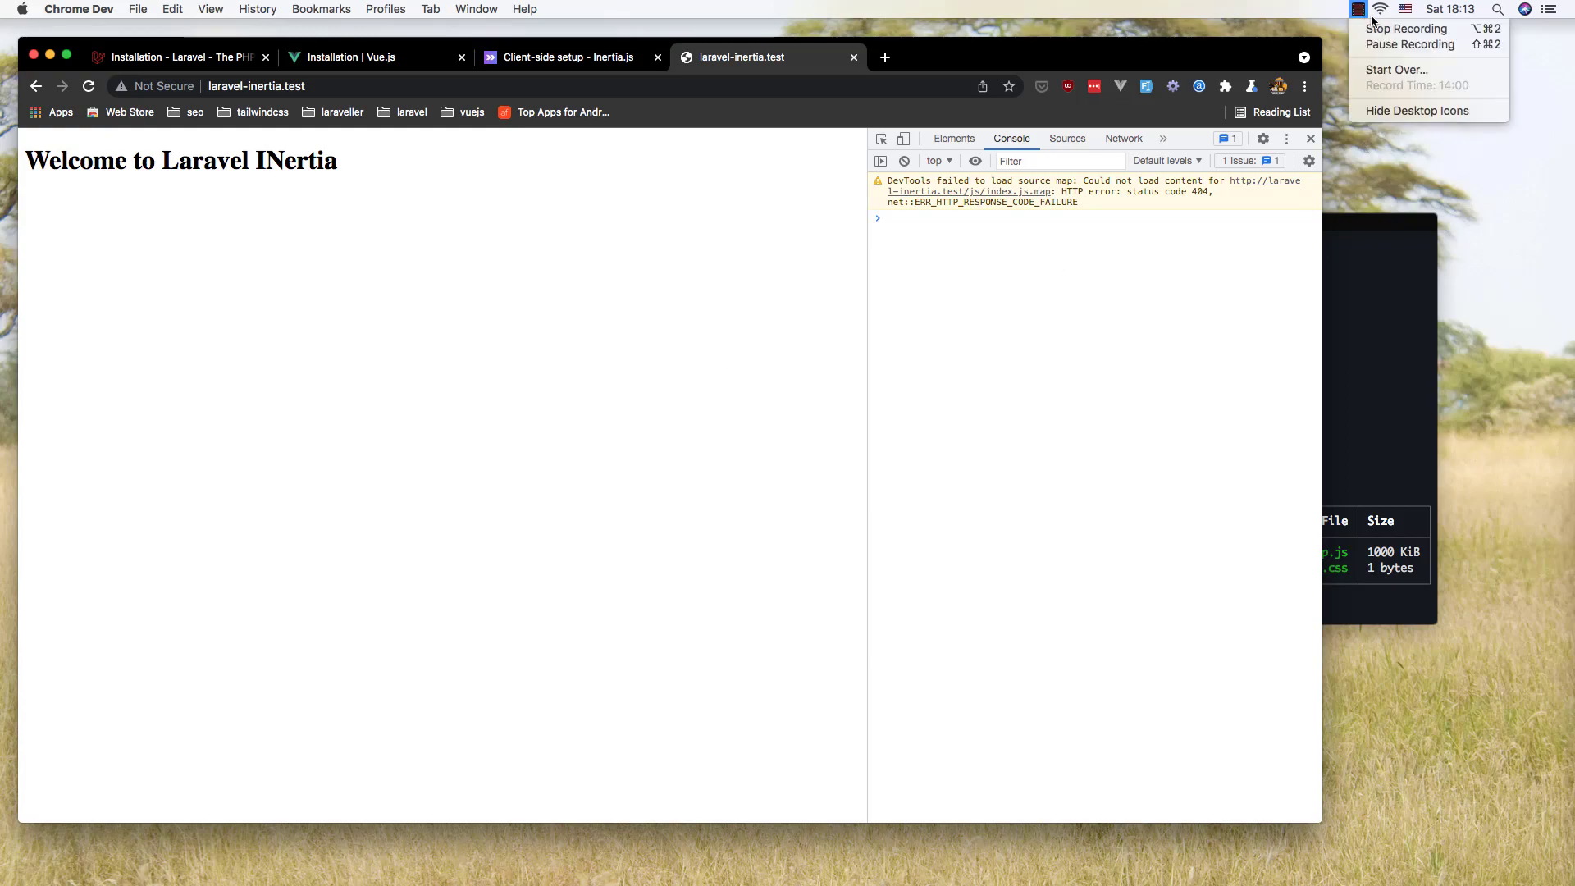